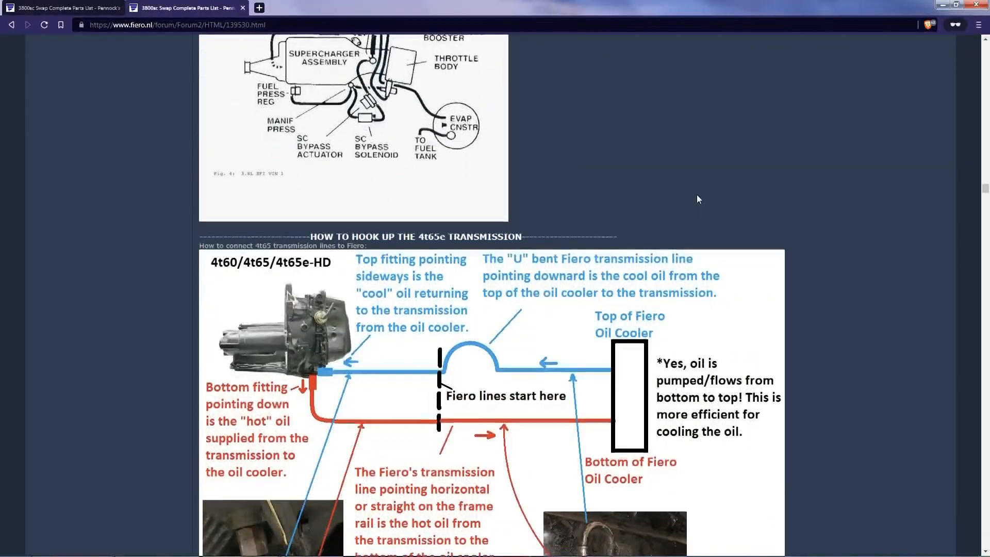
- Scroll past the transmission hookup and exhaust images to the engine exploded view diagrams
scroll("down", 3)
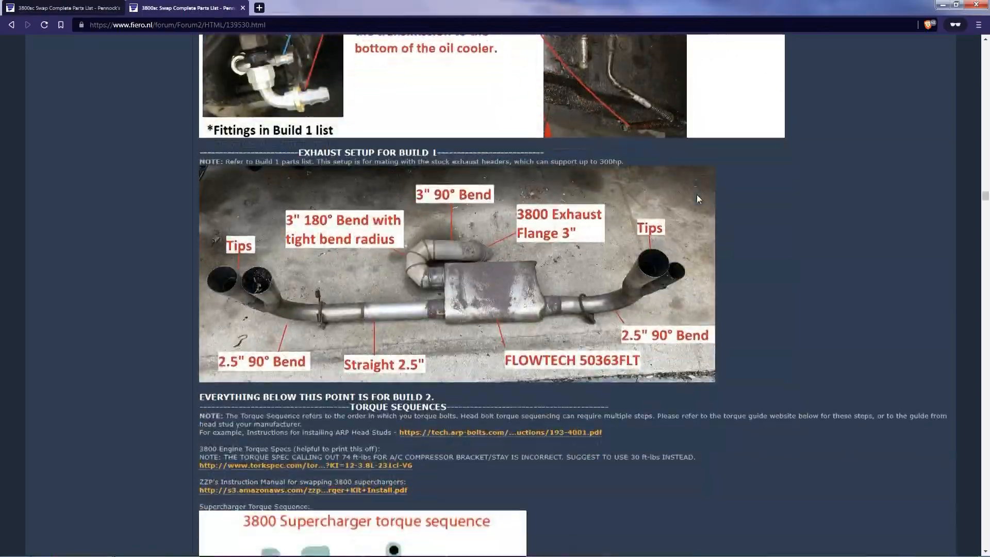
scroll("down", 3)
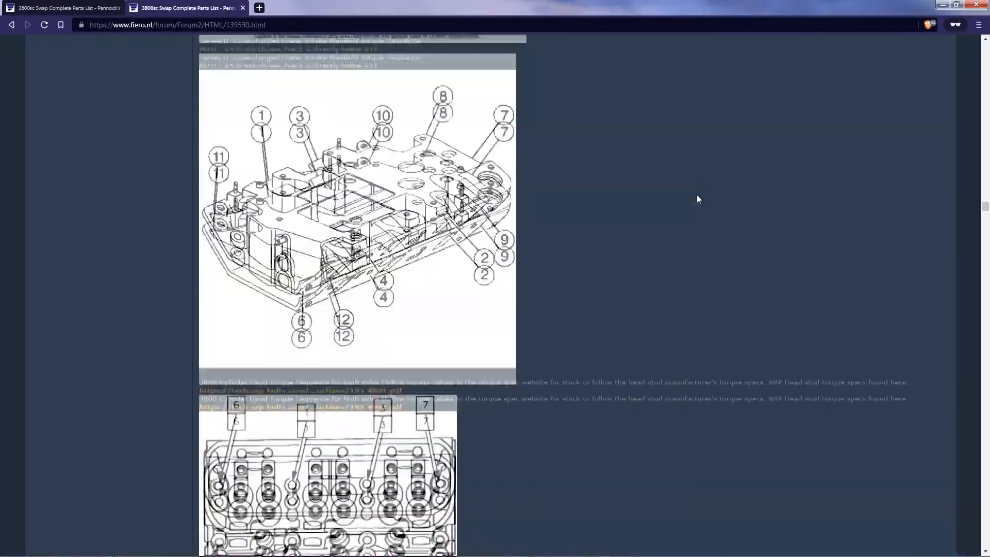
scroll("up", 3)
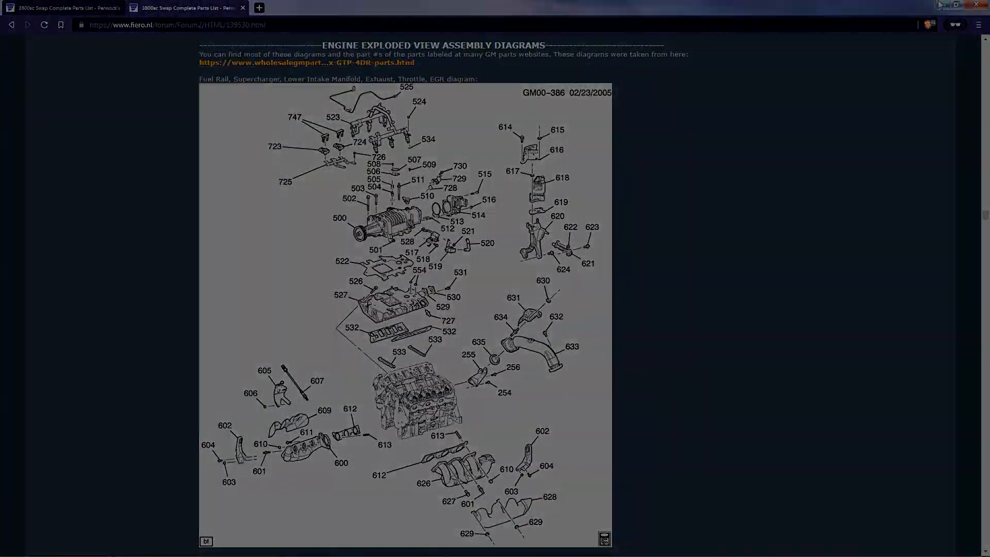
scroll("down", 3)
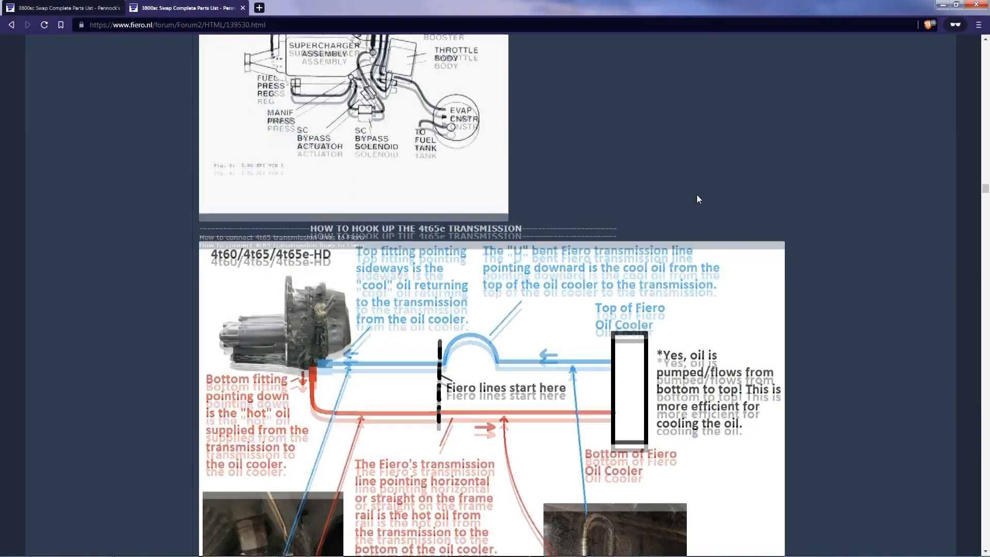
- Scroll through the assembly diagrams and torque sequences toward the Build parts lists
scroll("down", 3)
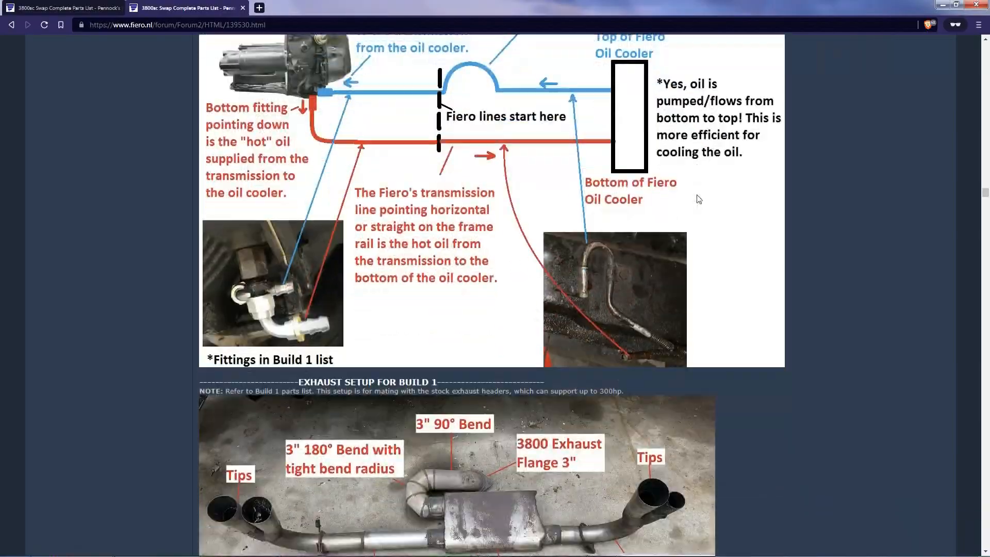
scroll("down", 3)
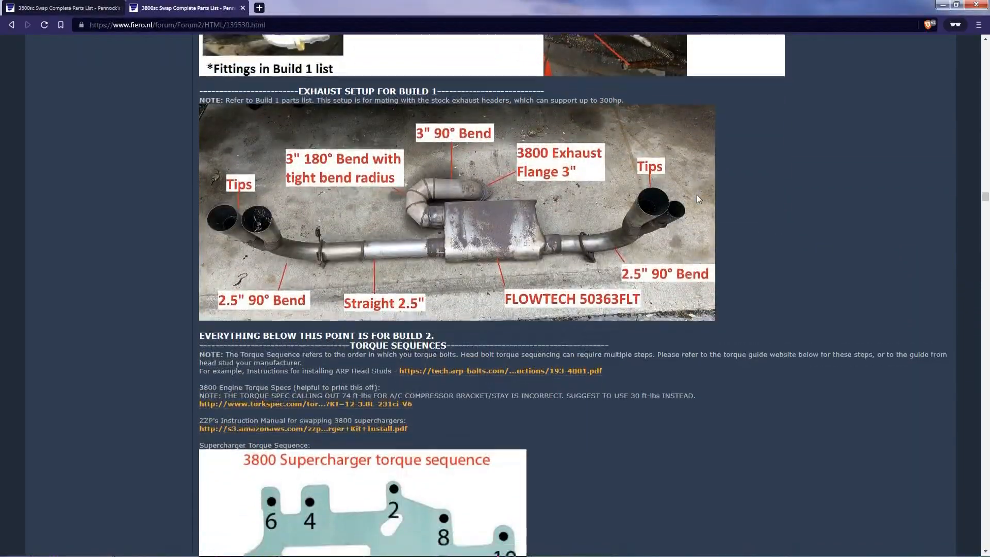
scroll("down", 3)
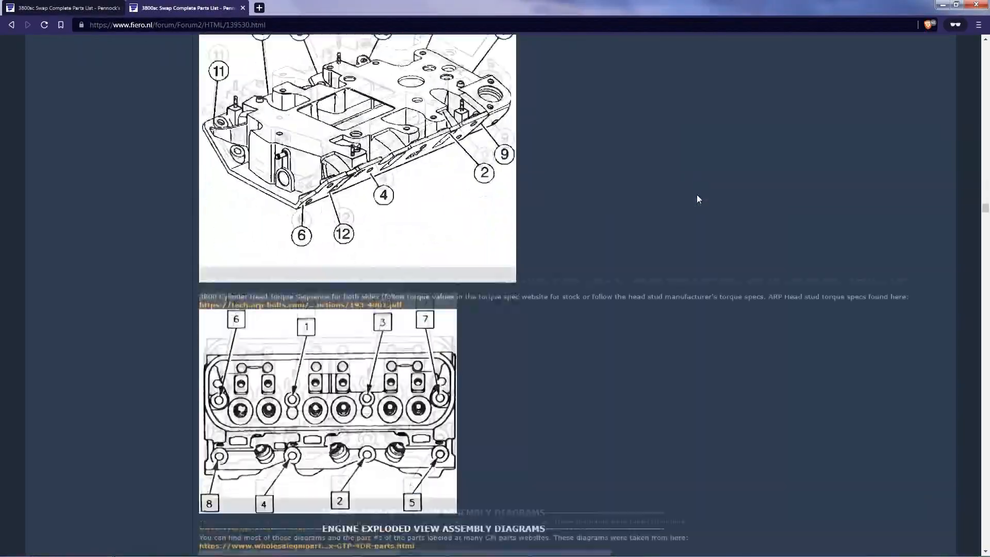
scroll("down", 3)
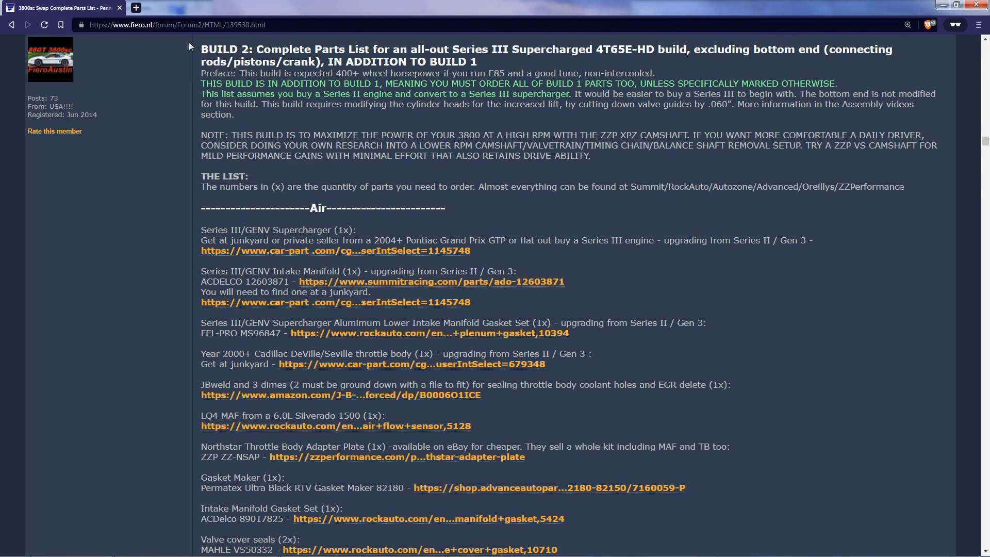
mouse_move(456, 179)
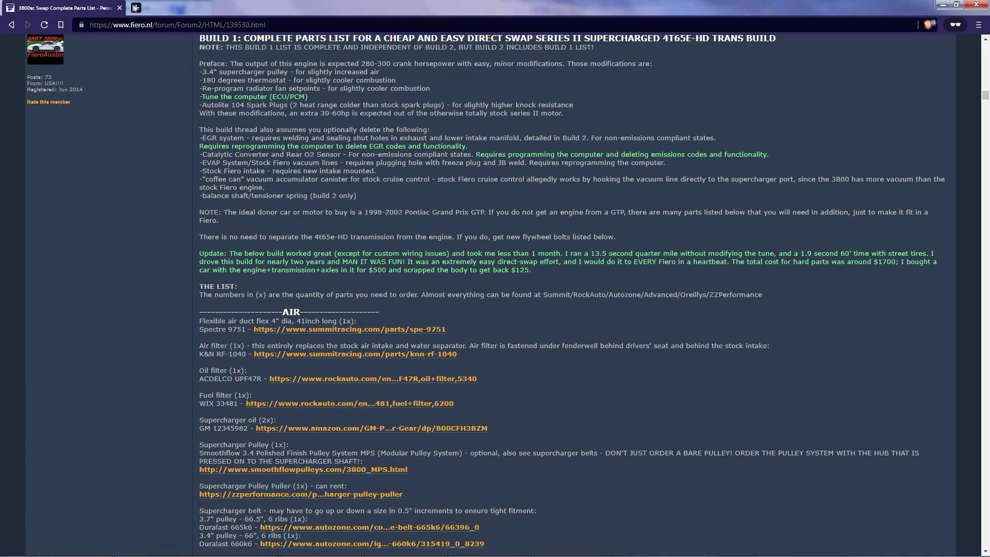
- Search '3800sc fiero swap' in a new private tab and open the Pennock's forum parts list thread
left_click(258, 7)
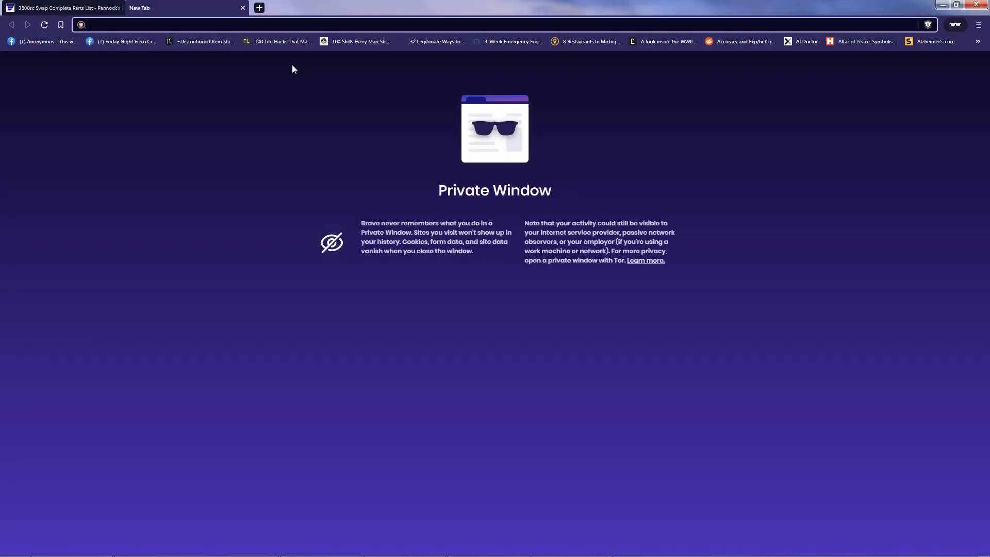
type("3800sc f")
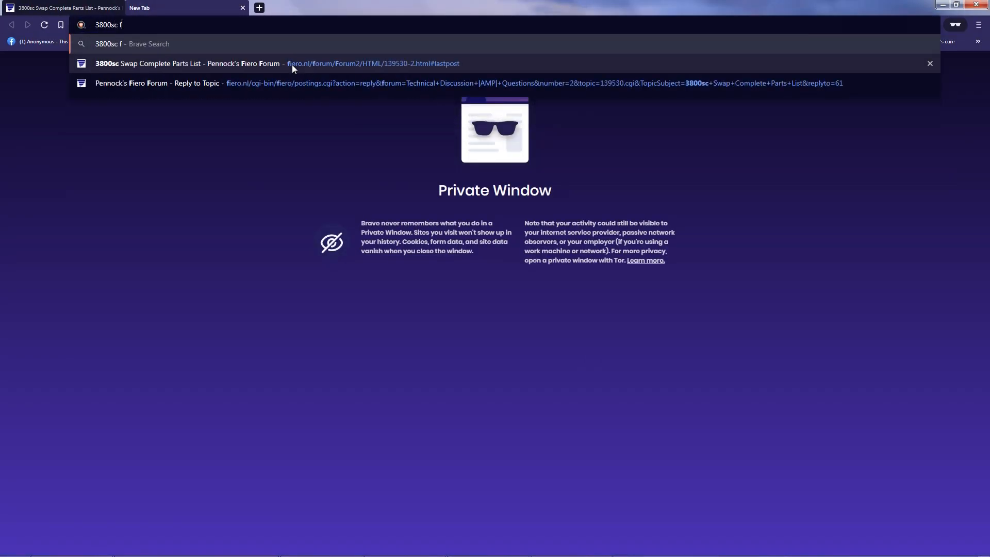
key("Return")
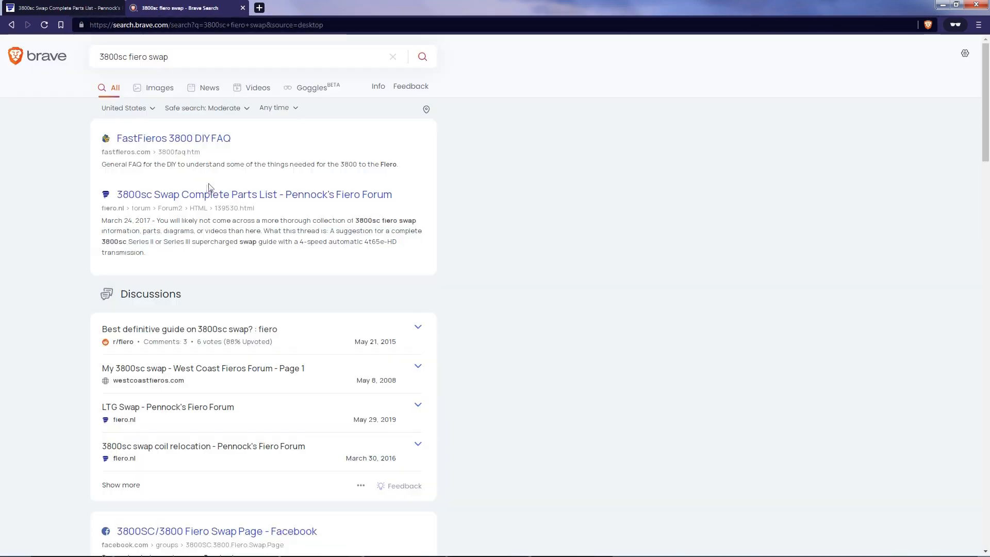
mouse_move(190, 195)
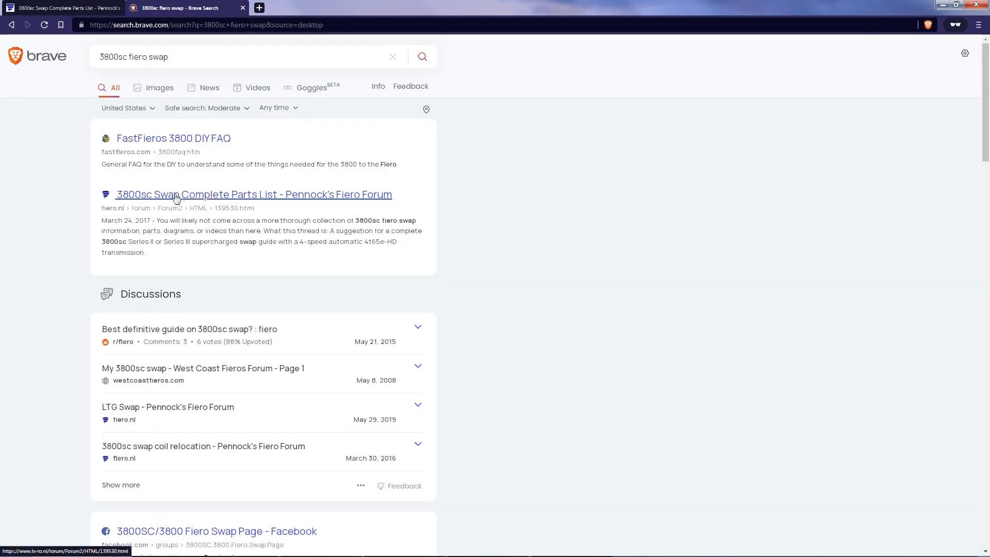
mouse_move(159, 212)
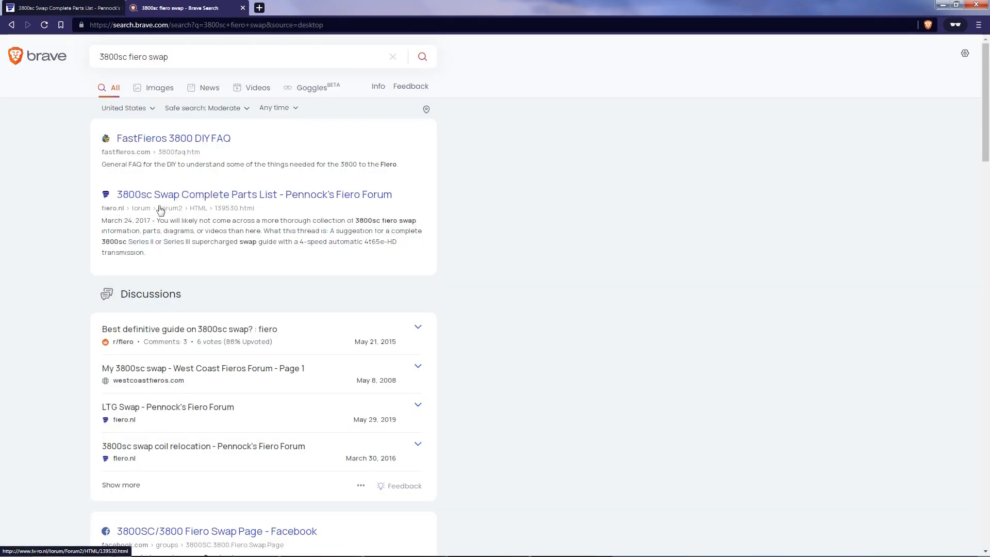
left_click(254, 194)
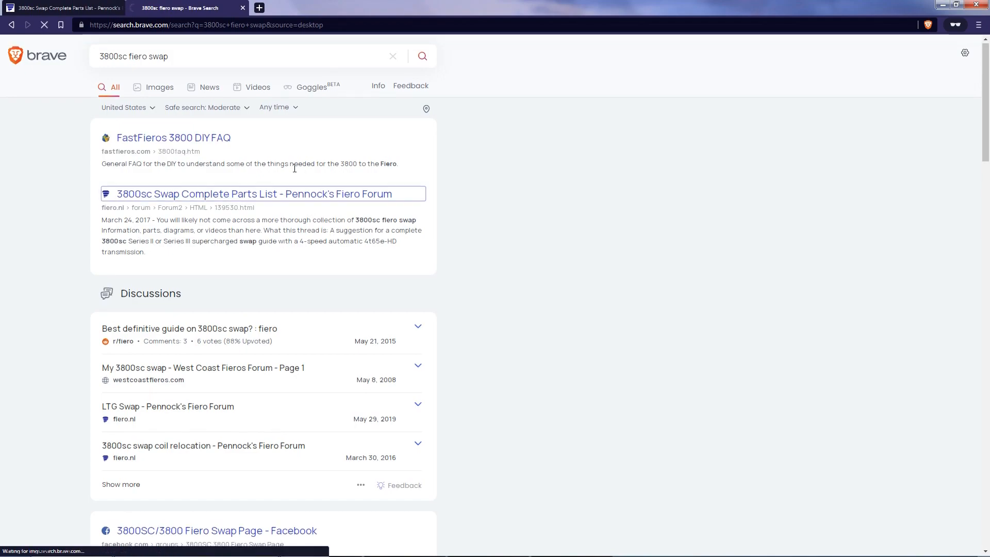
left_click(255, 194)
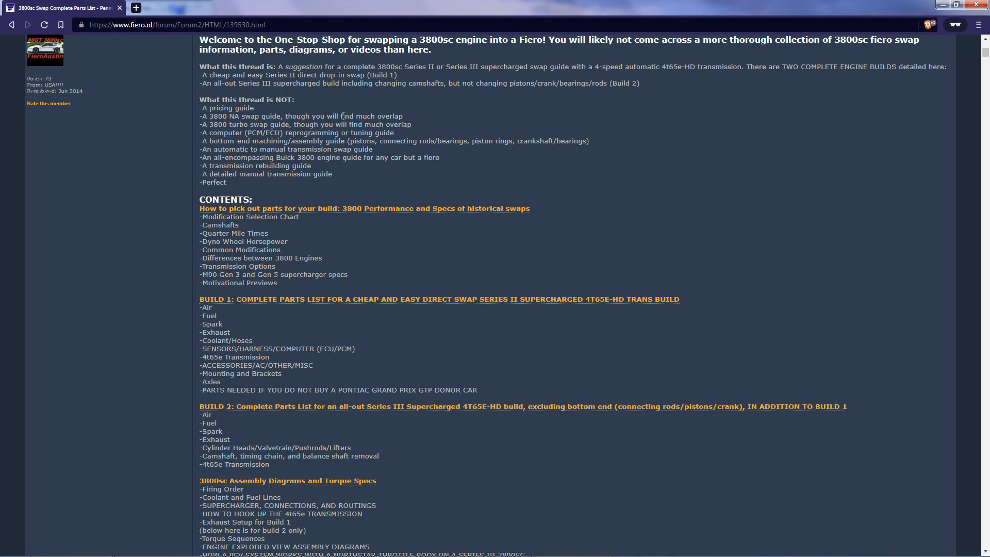
mouse_move(724, 188)
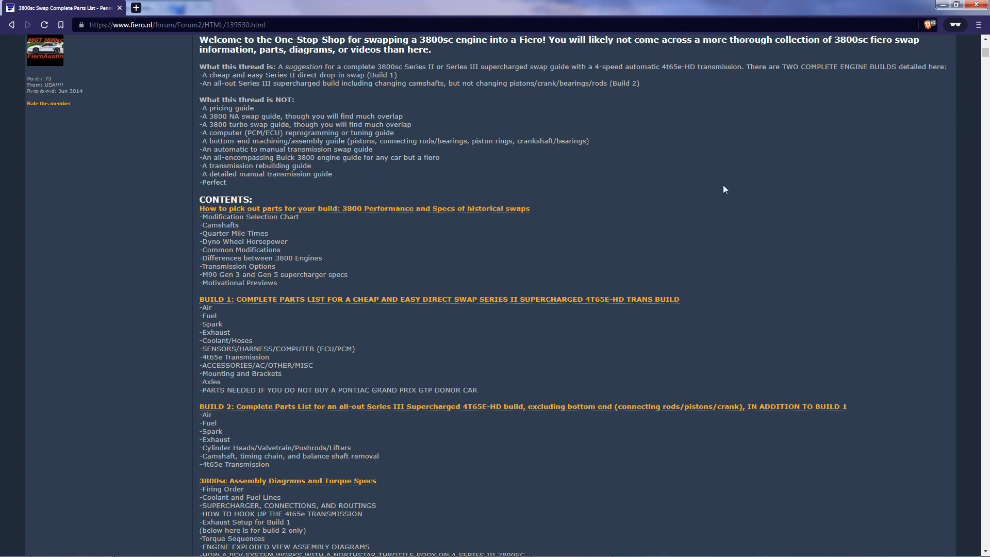
- Return to the start of the swap thread and scroll into its table of contents
scroll("down", 3)
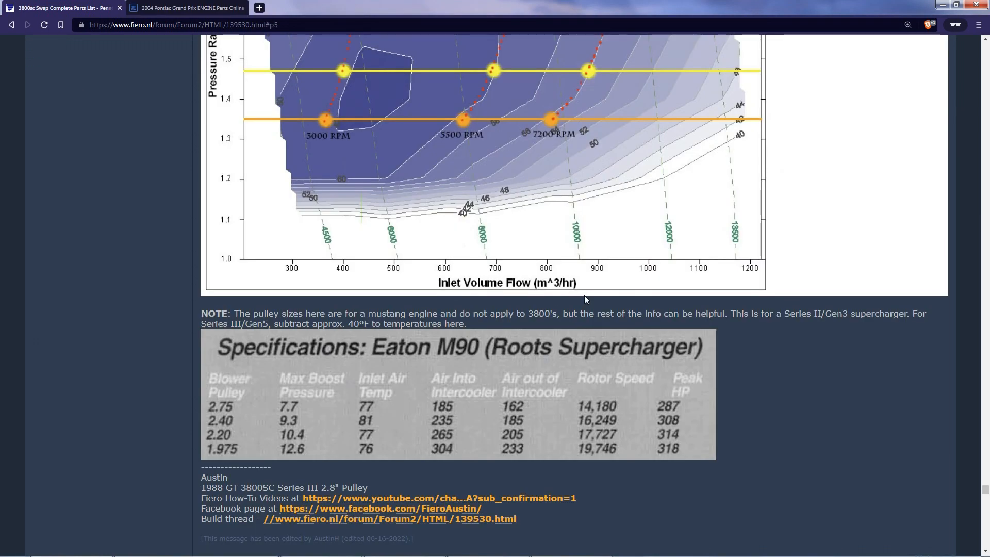
mouse_move(572, 314)
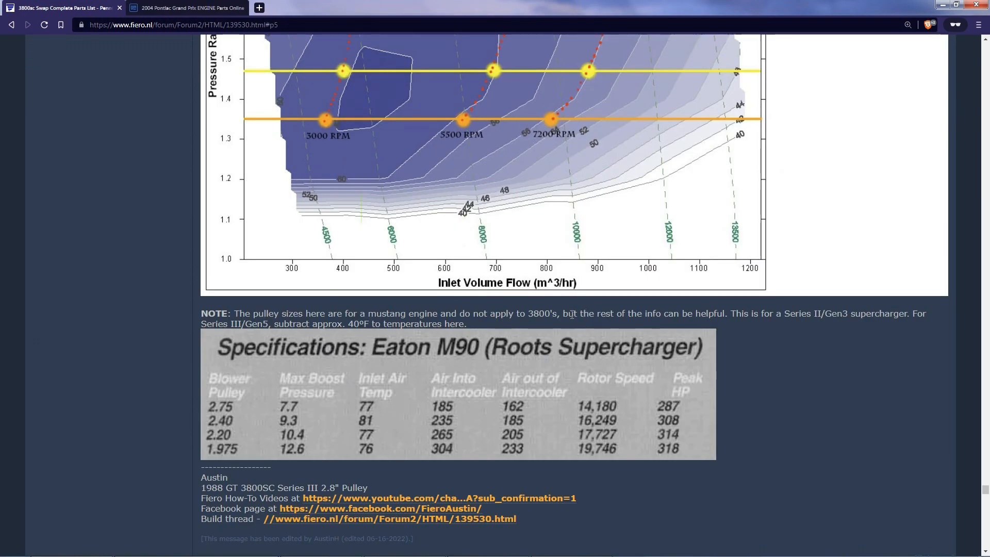
left_click(201, 7)
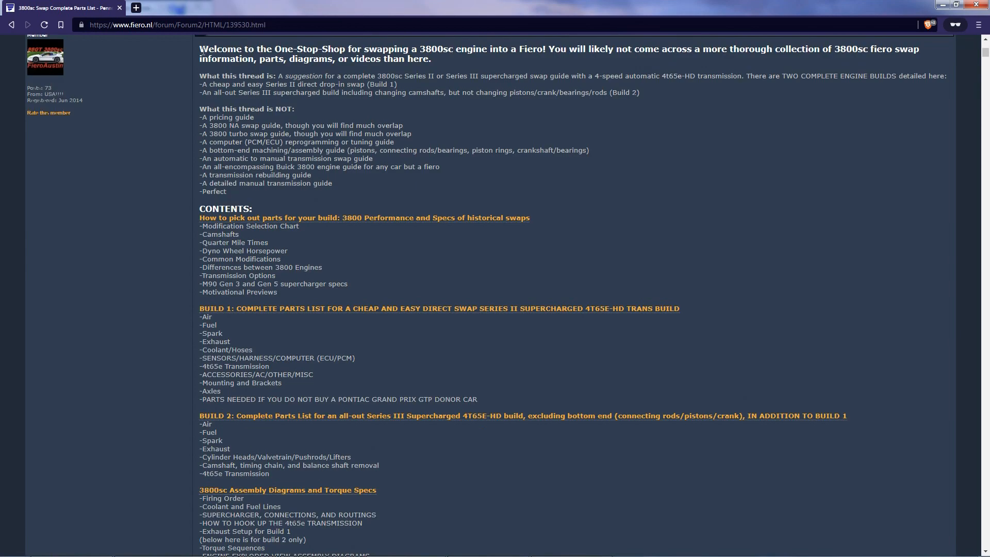
mouse_move(344, 110)
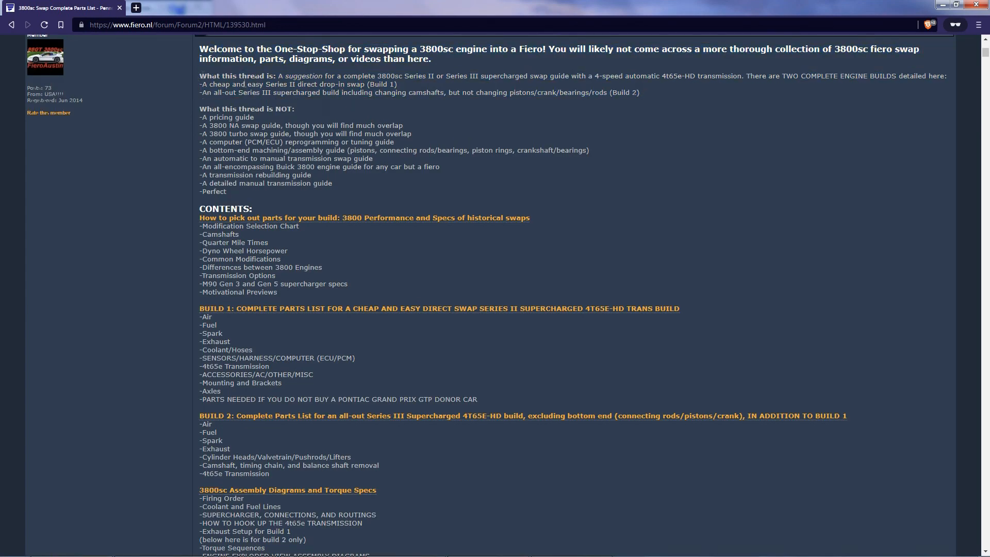
mouse_move(253, 193)
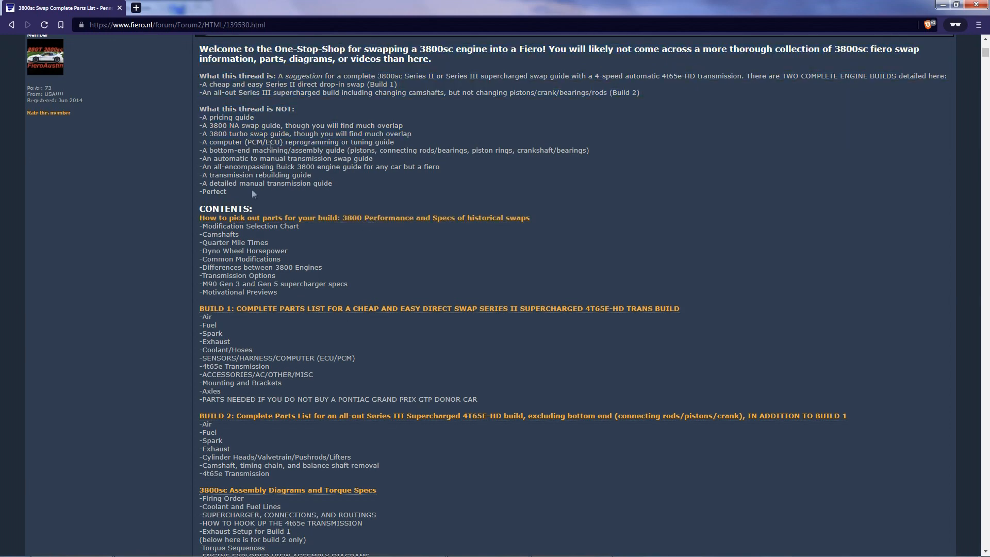
scroll("down", 3)
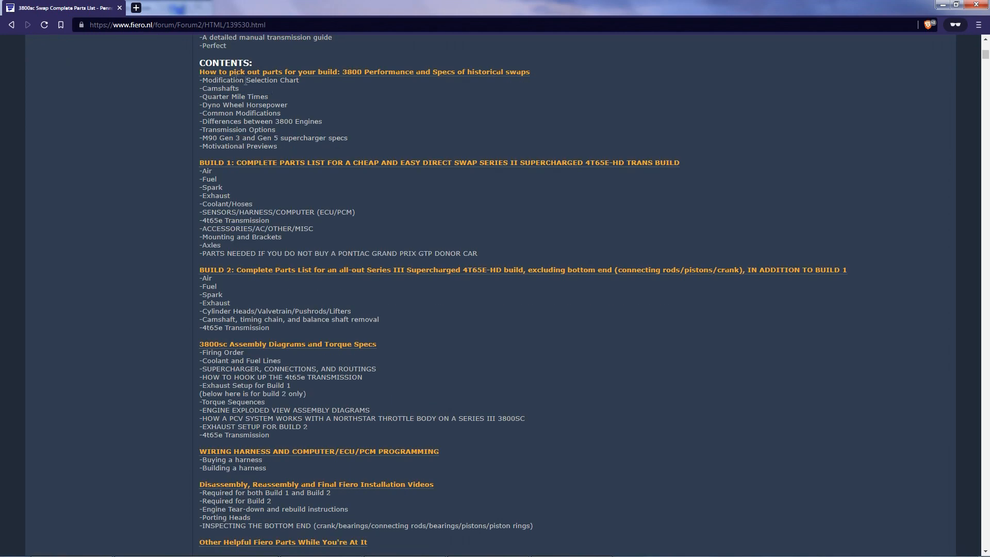
scroll("down", 3)
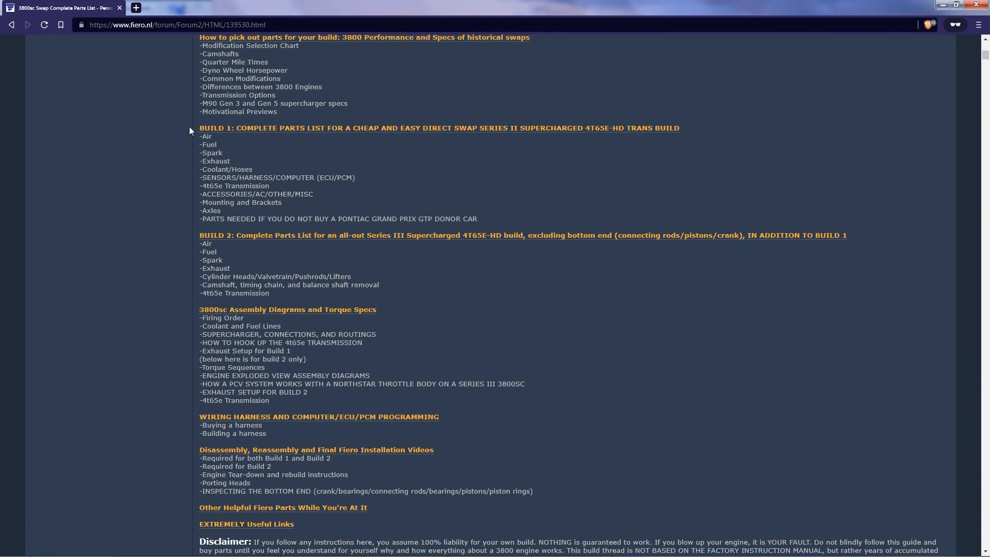
mouse_move(202, 127)
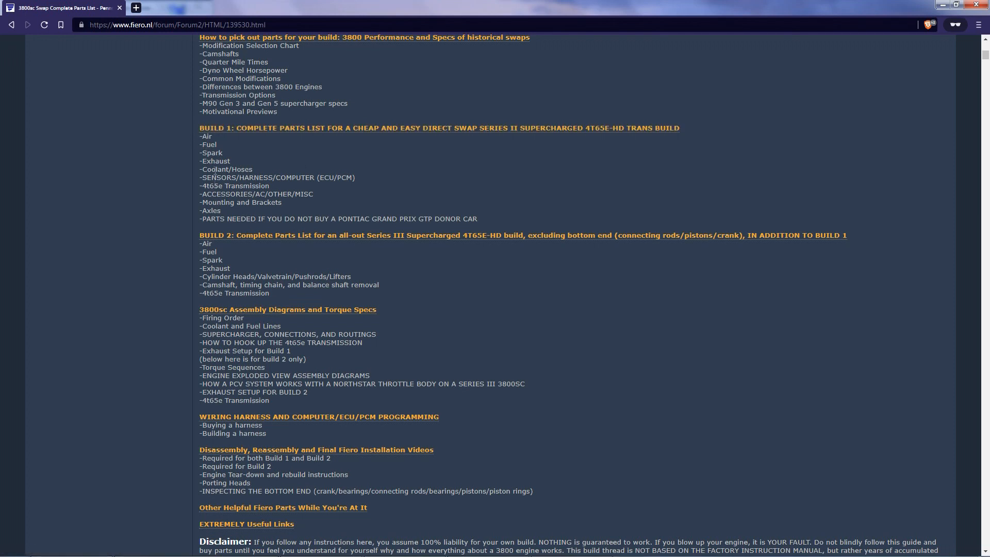
mouse_move(196, 238)
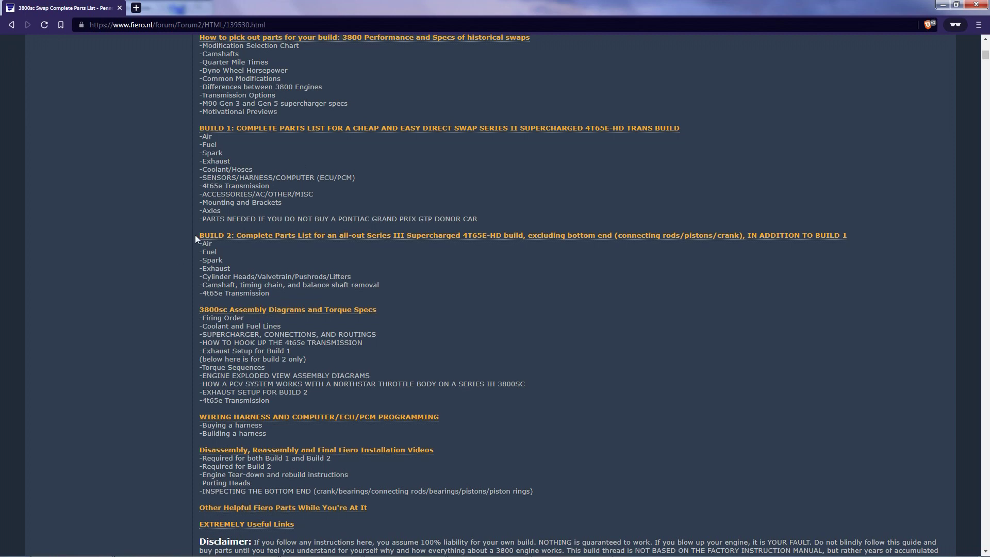
mouse_move(275, 297)
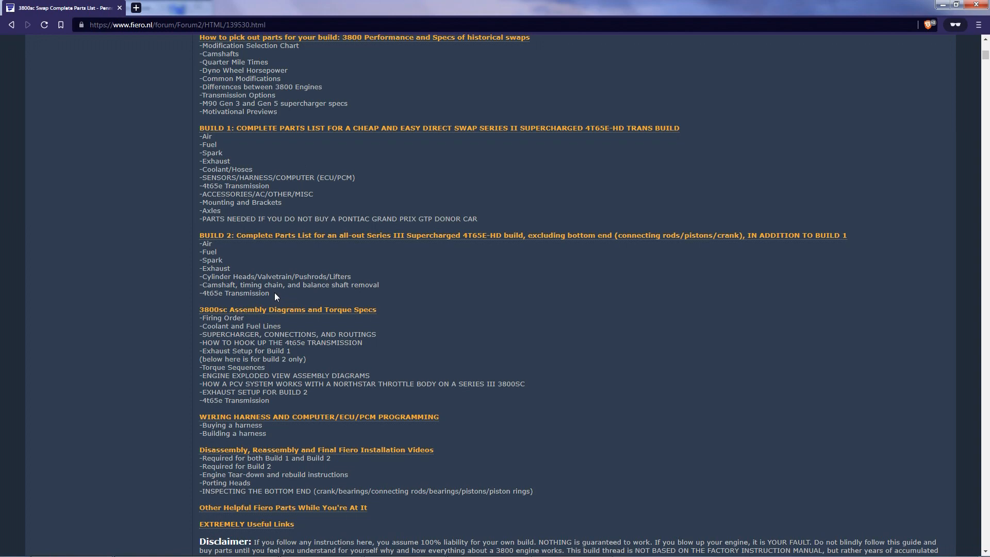
- Reach the section list down to Extremely Useful Links and follow the camshaft chart link
scroll("down", 3)
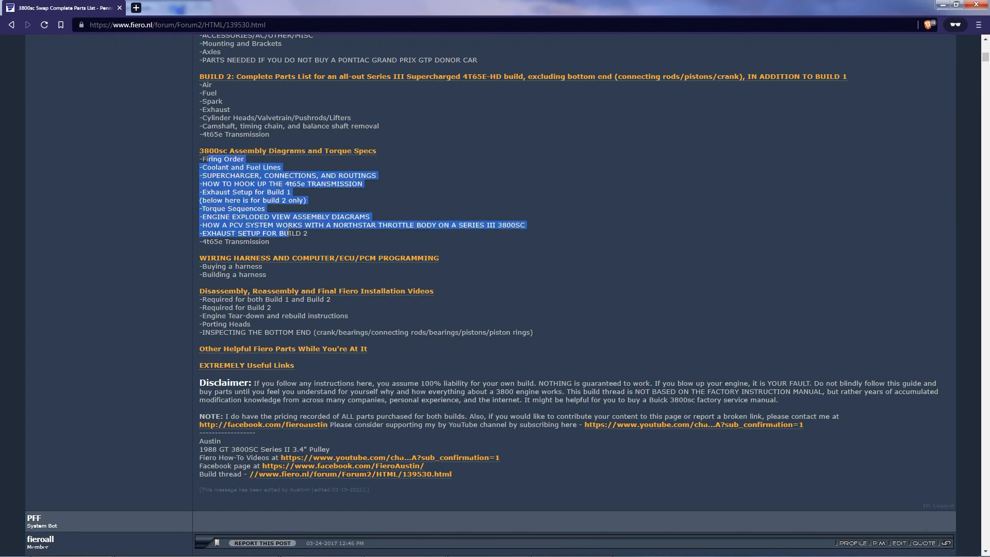
left_click(280, 281)
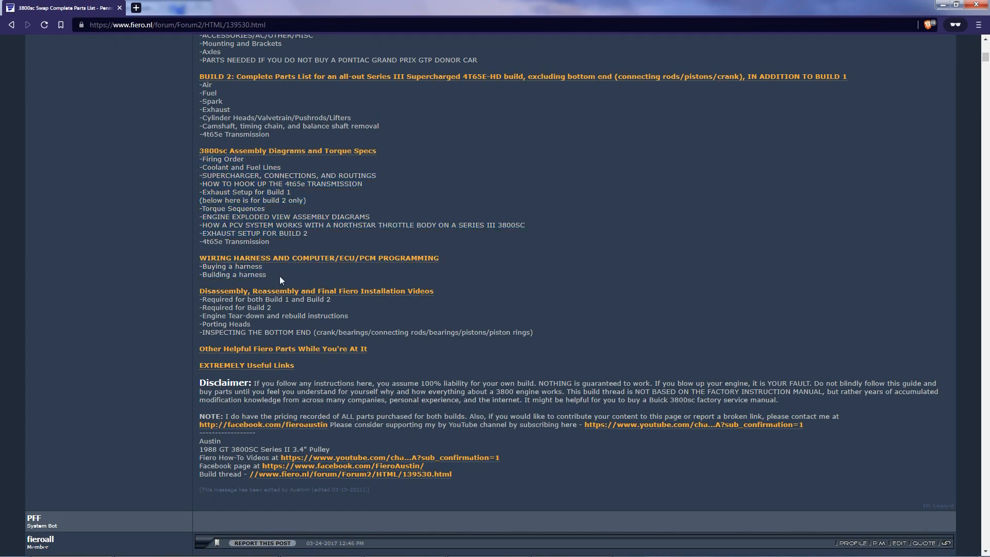
mouse_move(370, 330)
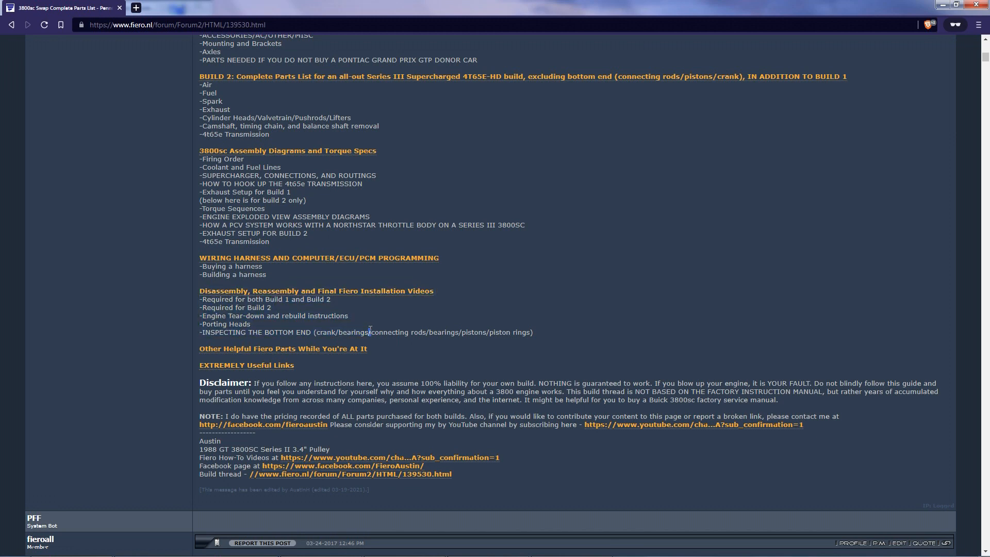
mouse_move(193, 296)
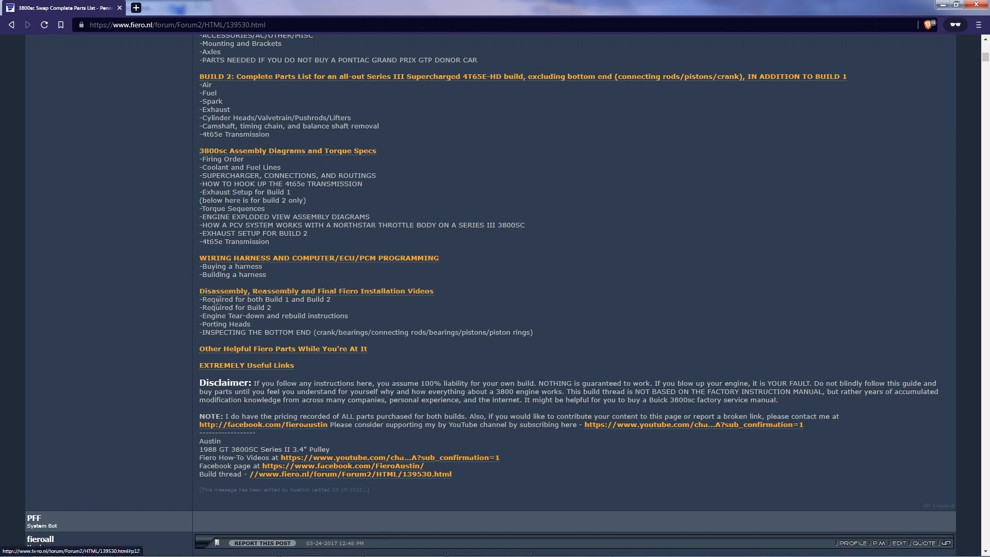
mouse_move(199, 307)
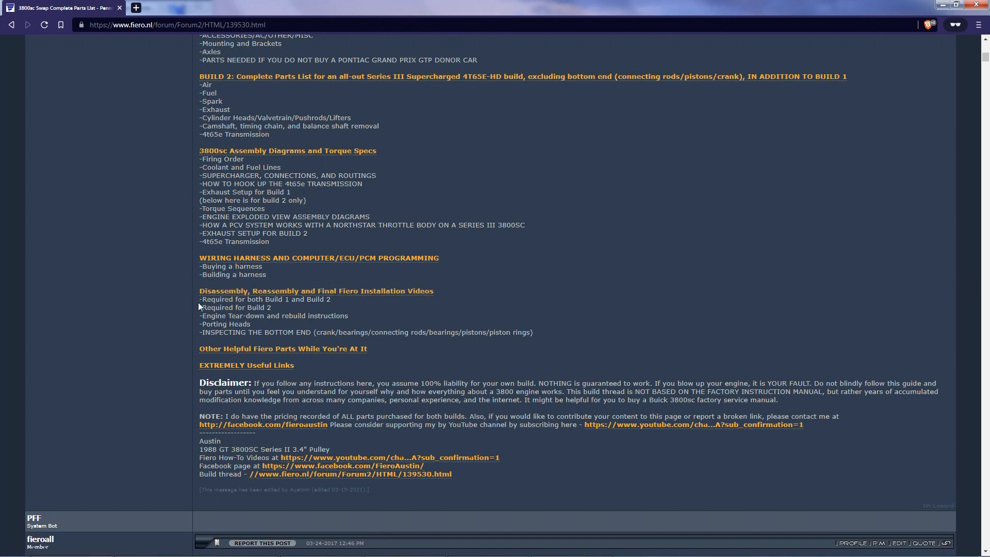
mouse_move(315, 373)
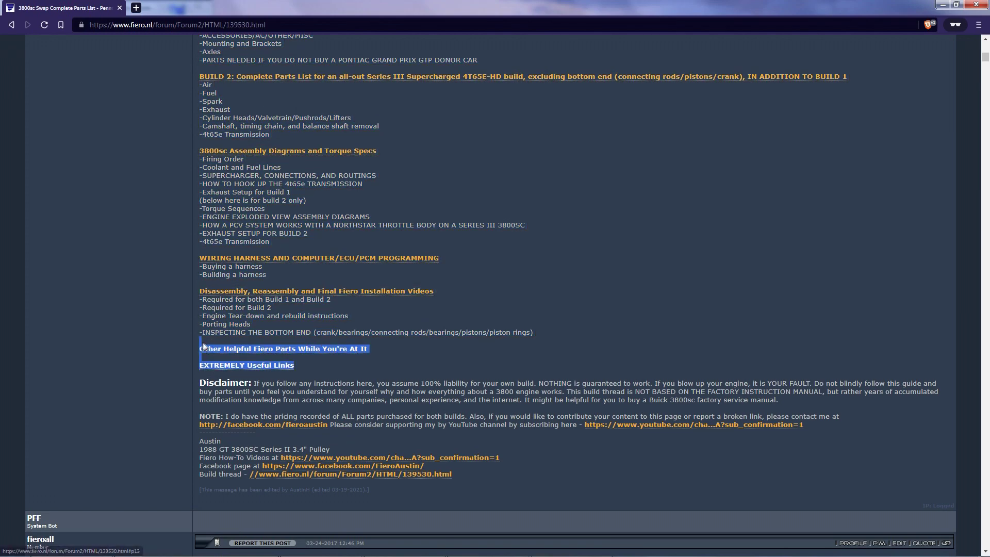
scroll("up", 3)
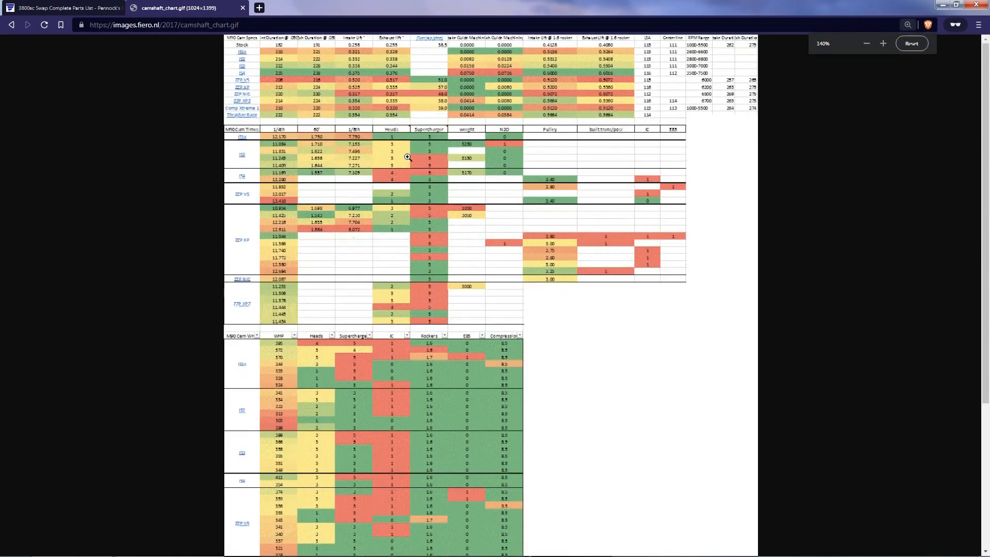
- Enlarge the camshaft chart and scroll through its cam spec, timing, quarter-mile and horsepower tables
left_click(884, 43)
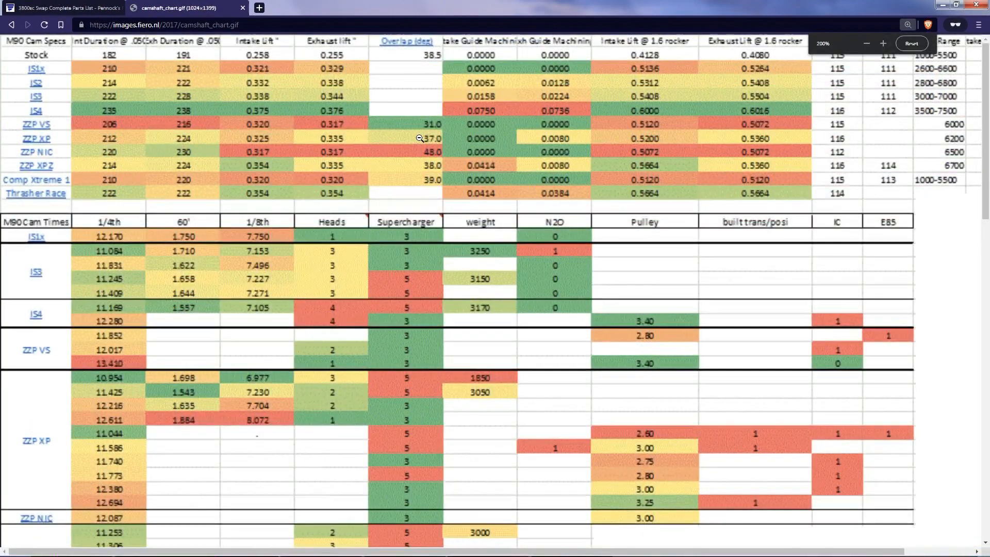
left_click(866, 43)
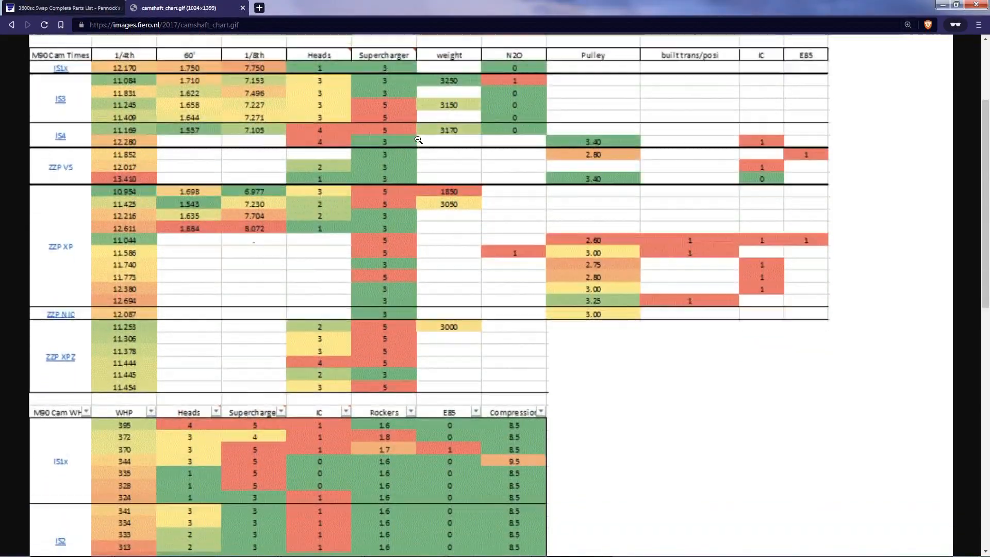
scroll("down", 3)
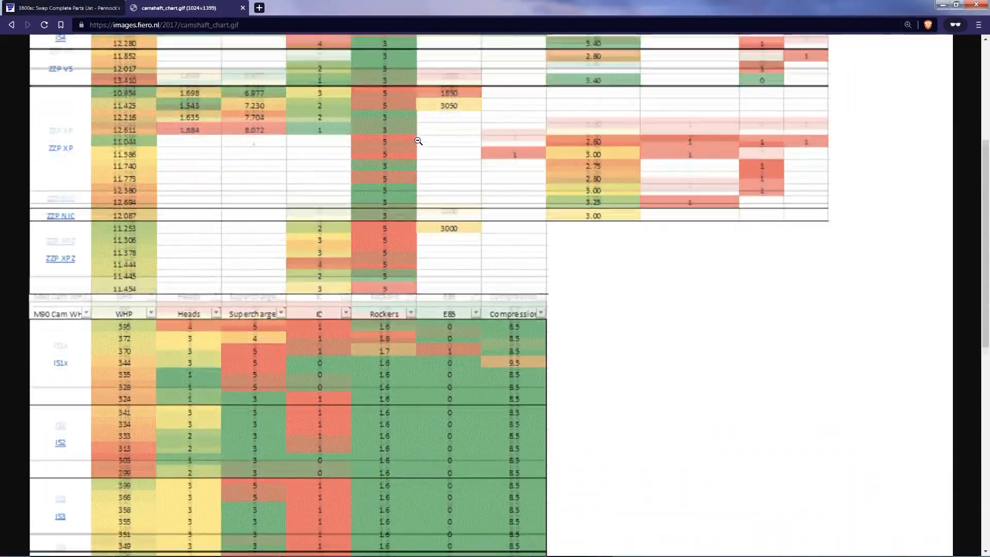
scroll("down", 3)
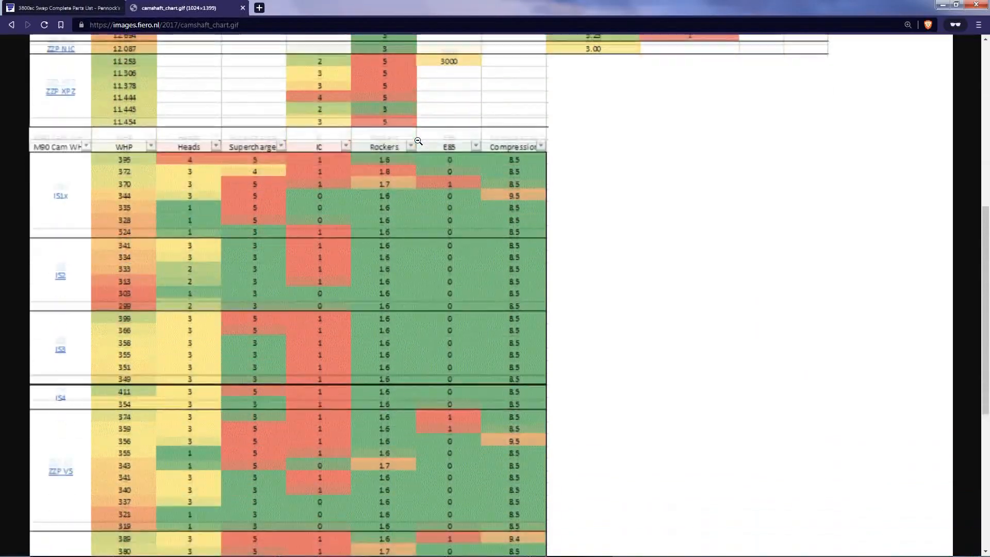
scroll("down", 3)
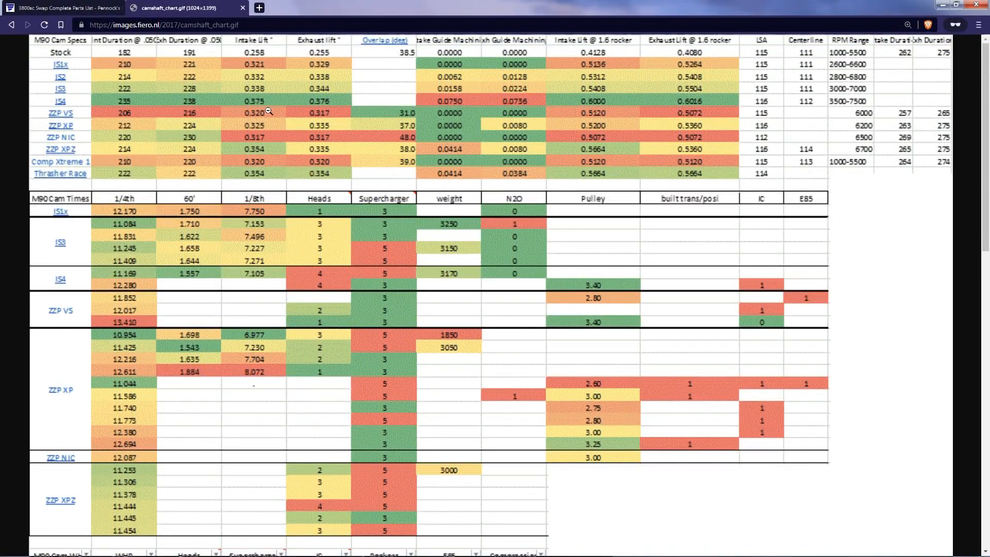
scroll("down", 3)
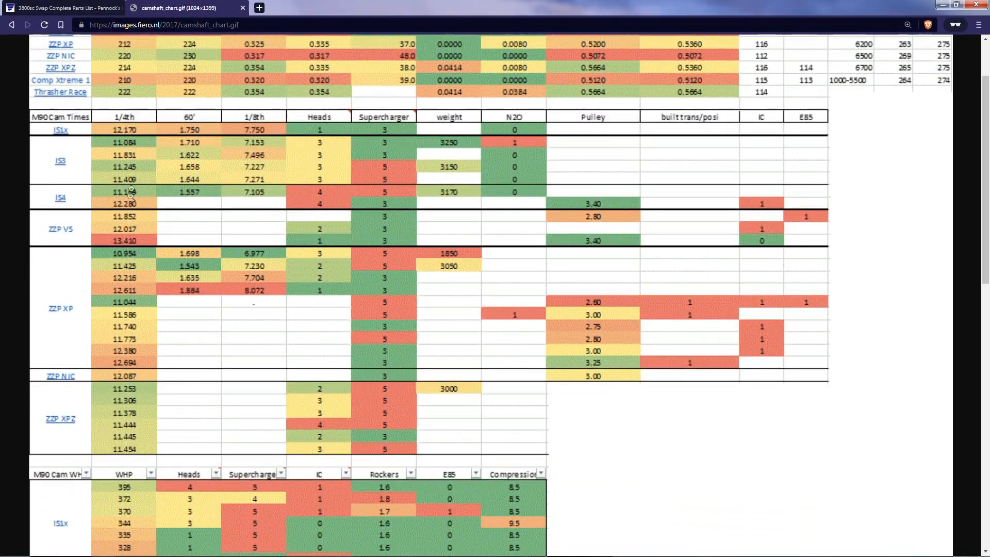
mouse_move(562, 221)
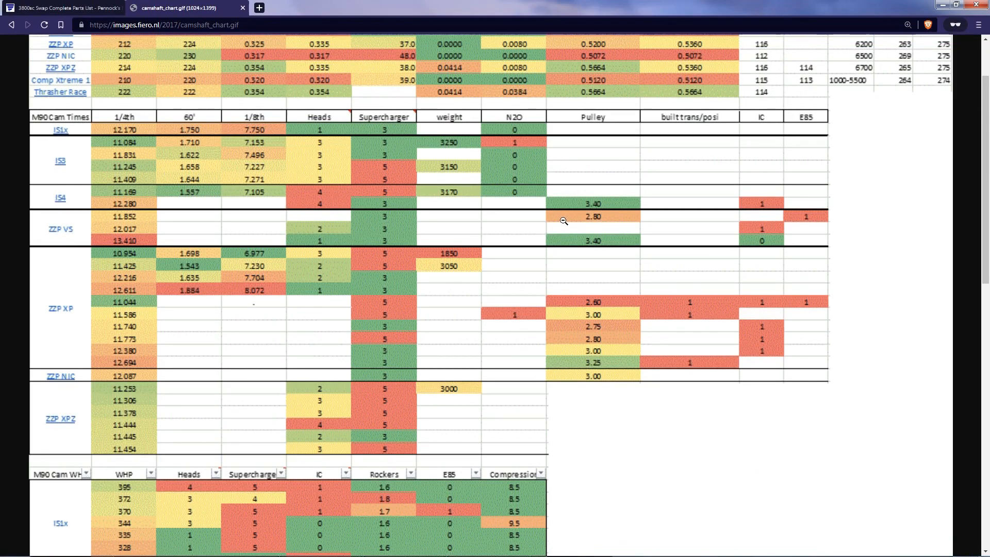
scroll("down", 3)
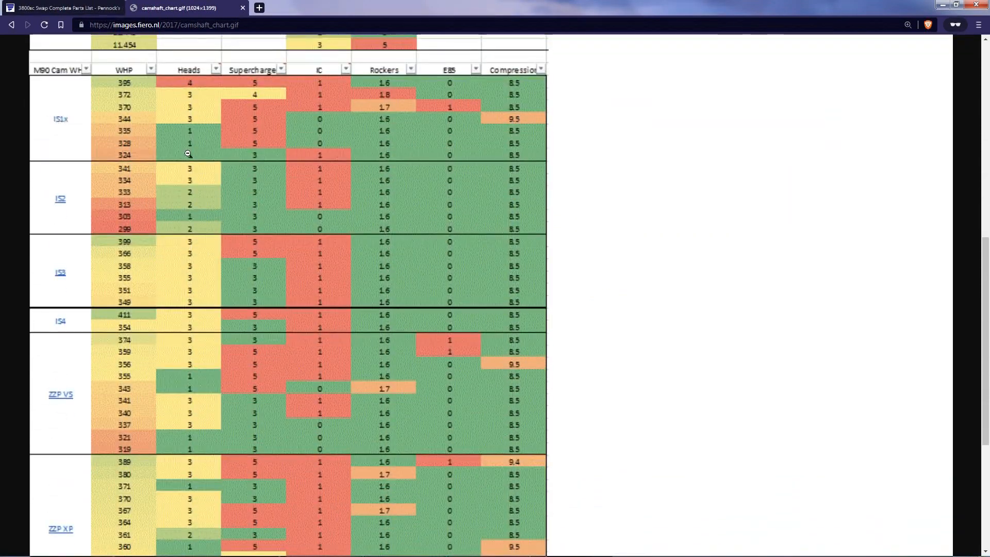
mouse_move(468, 285)
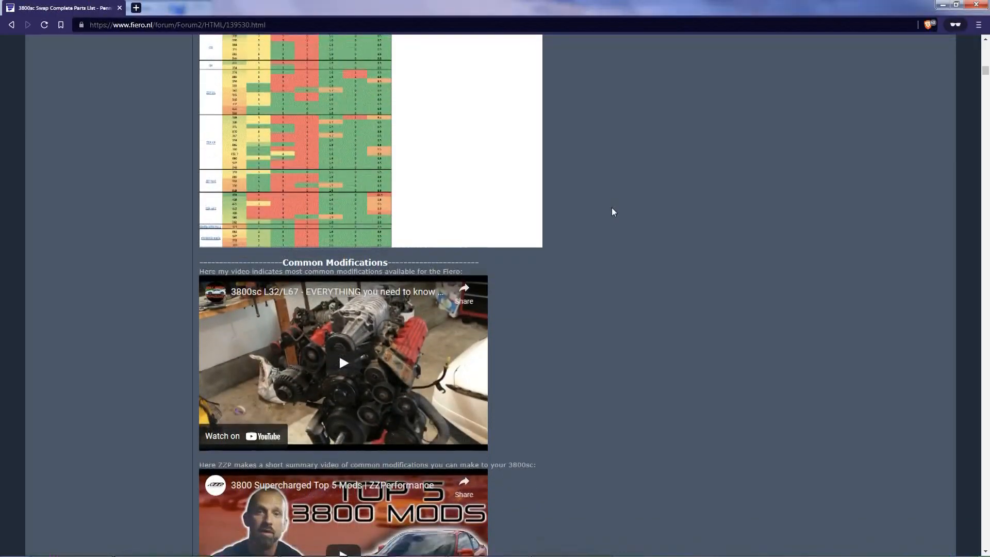
- Scroll the forum thread past Common Modifications to Transmission Options and M90 supercharger specs
scroll("down", 3)
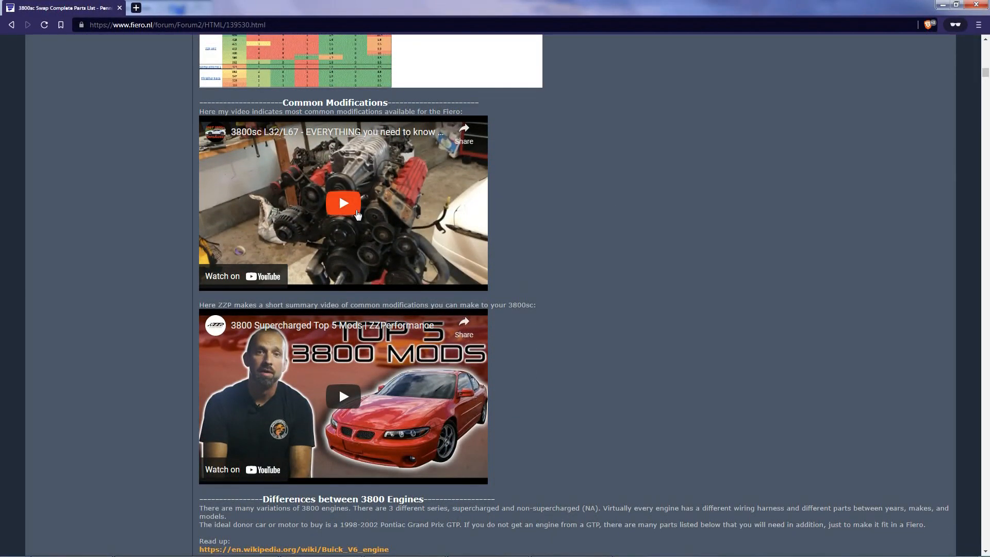
scroll("down", 3)
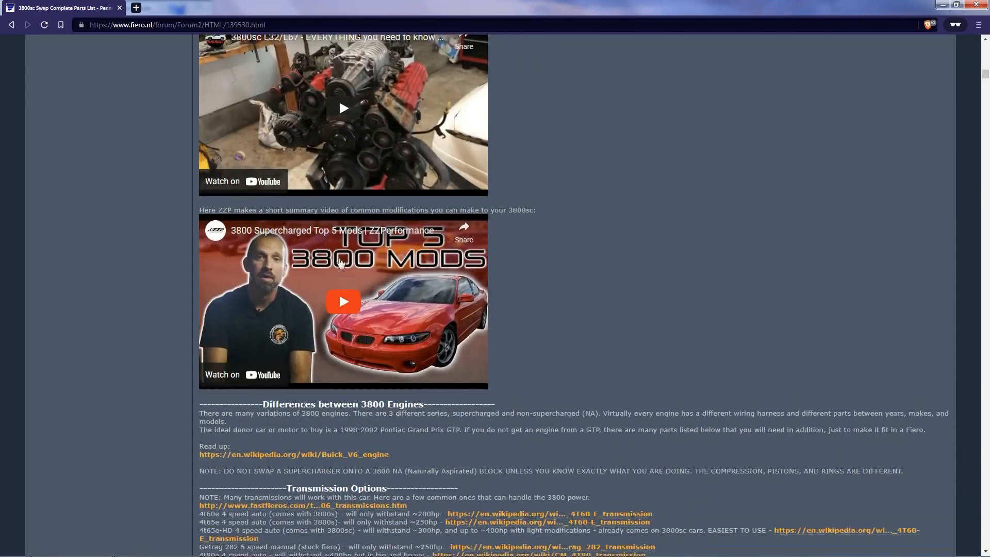
scroll("down", 3)
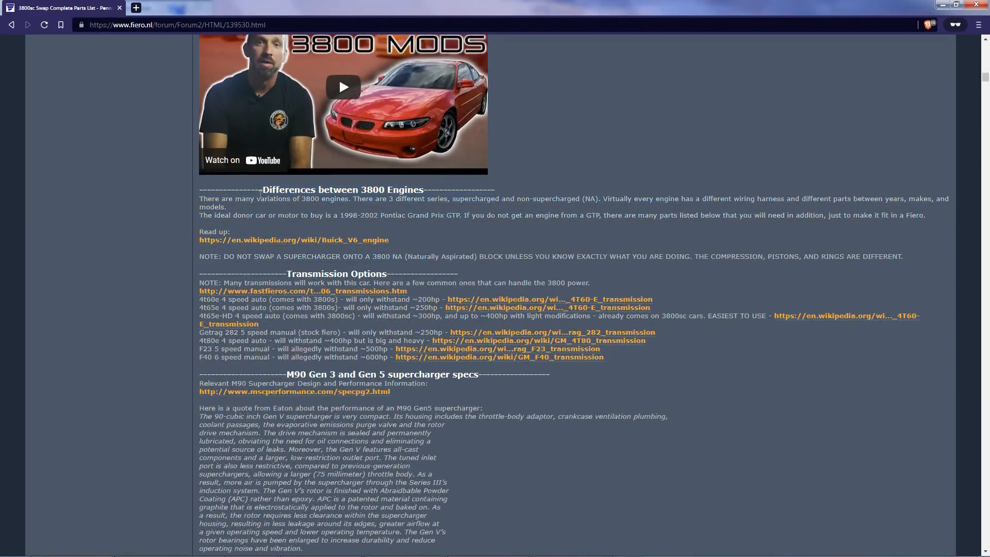
scroll("down", 3)
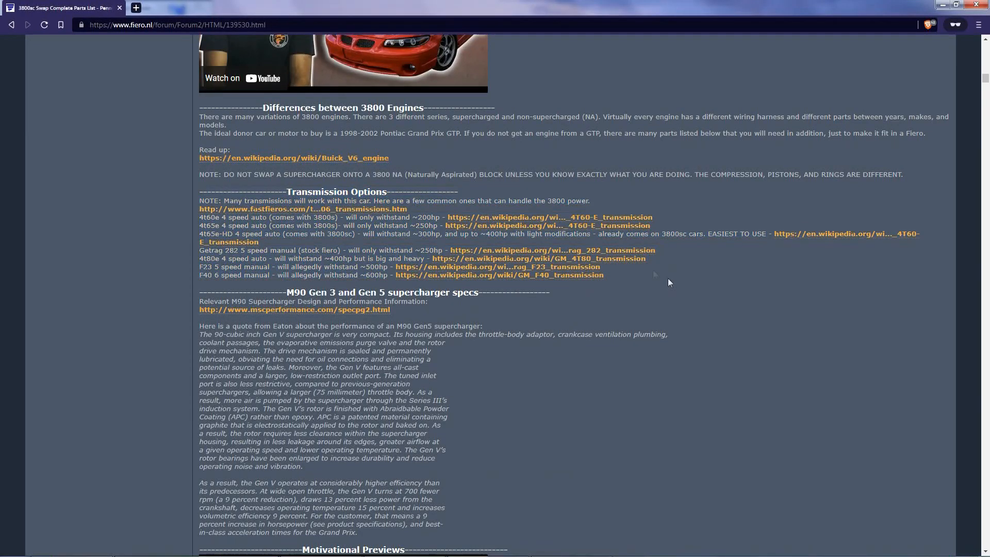
mouse_move(467, 159)
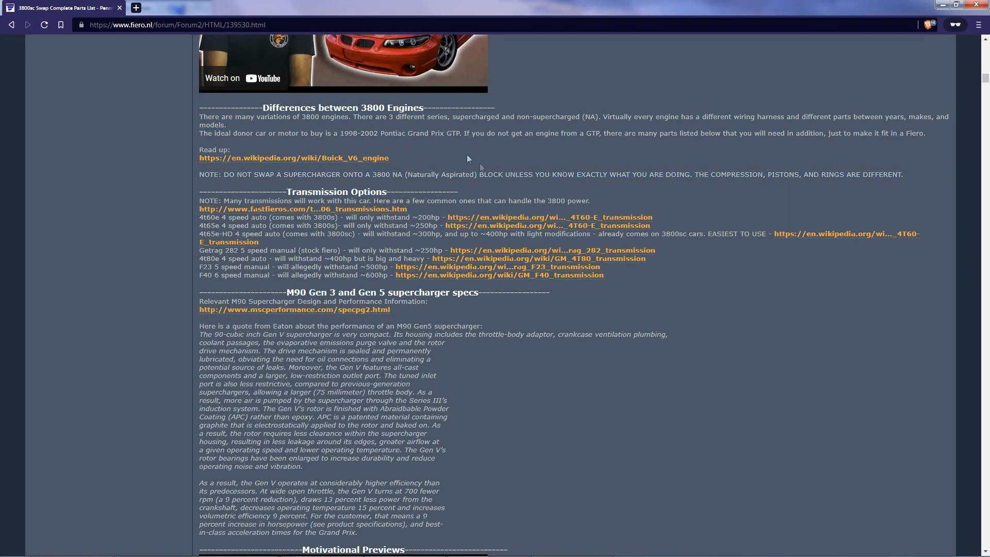
mouse_move(337, 134)
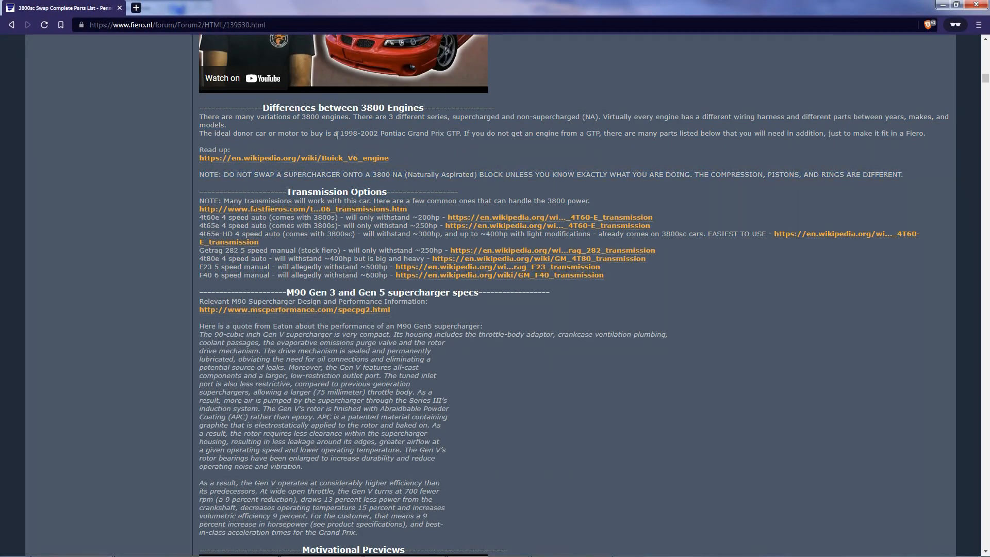
- Highlight the 4t65e-HD 4 speed auto line in the transmission options, then clear the selection
double_click(354, 133)
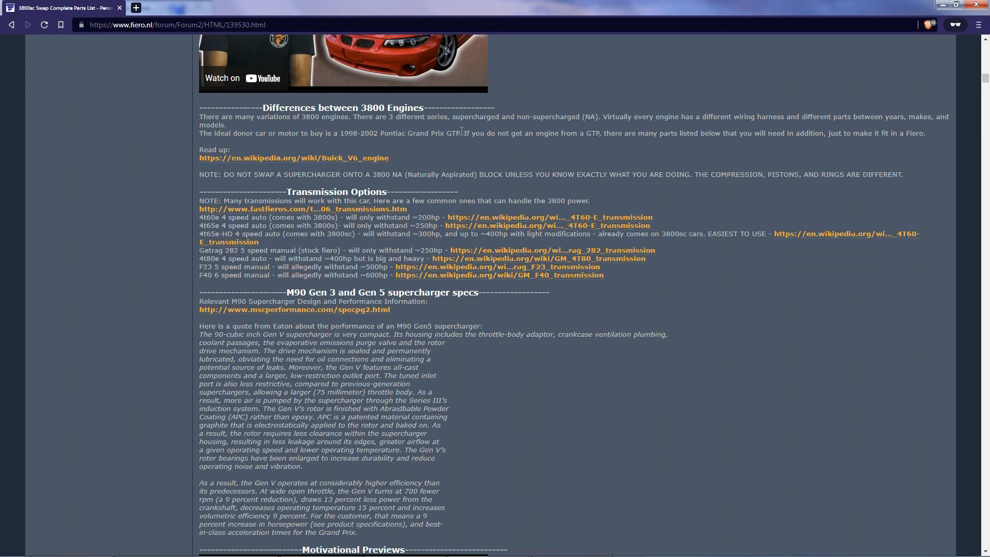
mouse_move(230, 165)
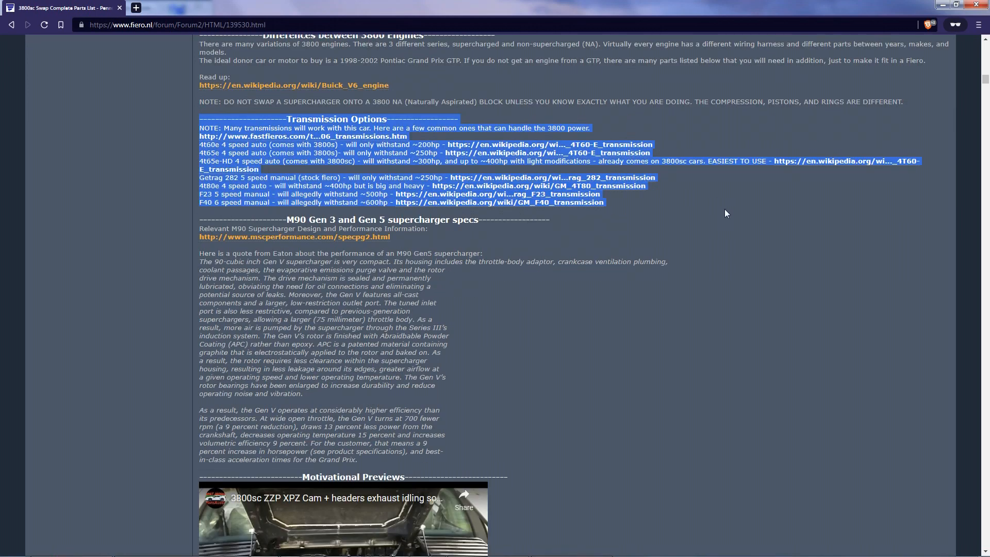
left_click(725, 212)
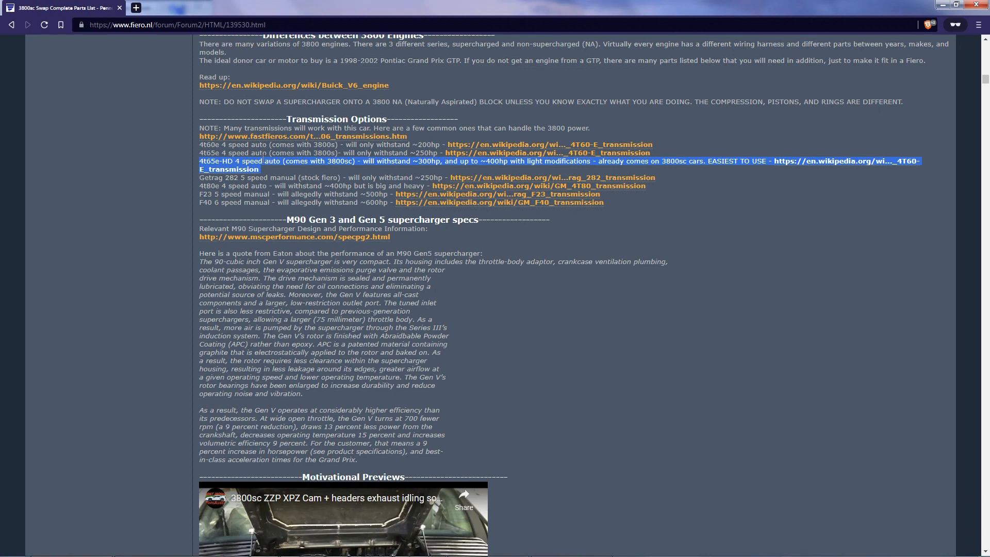
left_click(214, 160)
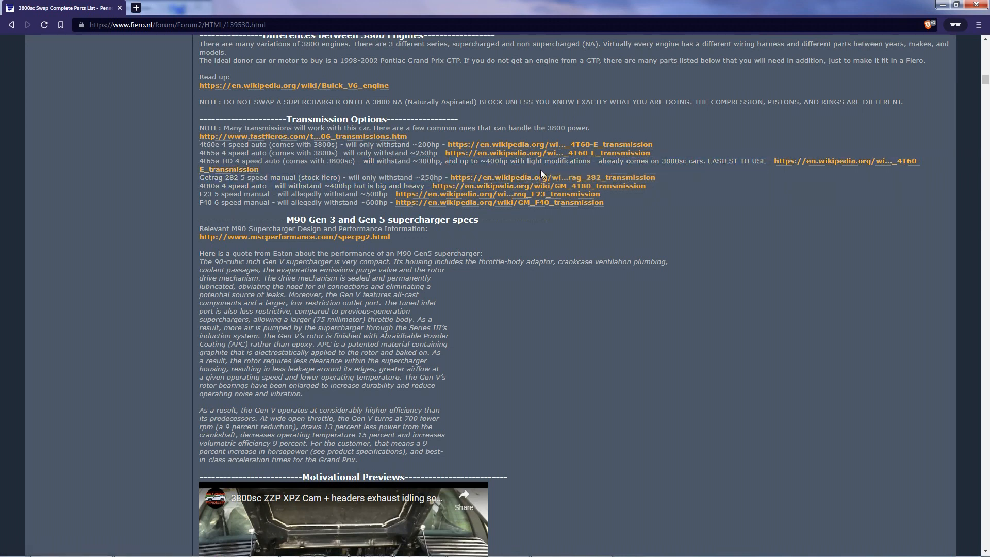
mouse_move(690, 158)
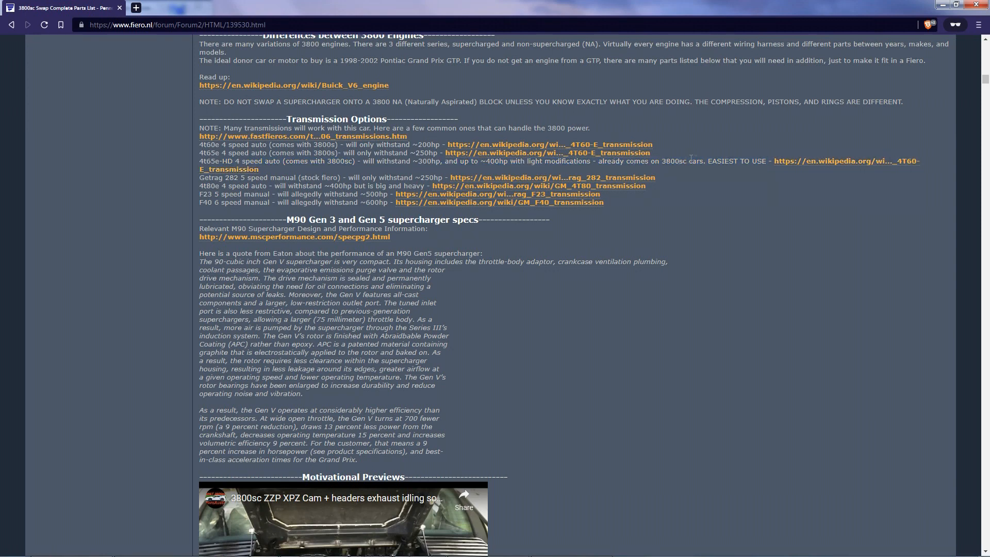
mouse_move(196, 198)
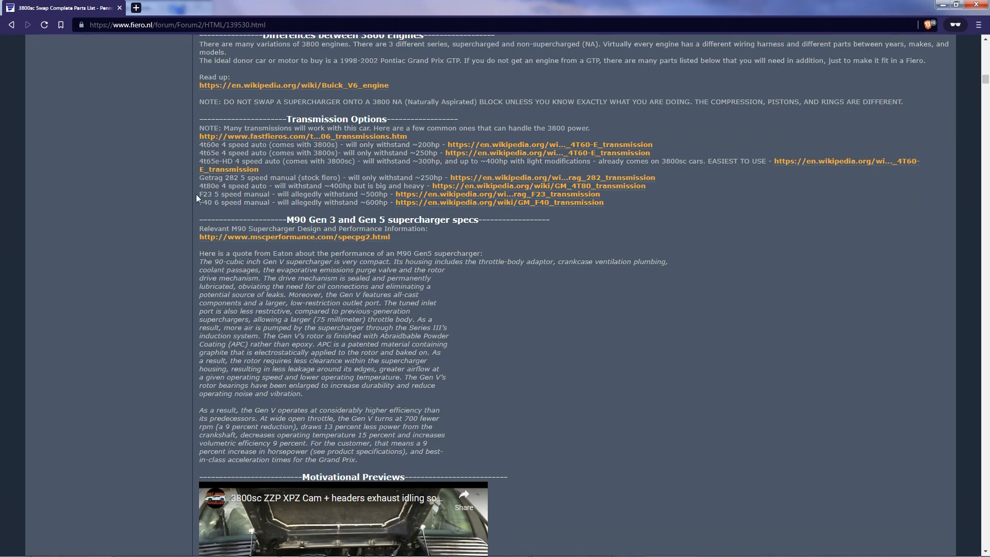
- Scroll through the M90 Gen 3 and Gen 5 supercharger specs down to the Motivational Previews videos
scroll("down", 3)
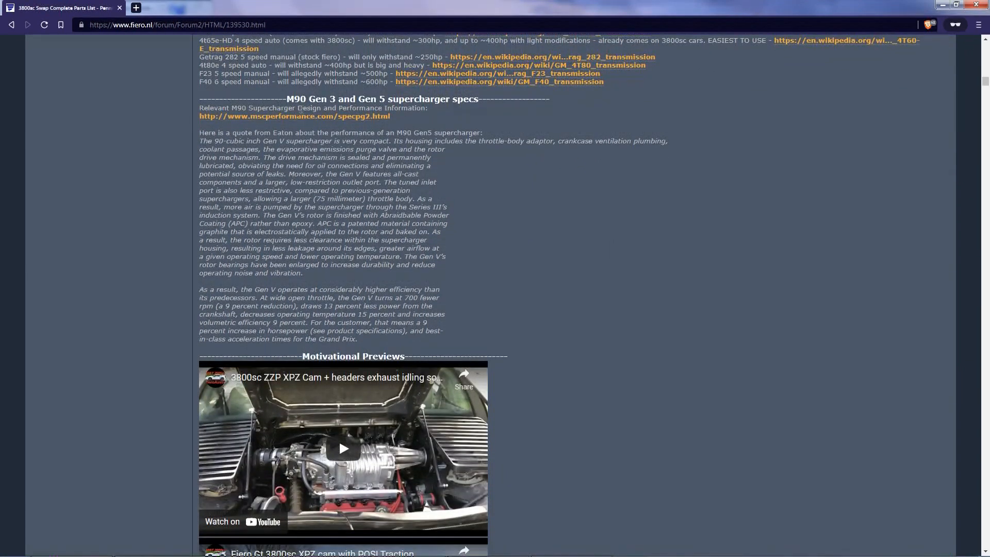
scroll("up", 3)
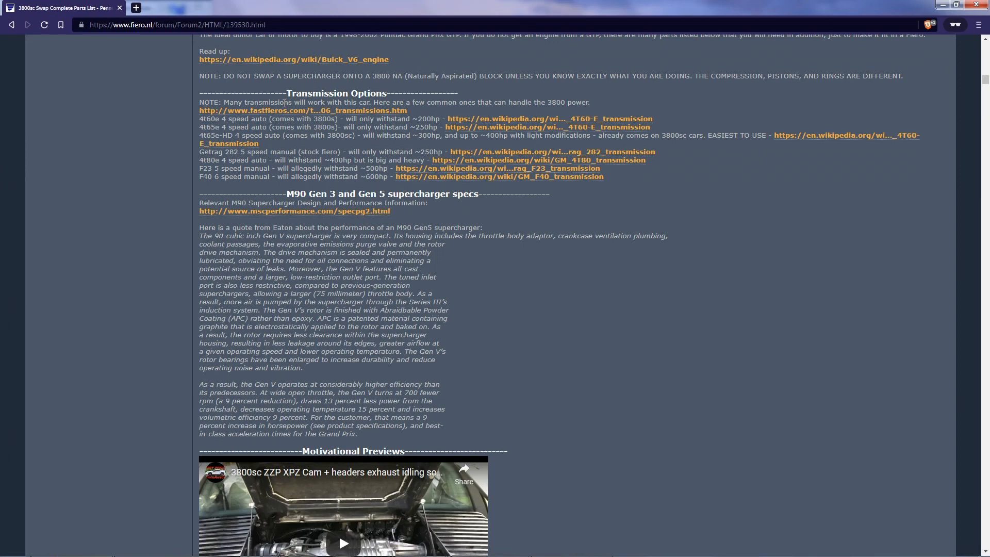
scroll("down", 3)
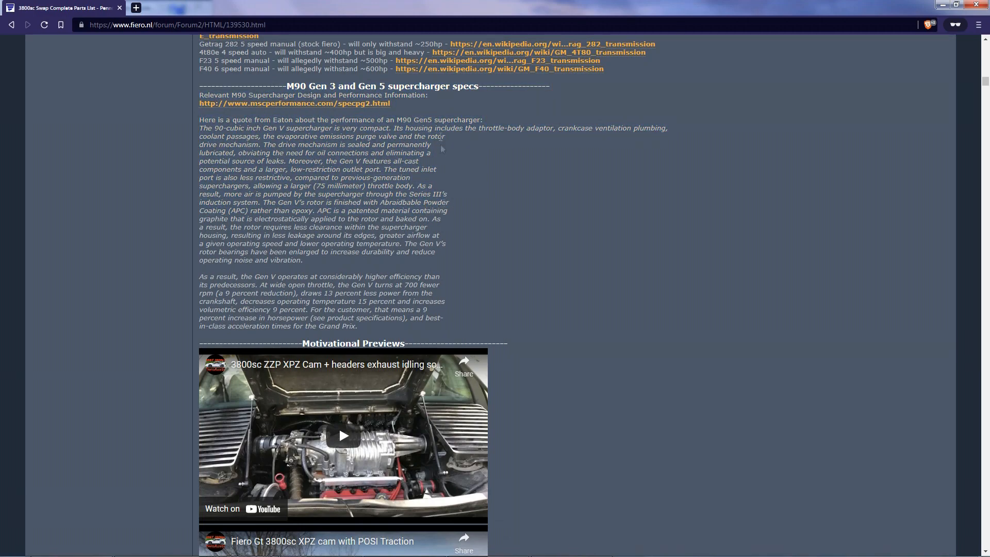
scroll("down", 3)
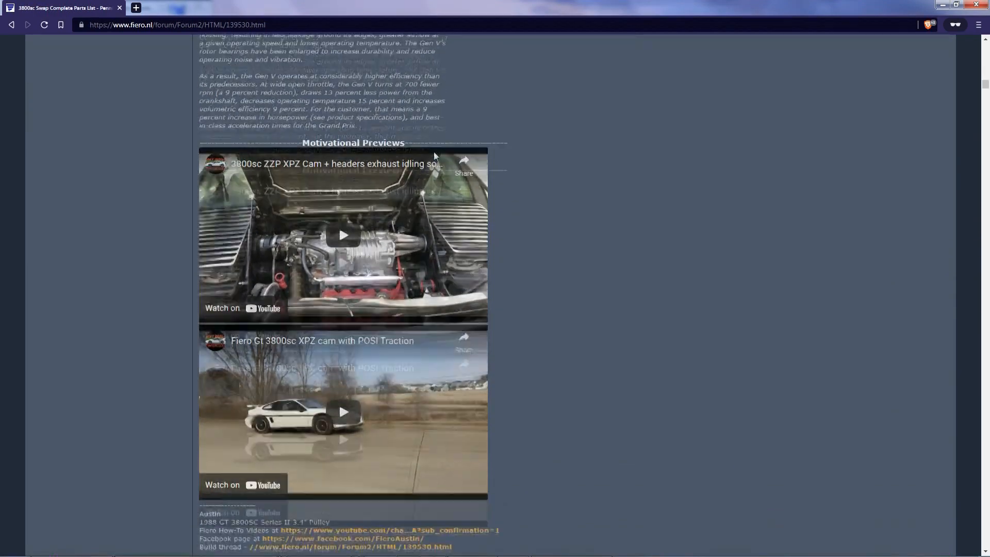
scroll("up", 3)
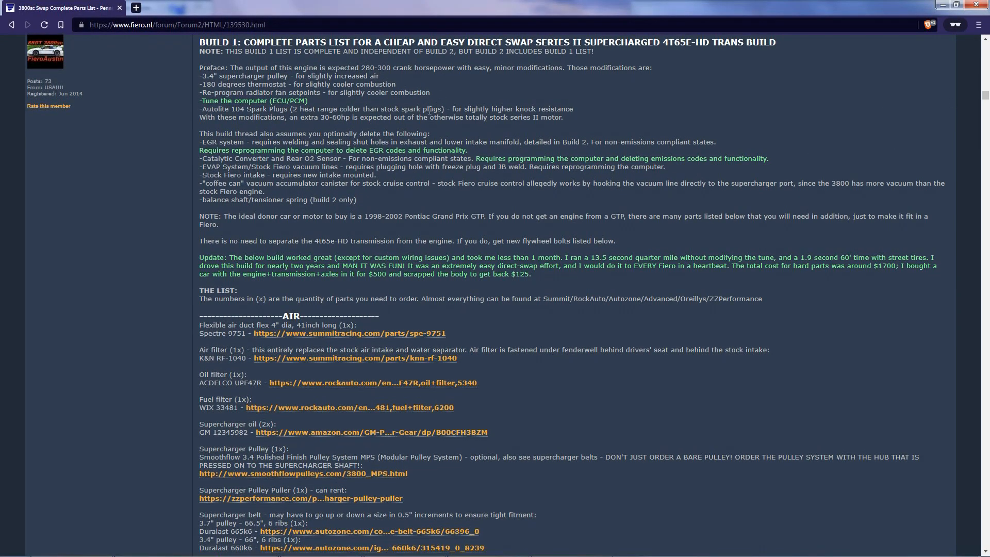
mouse_move(294, 137)
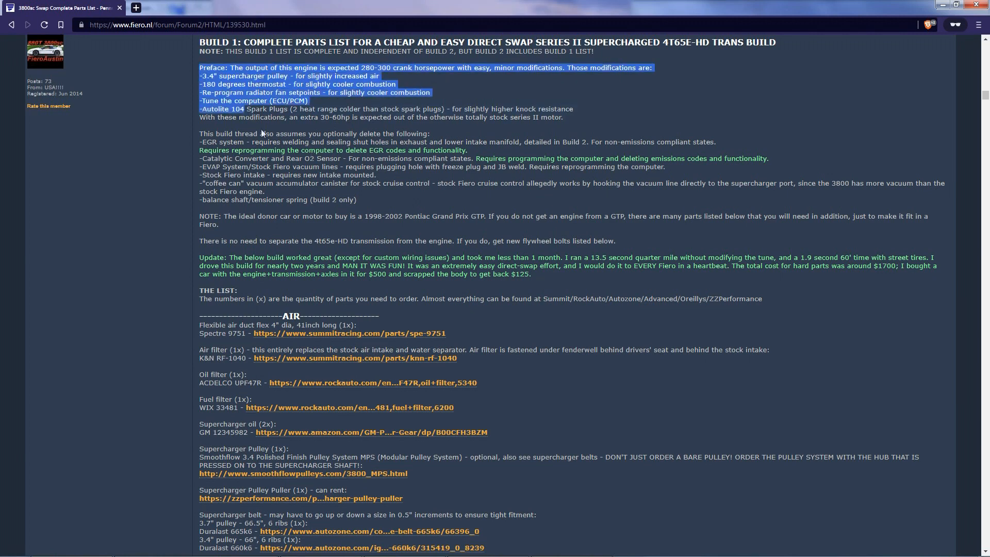
- Highlight Build 1's optional deletions, intake and vacuum canister, and balance shaft tensioner lines
left_click(267, 126)
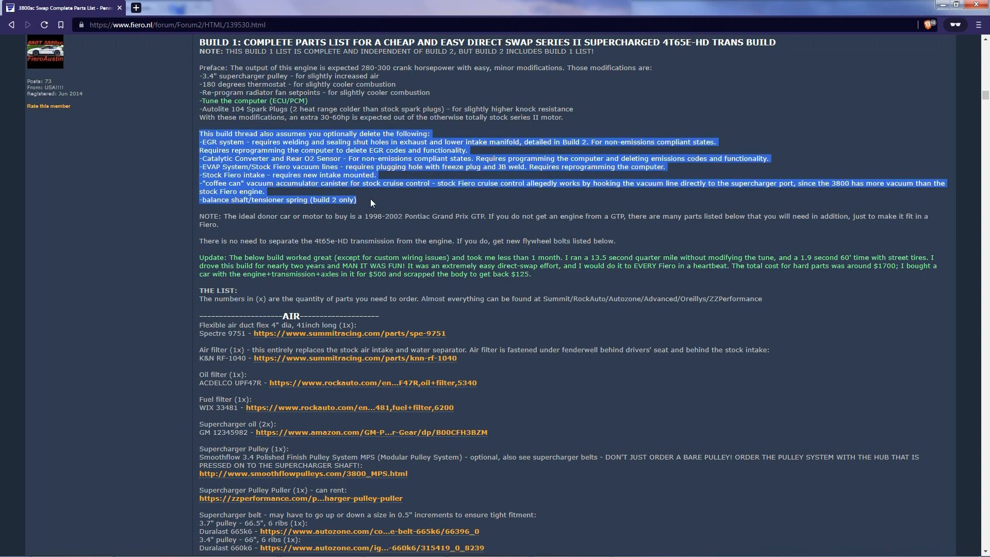
left_click(371, 199)
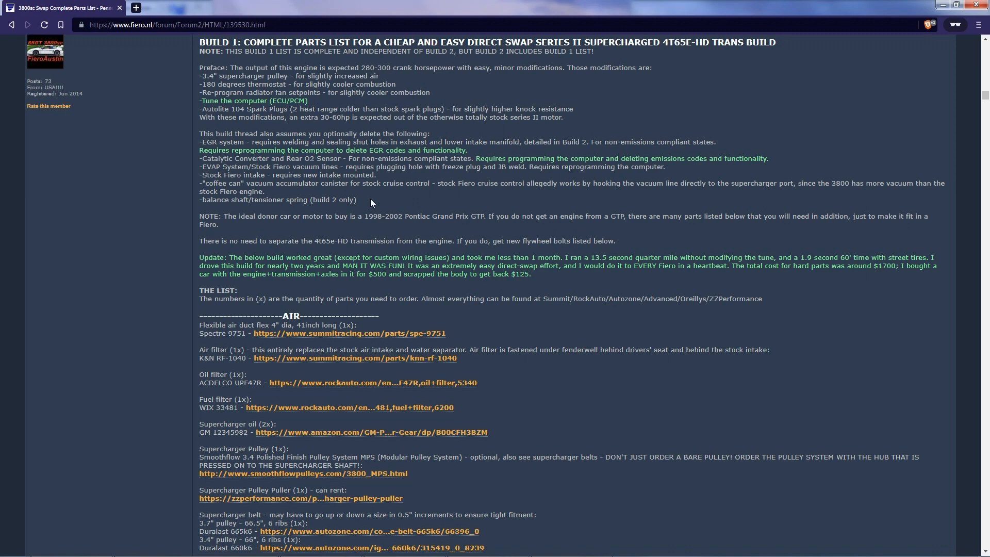
left_click_drag(199, 42, 356, 199)
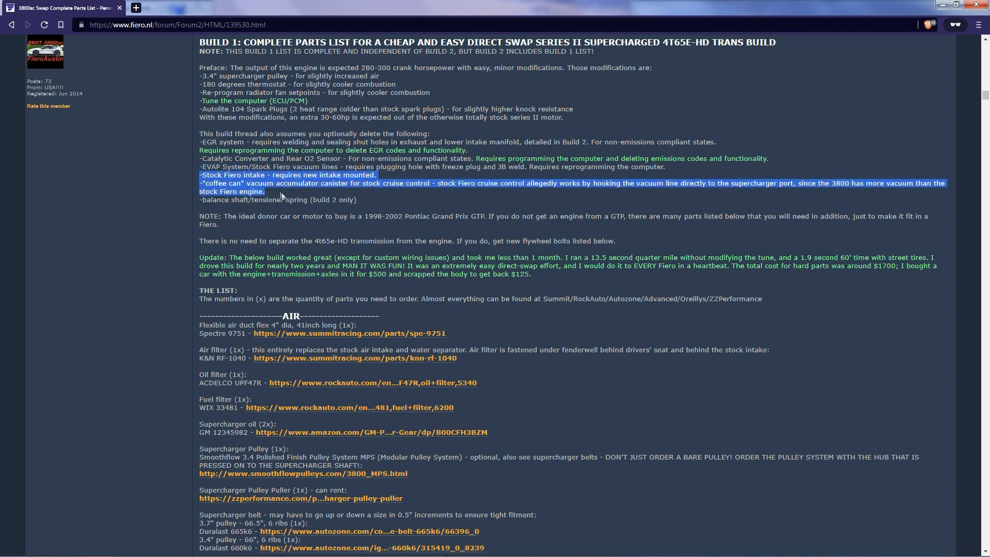
left_click(280, 195)
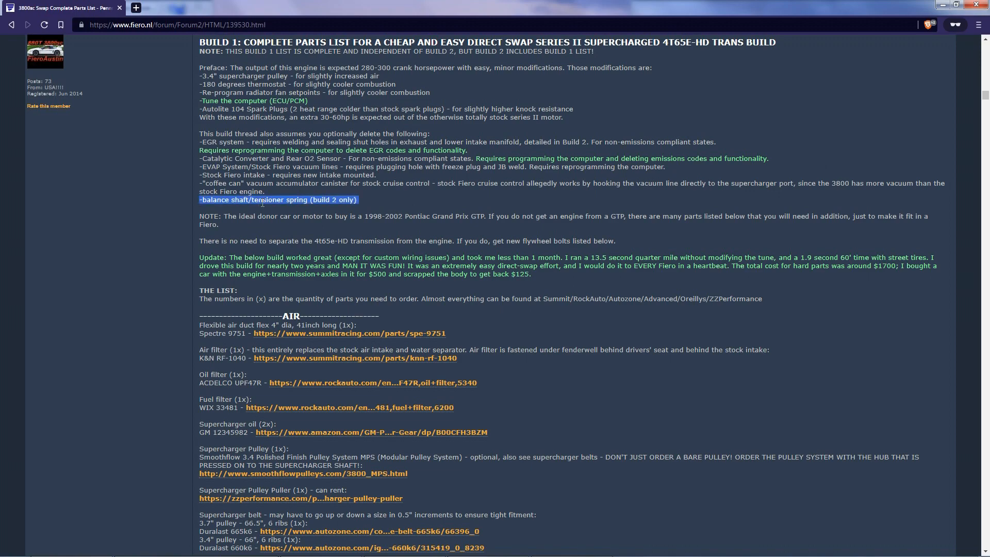
- Scroll down to the accessories/AC/misc and mounting brackets parts sections
scroll("down", 3)
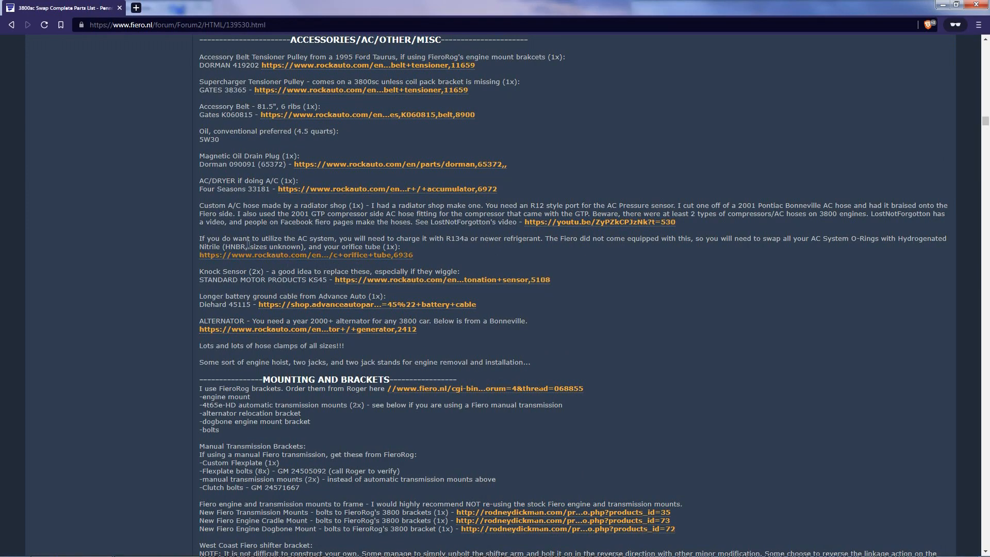
right_click(366, 66)
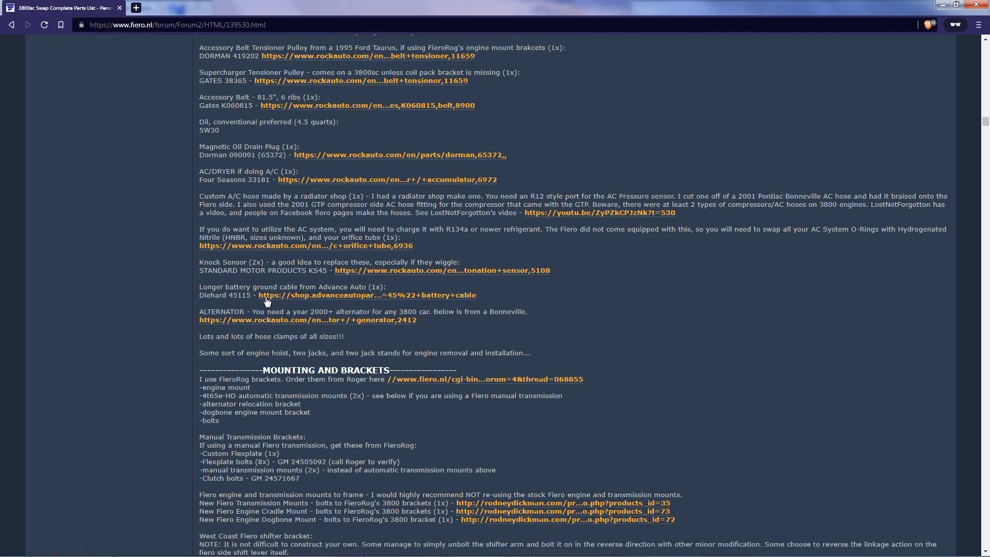
- Scroll to the AIR section and highlight its parts entries, then clear the selection
scroll("down", 3)
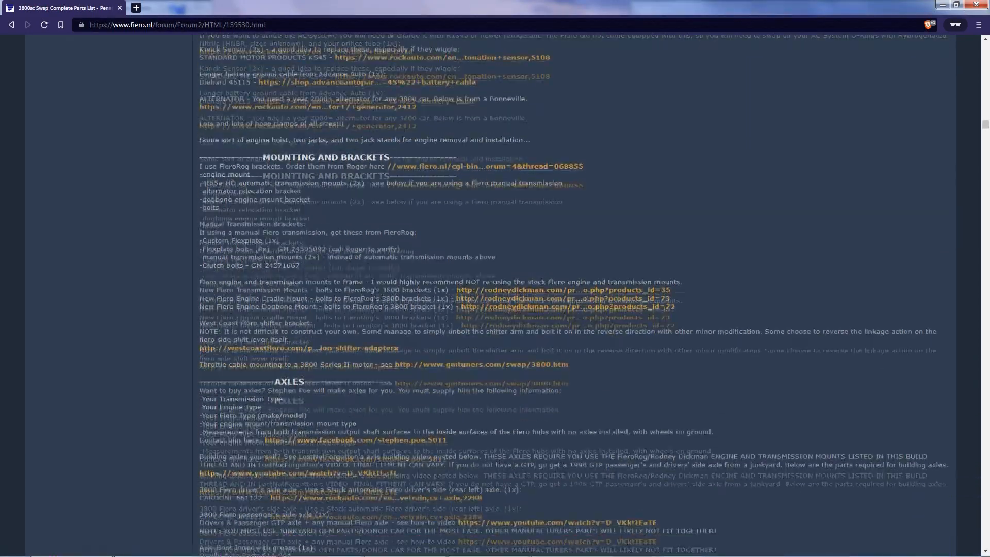
scroll("up", 3)
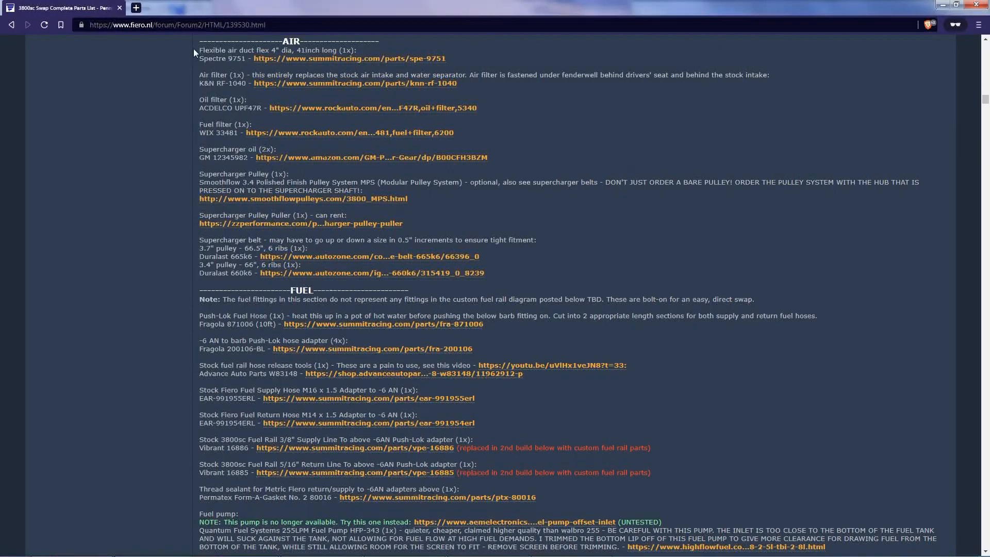
left_click_drag(199, 49, 461, 239)
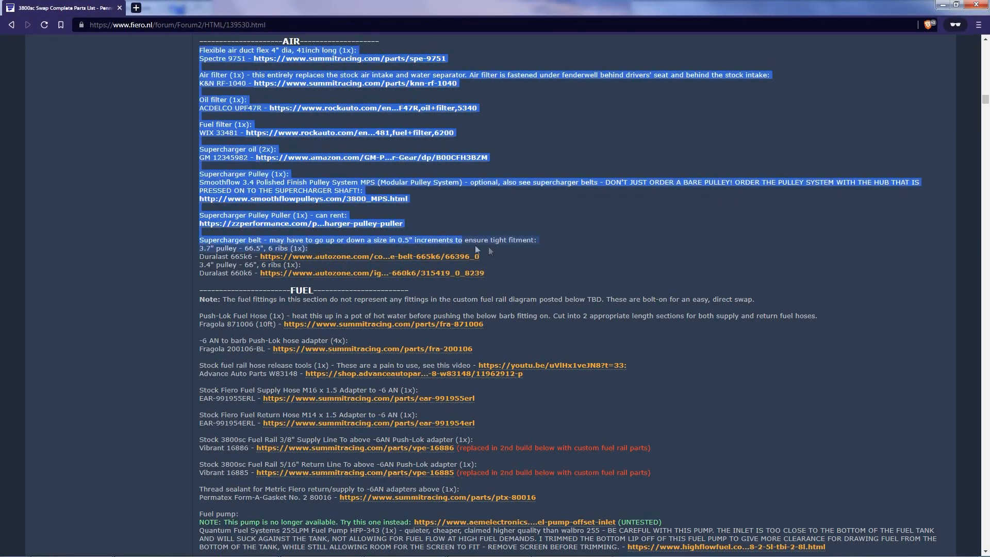
left_click(502, 254)
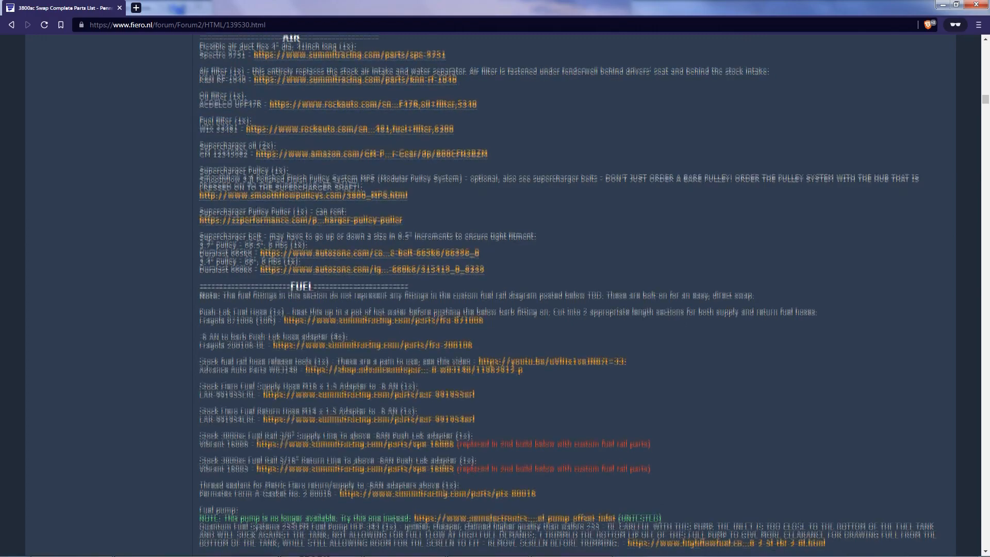
- Scroll through the Fuel, Spark, Exhaust, Coolant and Sensors lists to the 4t65e-HD transmission parts
scroll("down", 3)
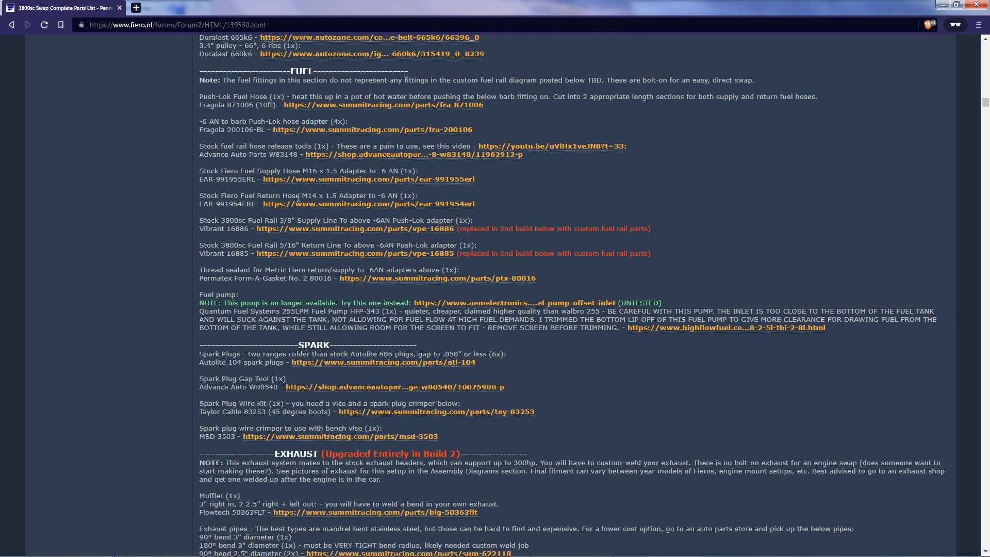
scroll("down", 3)
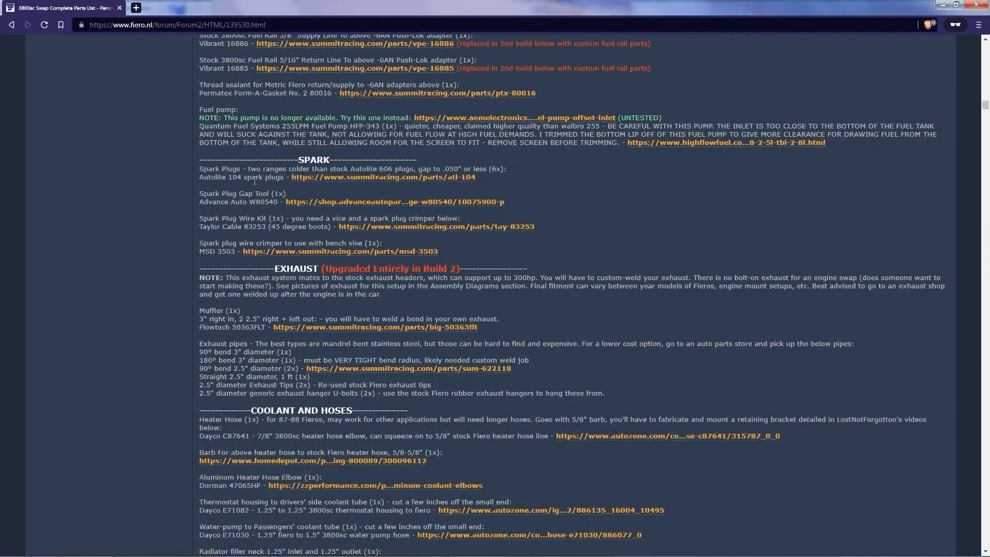
scroll("down", 3)
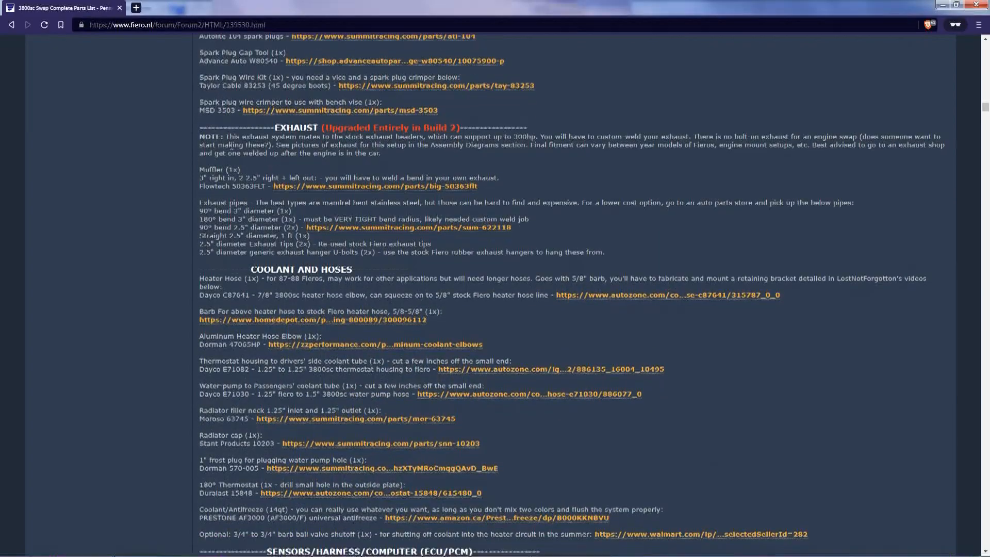
scroll("up", 3)
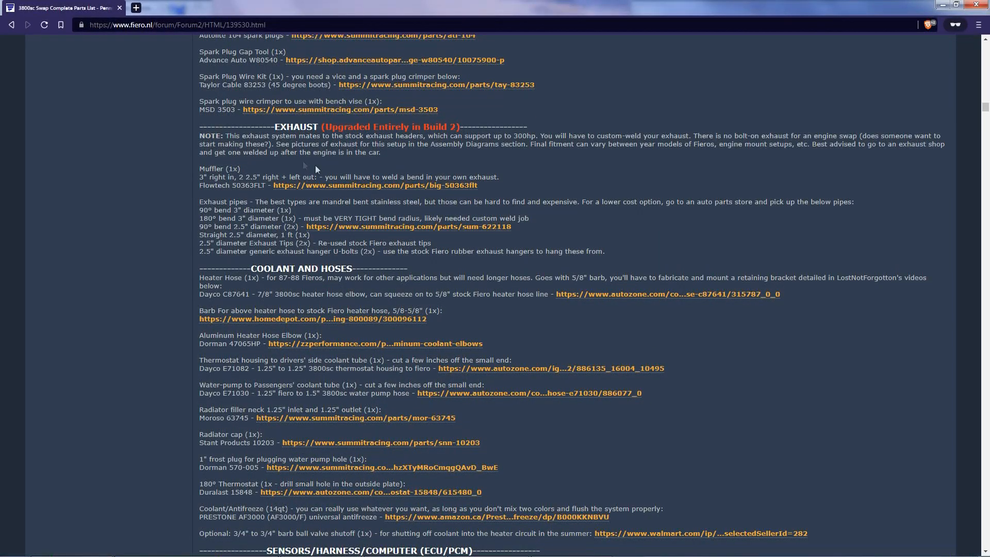
scroll("down", 3)
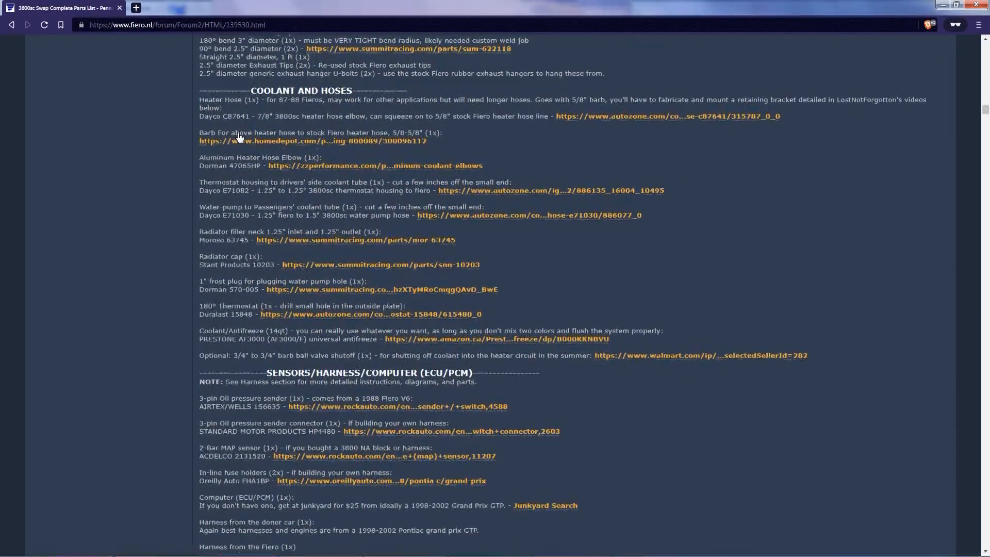
scroll("down", 3)
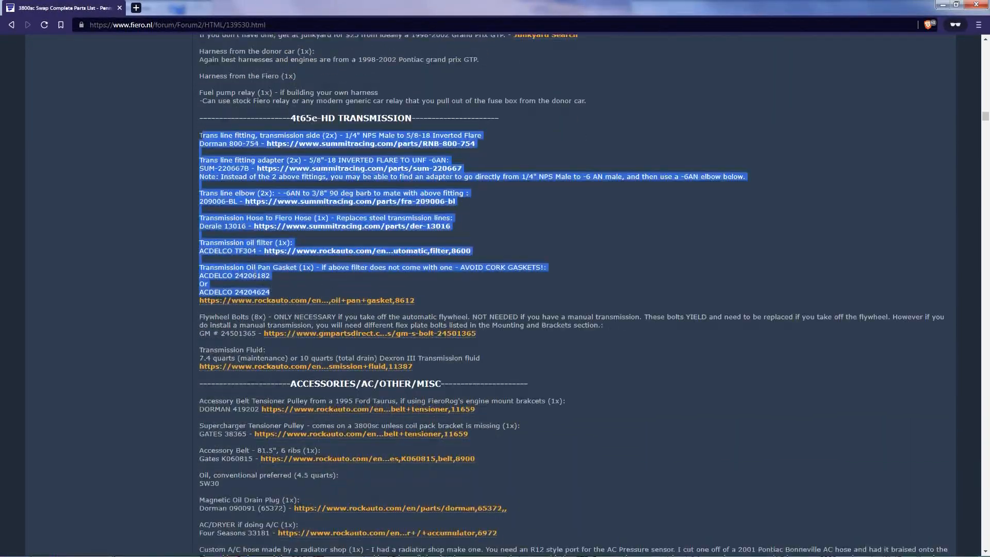
- Scroll past the transmission and accessories parts to the mounting brackets and axles lists
scroll("down", 3)
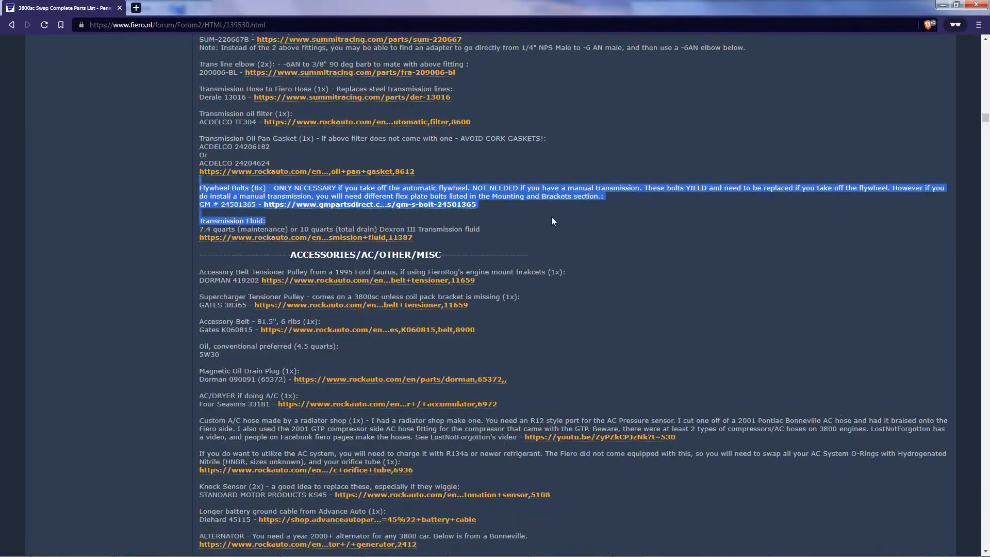
scroll("down", 3)
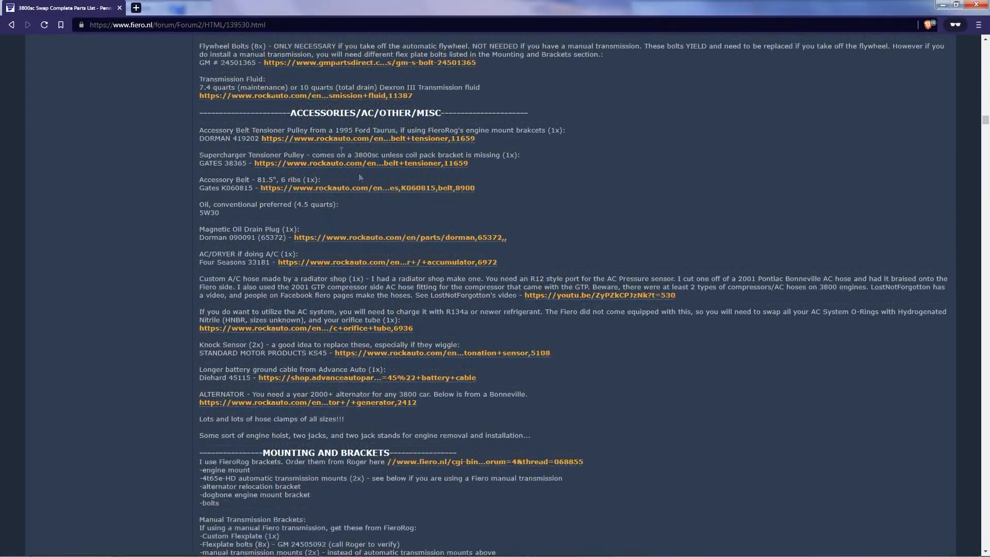
scroll("down", 3)
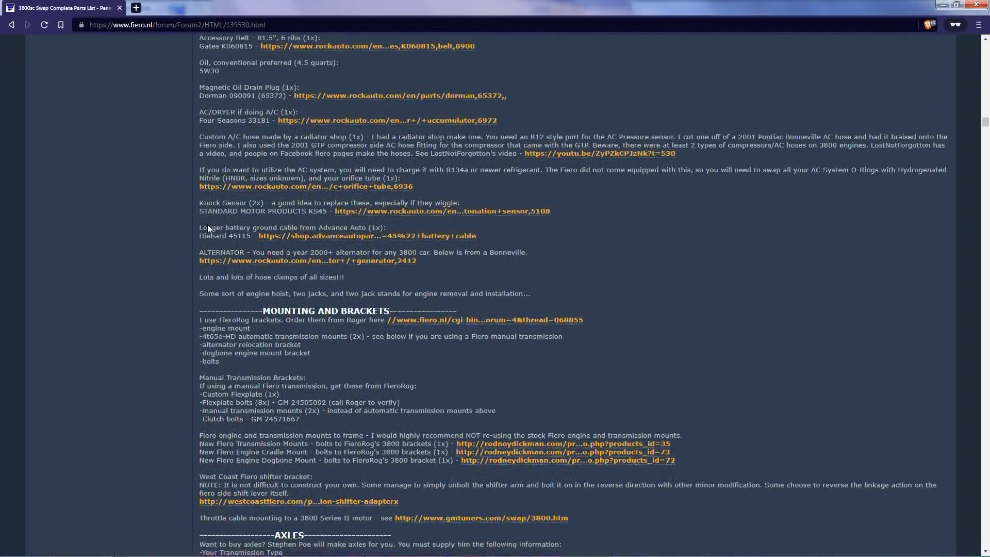
scroll("down", 3)
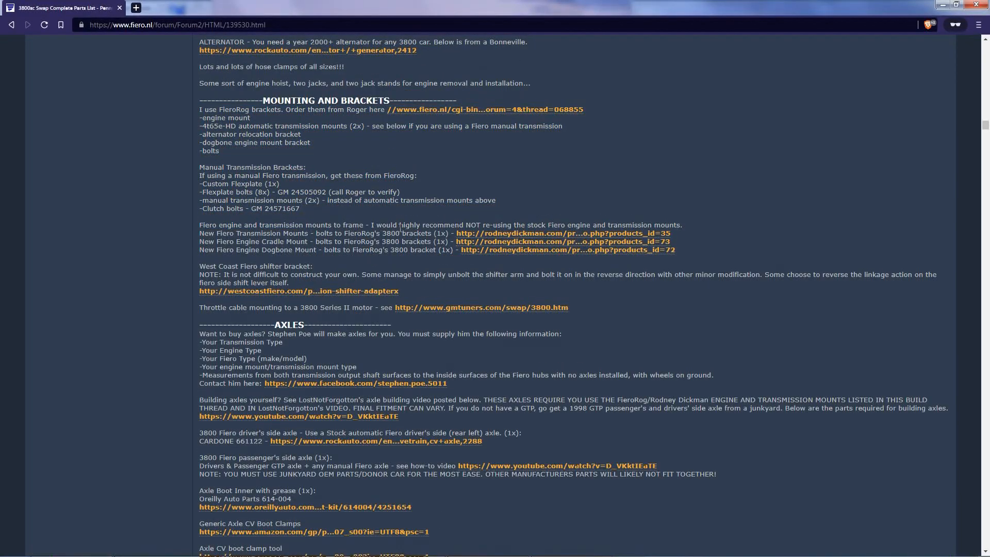
mouse_move(361, 210)
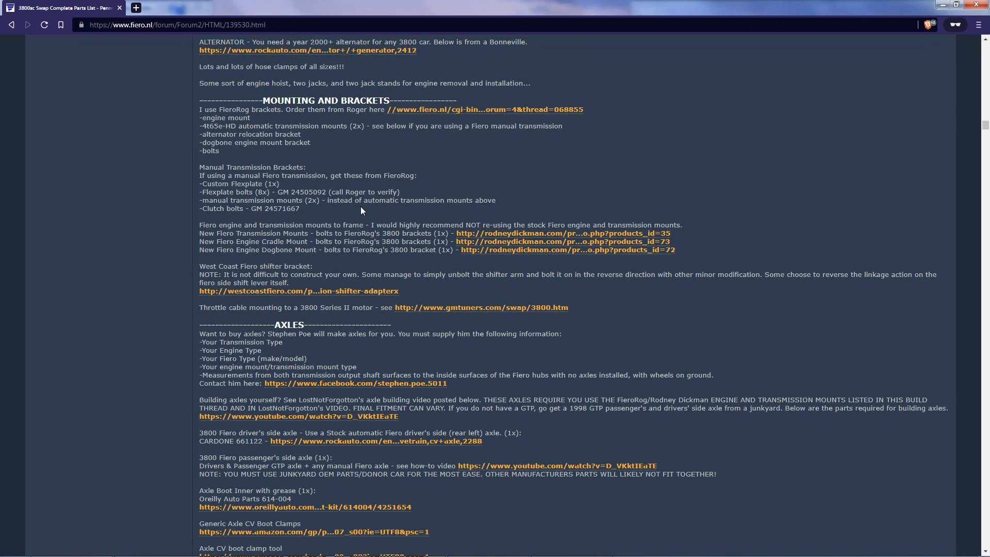
double_click(233, 109)
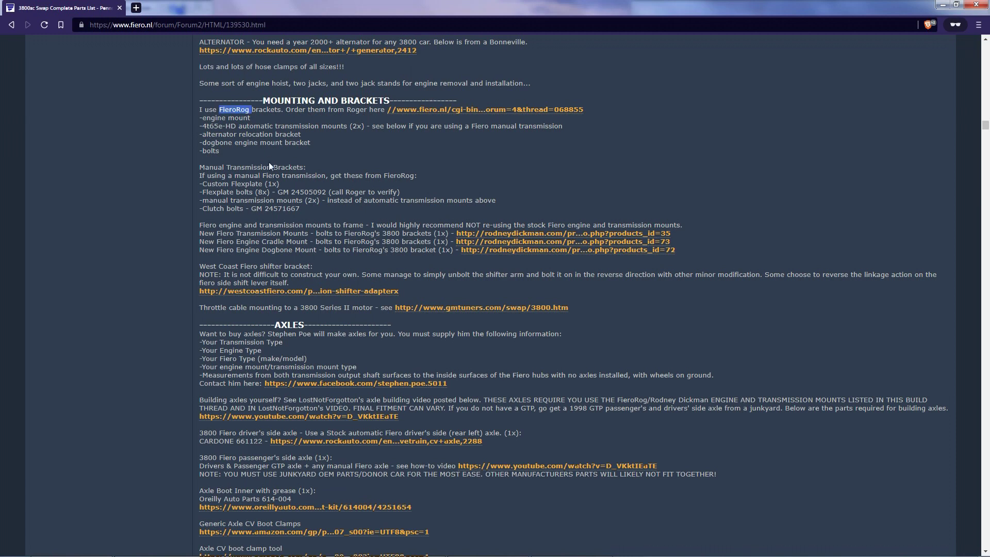
mouse_move(245, 153)
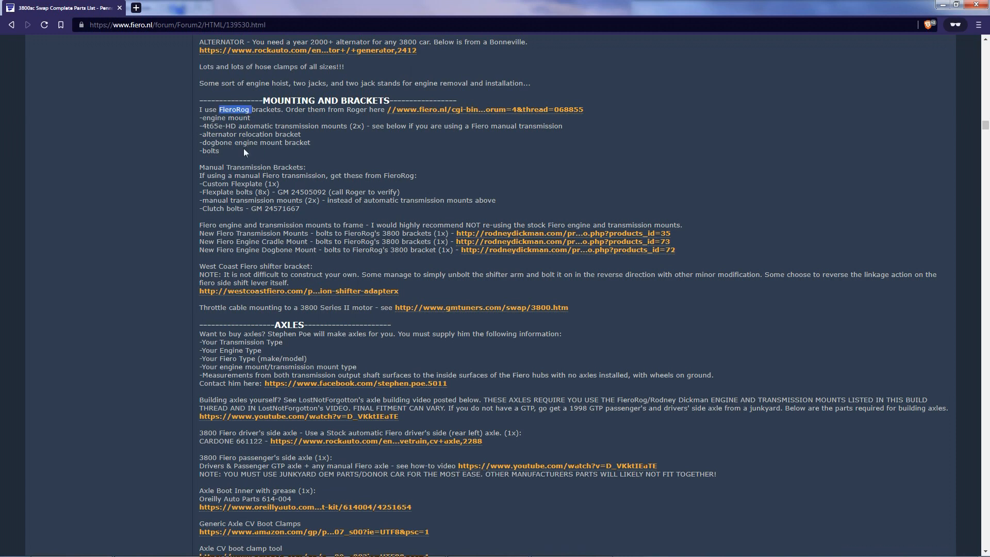
scroll("down", 3)
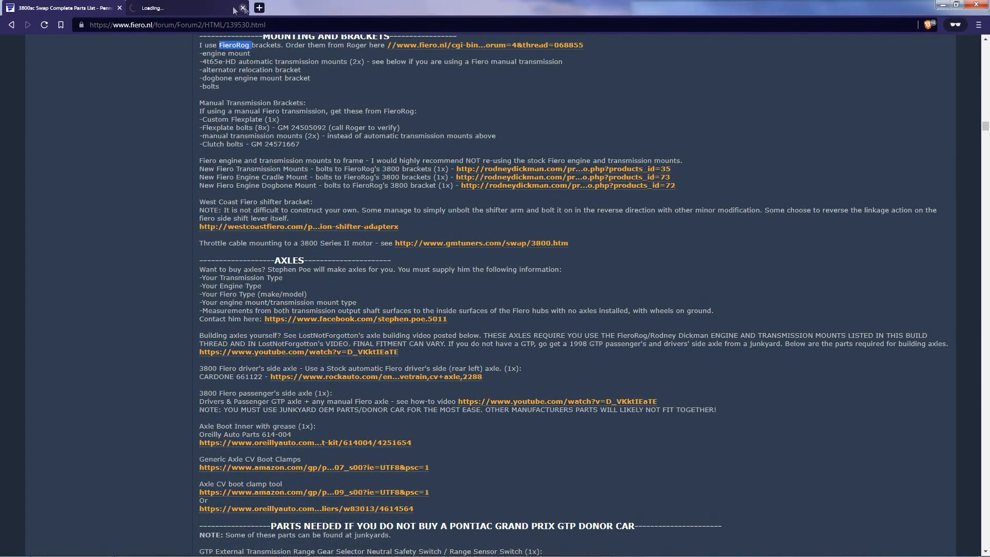
left_click(242, 7)
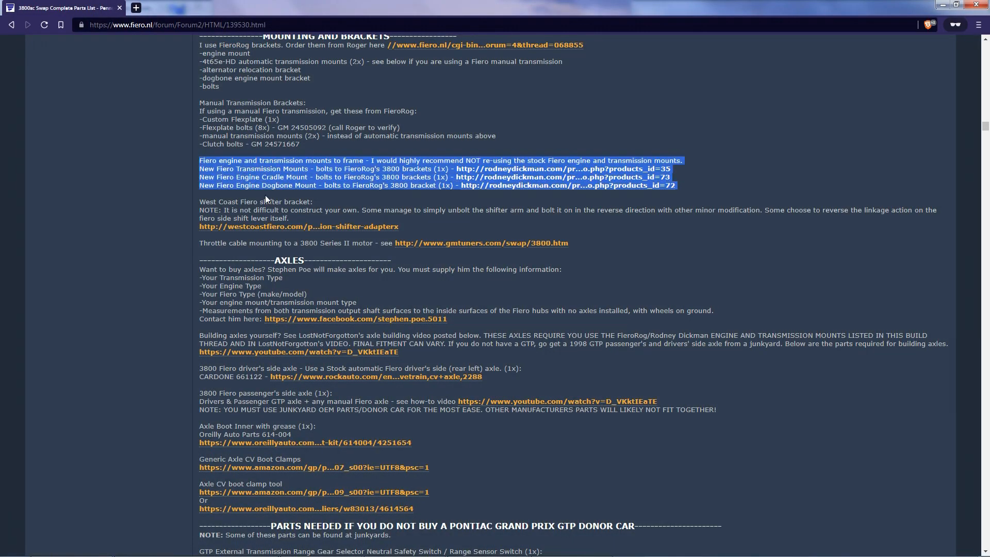
scroll("down", 3)
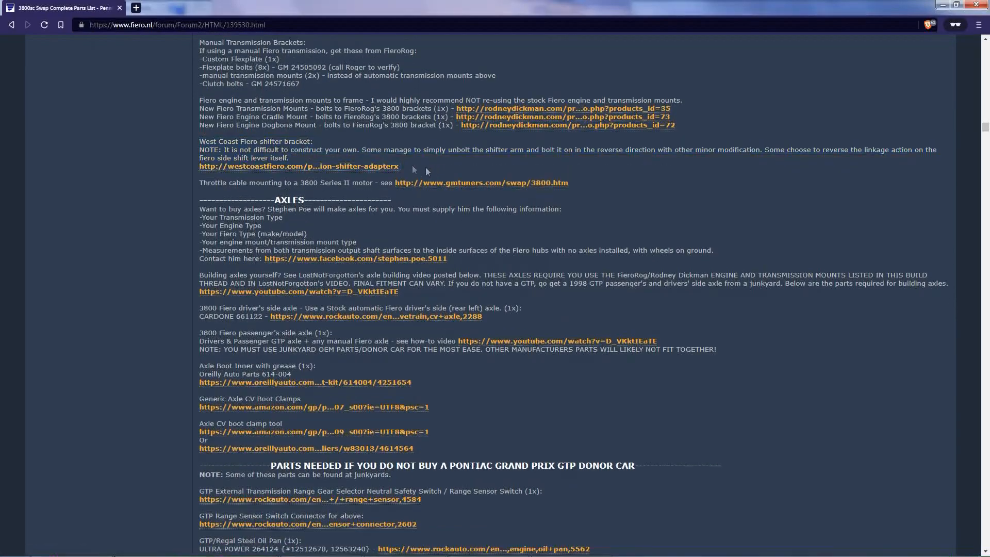
mouse_move(213, 140)
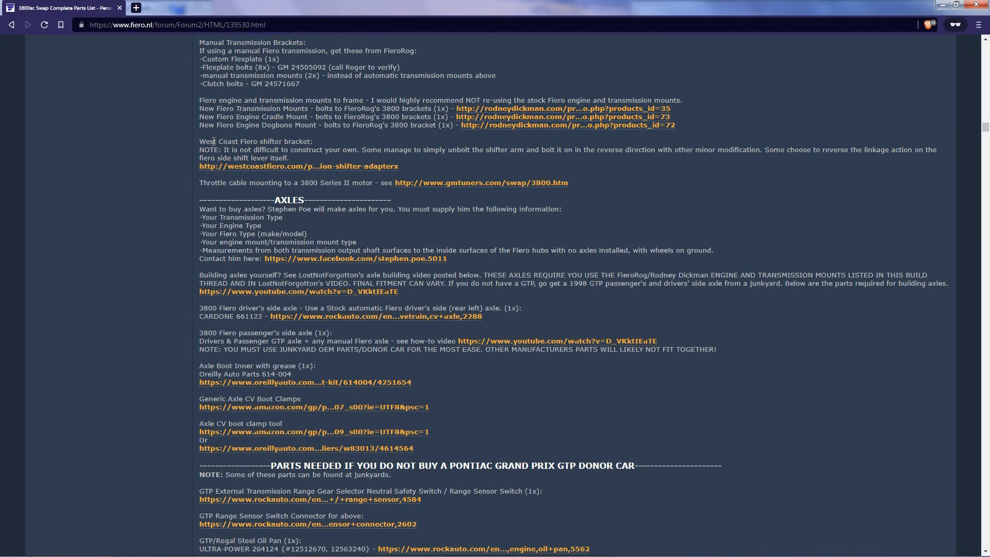
mouse_move(232, 187)
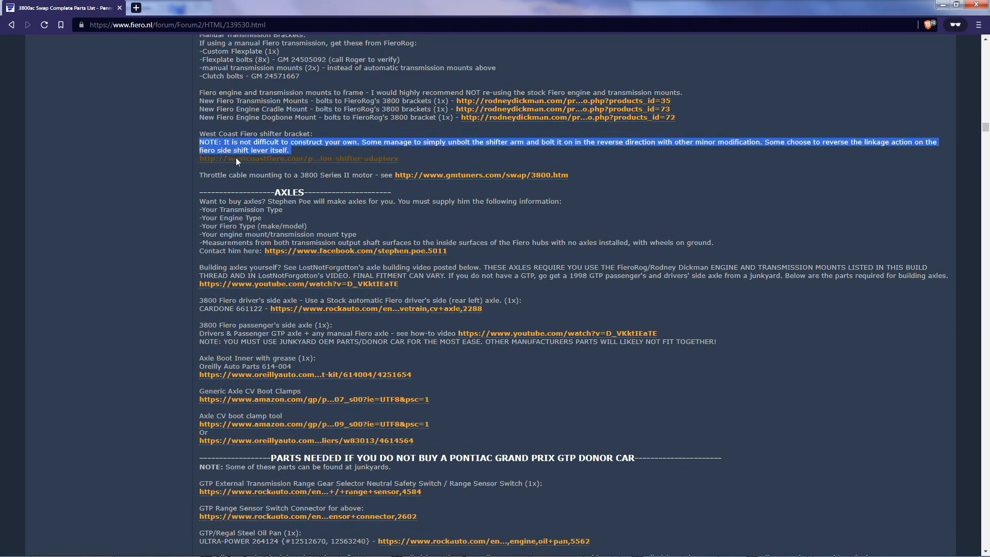
scroll("down", 3)
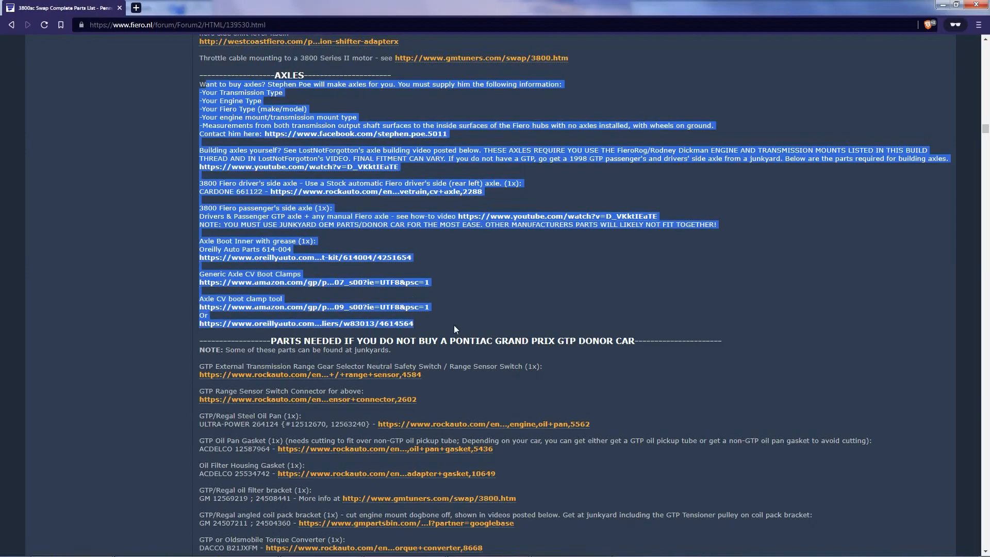
scroll("down", 3)
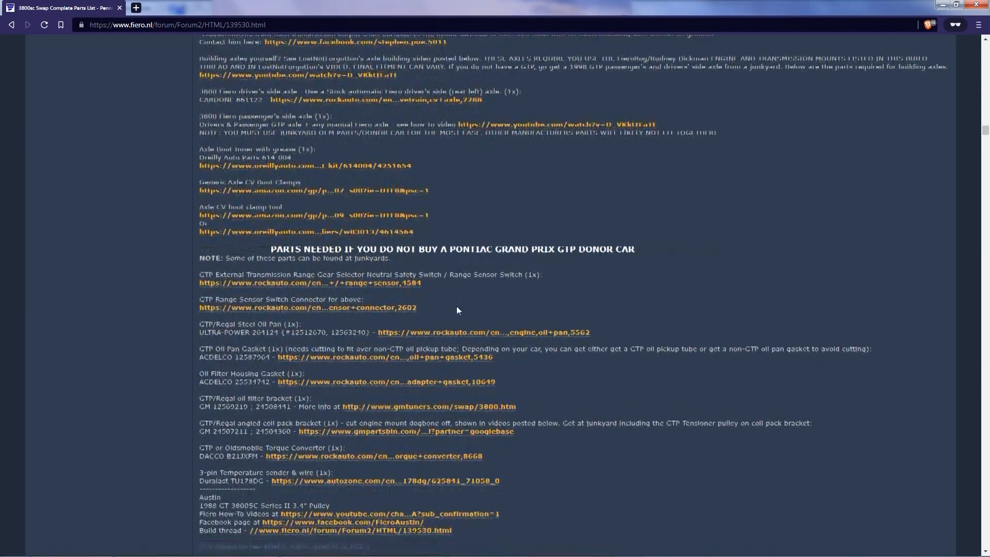
scroll("up", 3)
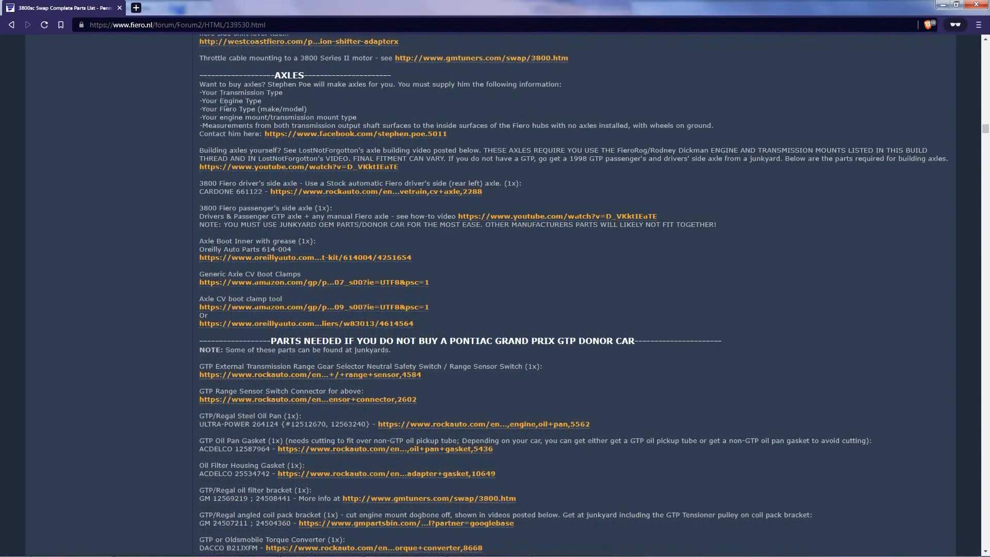
mouse_move(456, 329)
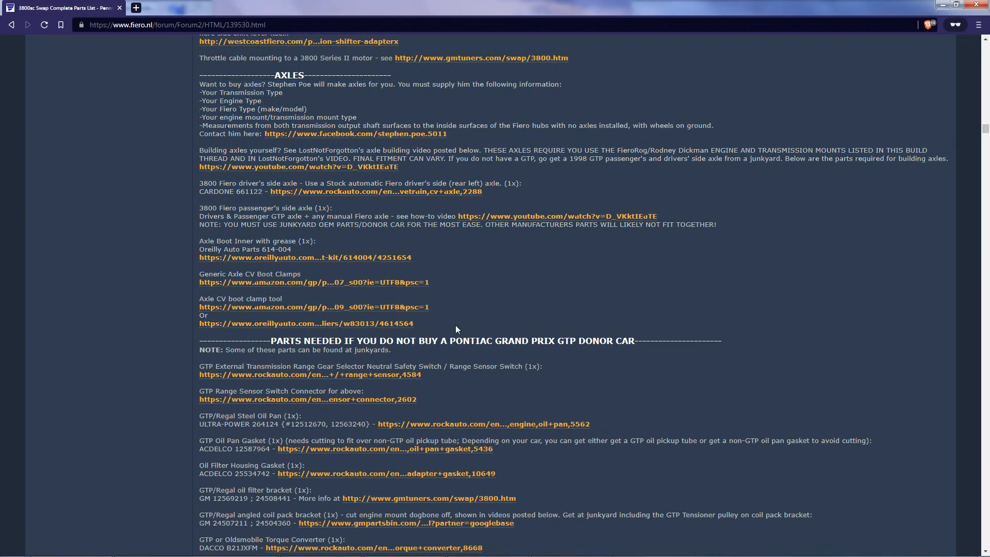
- Jump past the donor-car parts to the Build 2 Complete Parts List post for the Series III build
scroll("down", 3)
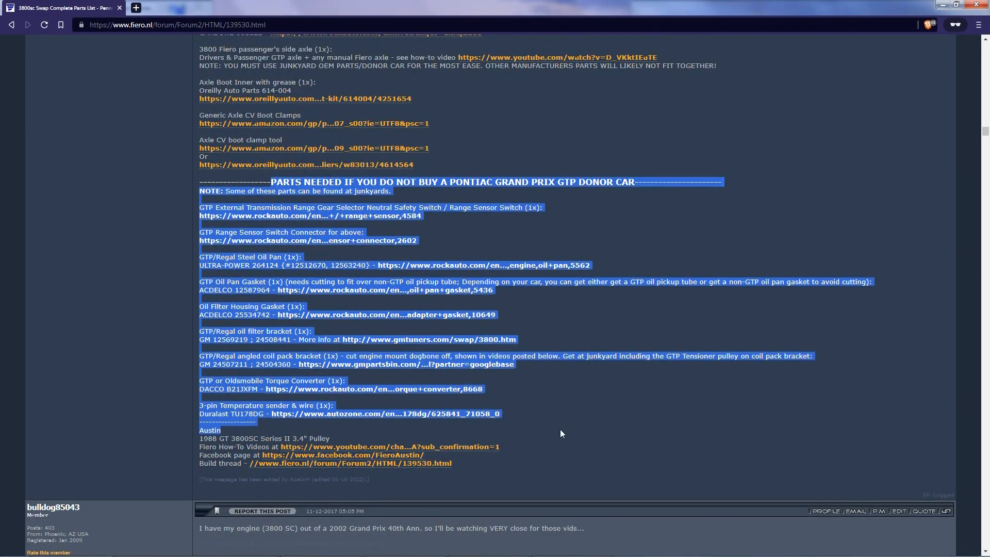
left_click(556, 425)
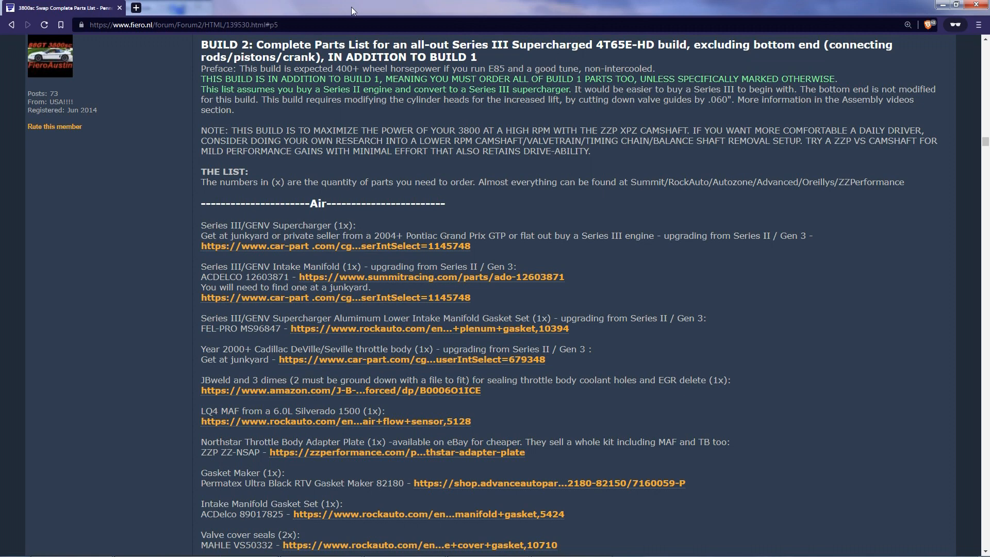
- Read Build 2's air parts down to the freeze plug, highlighting the 2000+ Cadillac DeVille/Seville throttle body entry
scroll("down", 3)
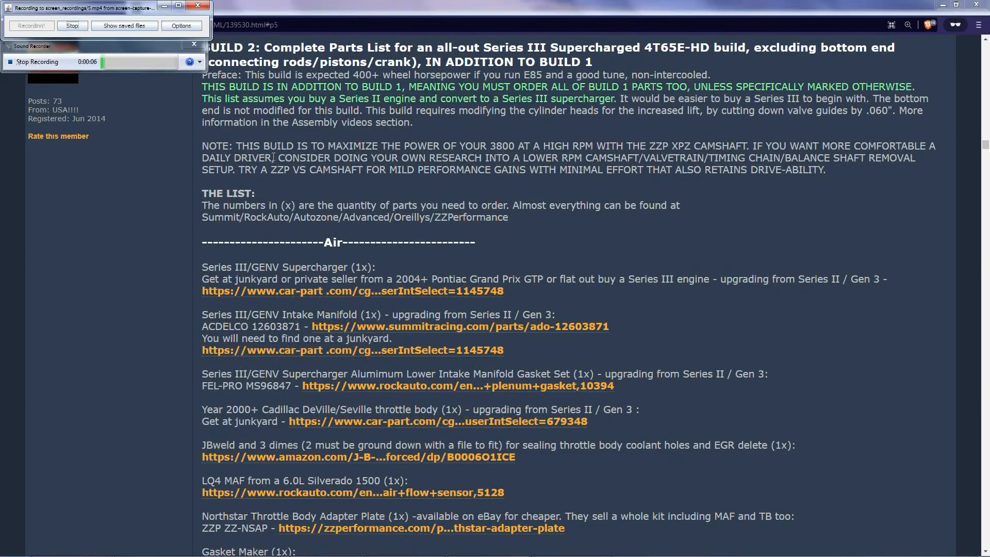
scroll("down", 3)
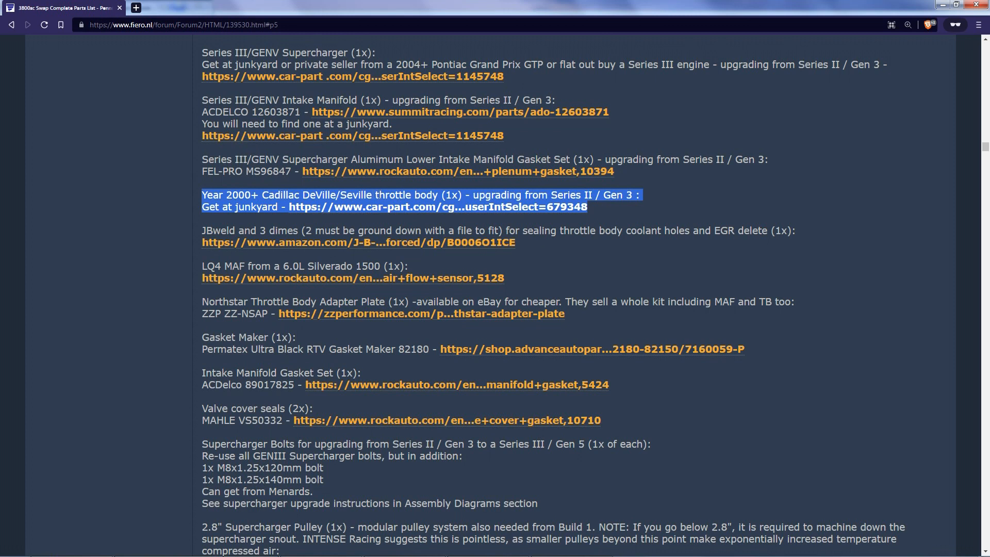
left_click(646, 196)
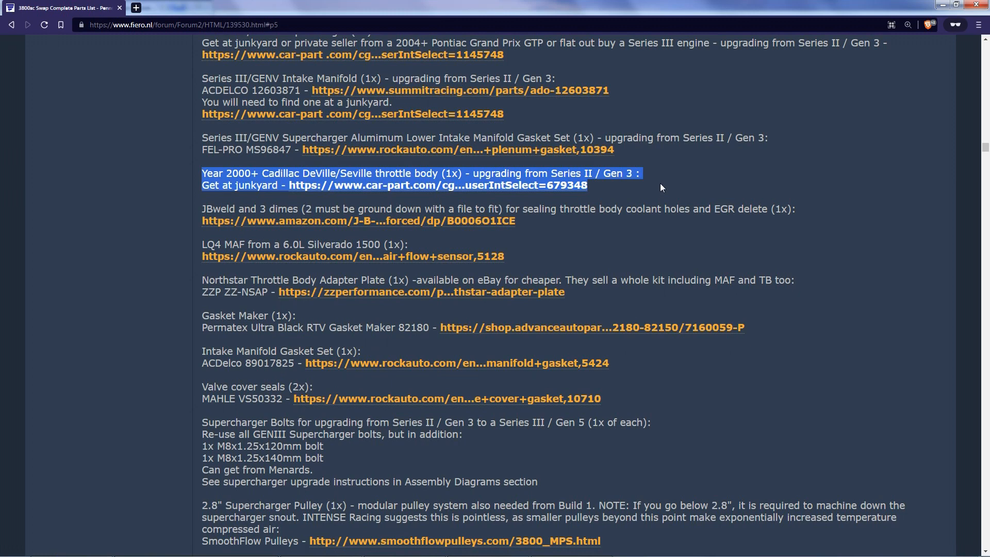
mouse_move(660, 187)
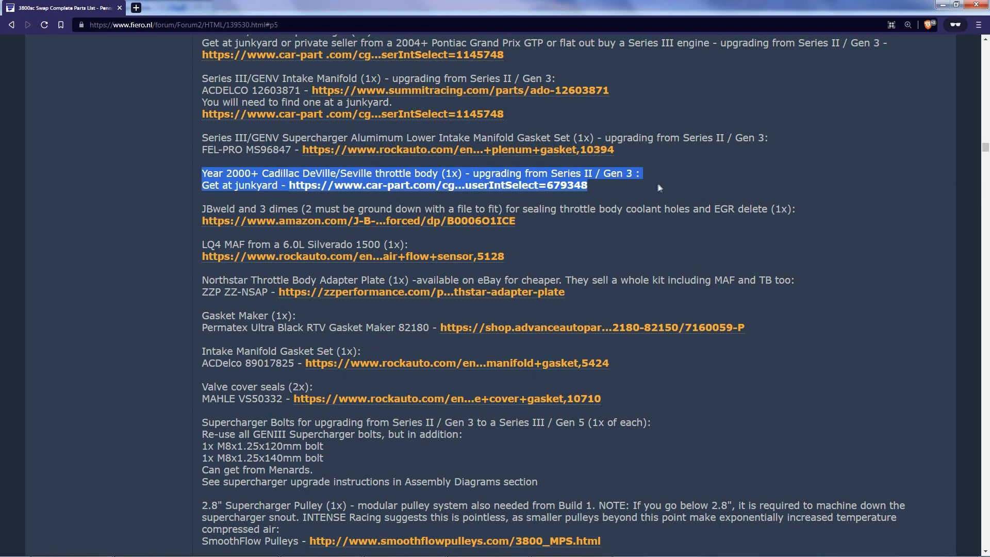
scroll("down", 3)
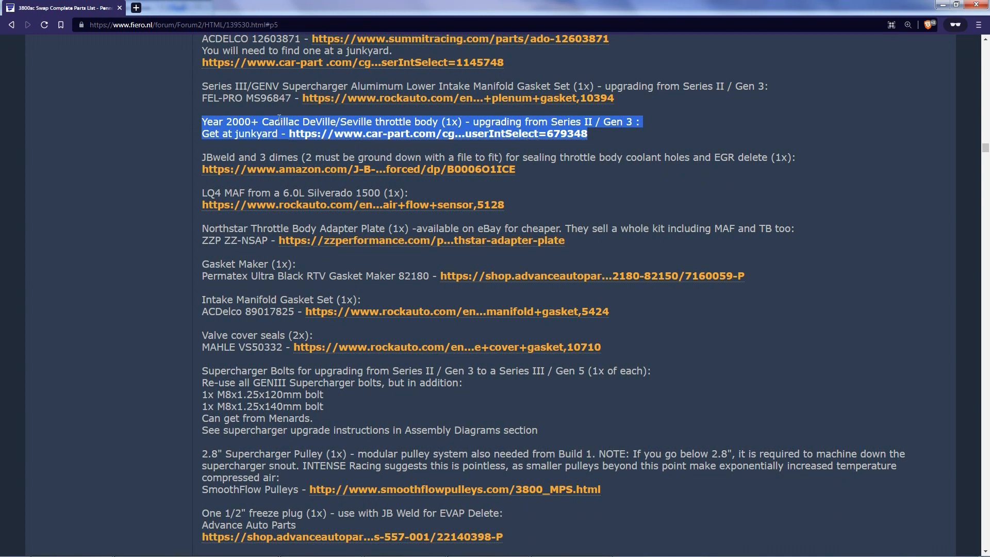
- Clear the throttle body highlight and read further down the Build 2 air parts
left_click(628, 180)
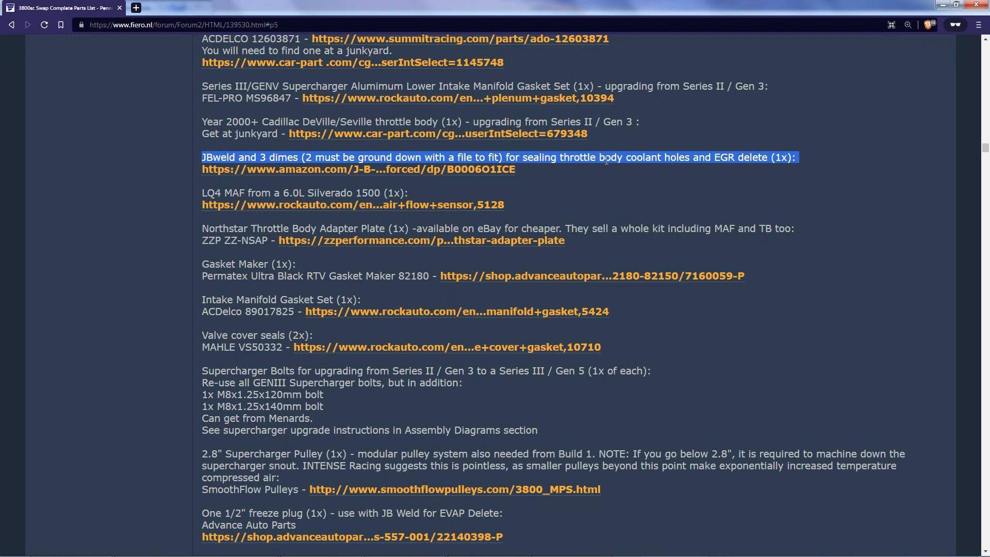
scroll("down", 3)
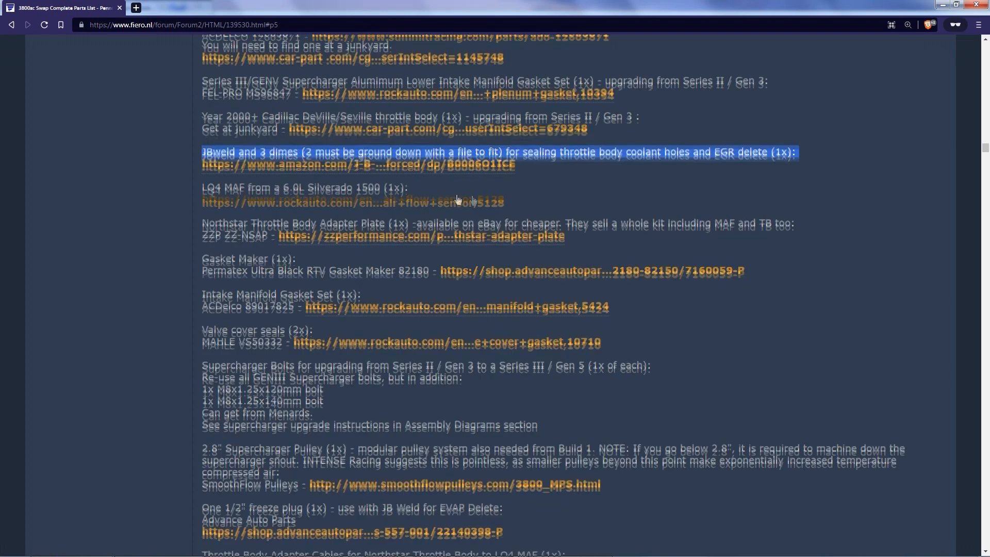
scroll("down", 3)
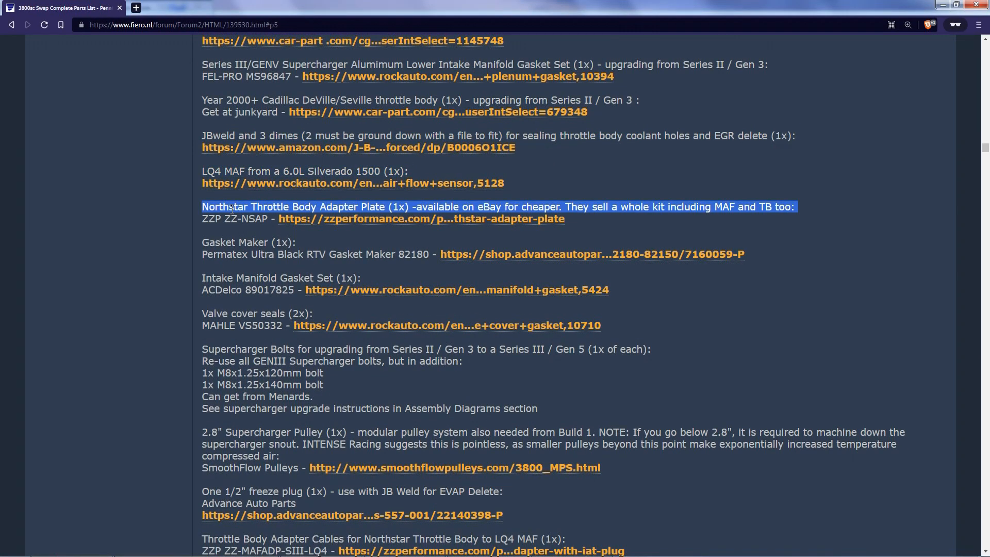
scroll("down", 3)
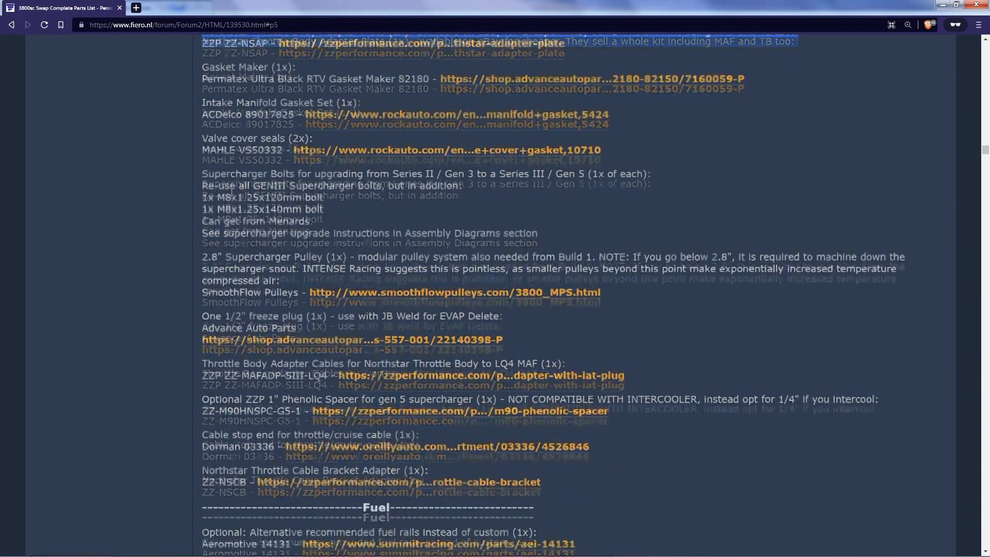
scroll("up", 3)
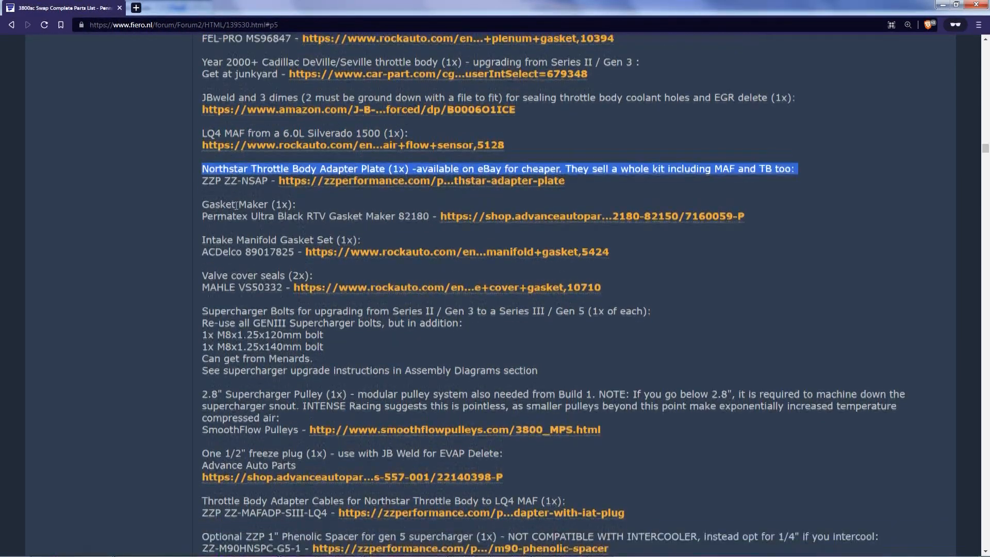
scroll("down", 3)
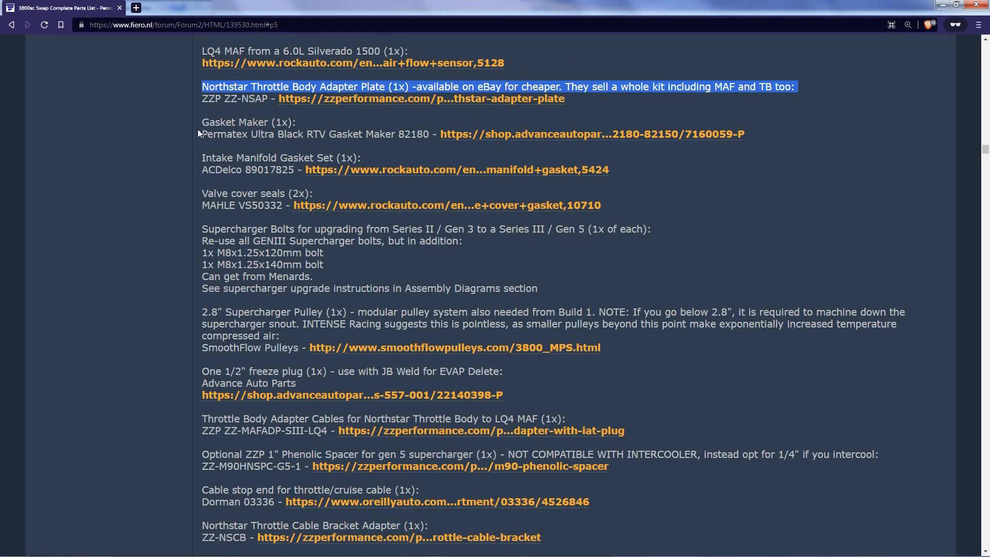
- Pick out the Northstar adapter plate and 2.8" pulley entries, reaching the Fuel section's injectors
scroll("down", 3)
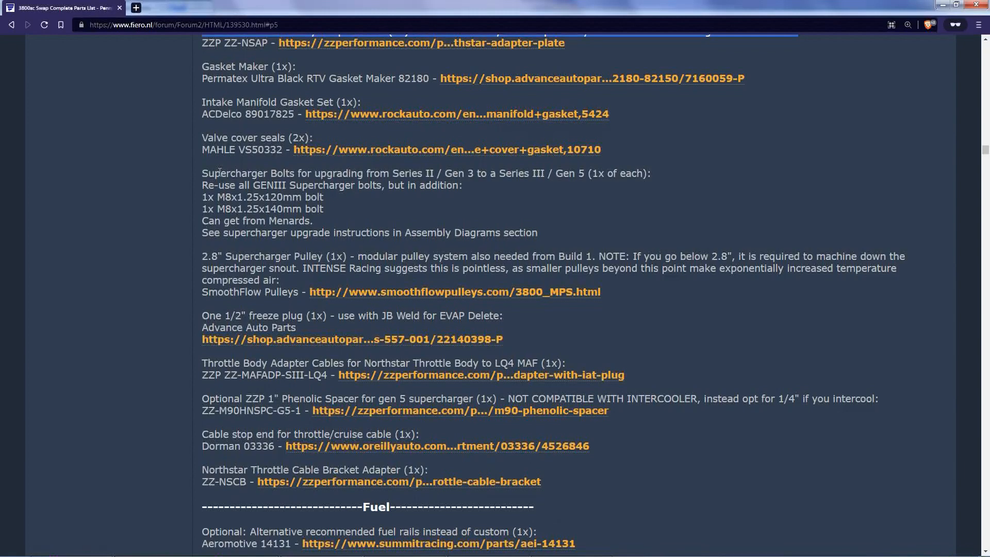
left_click_drag(202, 173, 313, 221)
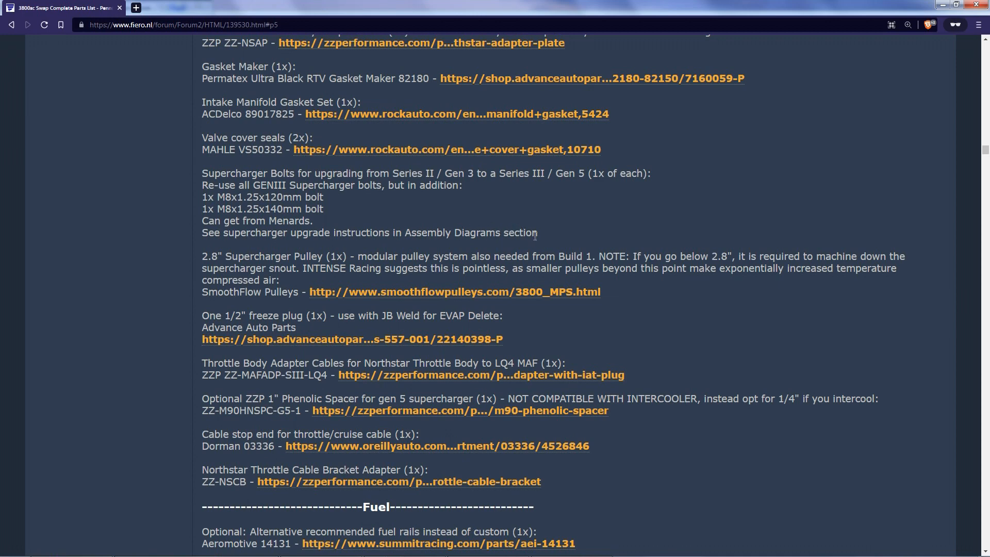
mouse_move(541, 238)
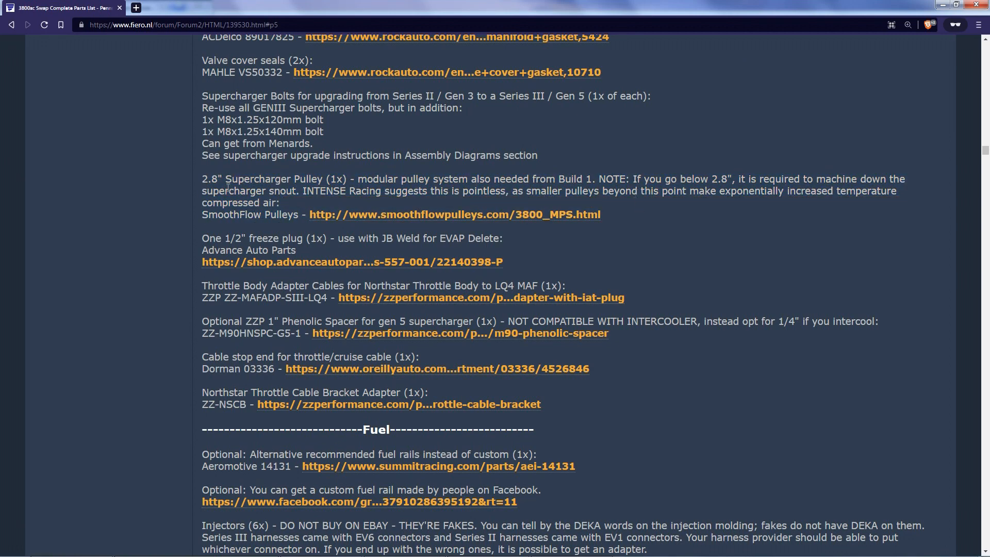
double_click(210, 179)
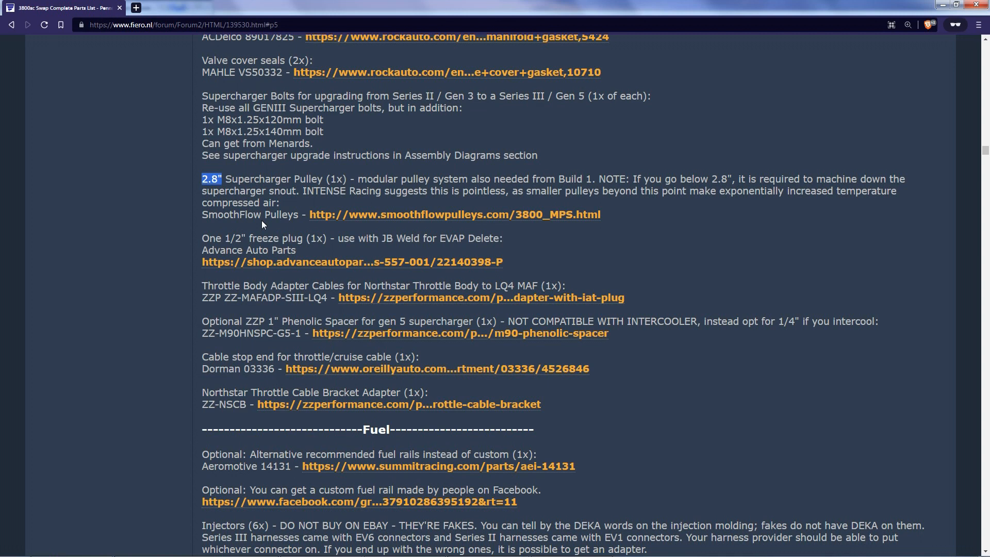
mouse_move(235, 197)
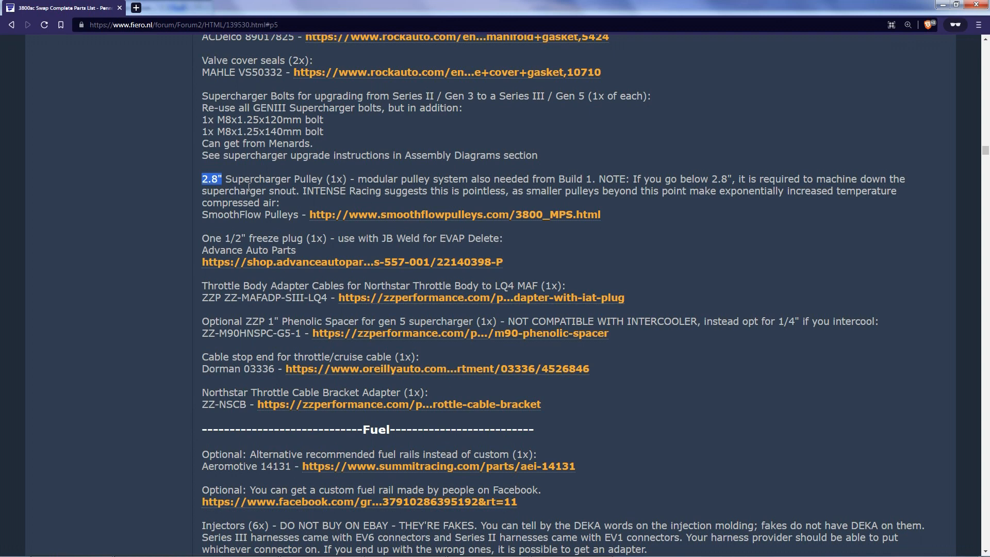
scroll("down", 3)
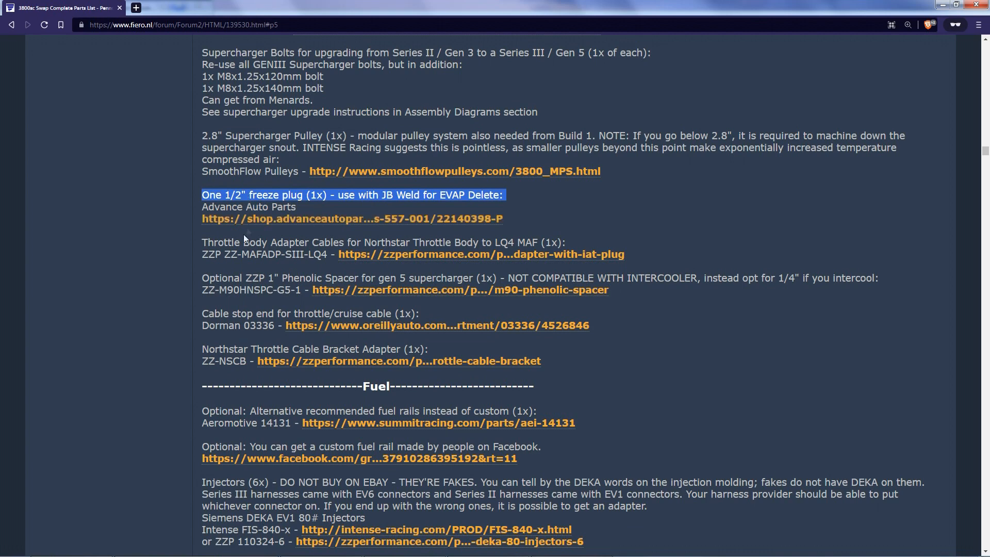
- Note the Siemens DEKA EV1 injectors, then read past fuel, spark and exhaust to the Cylinder Heads heading
scroll("down", 3)
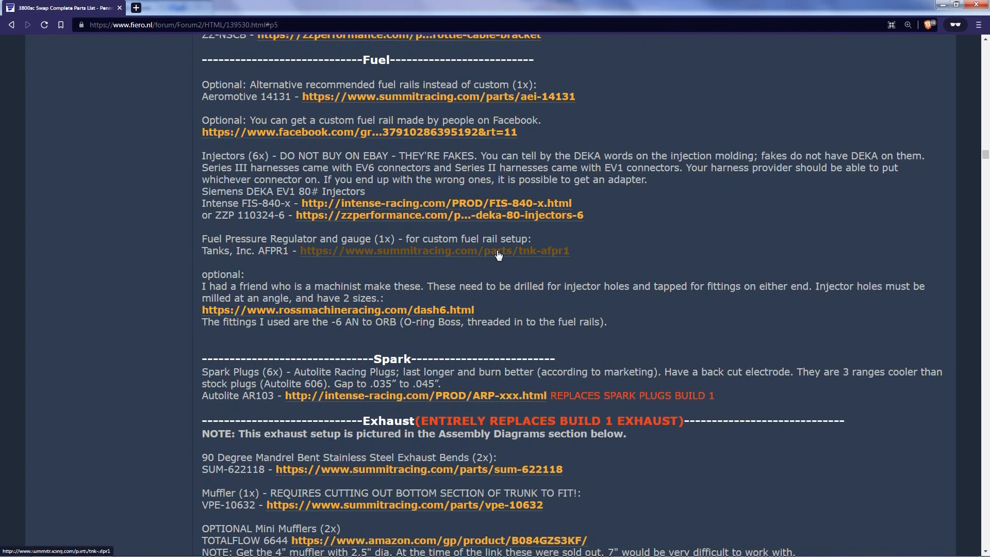
mouse_move(334, 120)
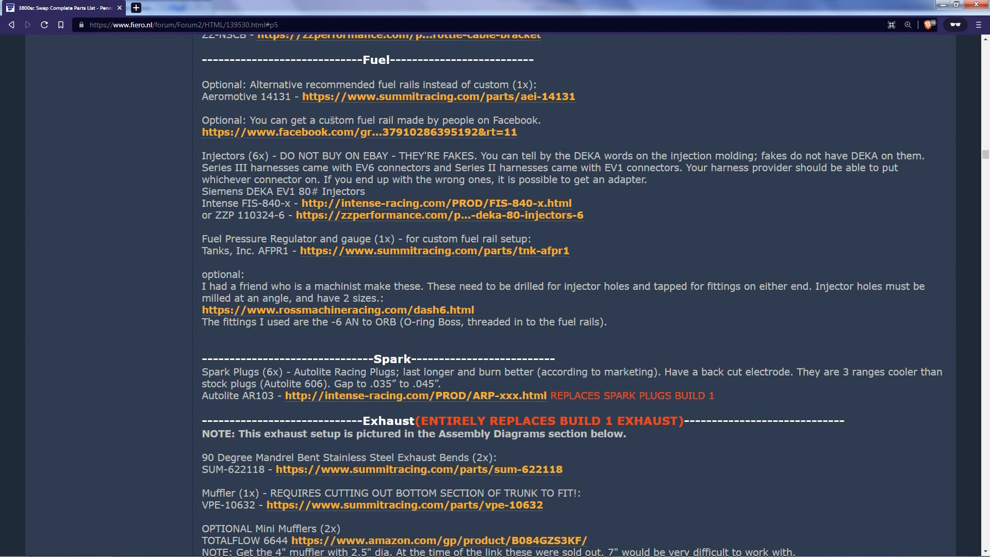
double_click(252, 192)
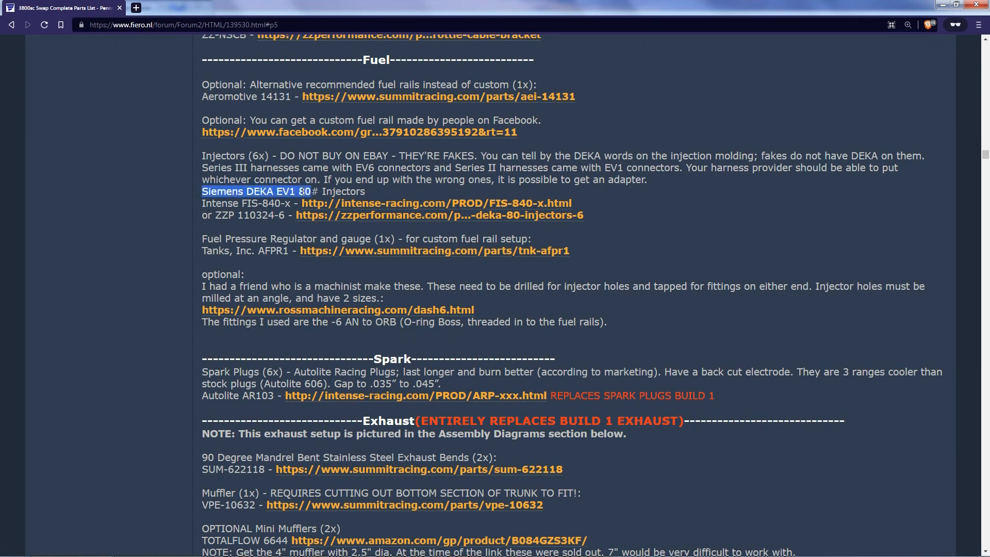
mouse_move(300, 216)
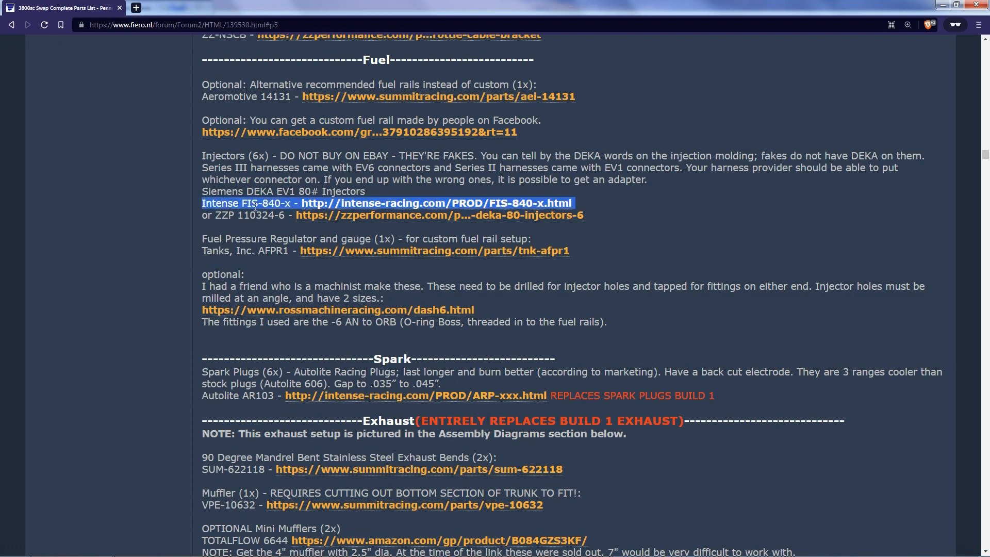
scroll("down", 3)
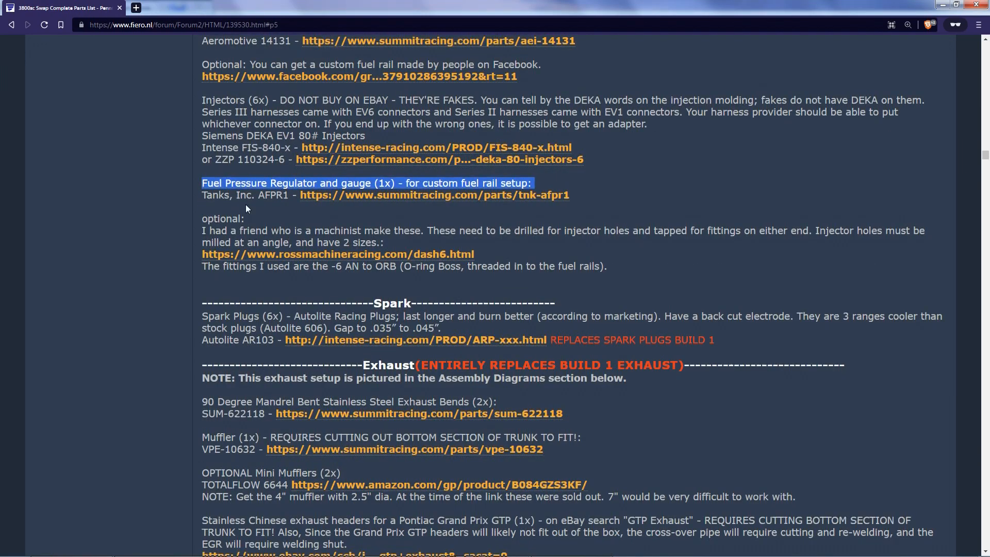
scroll("down", 3)
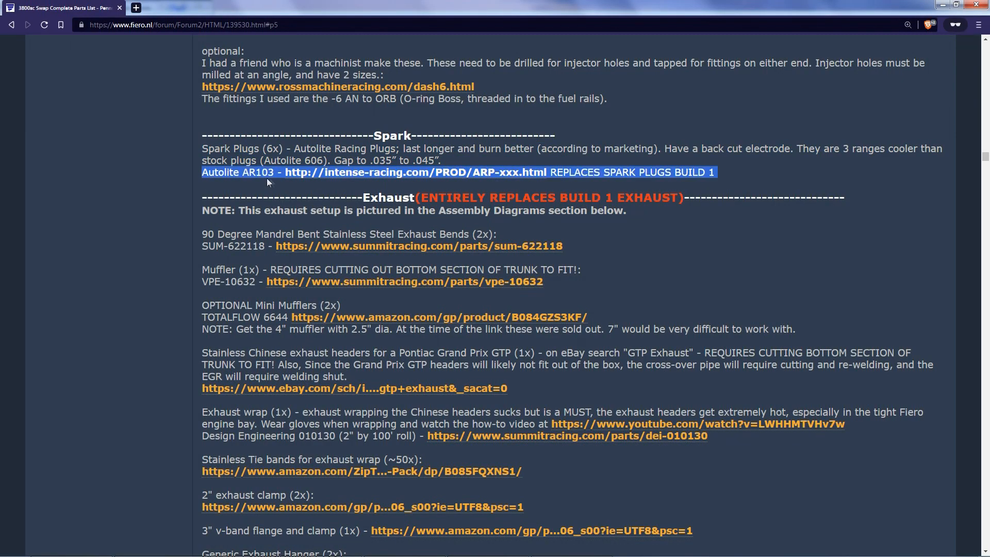
scroll("down", 3)
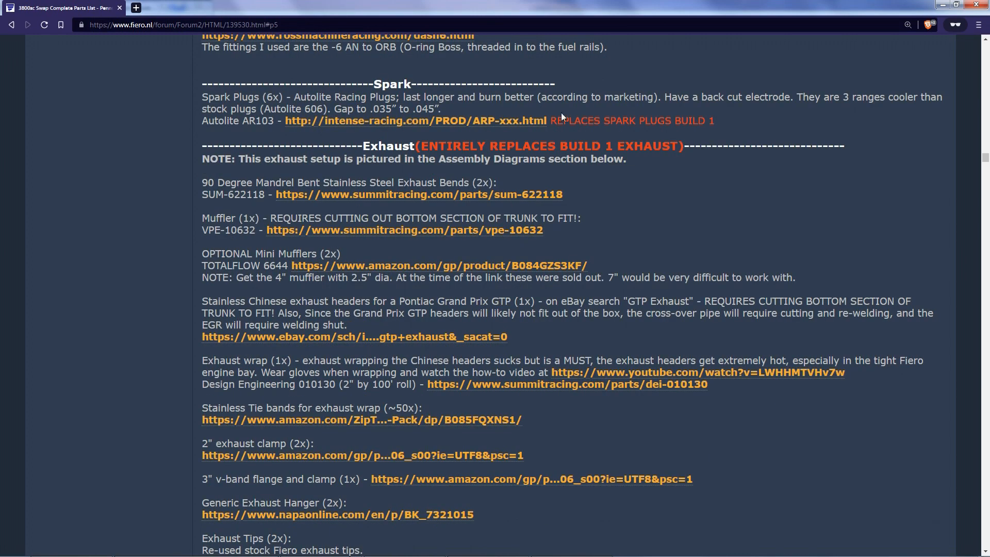
scroll("down", 3)
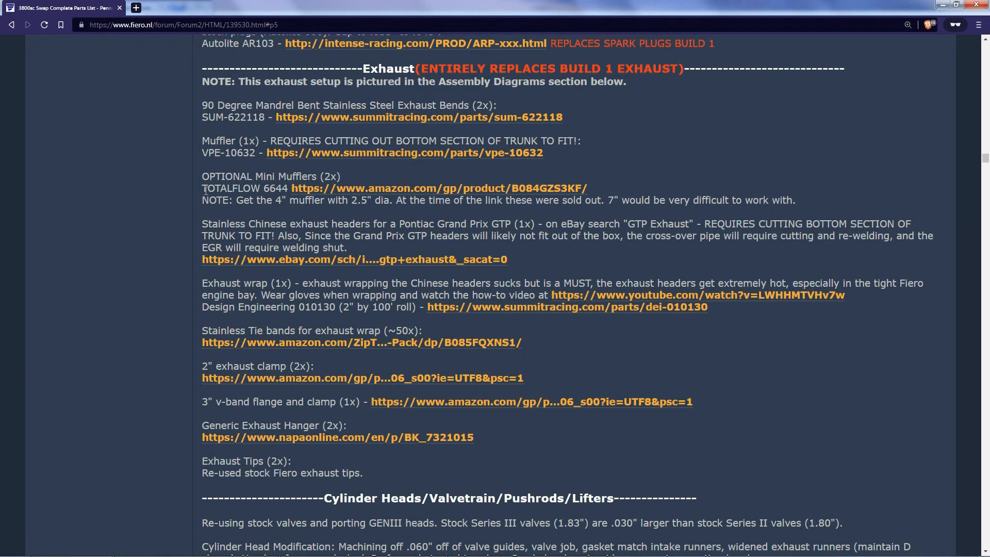
mouse_move(210, 173)
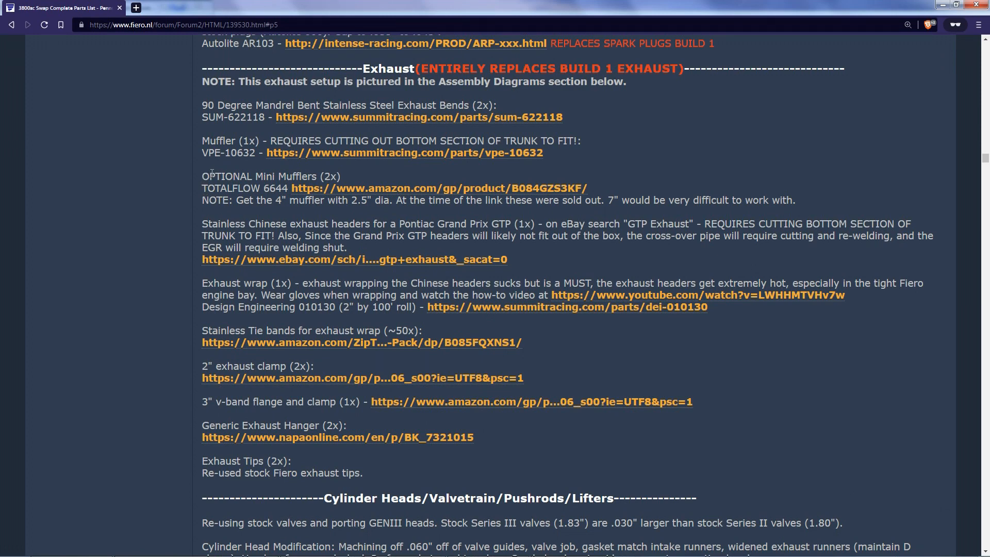
mouse_move(195, 140)
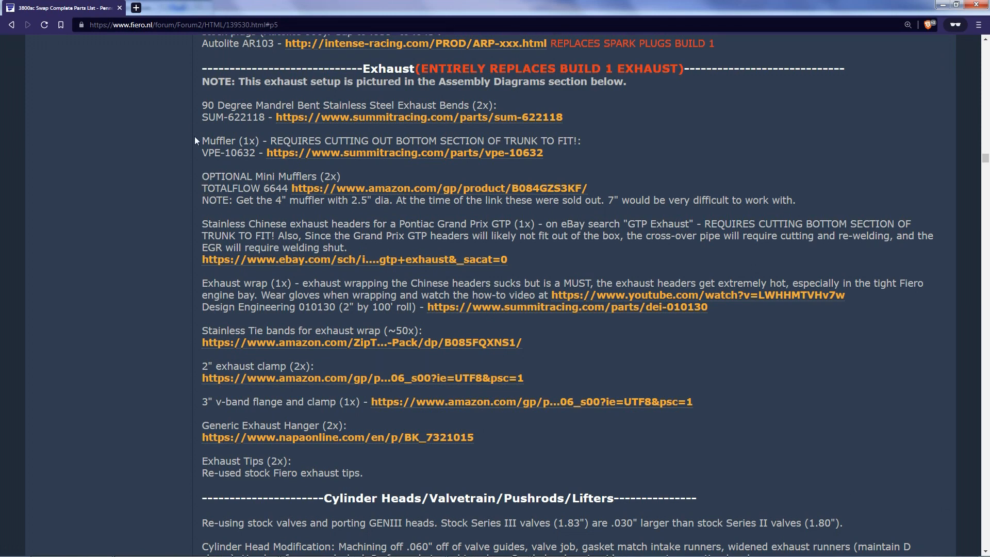
scroll("down", 3)
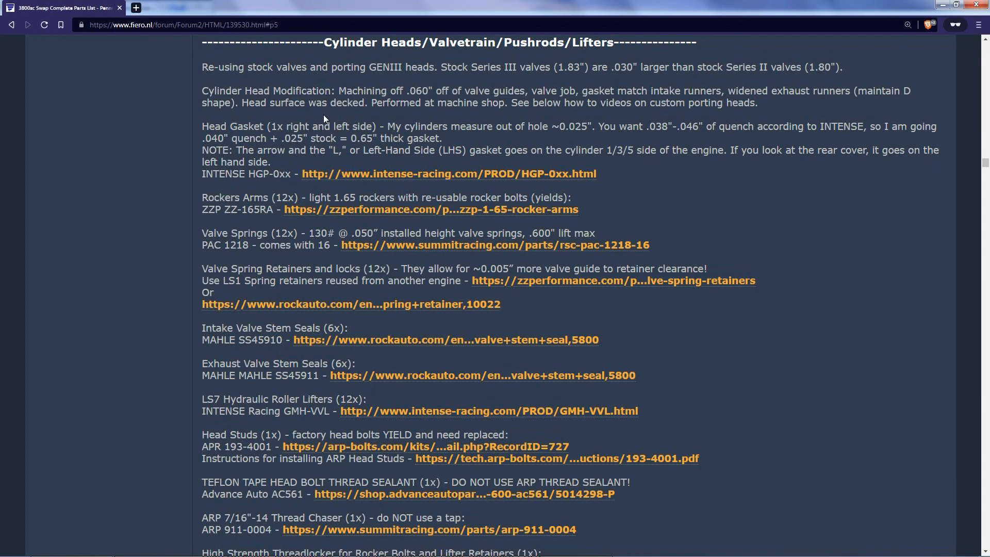
mouse_move(616, 78)
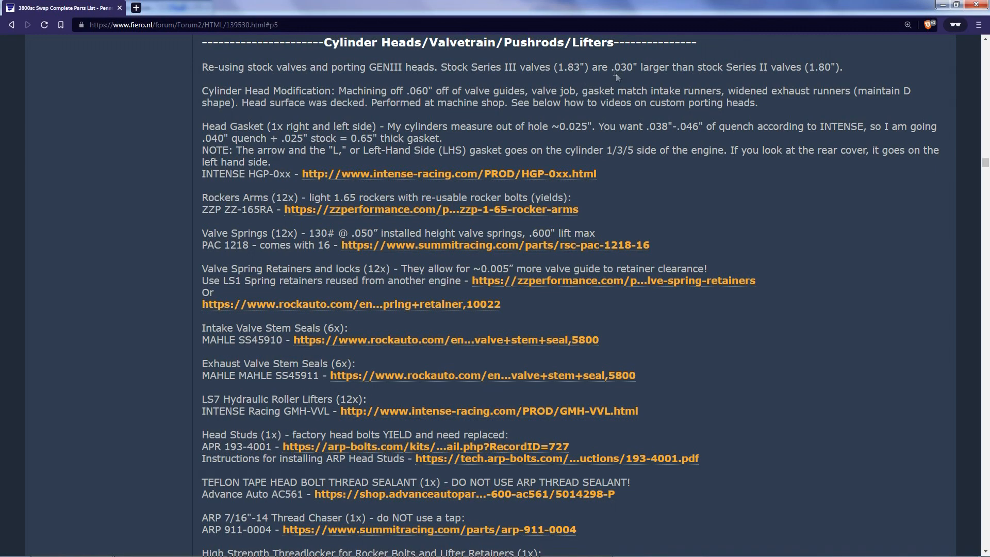
- Highlight the .060" machining figure and read the cylinder head entries
double_click(621, 67)
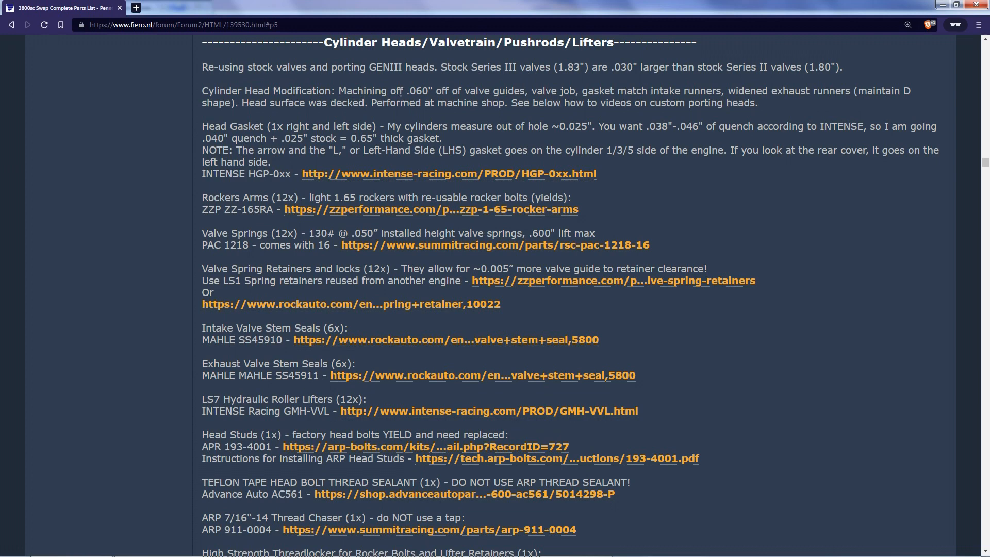
double_click(420, 94)
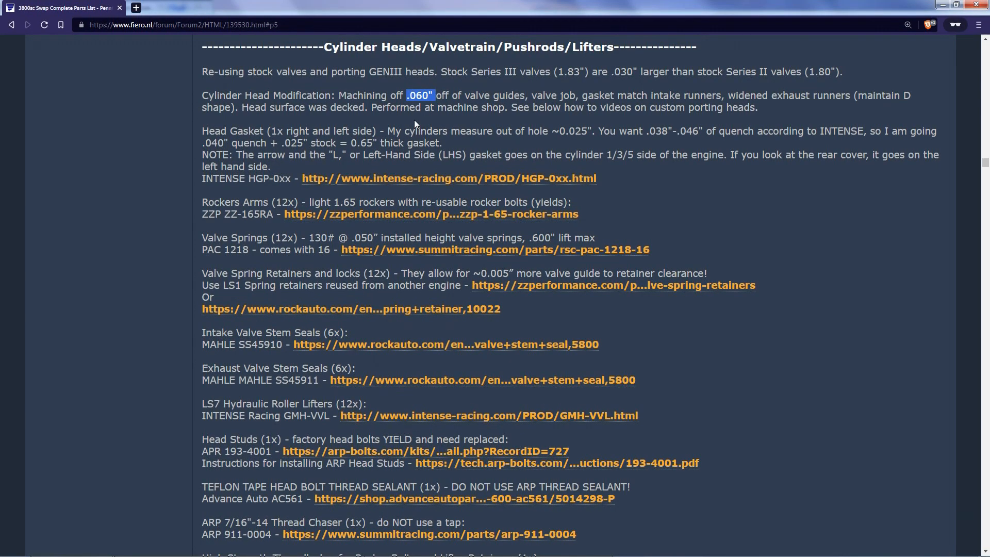
mouse_move(344, 103)
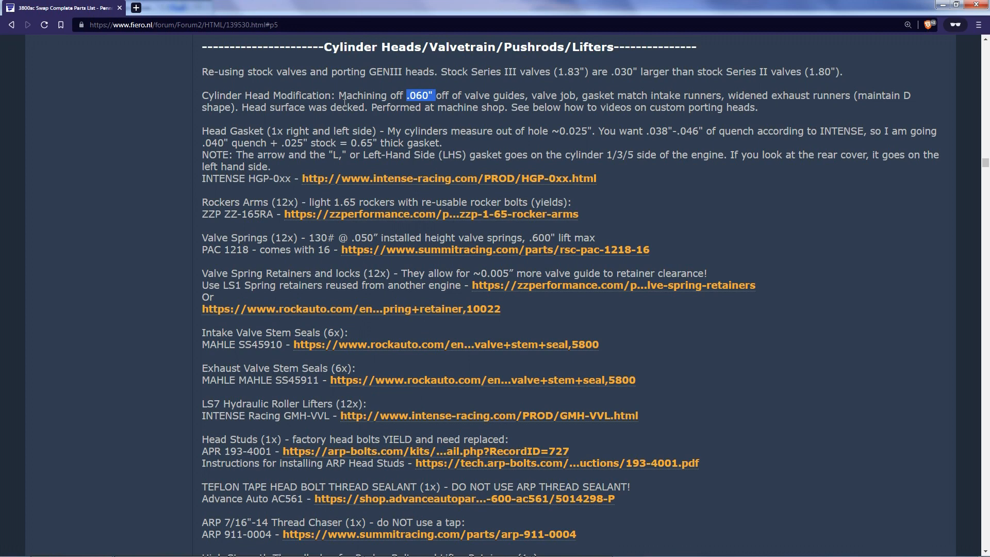
scroll("down", 3)
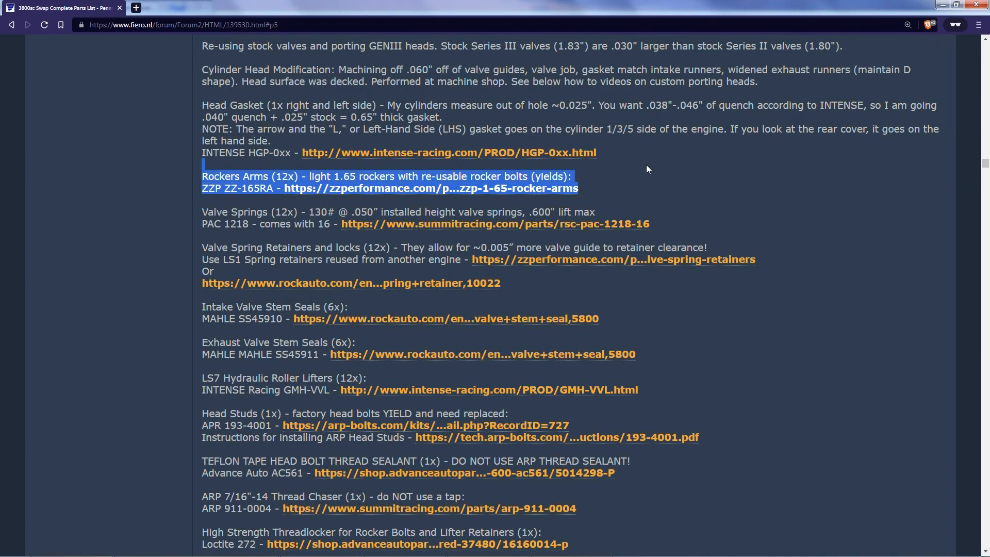
scroll("down", 3)
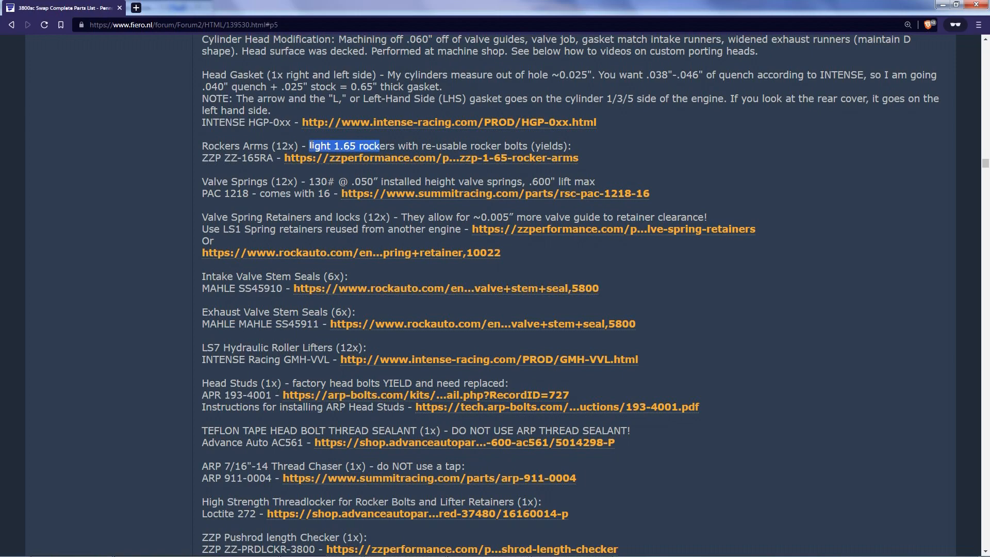
scroll("down", 3)
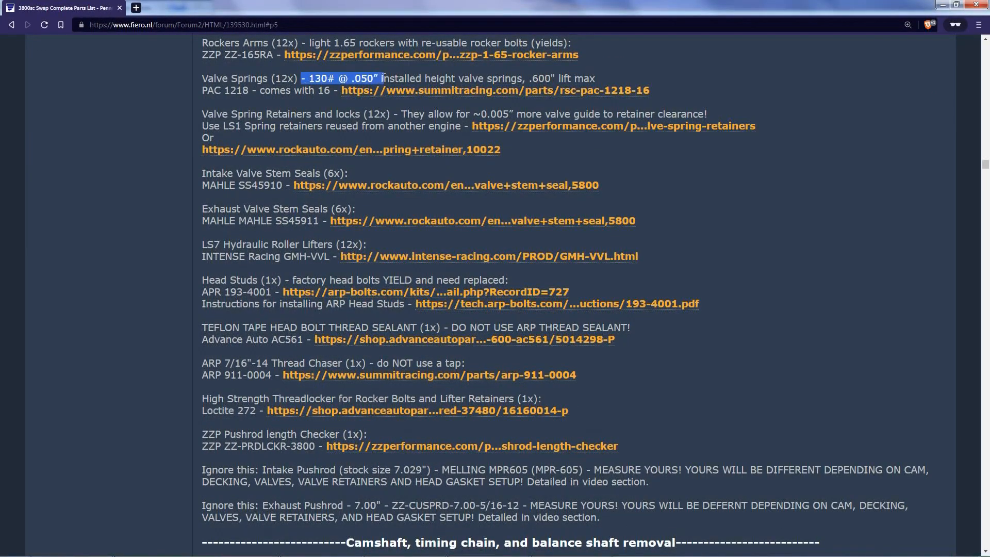
- Continue through the valvetrain, pushrod and lifter notes until the Camshaft section heading appears
scroll("down", 3)
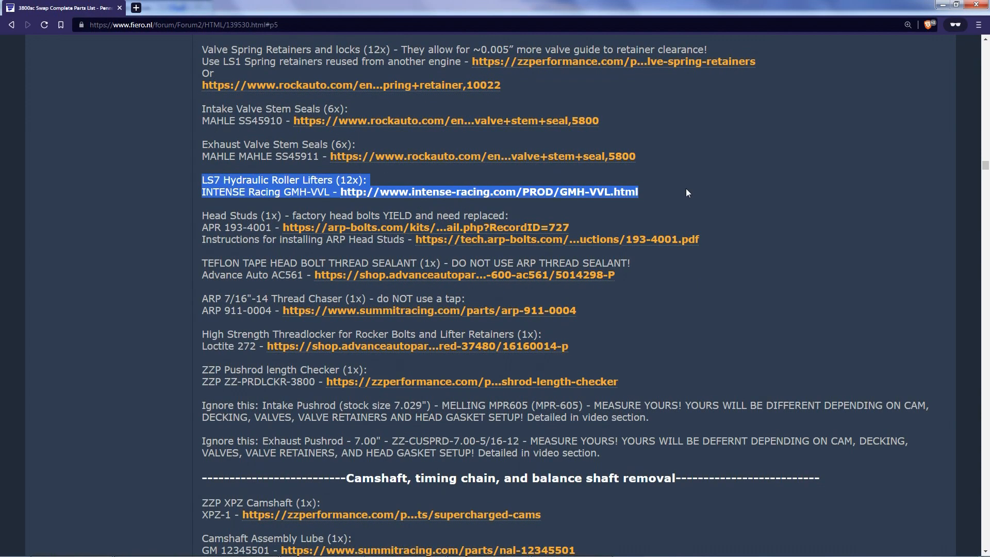
mouse_move(203, 272)
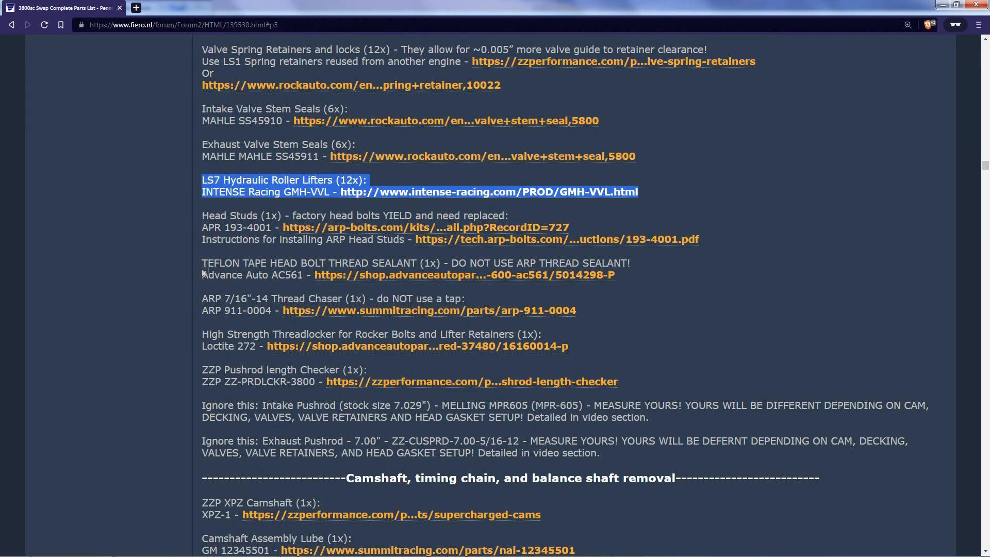
scroll("down", 3)
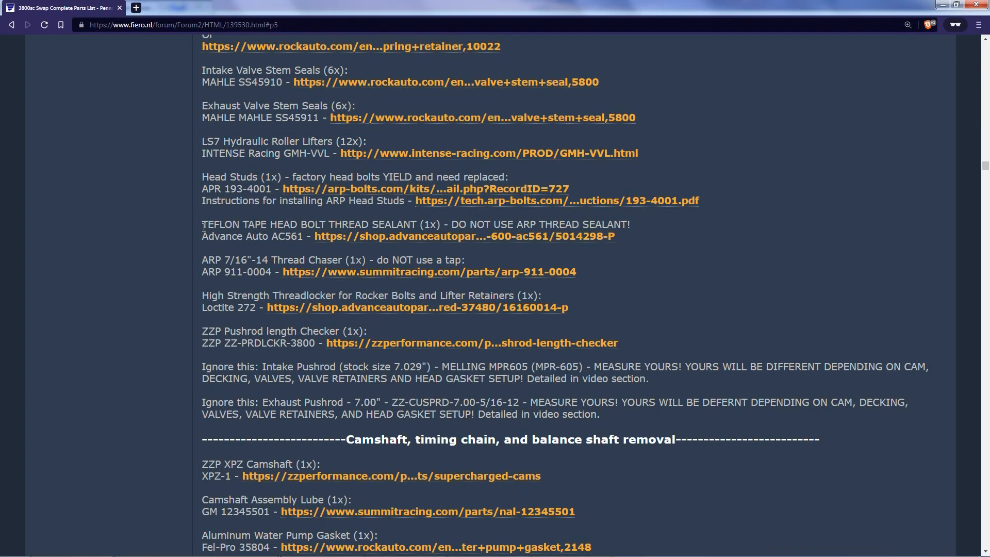
scroll("up", 3)
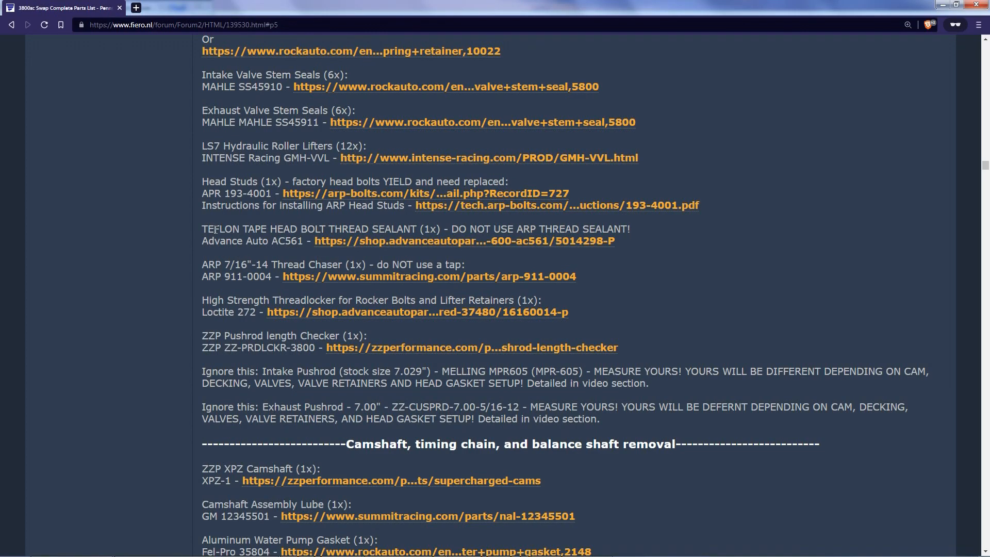
scroll("down", 3)
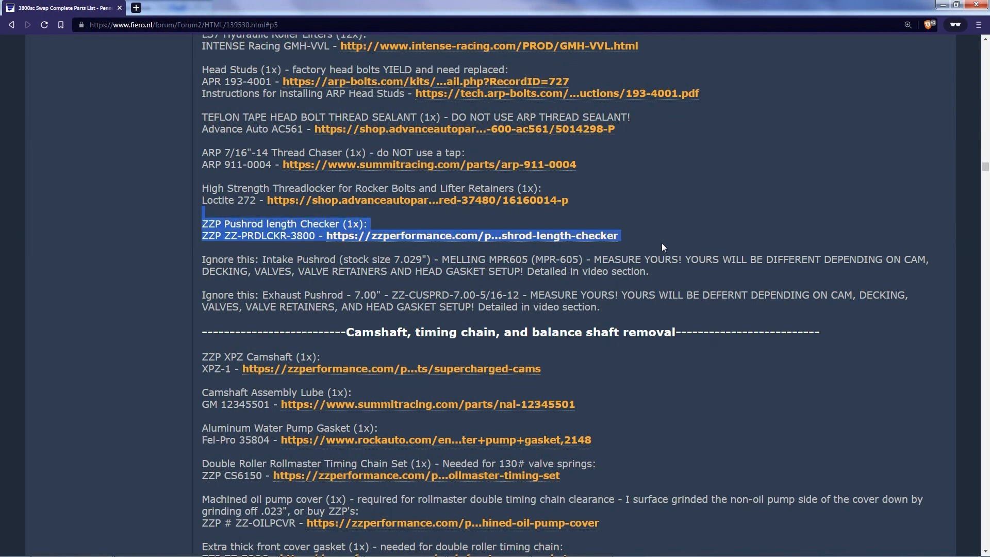
scroll("down", 3)
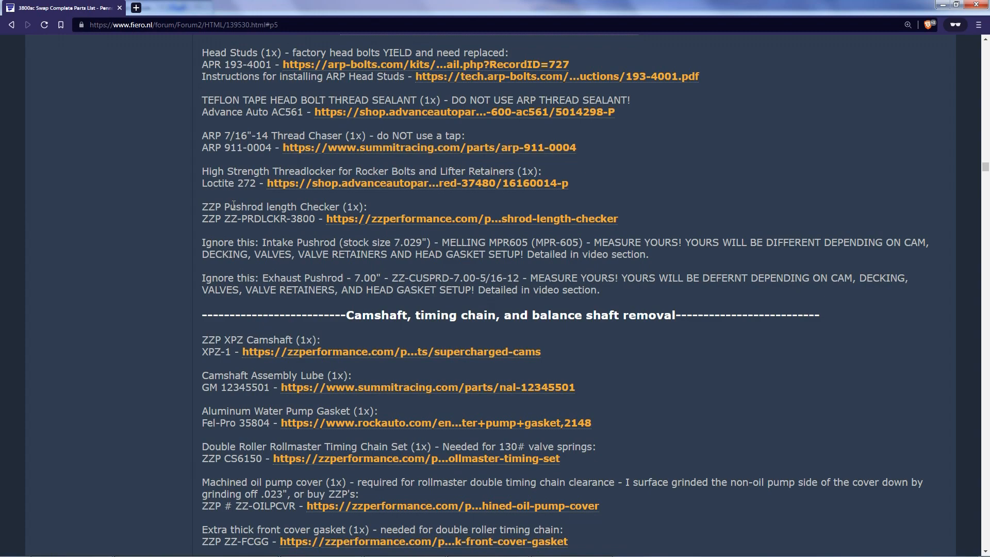
scroll("down", 3)
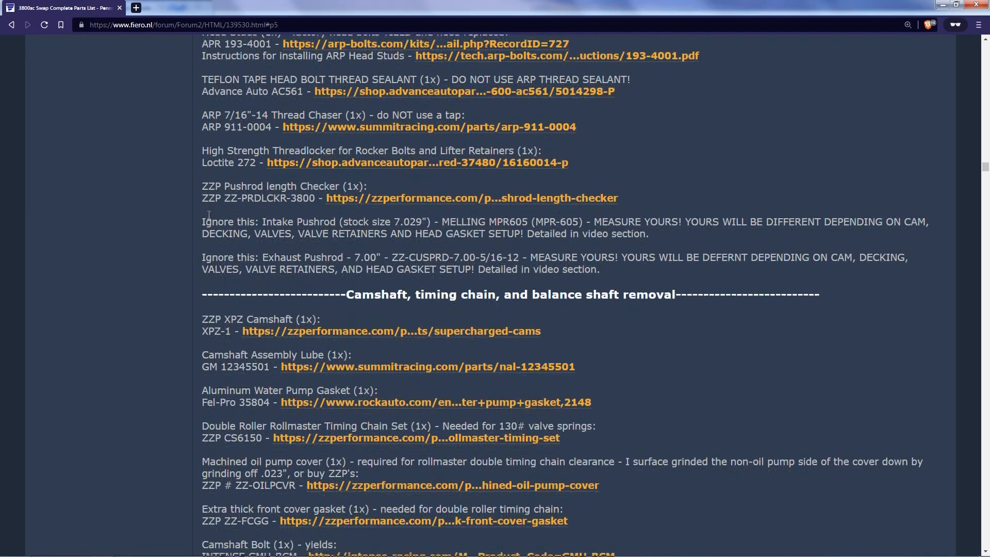
scroll("down", 3)
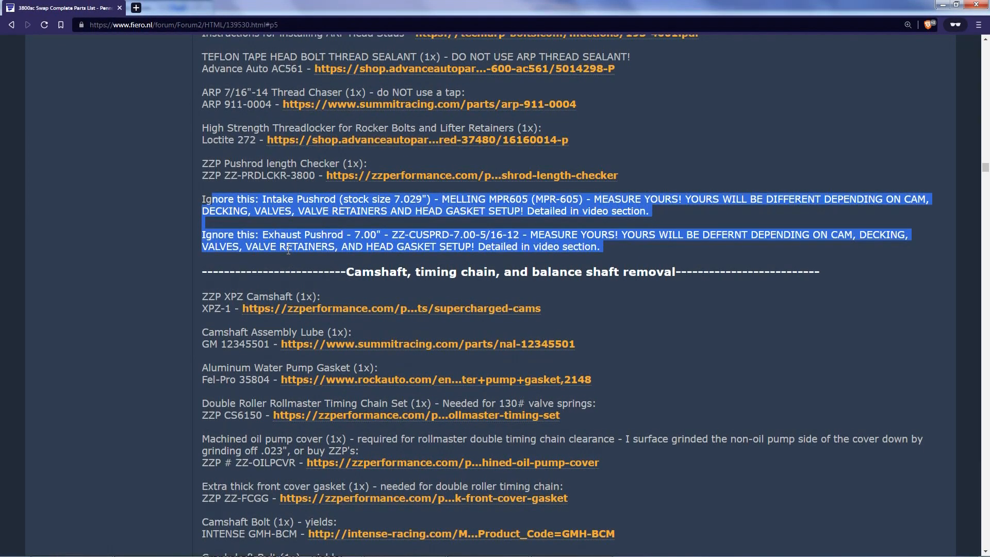
- Point out the balance shaft bearing and front/rear crankshaft seal entries past the oil pump cover
scroll("down", 3)
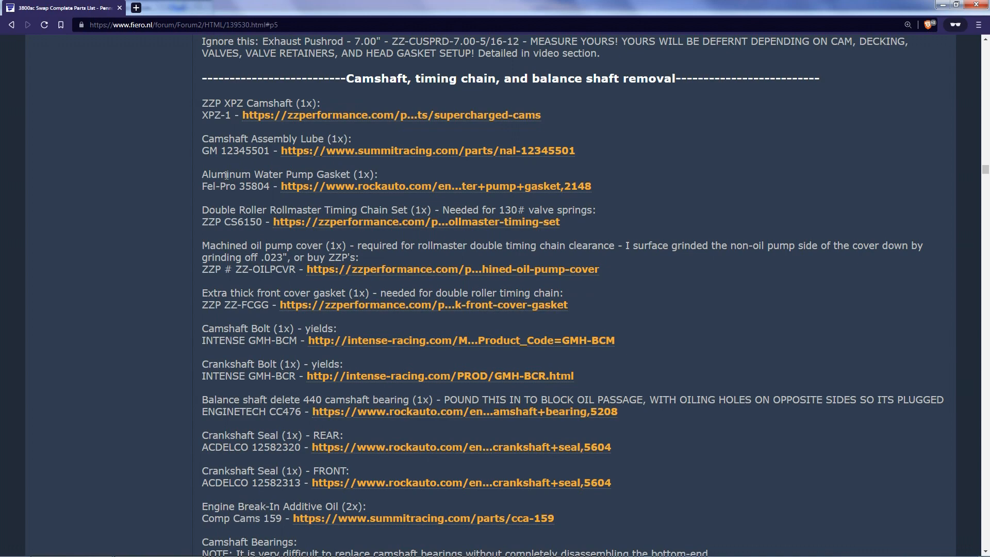
mouse_move(204, 100)
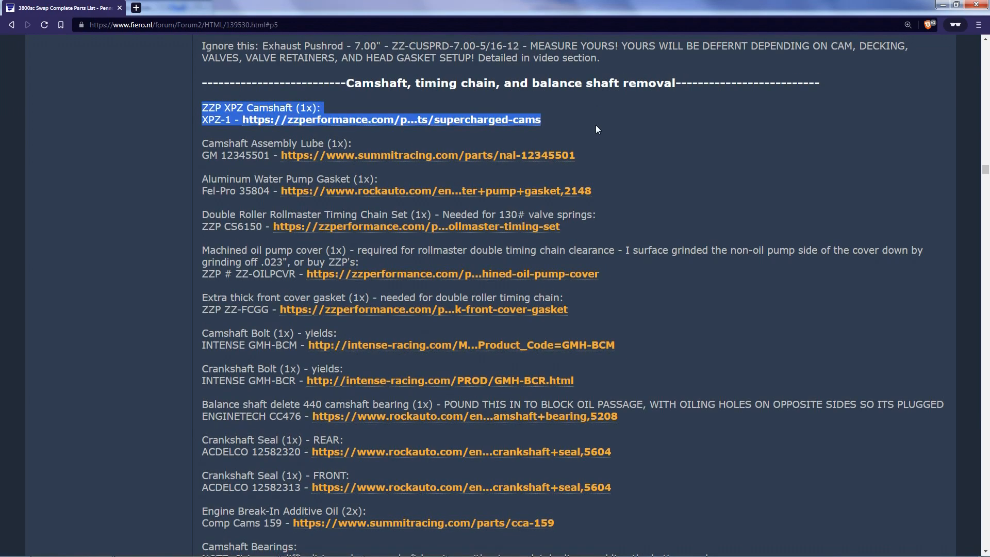
scroll("down", 3)
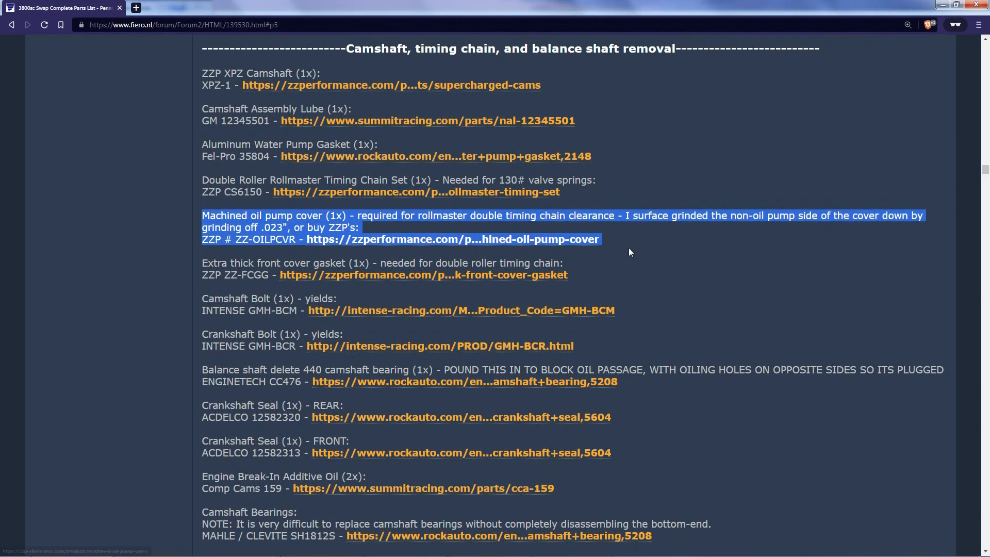
left_click(628, 252)
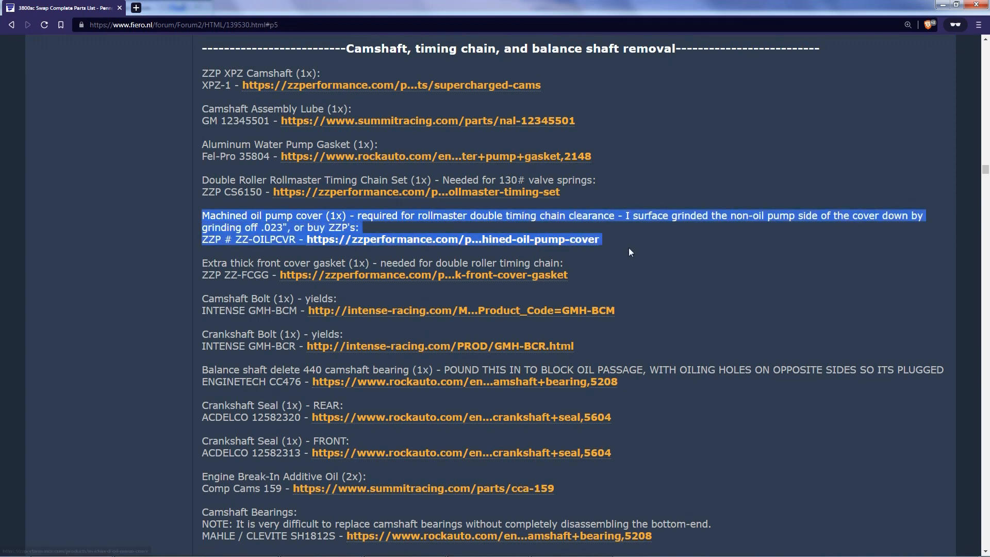
left_click(628, 252)
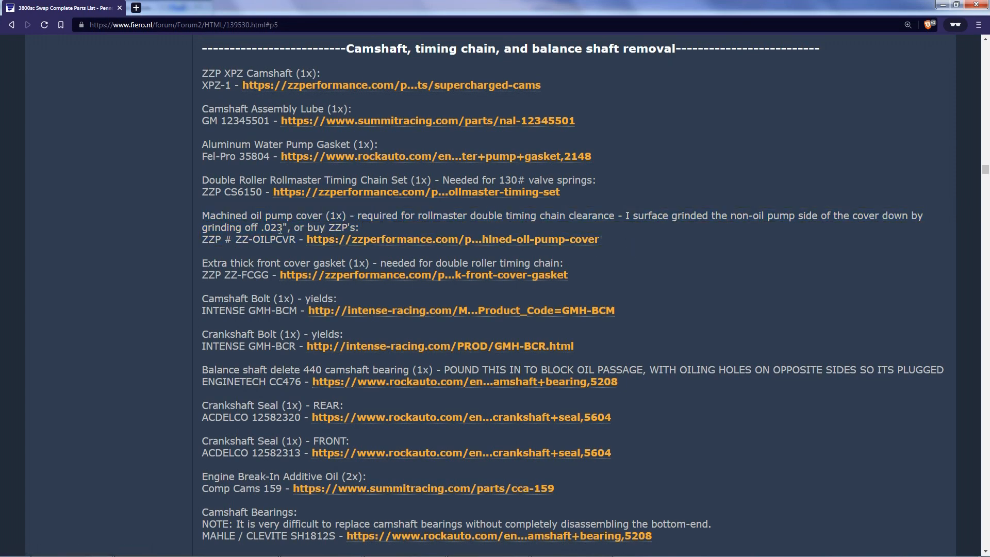
double_click(276, 227)
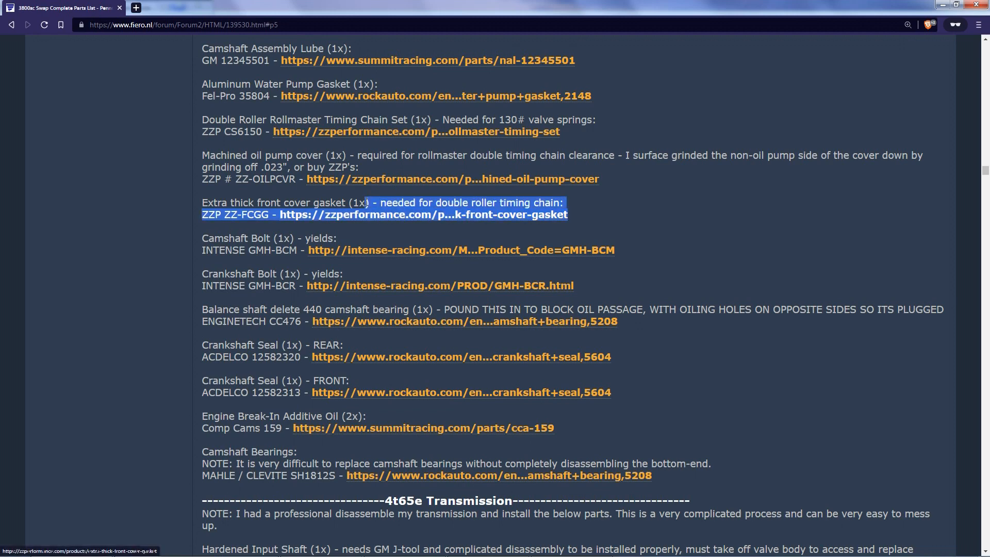
scroll("down", 3)
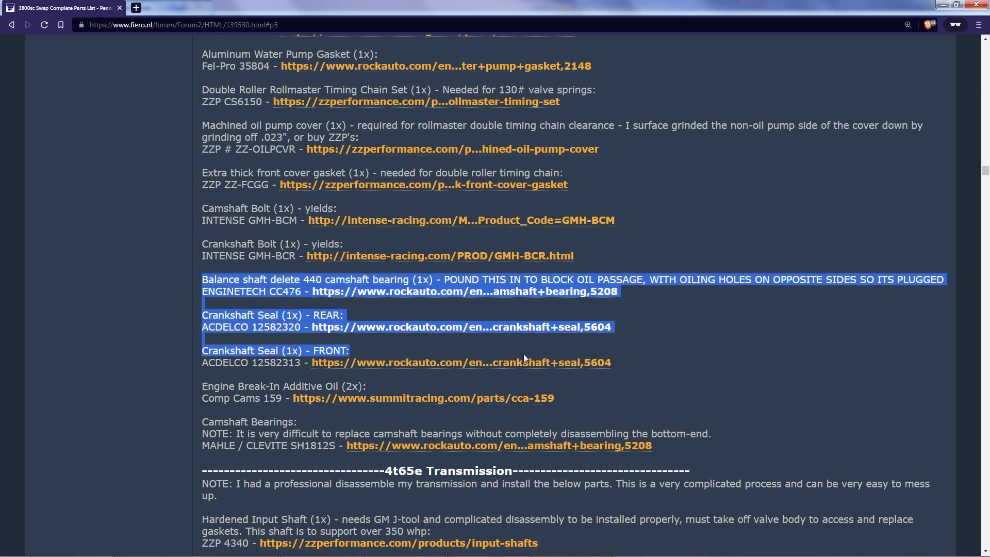
- Read the 4t65e transmission parts, noting the torque converter, positraction differential and optional 3.29 gear set
left_click(656, 334)
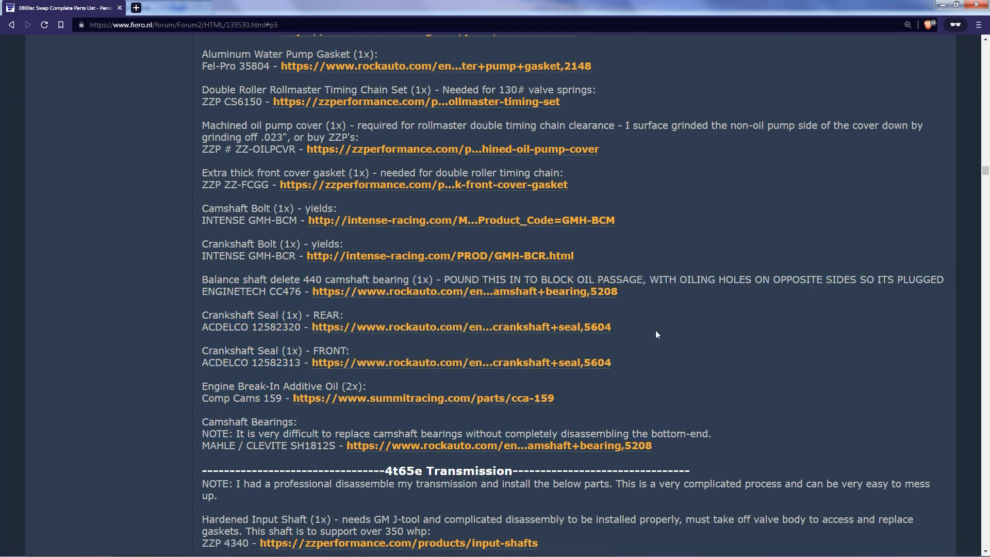
scroll("down", 3)
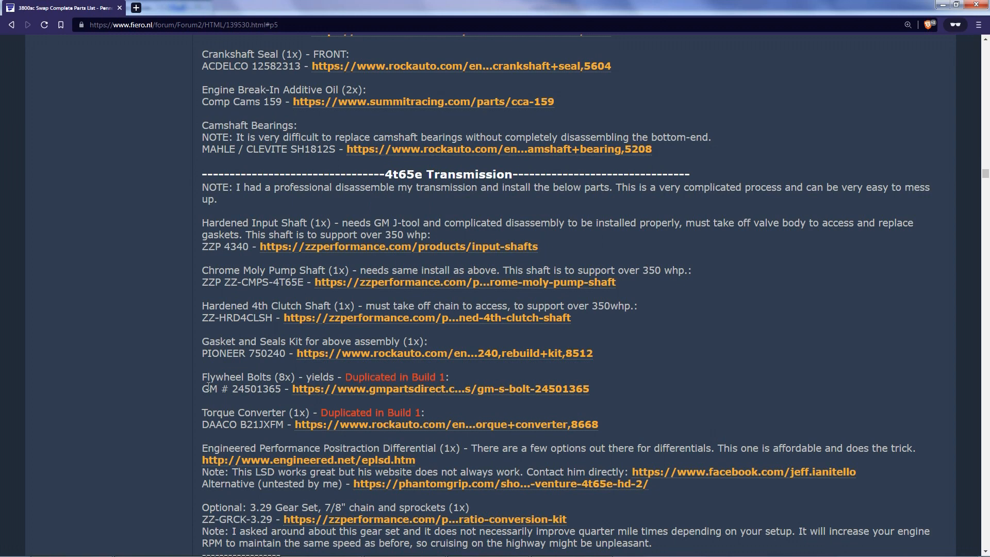
mouse_move(607, 435)
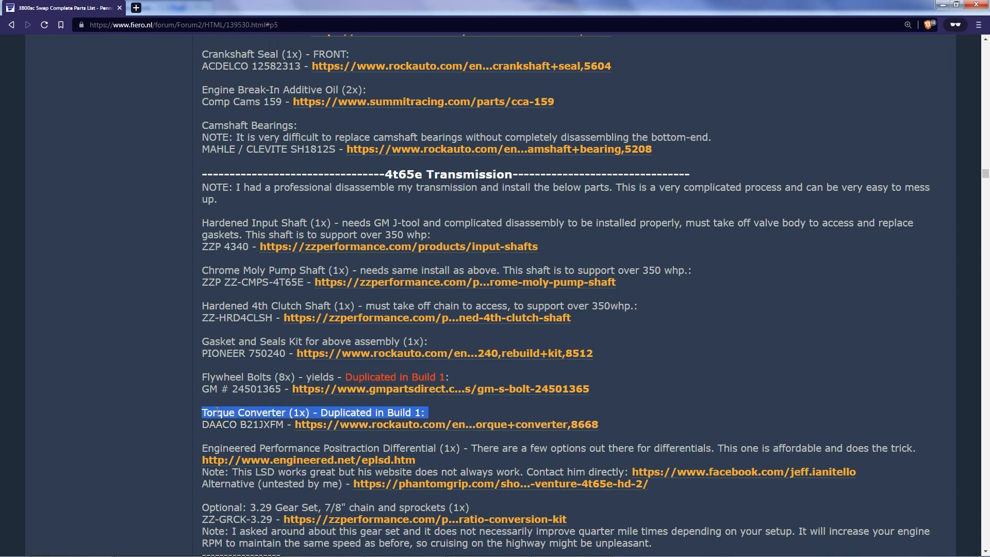
left_click(217, 413)
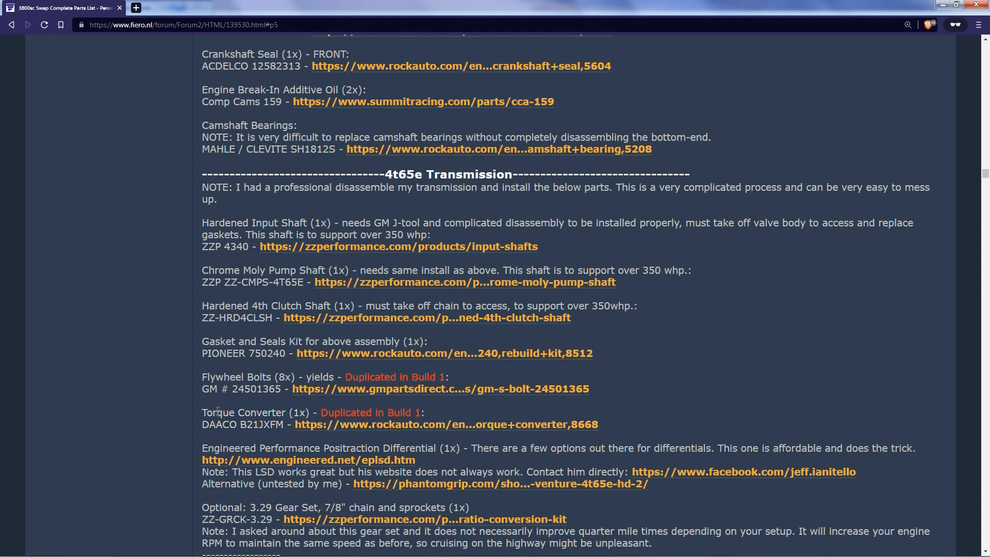
scroll("down", 3)
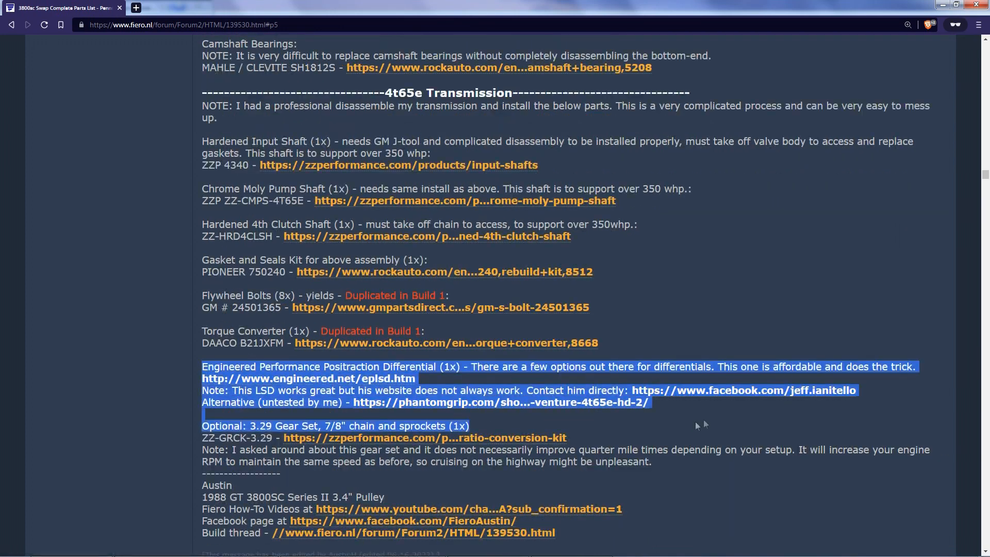
left_click(710, 411)
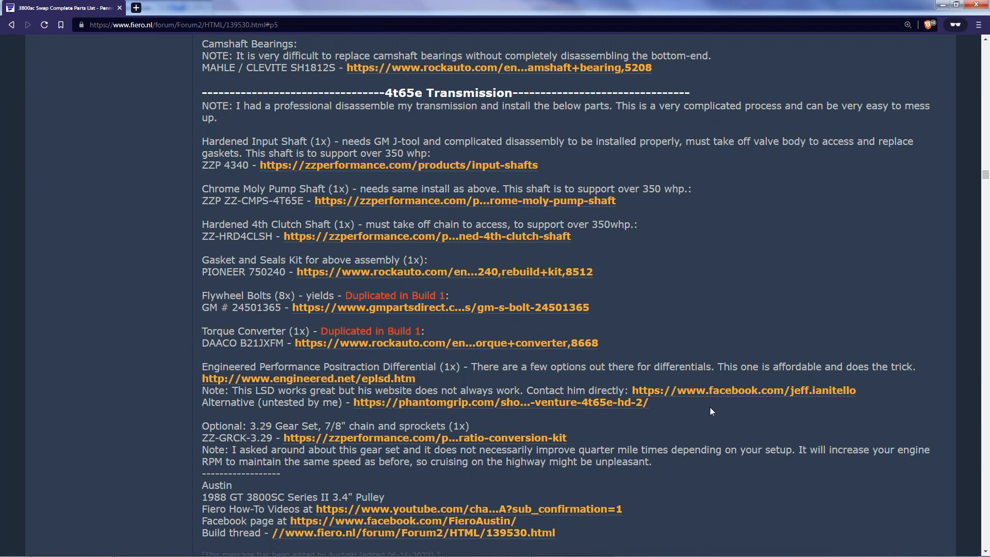
mouse_move(482, 362)
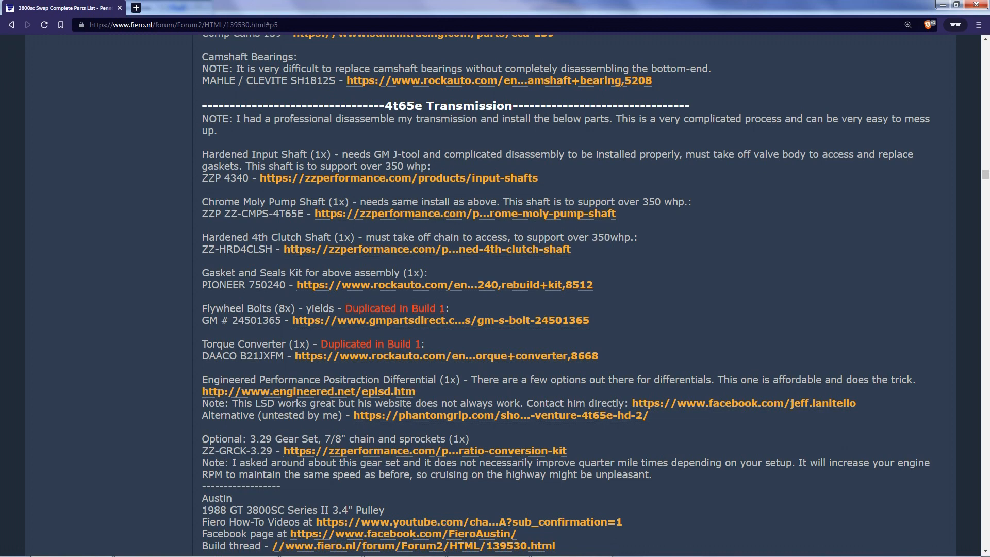
- Move through the assembly diagrams post past firing order and coolant/fuel lines to the Gen 5 supercharger routing diagram
scroll("down", 3)
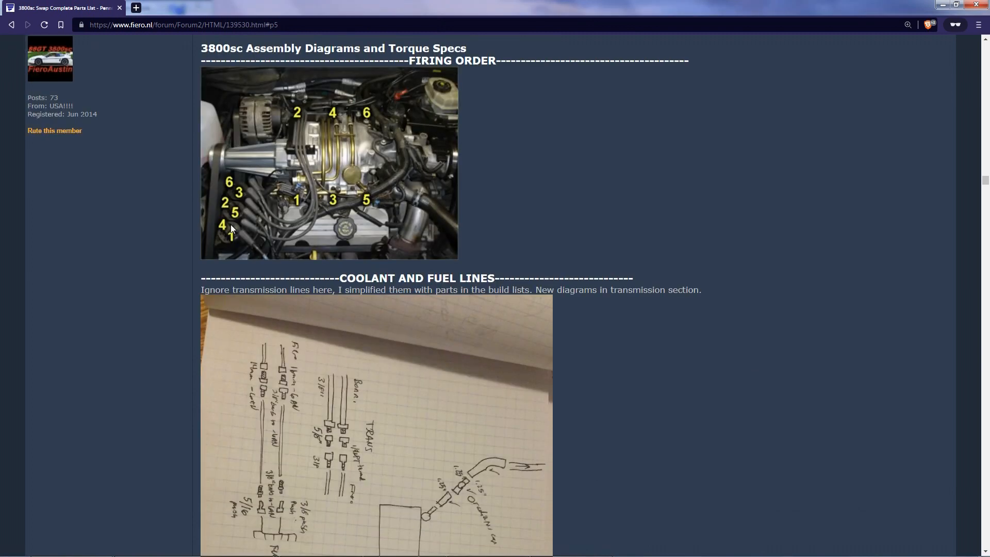
mouse_move(265, 115)
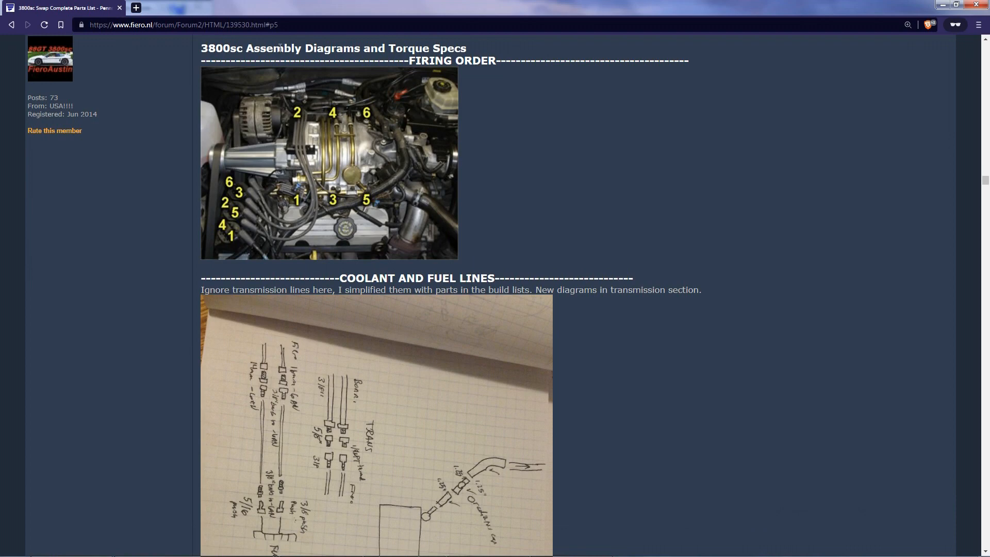
mouse_move(318, 324)
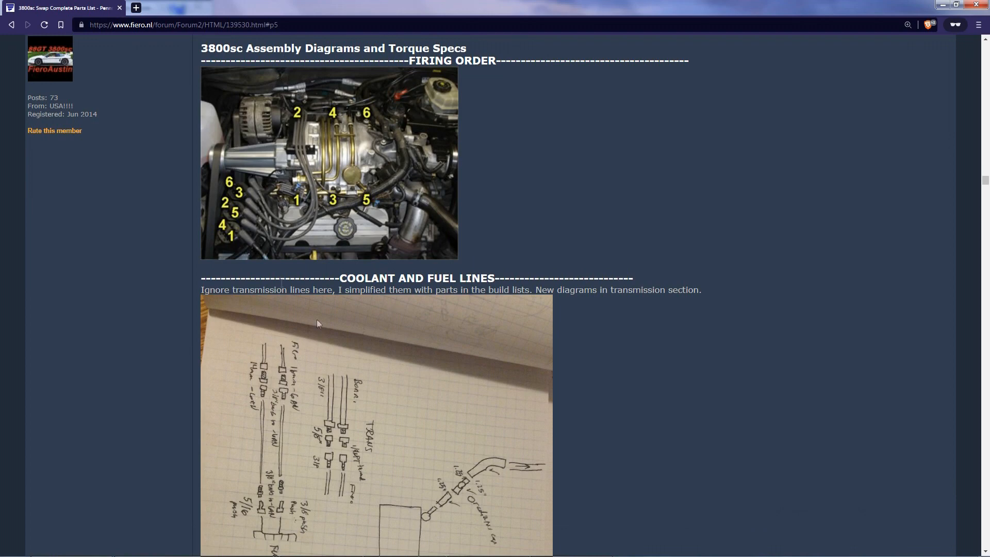
scroll("down", 3)
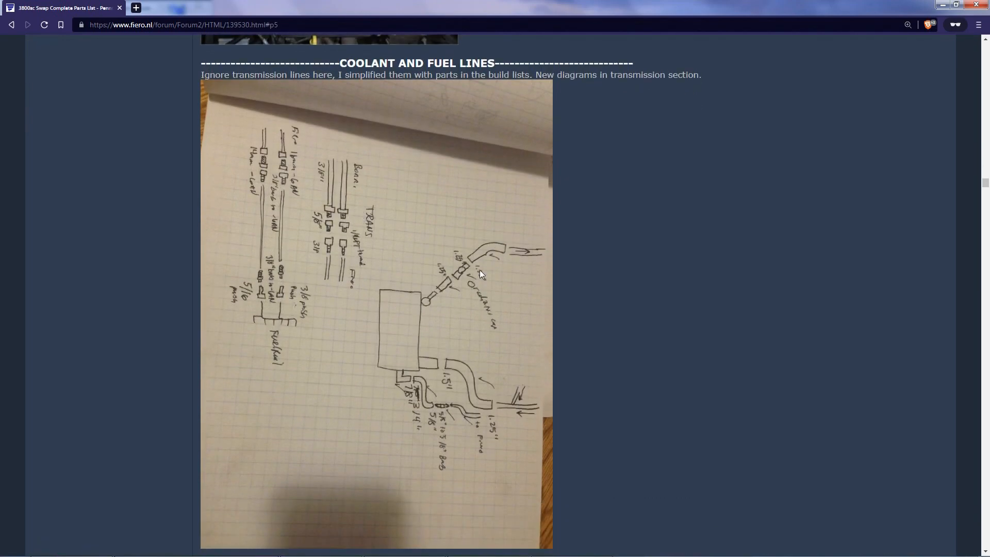
scroll("down", 3)
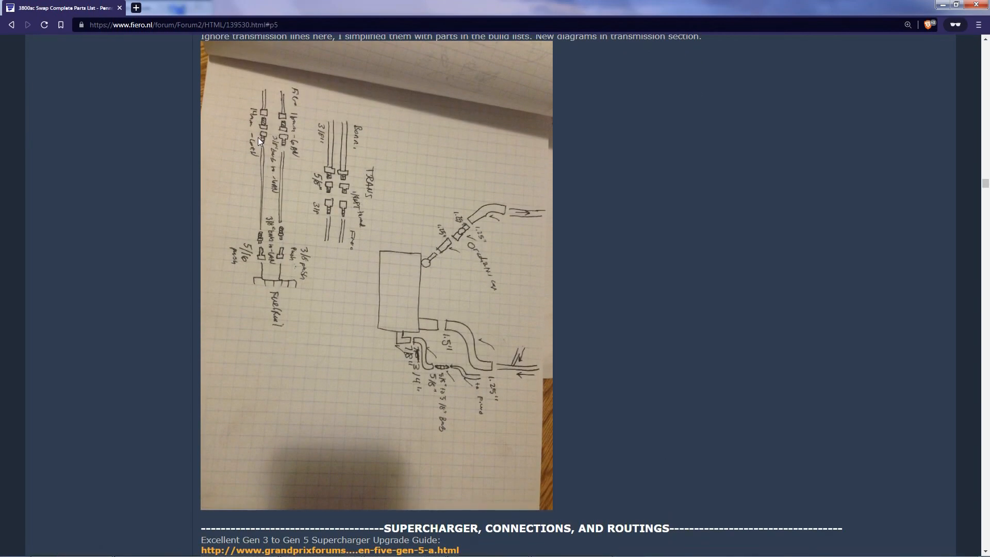
scroll("down", 3)
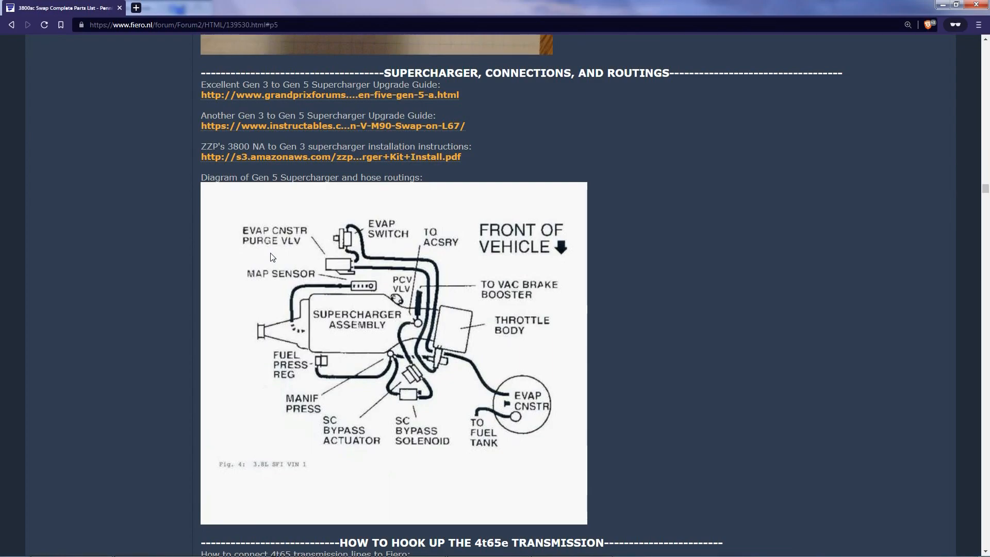
- Bring up the Build 1 exhaust setup photo with its labelled bends, flange and tips
scroll("down", 3)
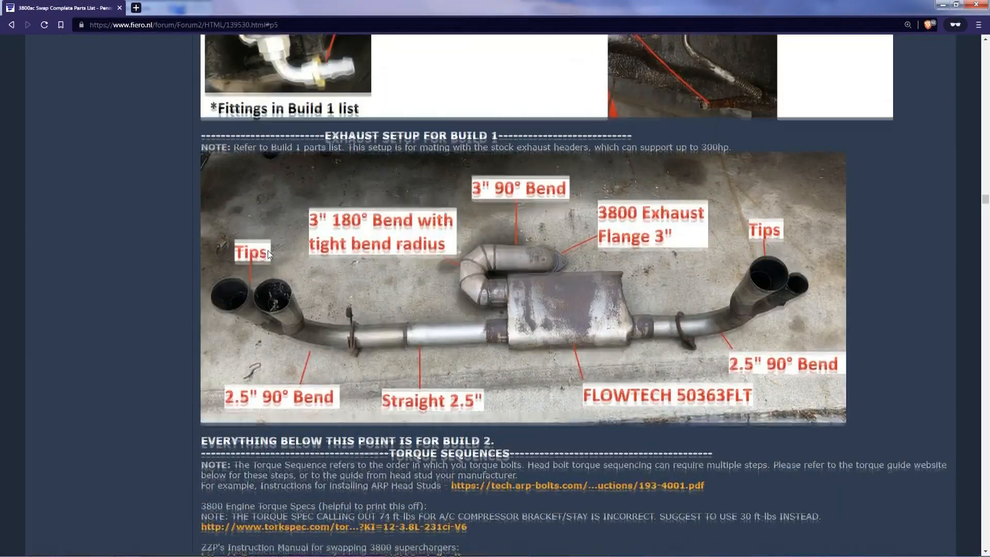
scroll("down", 3)
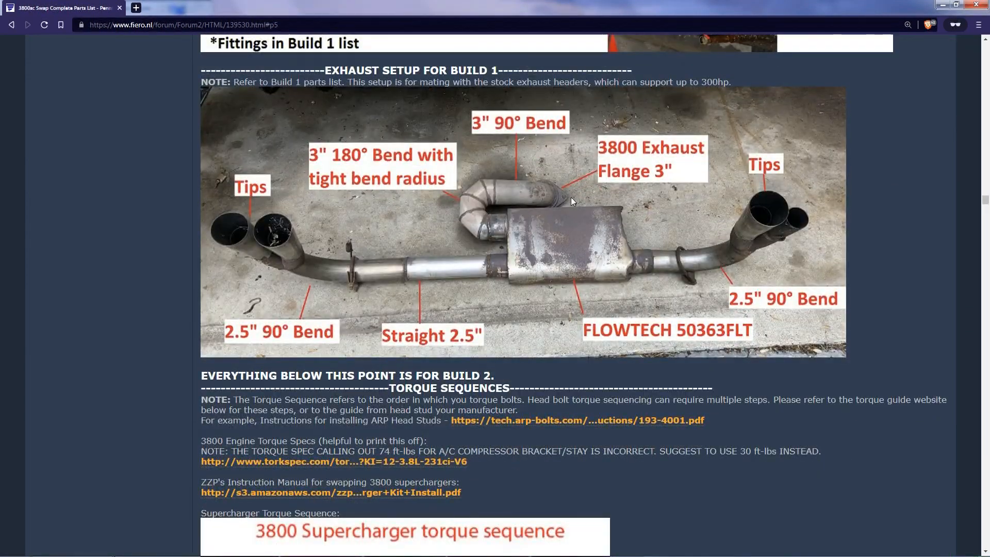
mouse_move(534, 198)
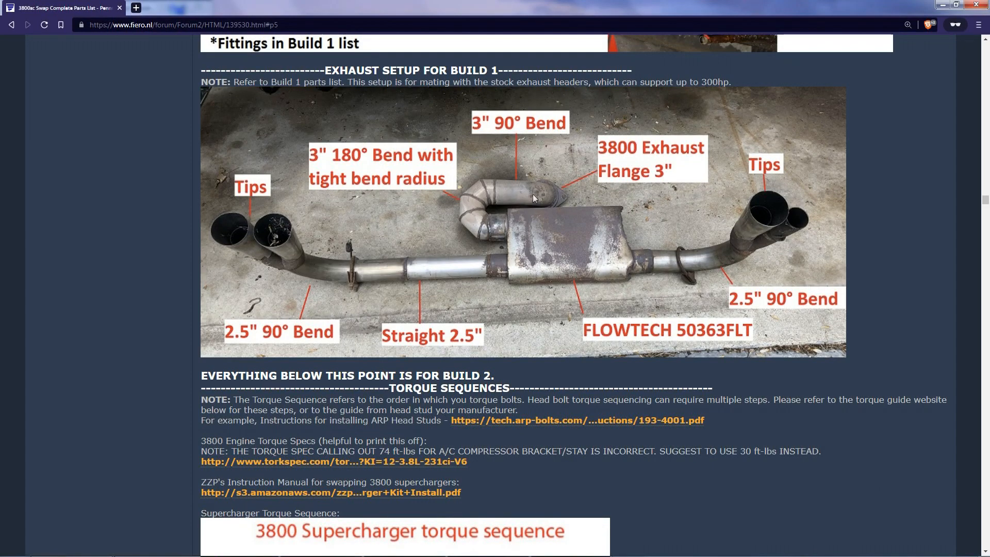
mouse_move(501, 232)
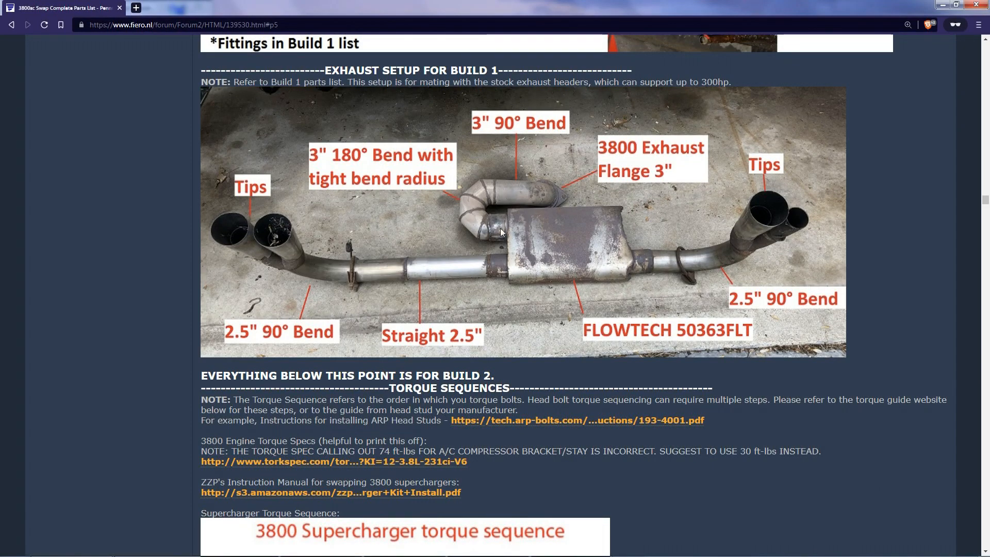
mouse_move(502, 194)
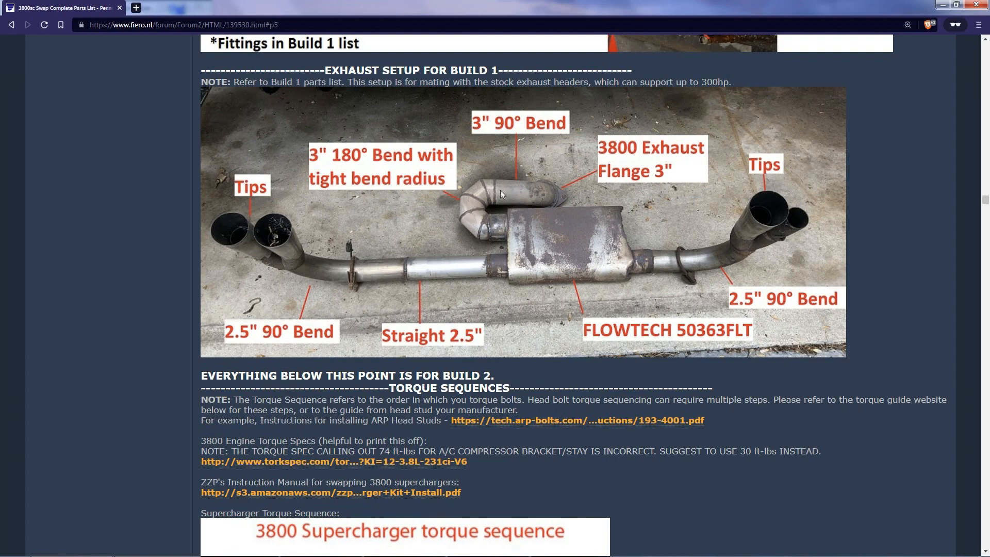
mouse_move(562, 262)
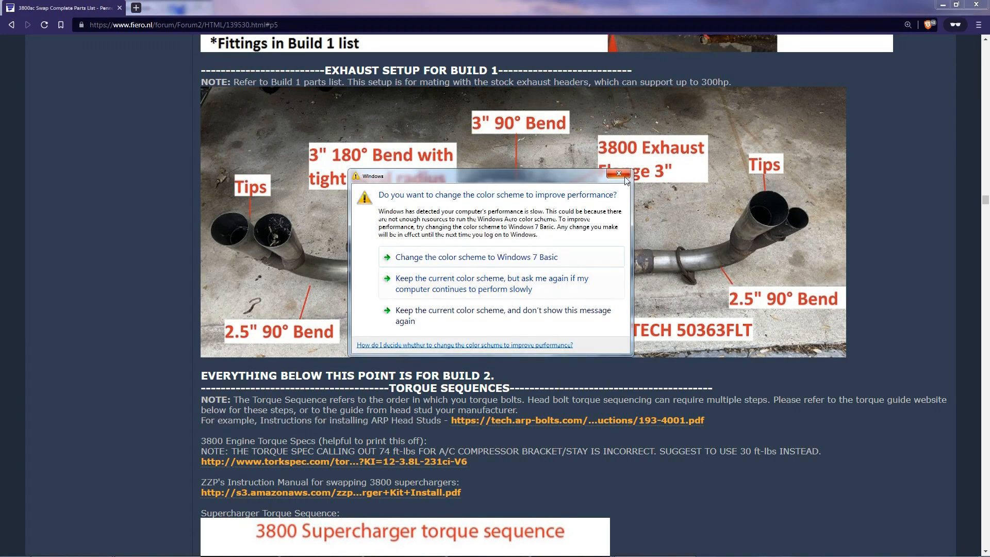
- Dismiss the colour scheme warning and scroll to the supercharger and lower intake torque sequence diagrams
left_click(619, 173)
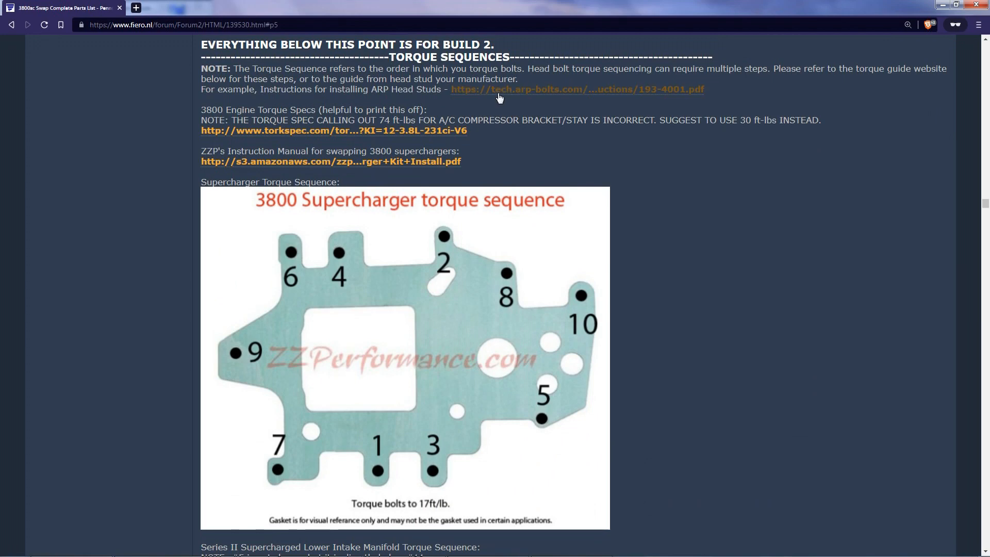
mouse_move(367, 106)
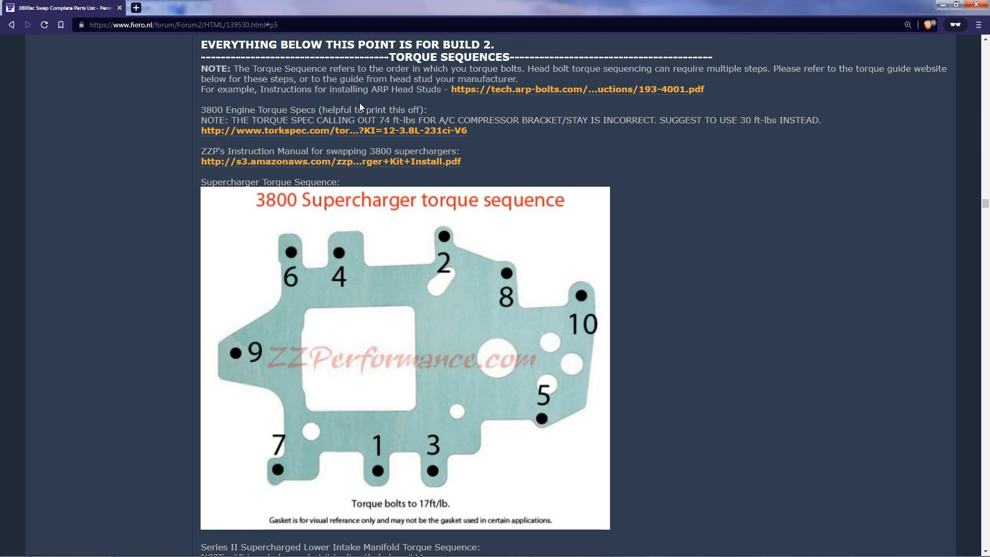
scroll("down", 3)
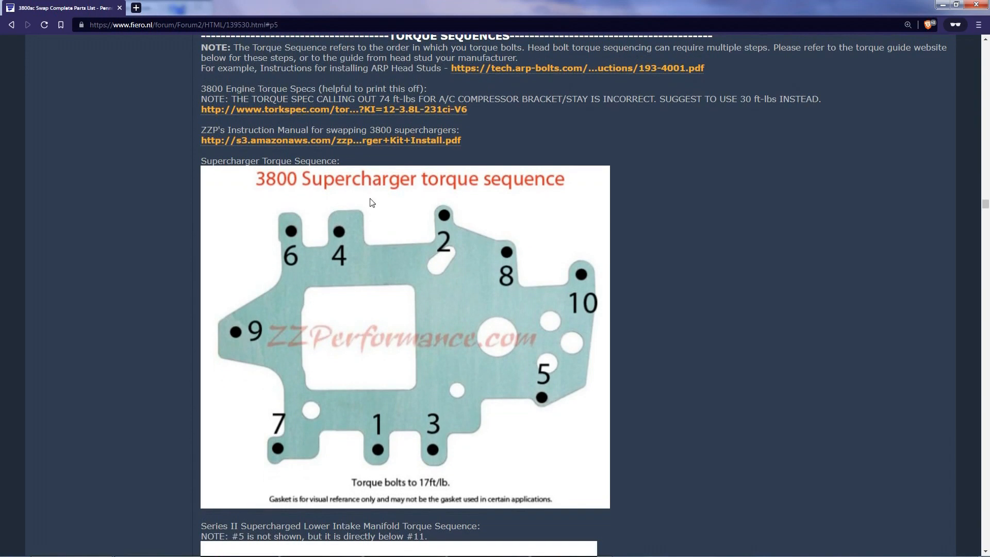
mouse_move(389, 226)
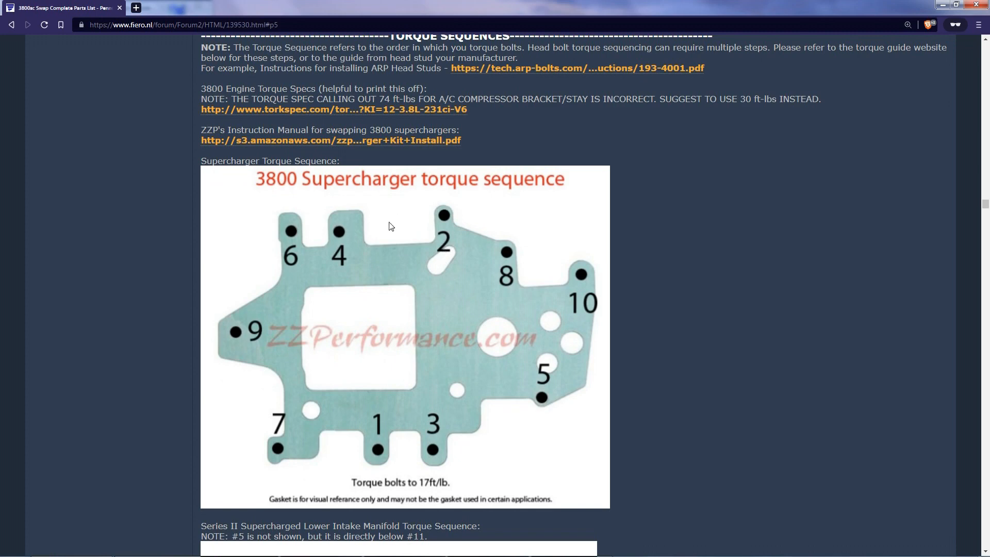
scroll("down", 3)
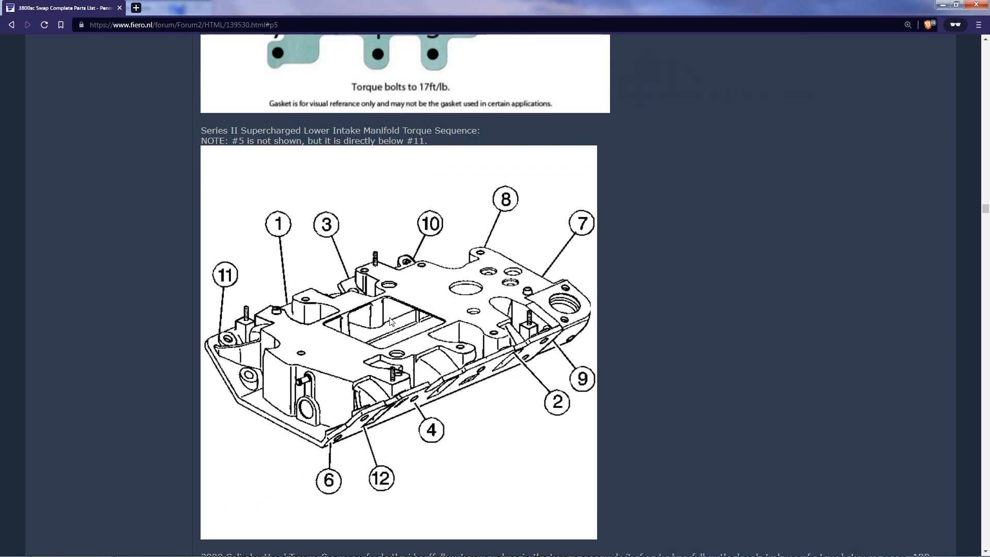
scroll("down", 3)
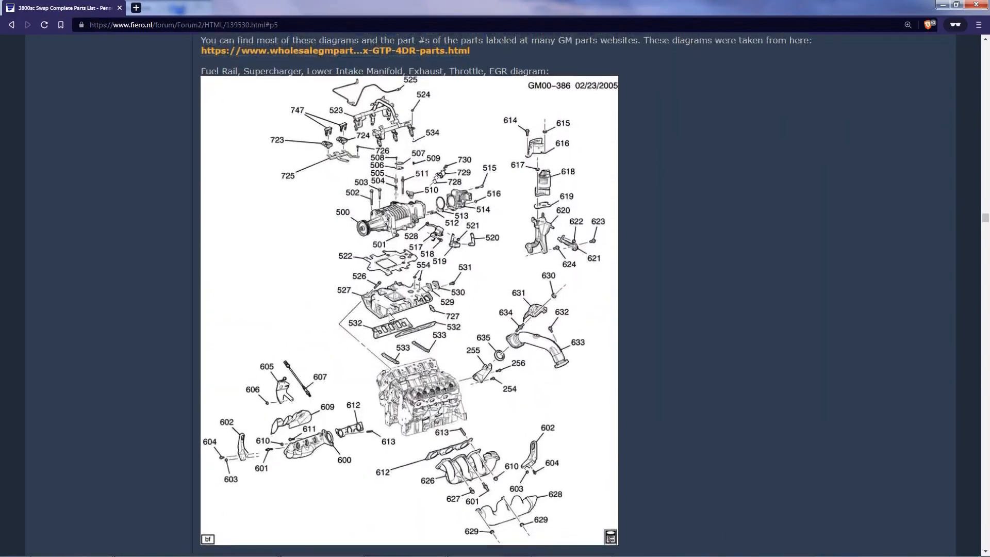
- Scroll past the timing alignment and PCV routing diagrams to the Build 2 exhaust setup photo
scroll("down", 3)
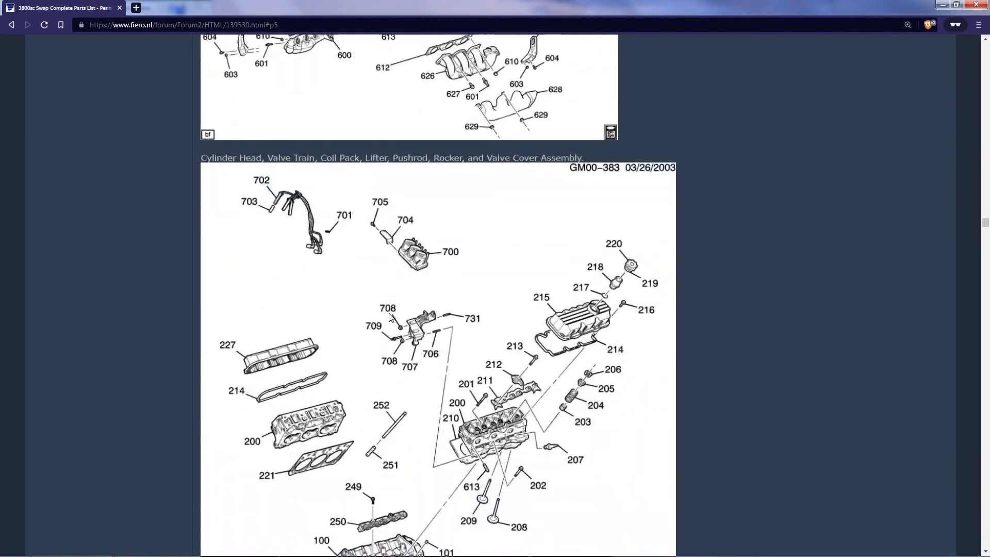
scroll("up", 3)
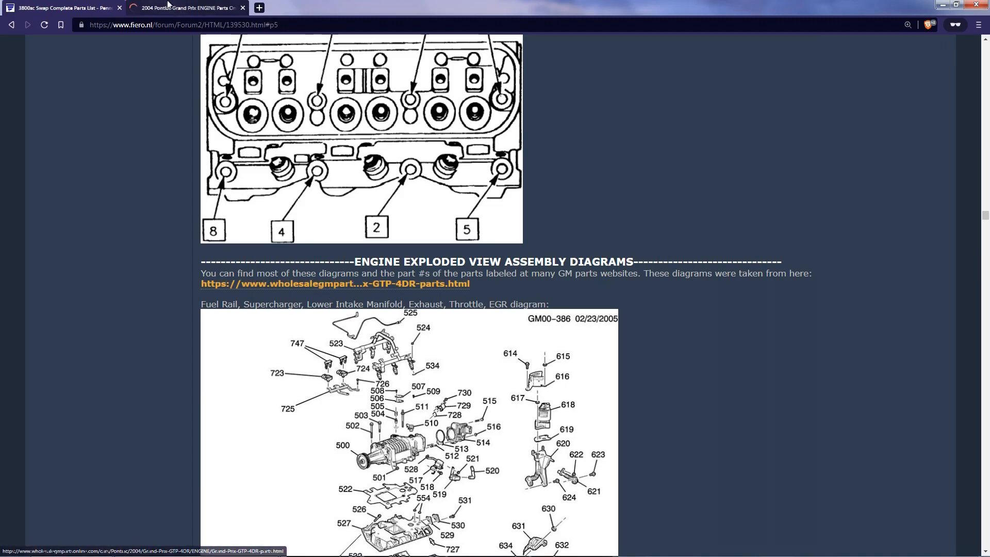
scroll("down", 3)
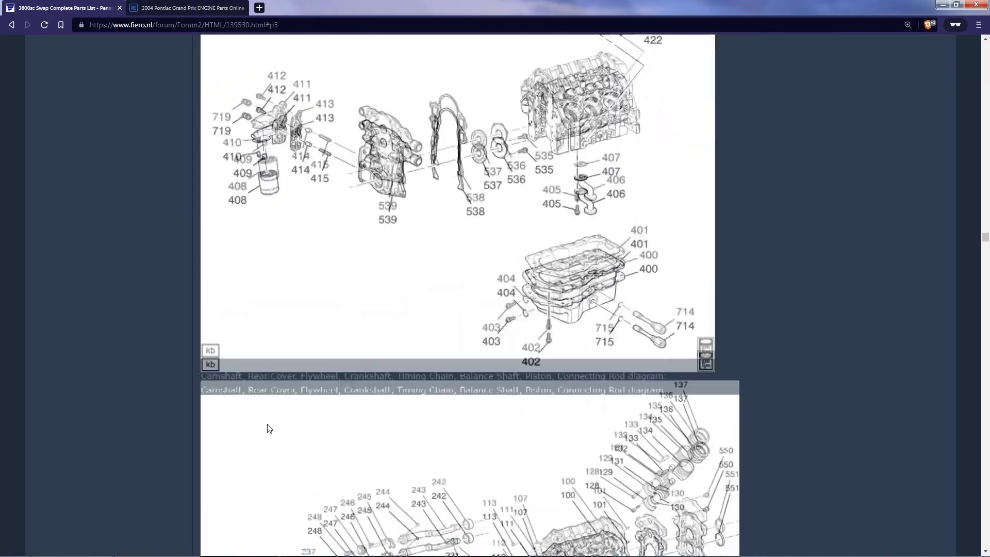
scroll("down", 3)
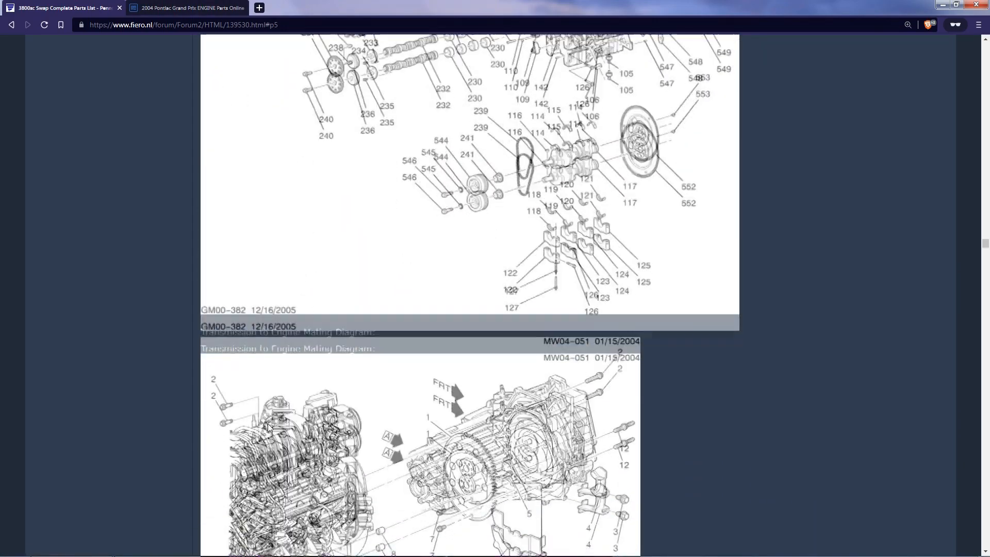
scroll("down", 3)
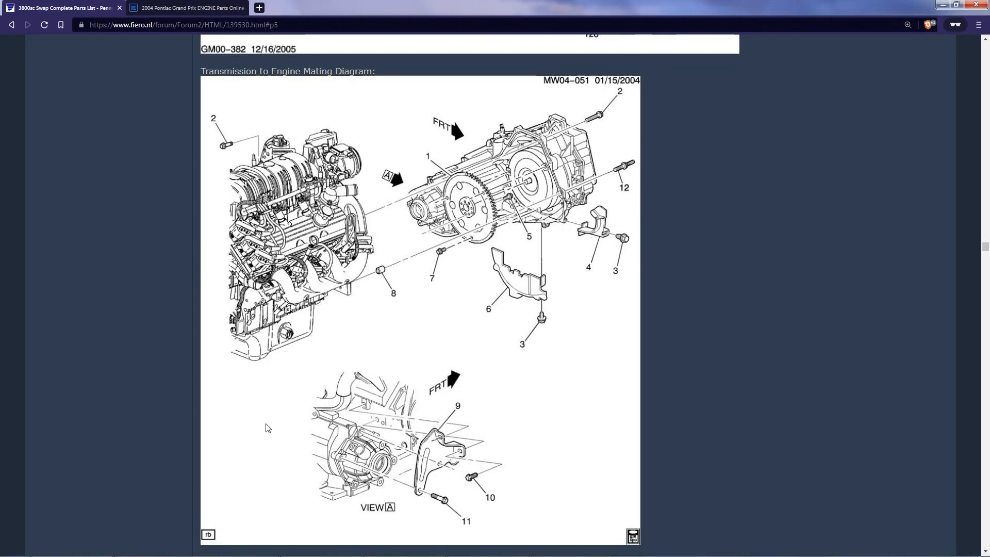
scroll("down", 3)
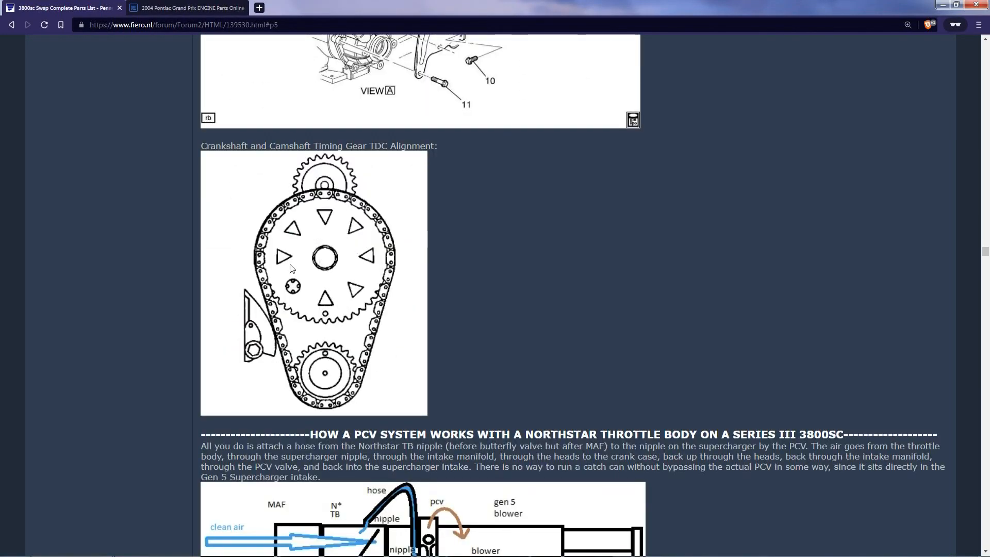
mouse_move(308, 334)
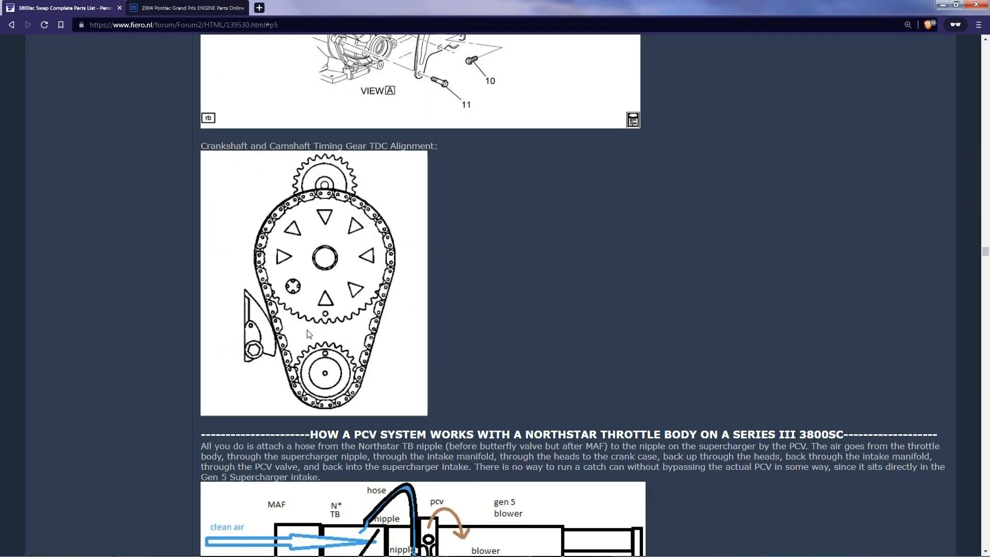
scroll("down", 3)
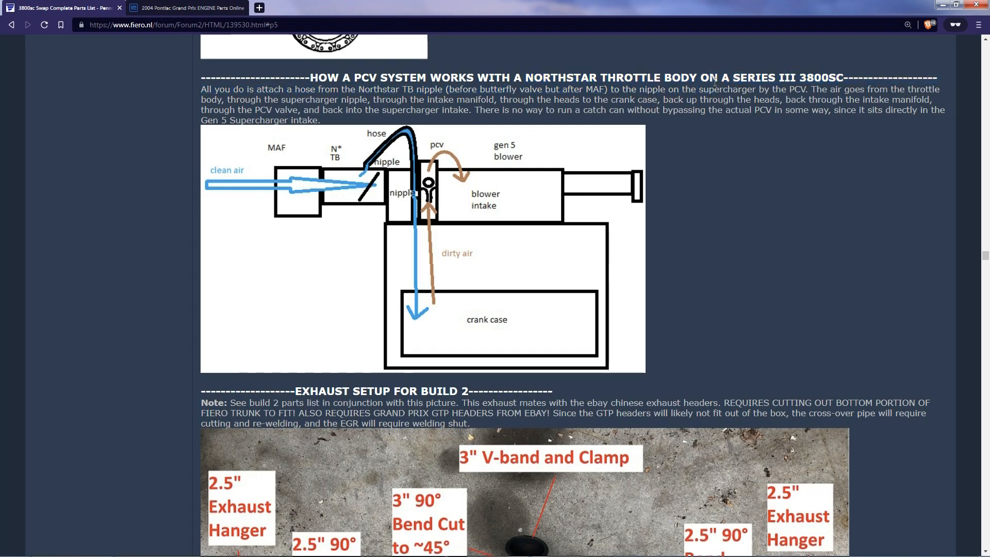
scroll("down", 3)
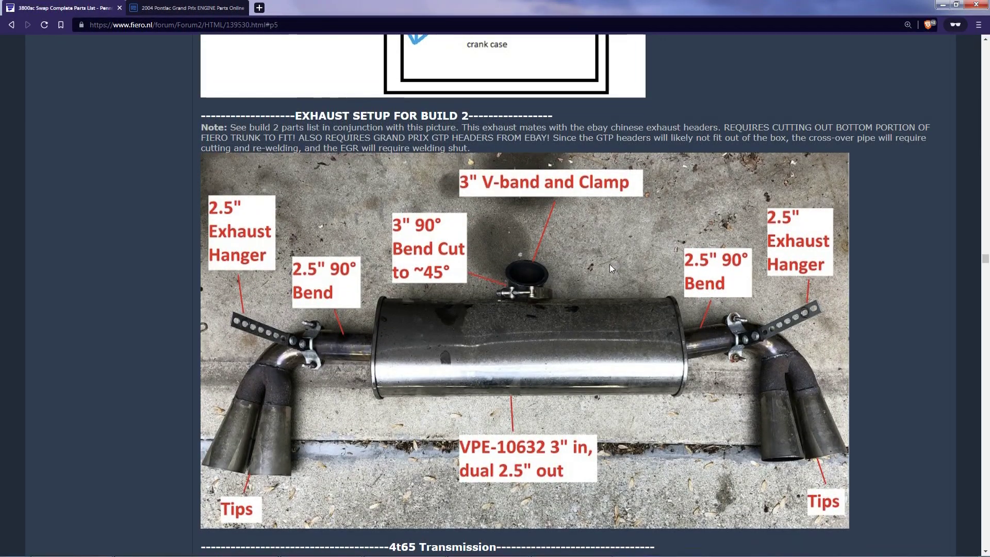
- Scroll to the 4t65 transmission teardown video and exploded parts diagram
scroll("down", 3)
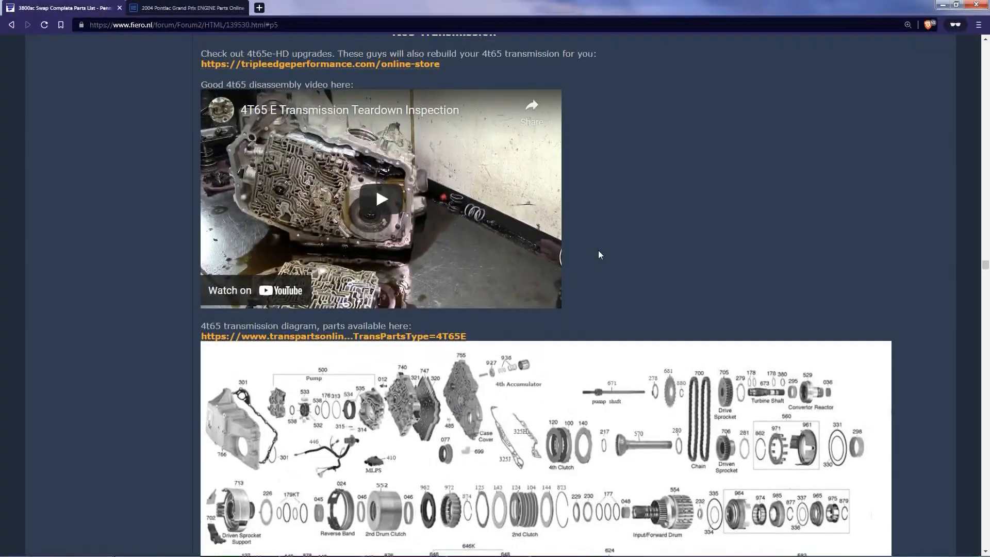
scroll("down", 3)
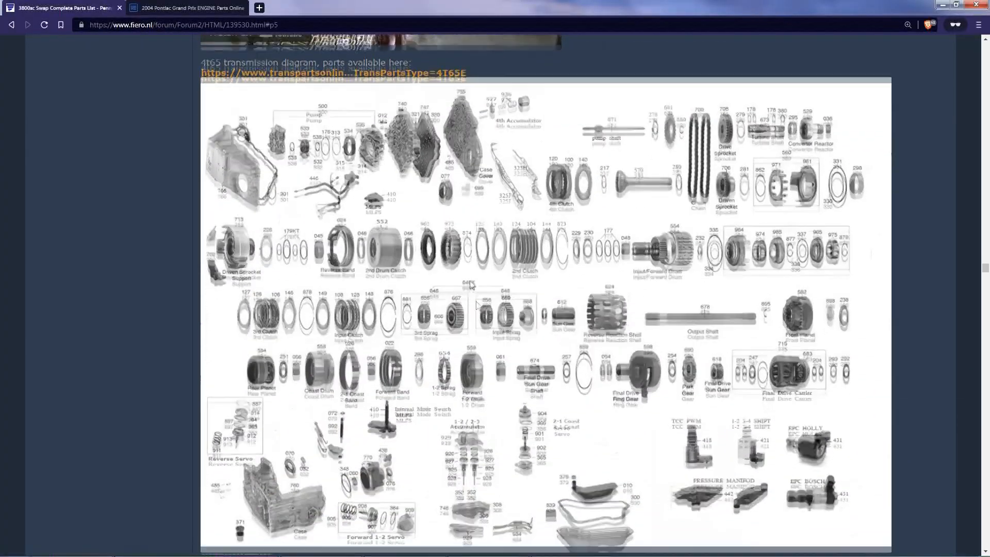
scroll("down", 3)
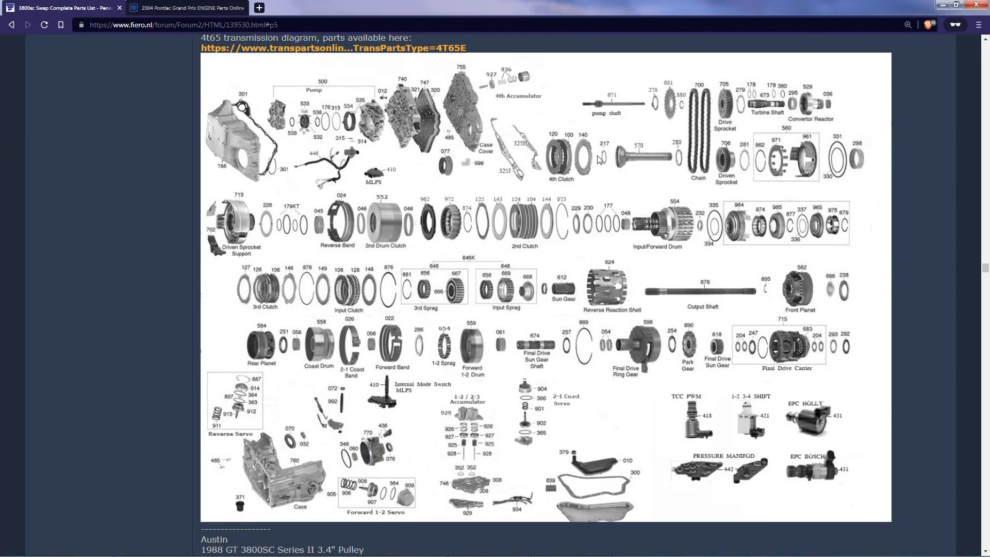
mouse_move(561, 275)
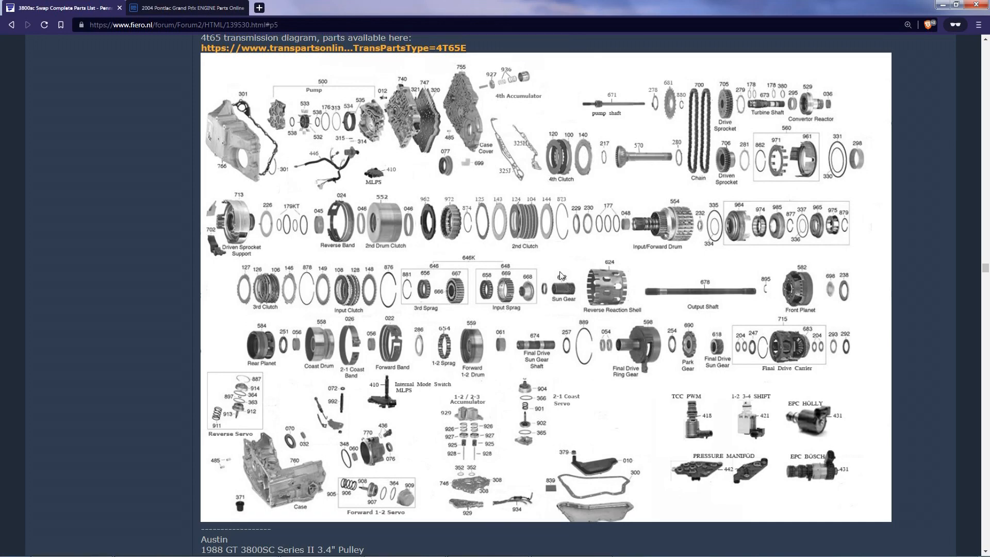
right_click(333, 49)
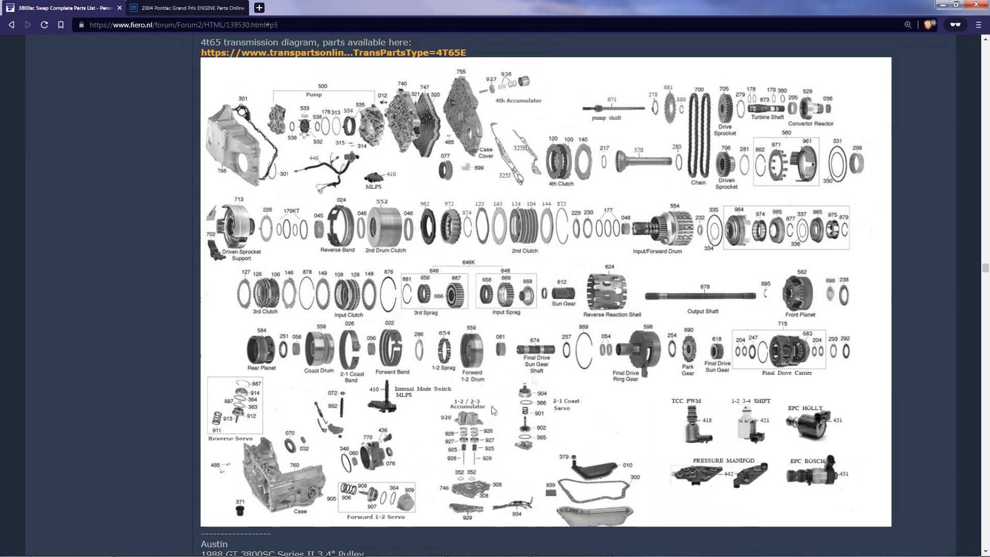
- Scroll through the Wiring Harness and PCM Programming section to the harness pinout diagram
scroll("down", 3)
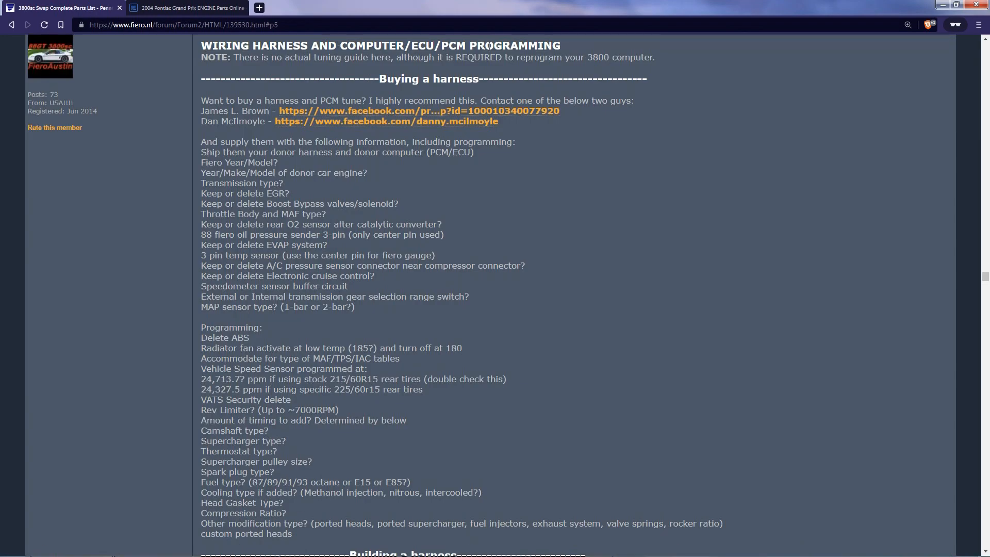
scroll("down", 3)
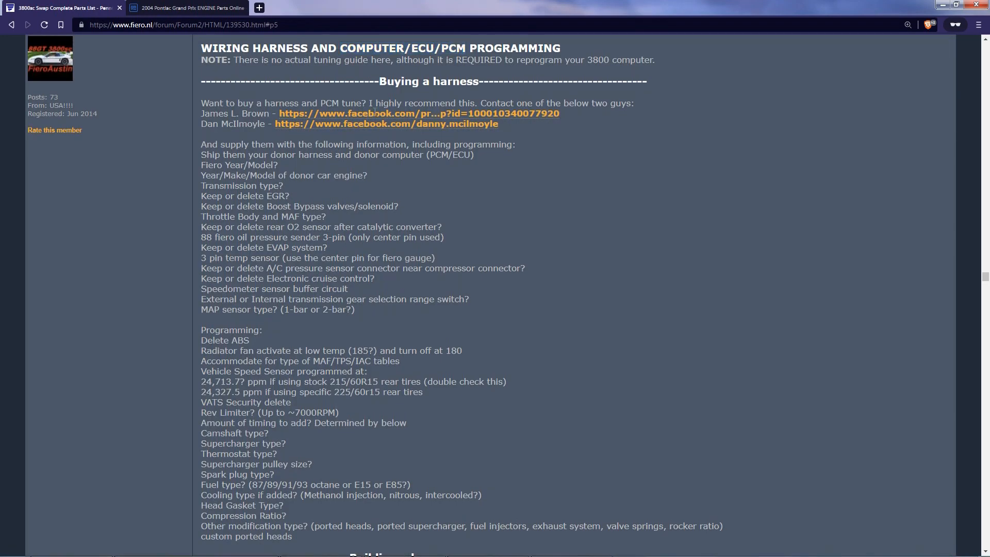
scroll("down", 3)
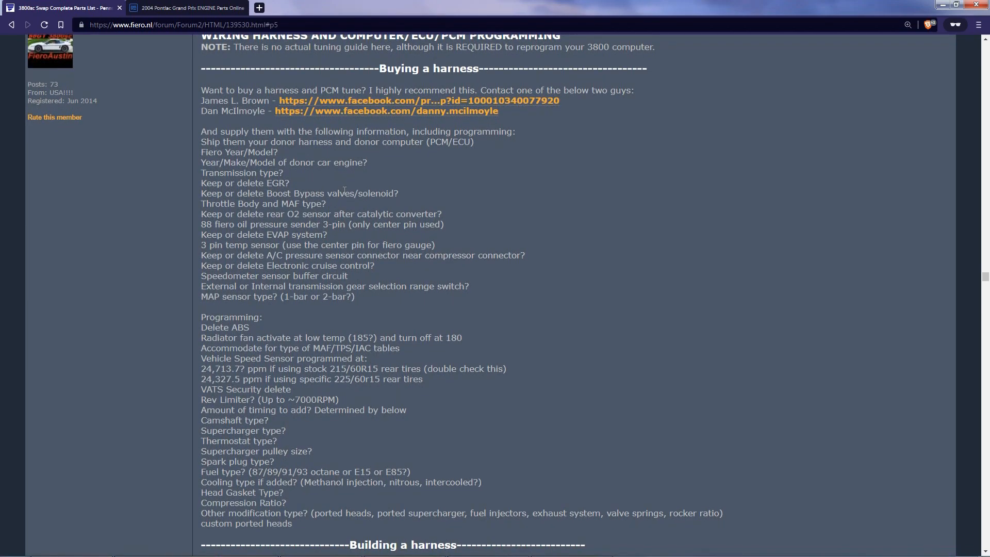
mouse_move(201, 101)
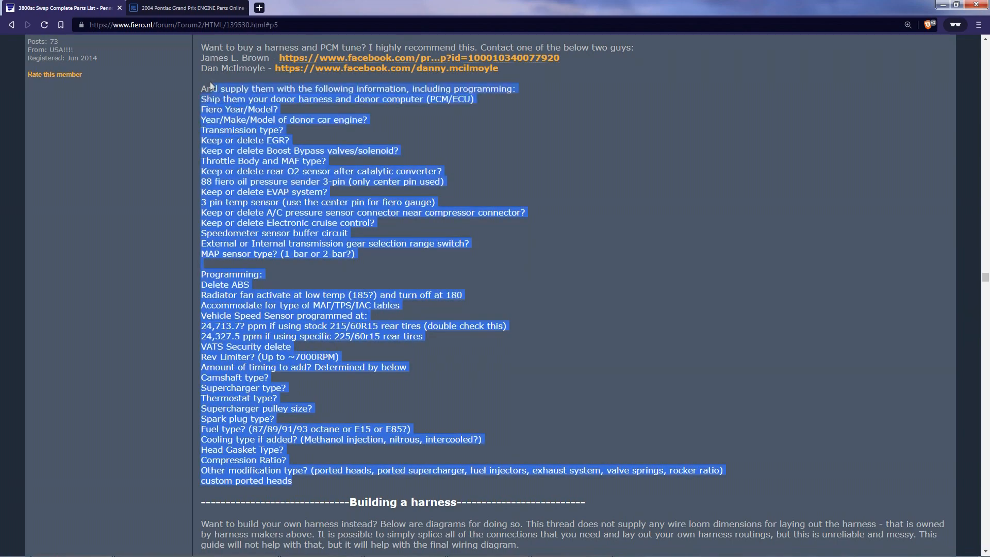
scroll("down", 3)
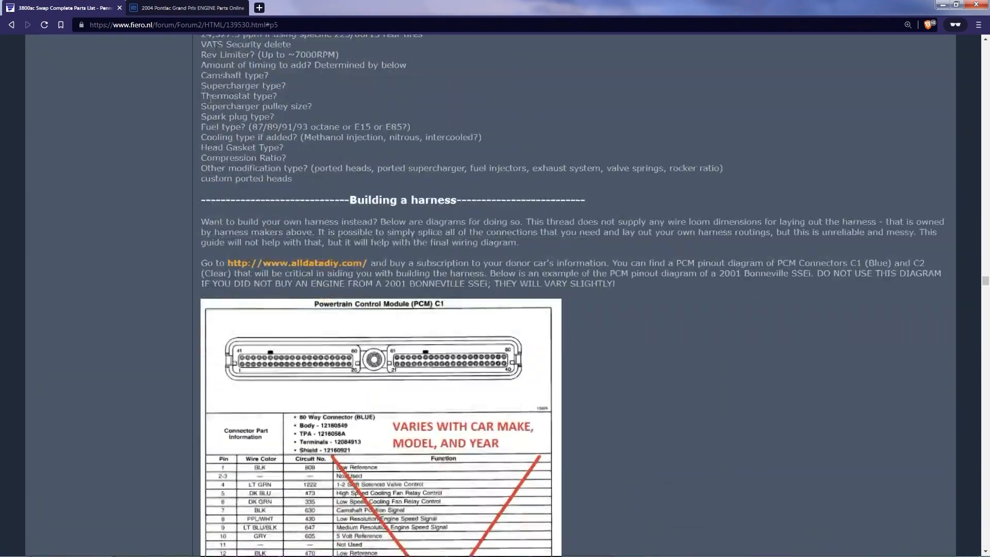
scroll("down", 3)
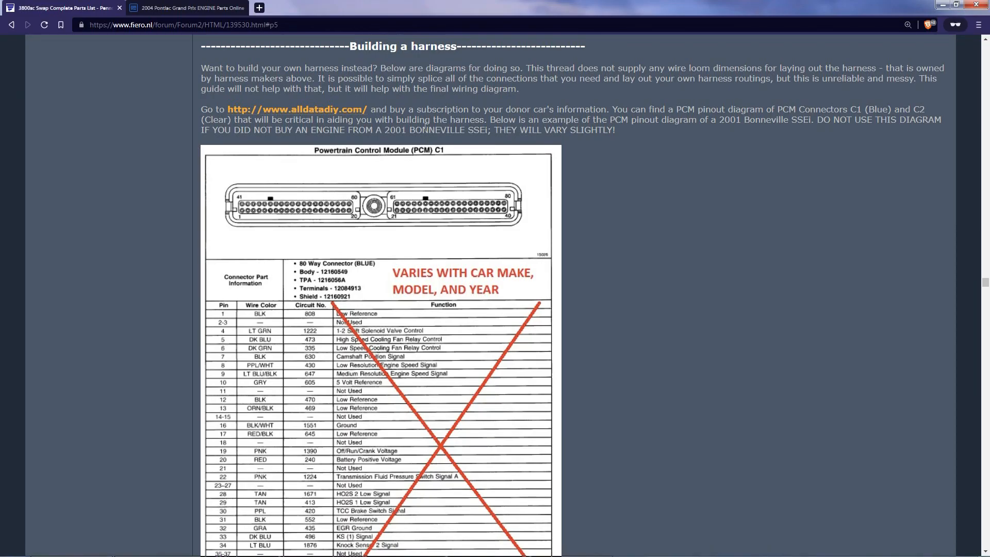
scroll("down", 3)
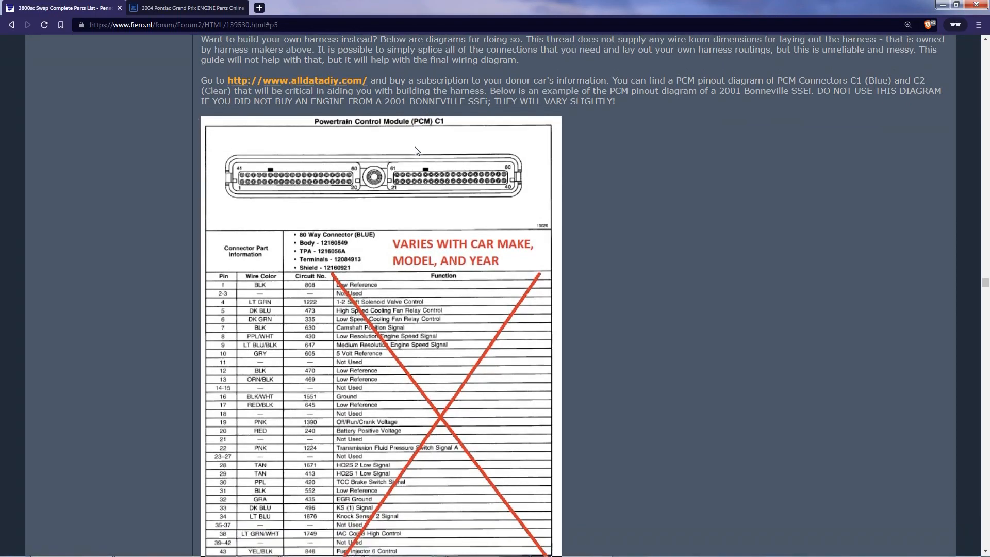
scroll("down", 3)
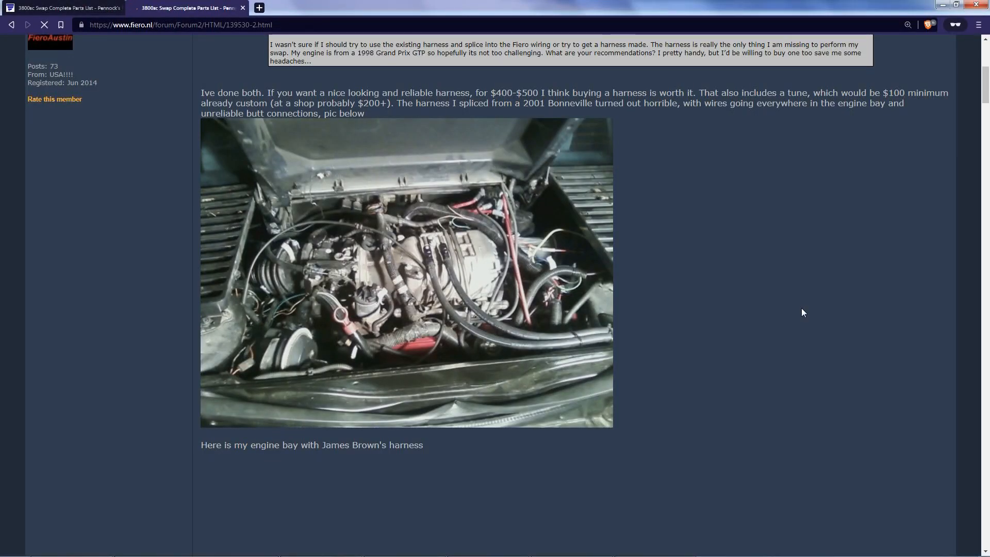
mouse_move(464, 317)
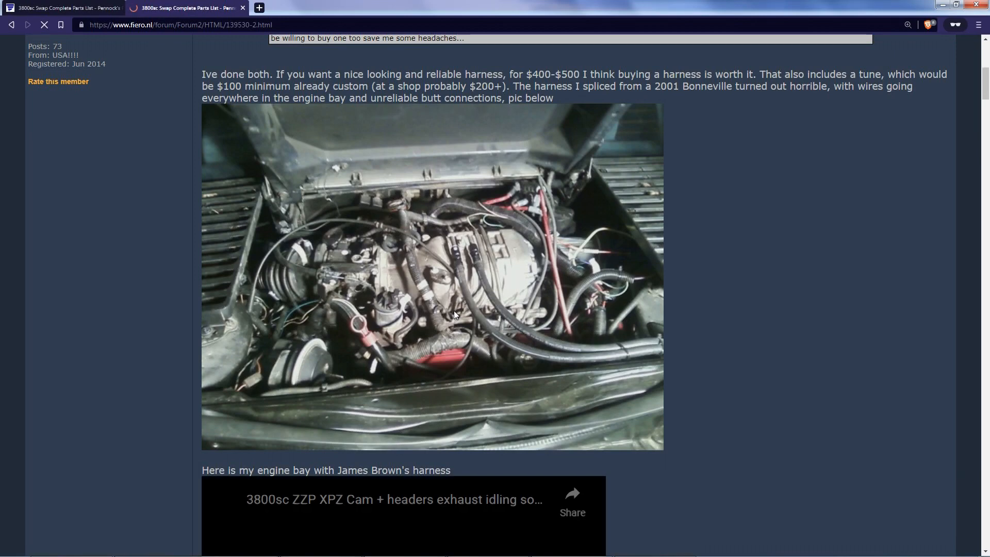
- Scroll to the embedded engine idling video on the harness discussion page and play it
scroll("down", 3)
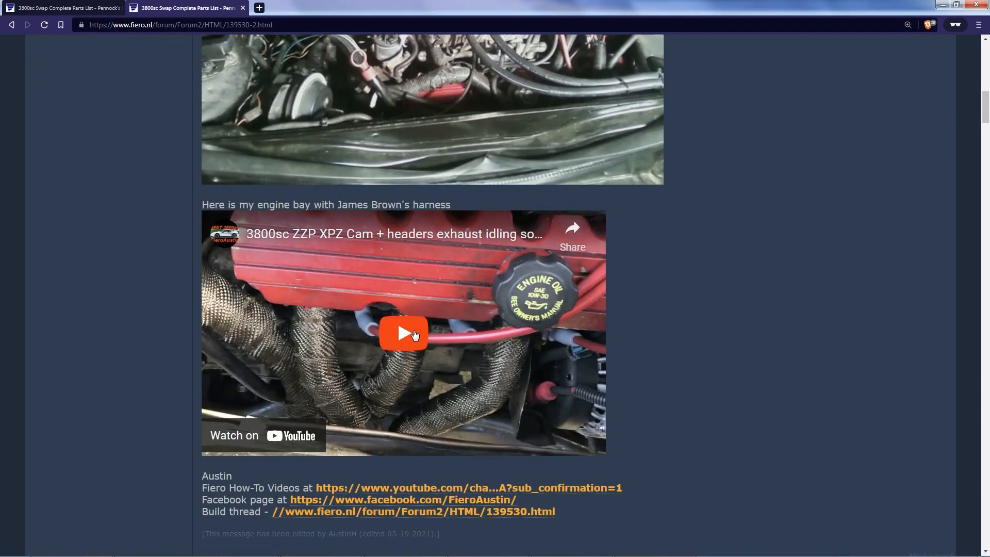
left_click(403, 333)
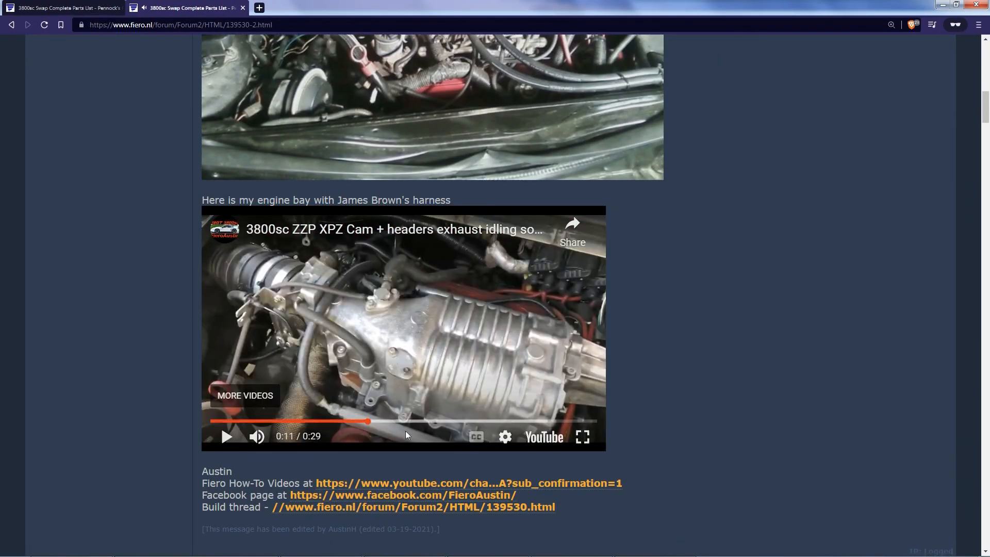
scroll("down", 3)
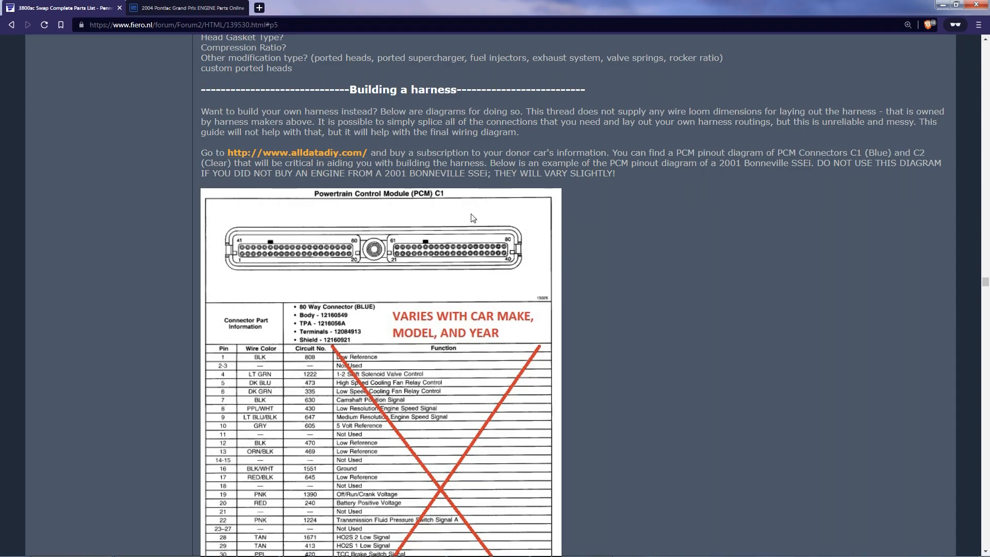
- Scroll past the speedo conversion, C203/C500 and OBDII pinouts to the 4T60-E range switch table
scroll("up", 3)
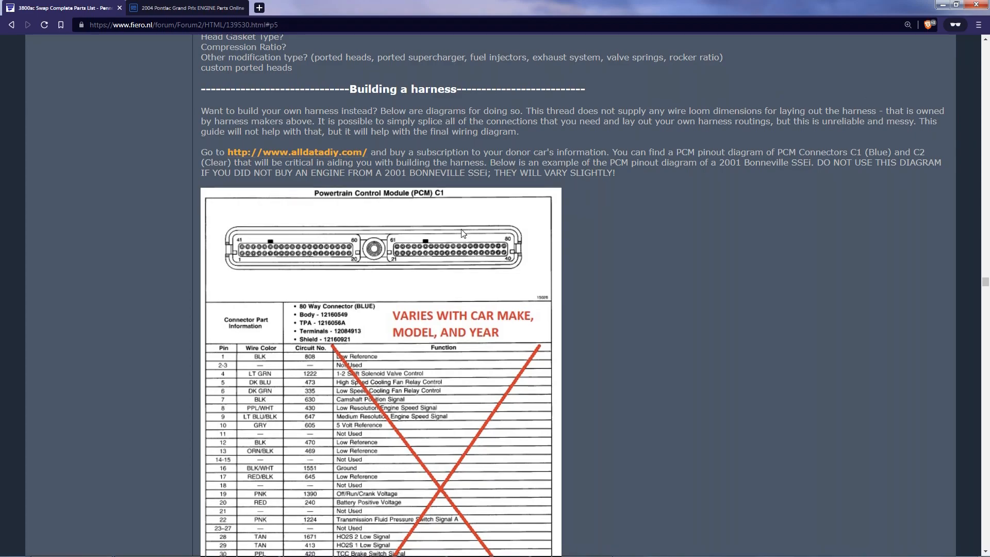
scroll("down", 3)
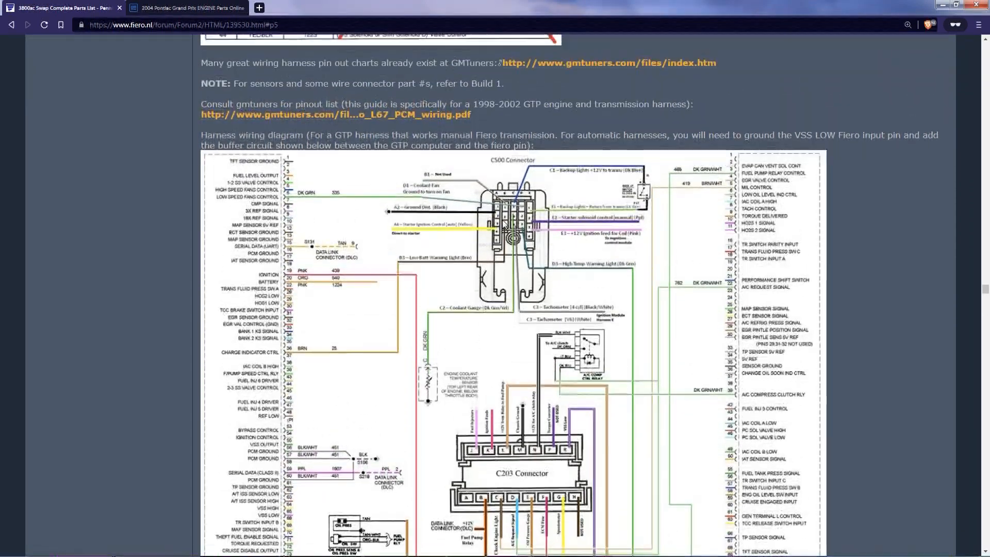
scroll("down", 3)
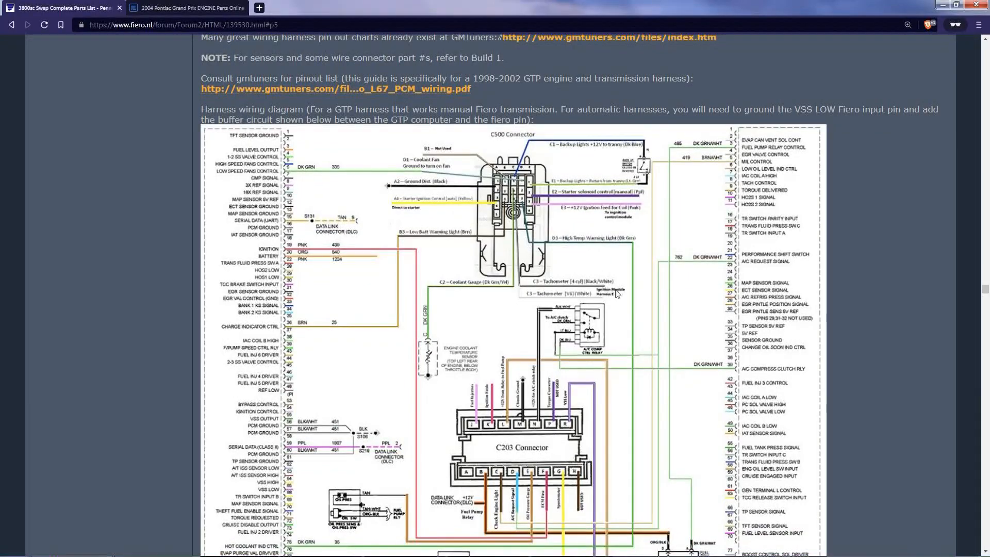
scroll("down", 3)
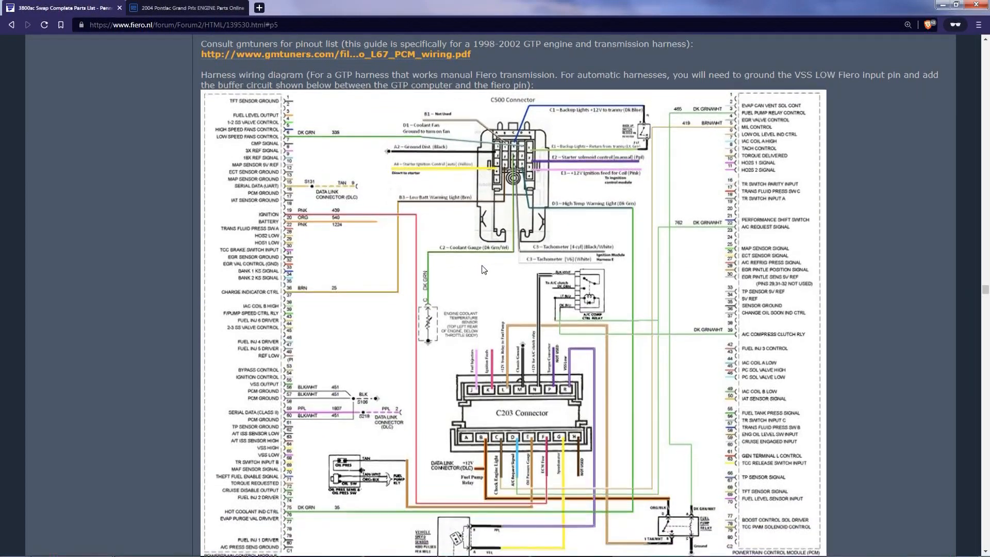
scroll("down", 3)
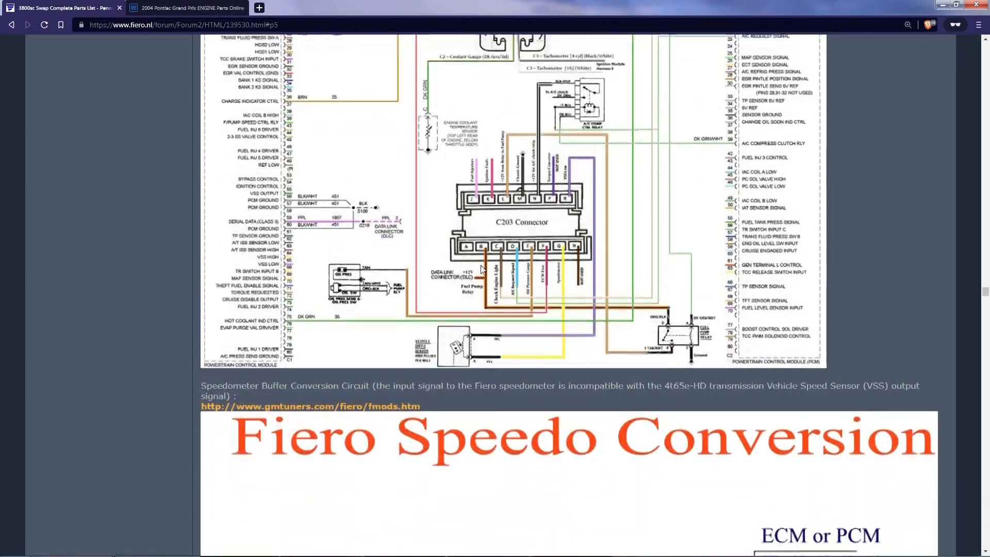
scroll("down", 3)
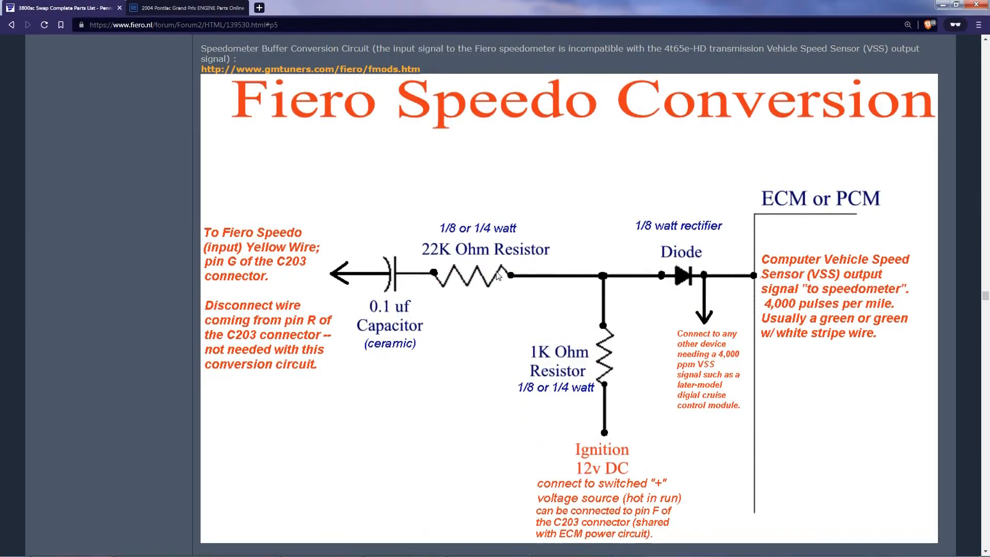
scroll("down", 3)
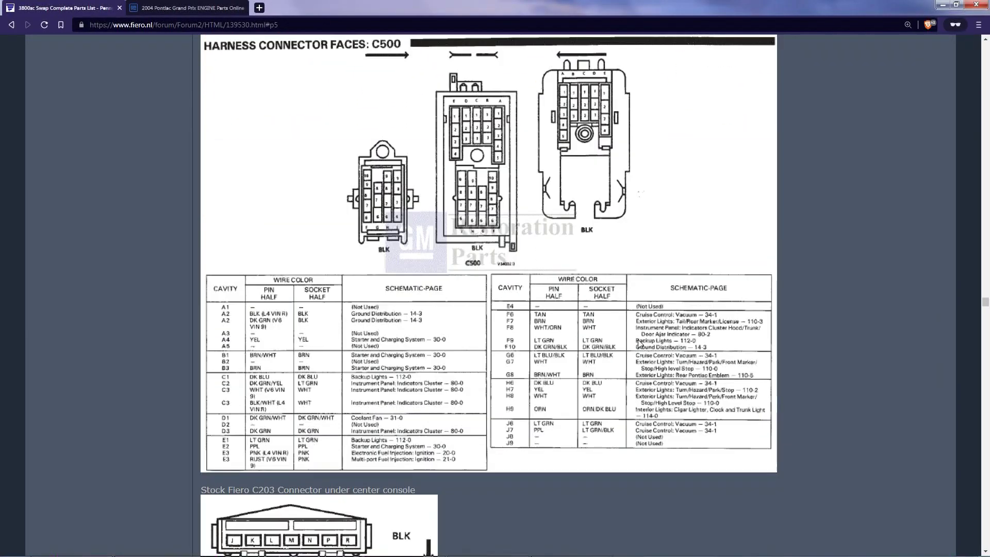
scroll("down", 3)
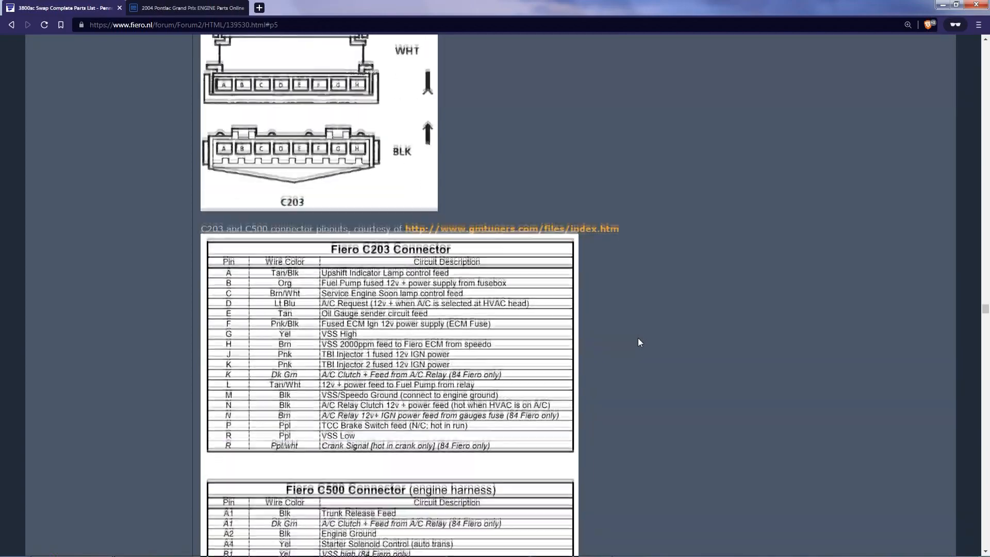
scroll("down", 3)
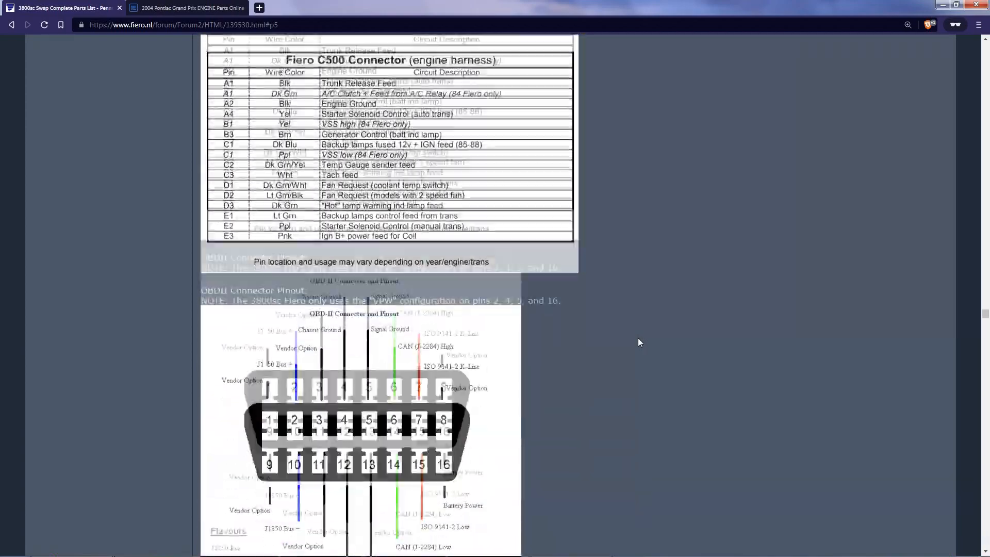
scroll("down", 3)
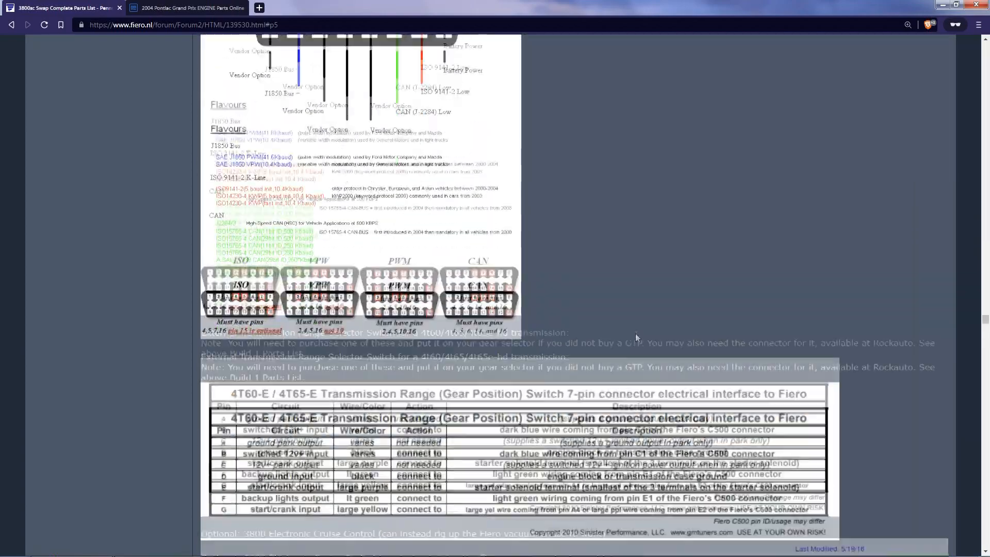
scroll("down", 3)
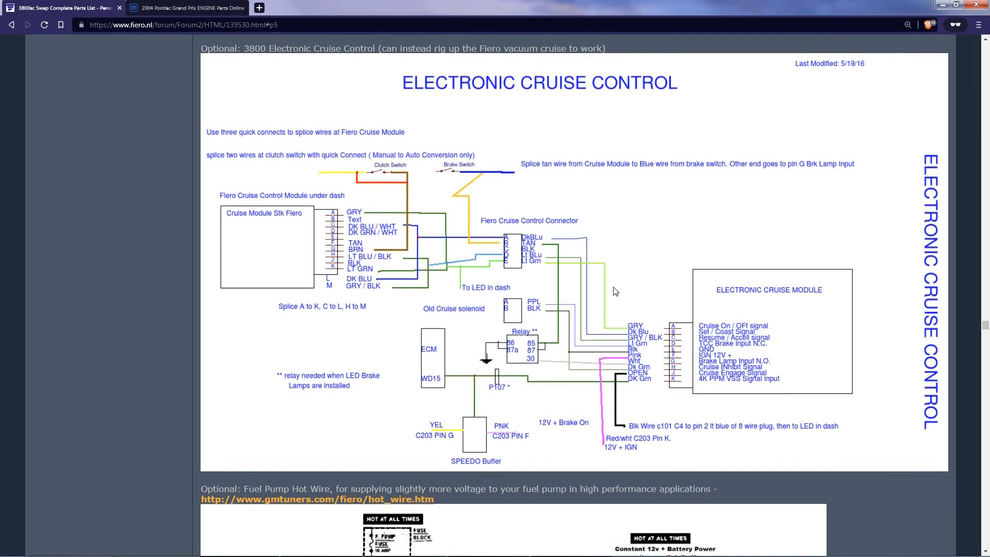
- Scroll past the cruise control diagram and repin video, then back to the fuel pump hot wire diagram
scroll("down", 3)
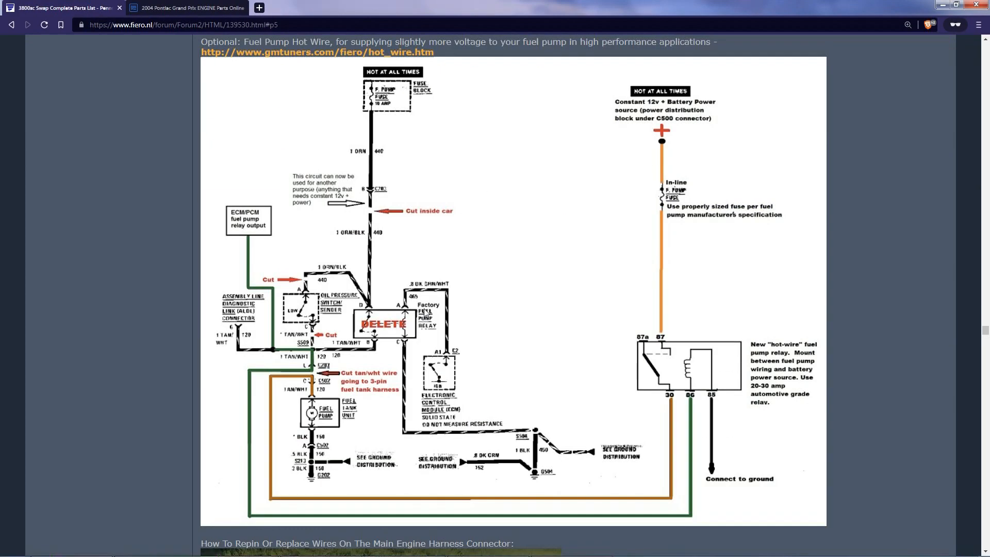
mouse_move(669, 353)
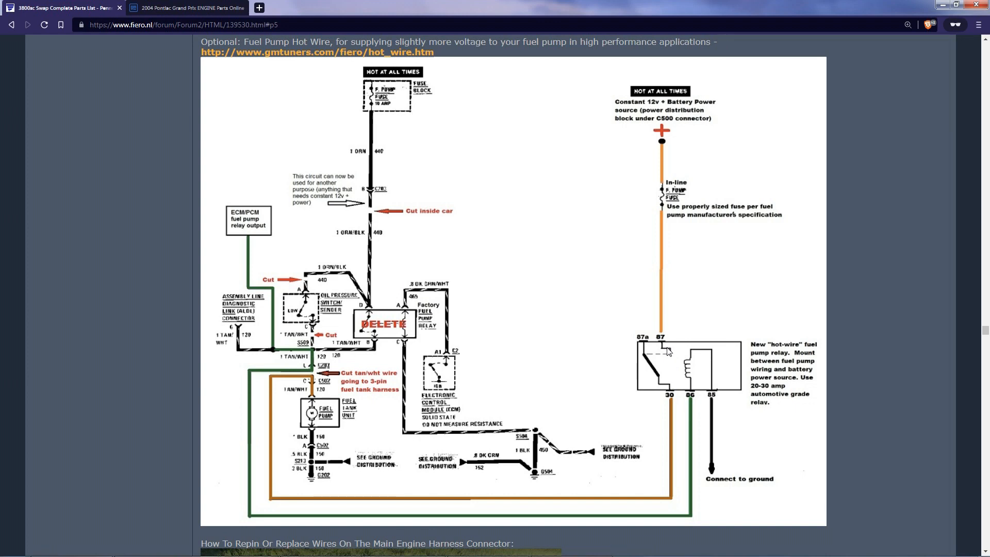
scroll("down", 3)
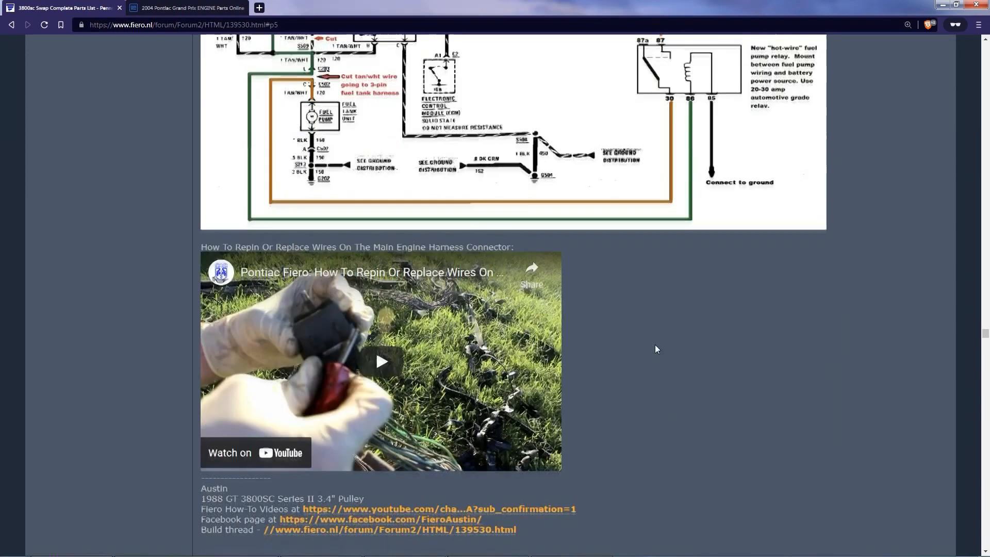
scroll("up", 3)
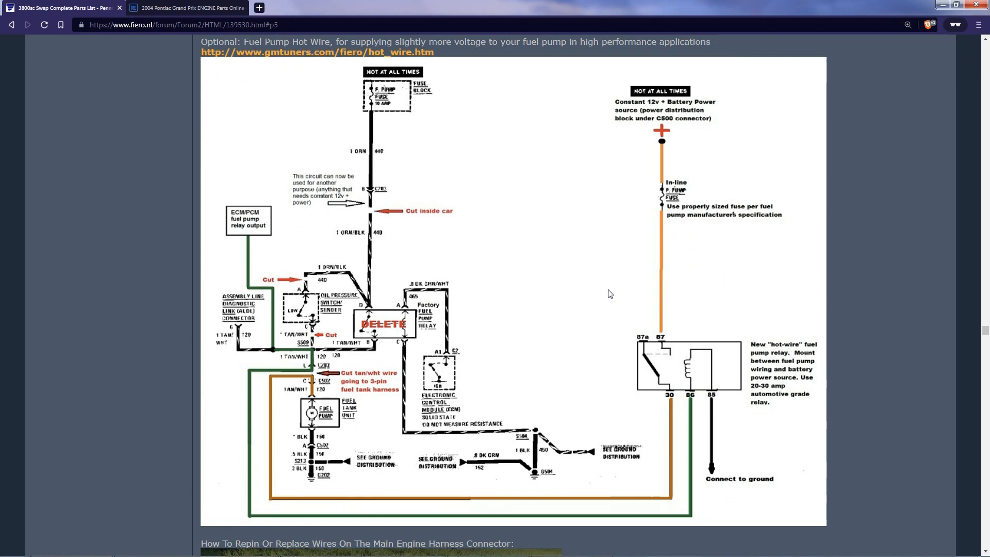
scroll("down", 3)
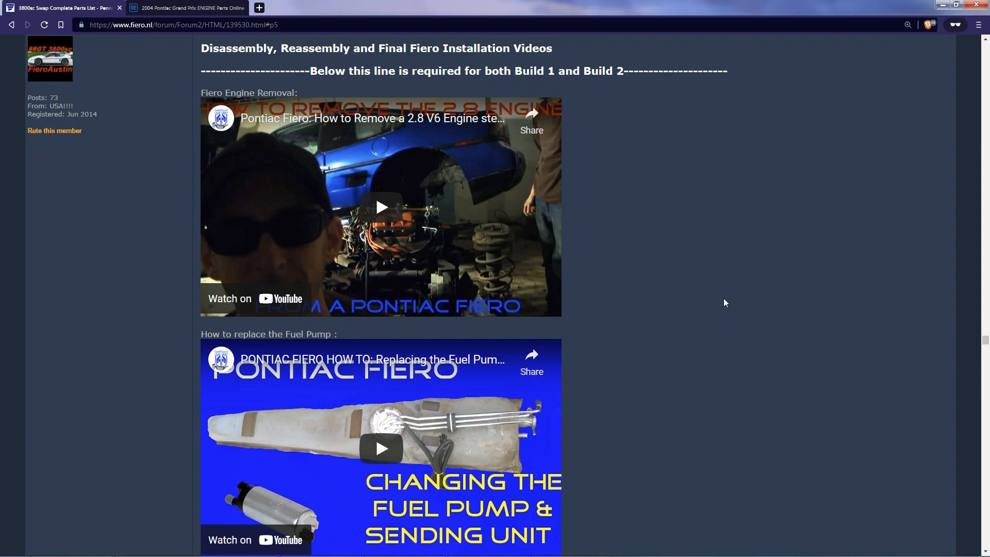
mouse_move(763, 228)
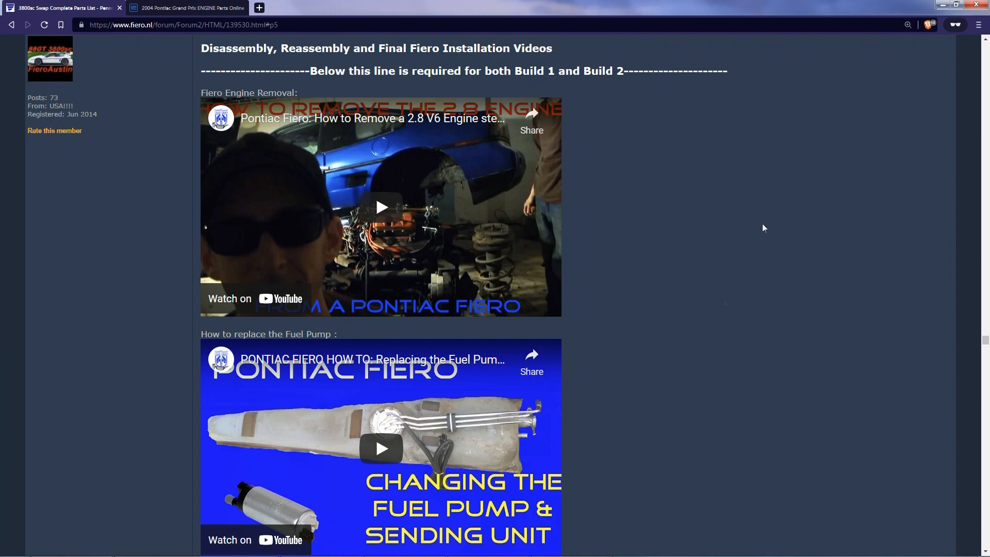
- Scroll through the disassembly, reassembly and final installation videos to the Build 2-only heading
scroll("down", 3)
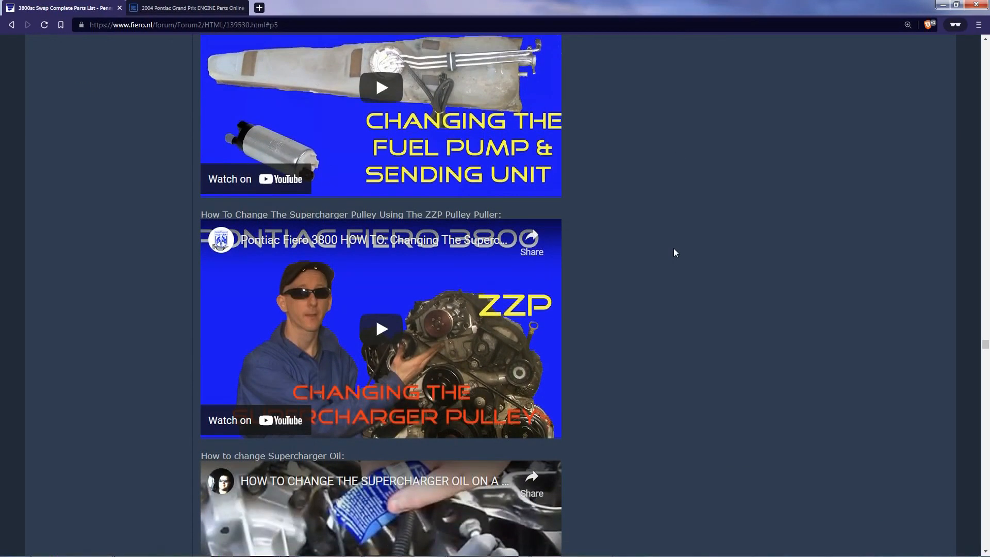
scroll("down", 3)
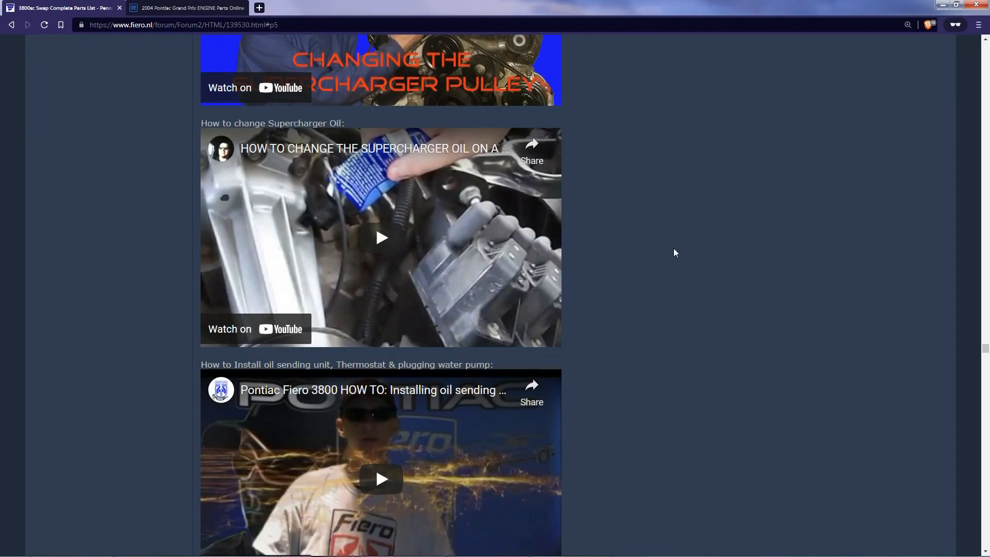
scroll("down", 3)
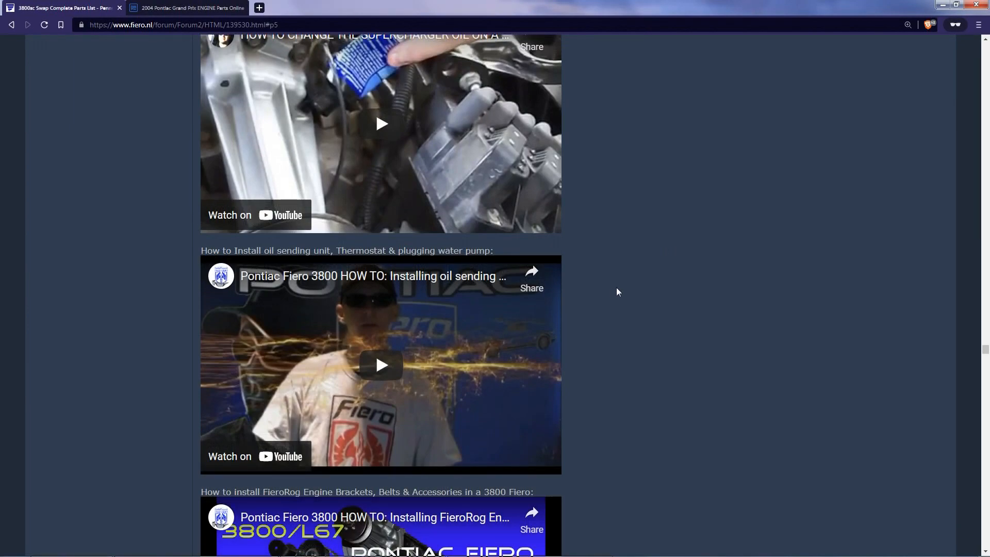
scroll("down", 3)
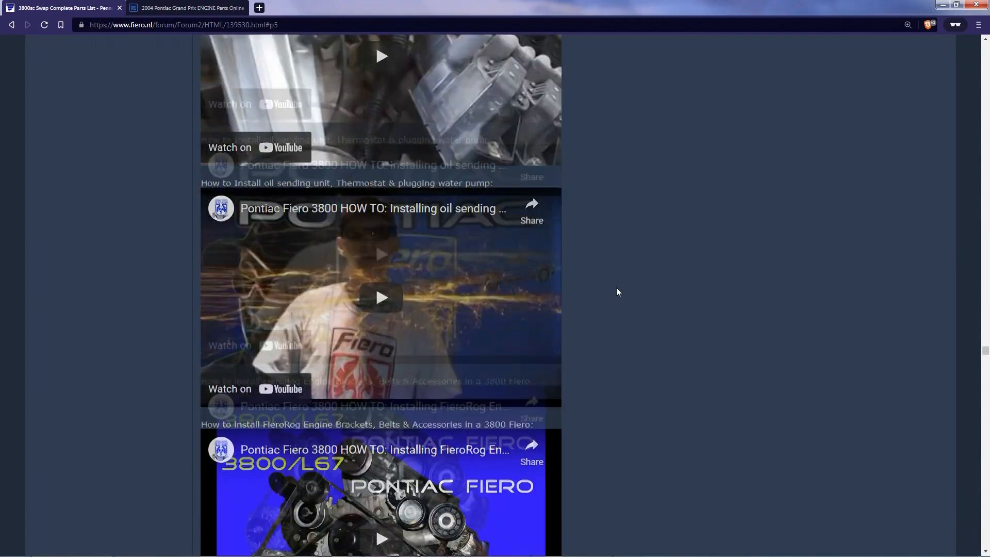
scroll("down", 3)
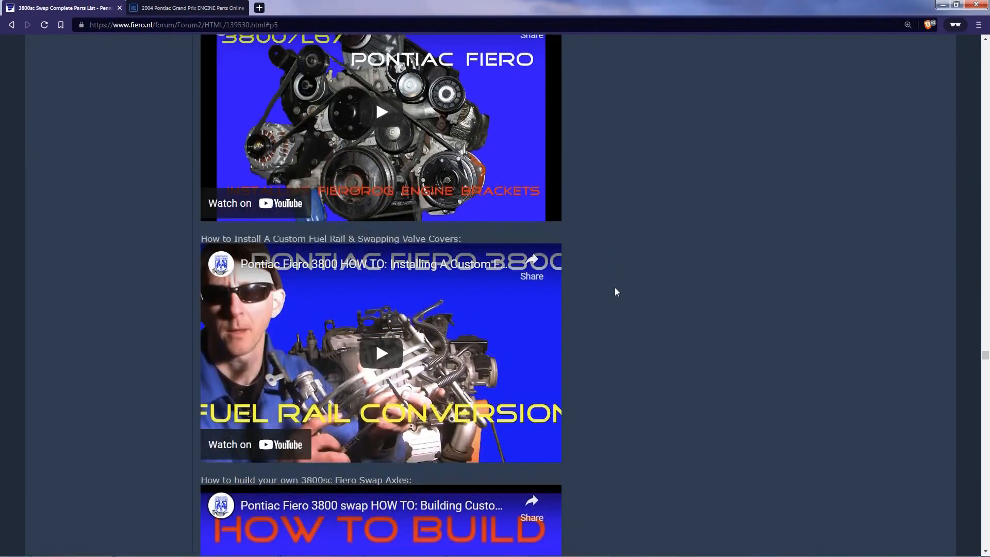
scroll("down", 3)
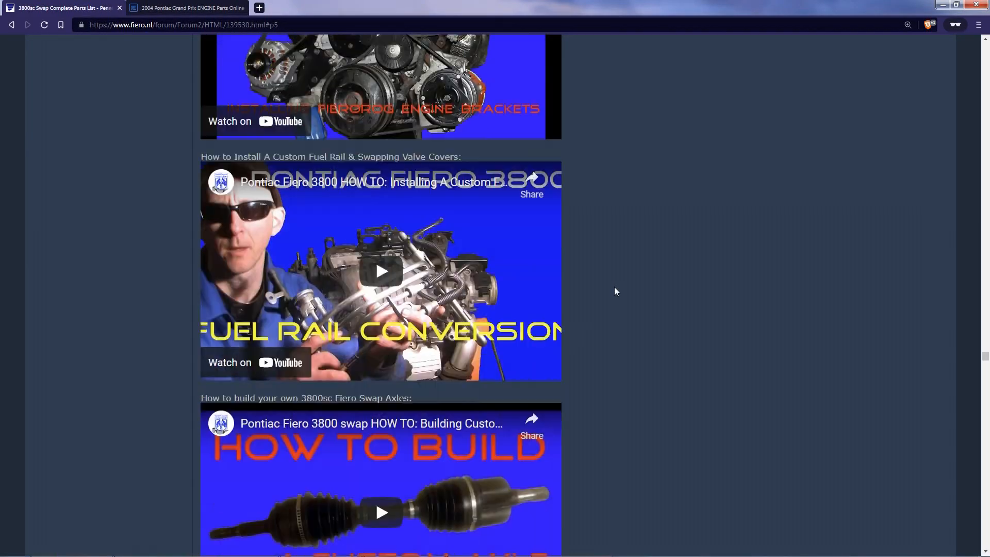
scroll("down", 3)
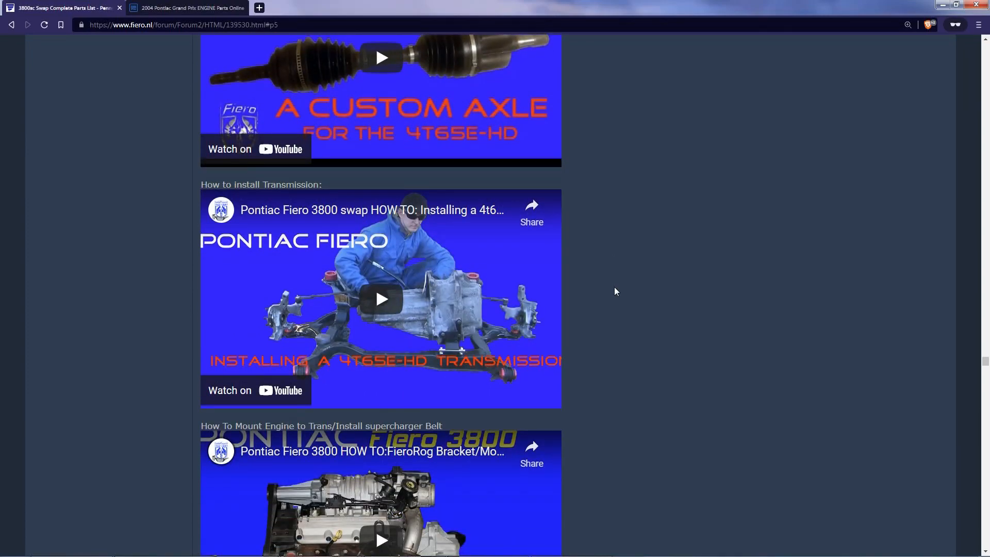
scroll("down", 3)
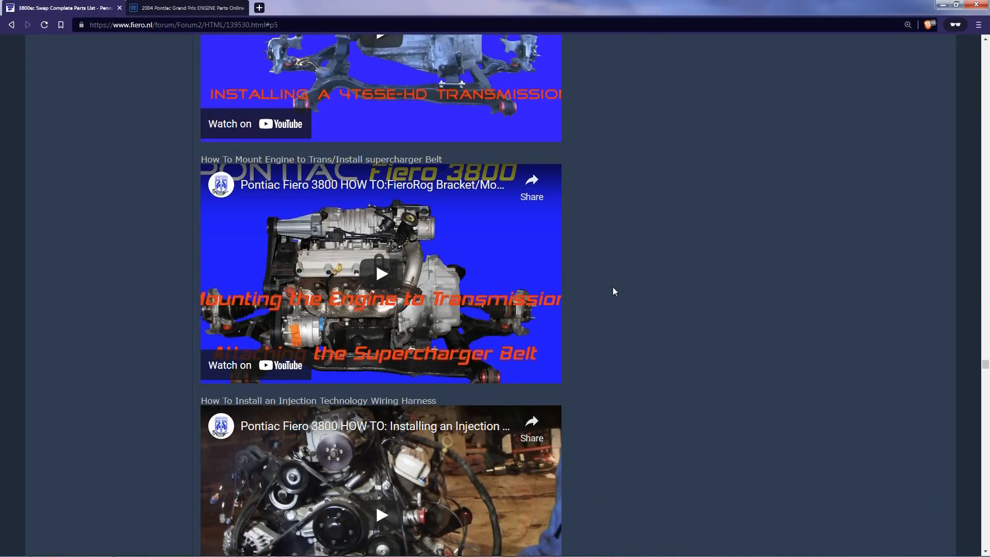
scroll("down", 3)
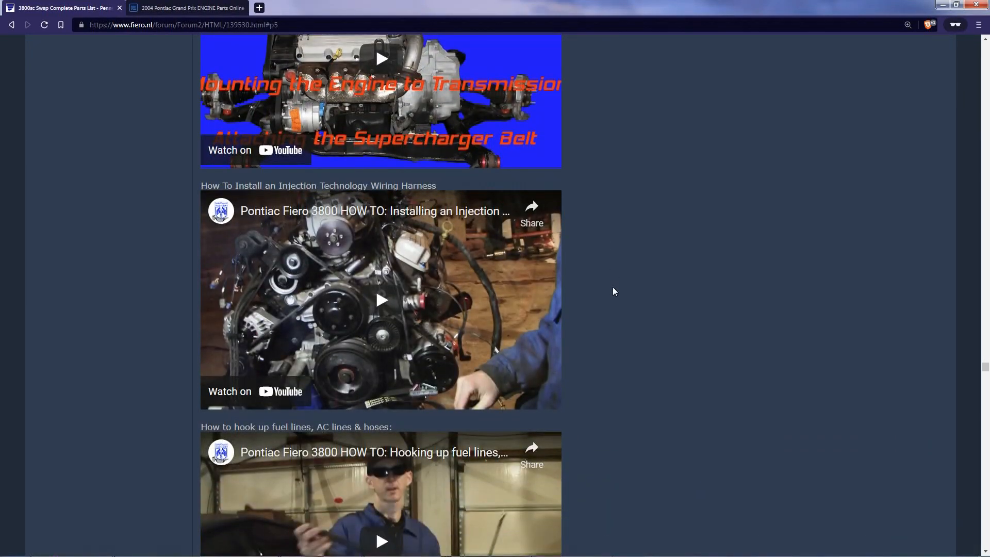
scroll("down", 3)
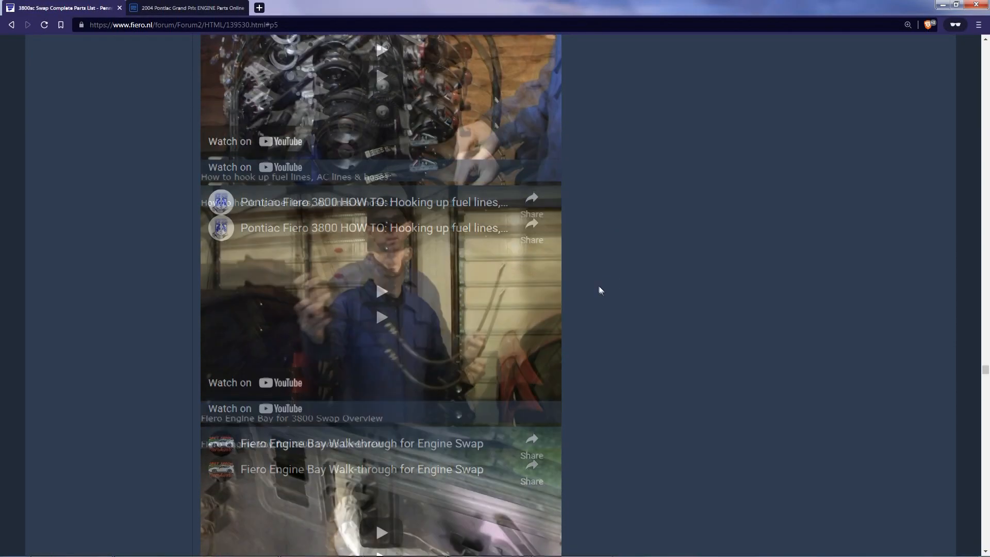
scroll("down", 3)
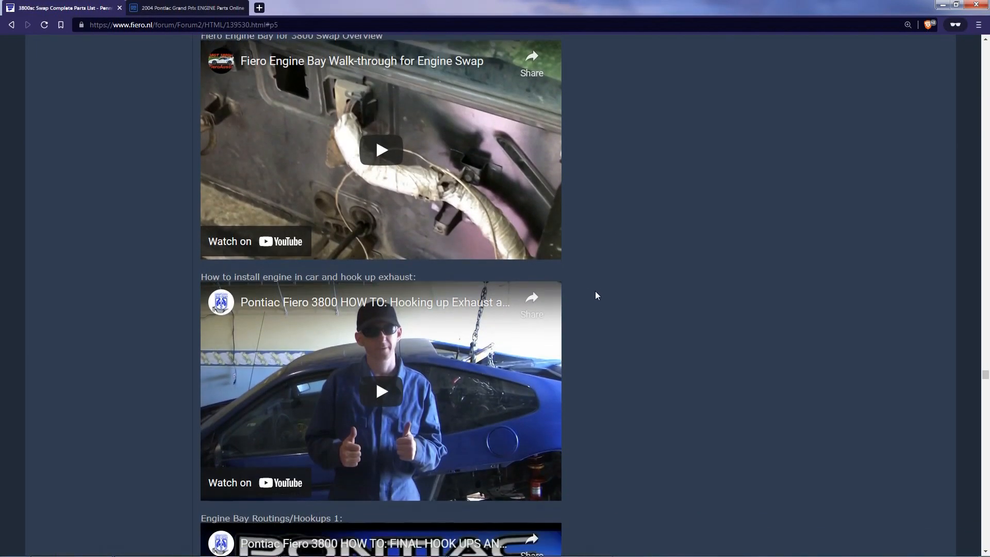
scroll("down", 3)
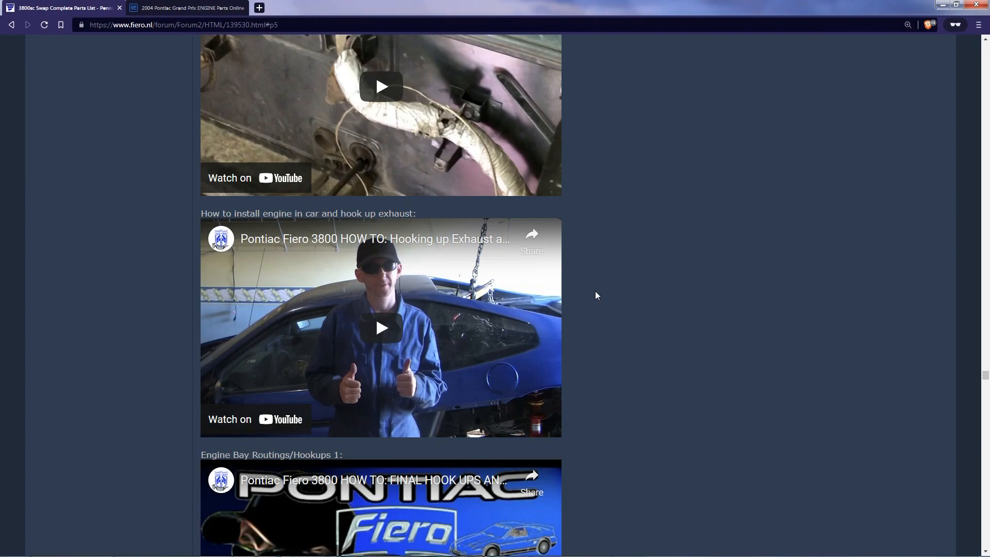
scroll("down", 3)
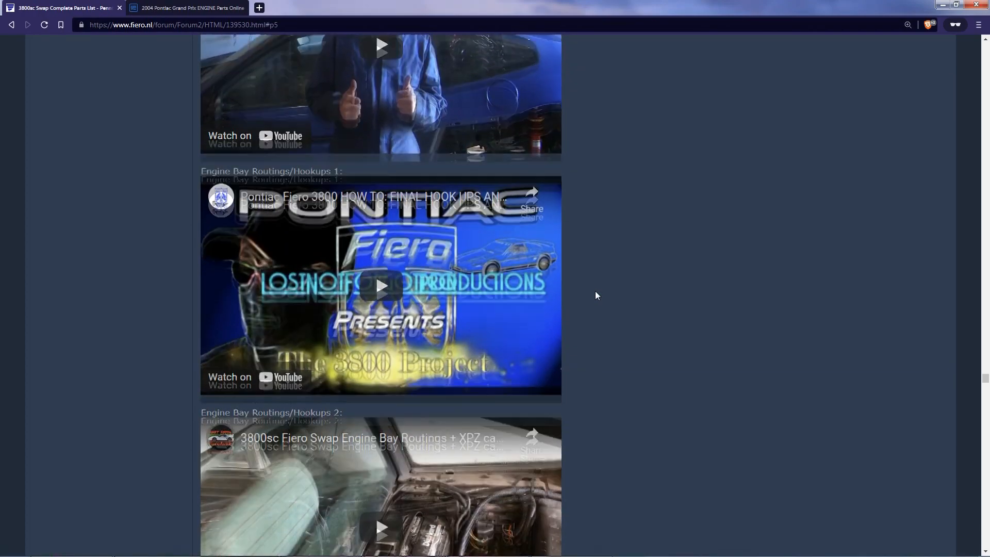
scroll("down", 3)
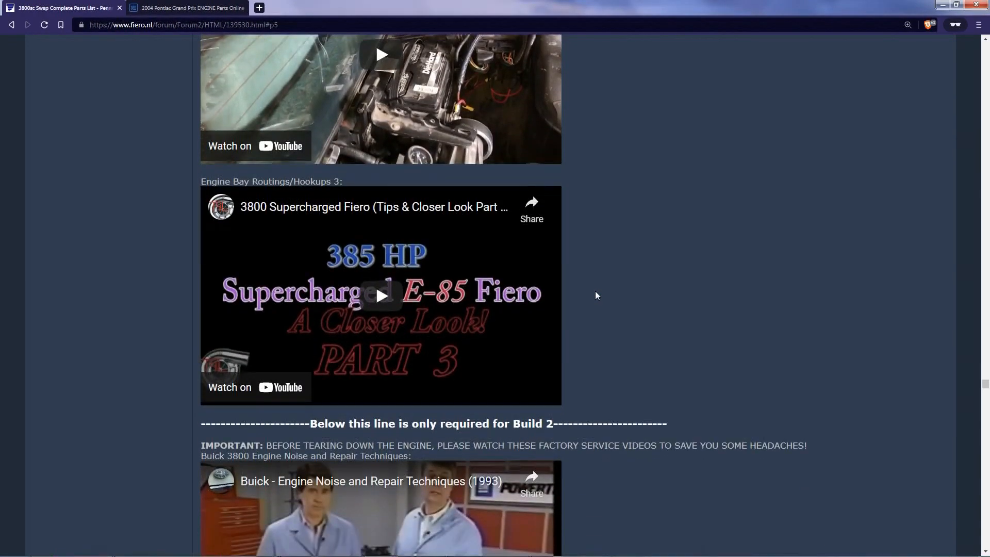
scroll("down", 3)
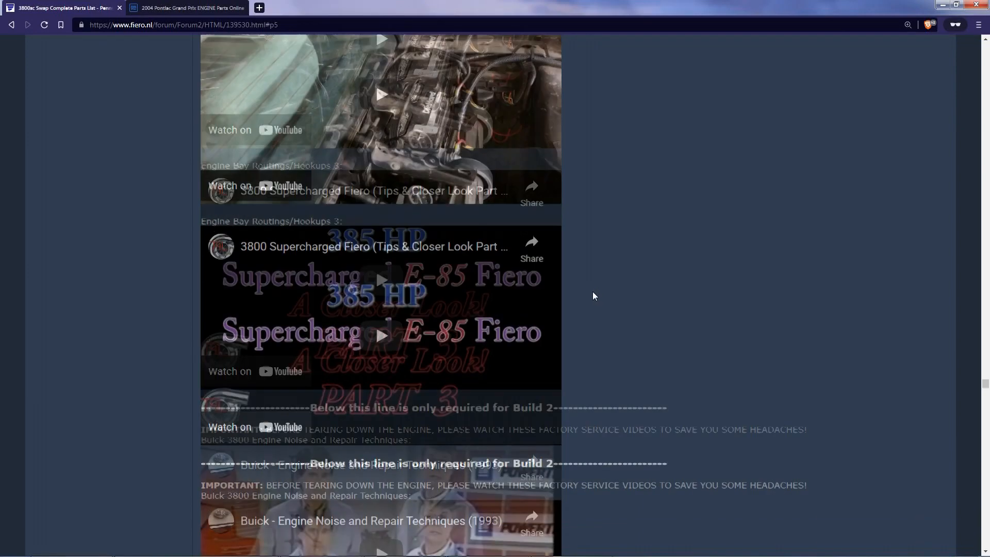
- Scroll past the head assembly, valve train, custom exhaust and exhaust wrap videos to Porting Cylinder Heads
scroll("down", 3)
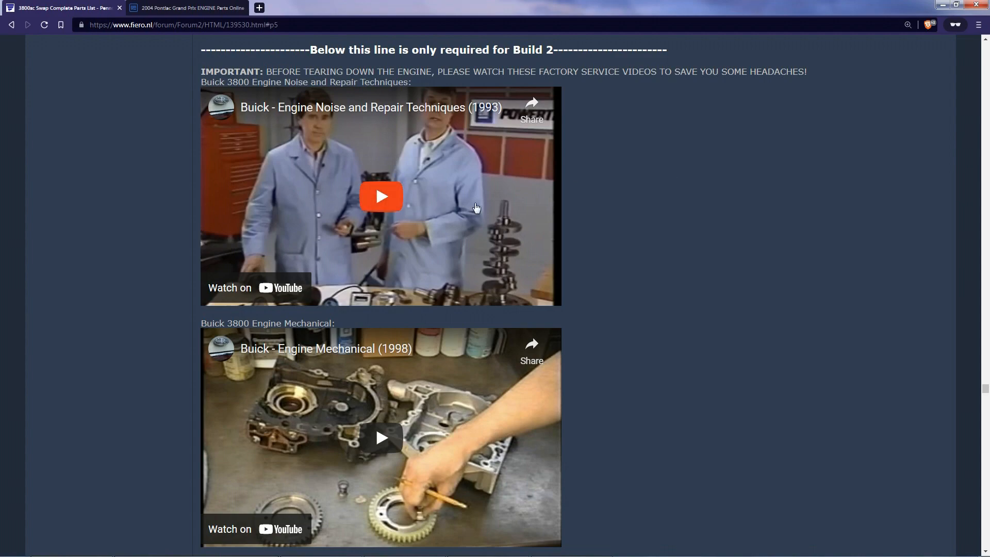
scroll("down", 3)
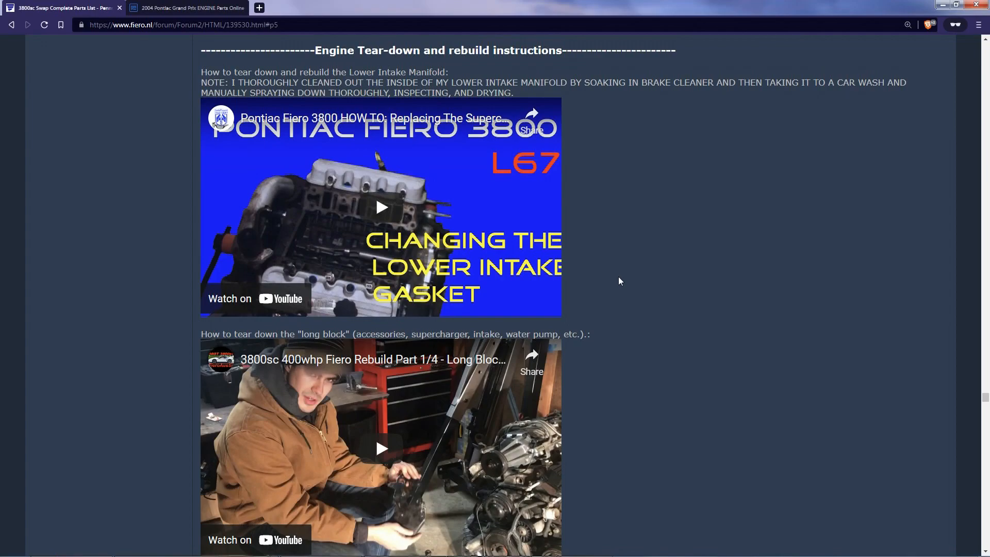
scroll("down", 3)
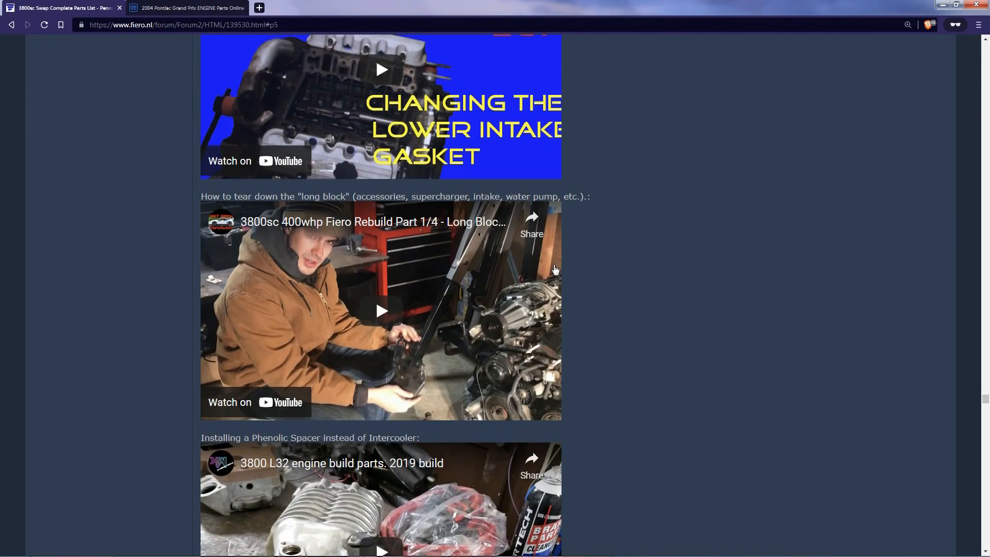
scroll("down", 3)
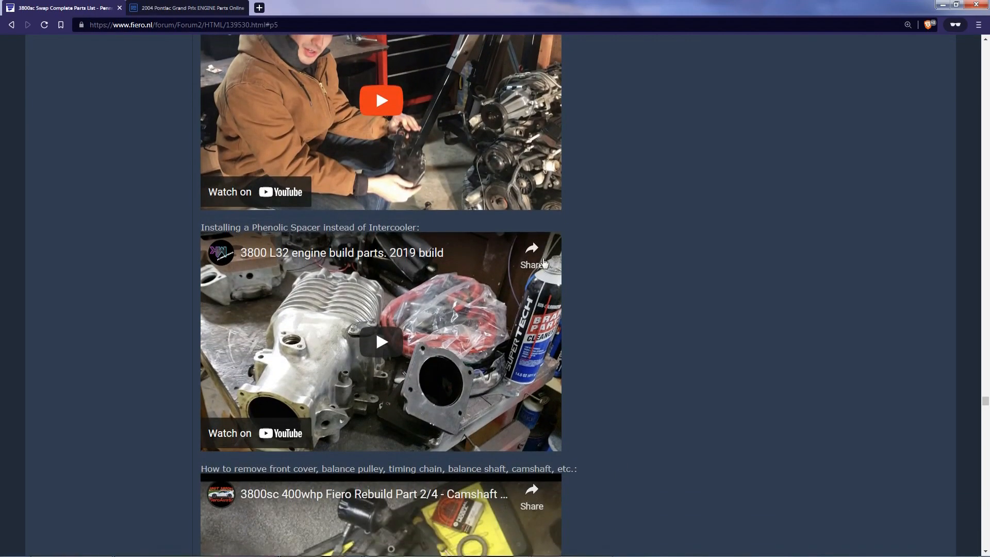
scroll("down", 3)
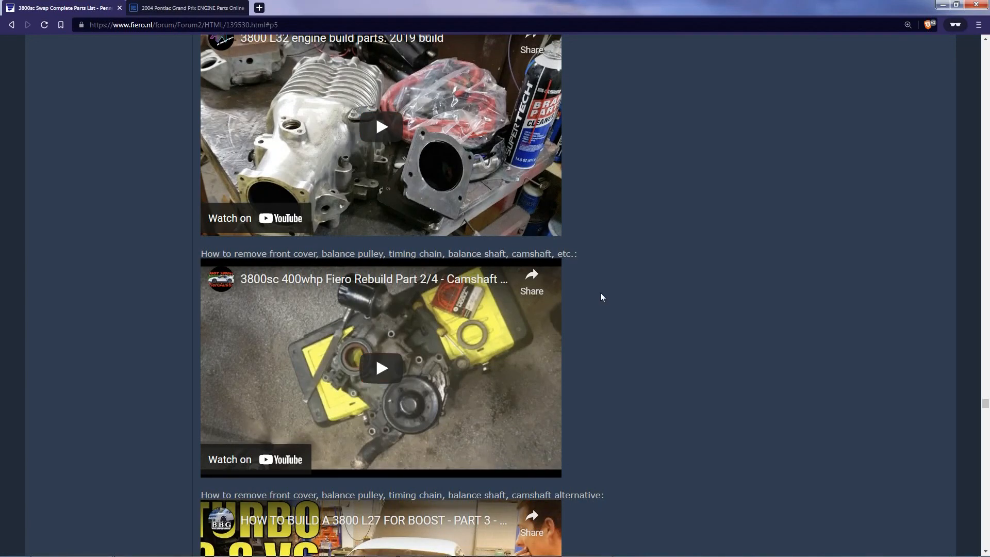
scroll("down", 3)
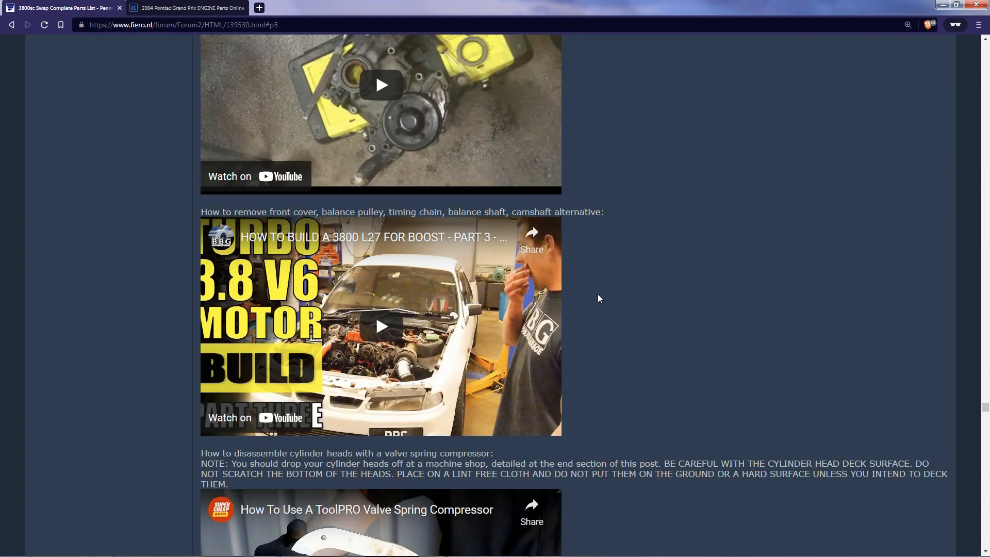
scroll("down", 3)
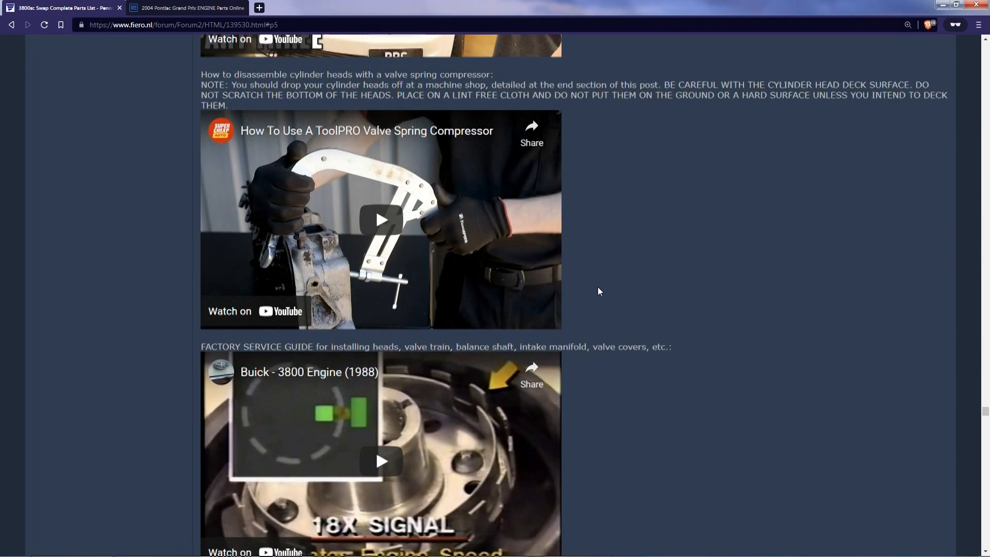
scroll("down", 3)
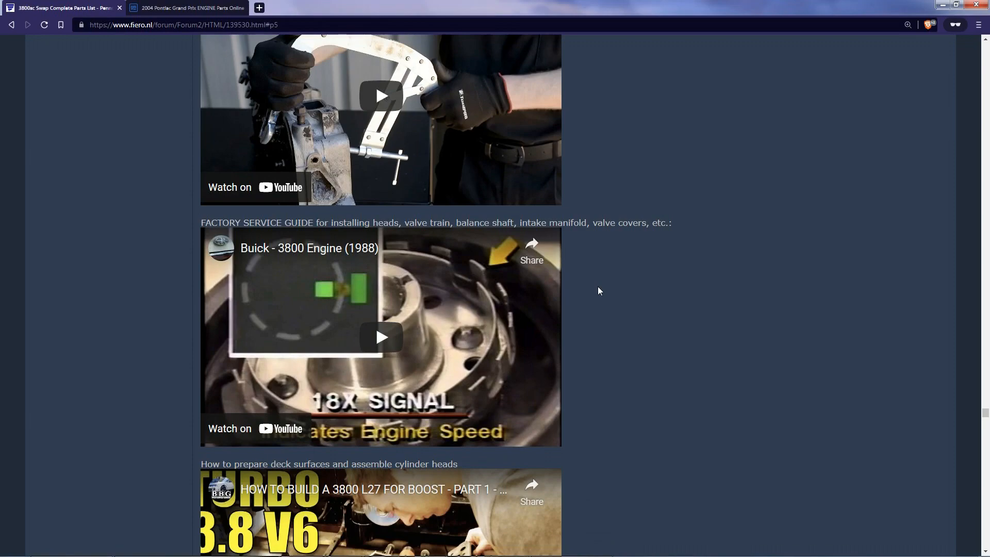
scroll("down", 3)
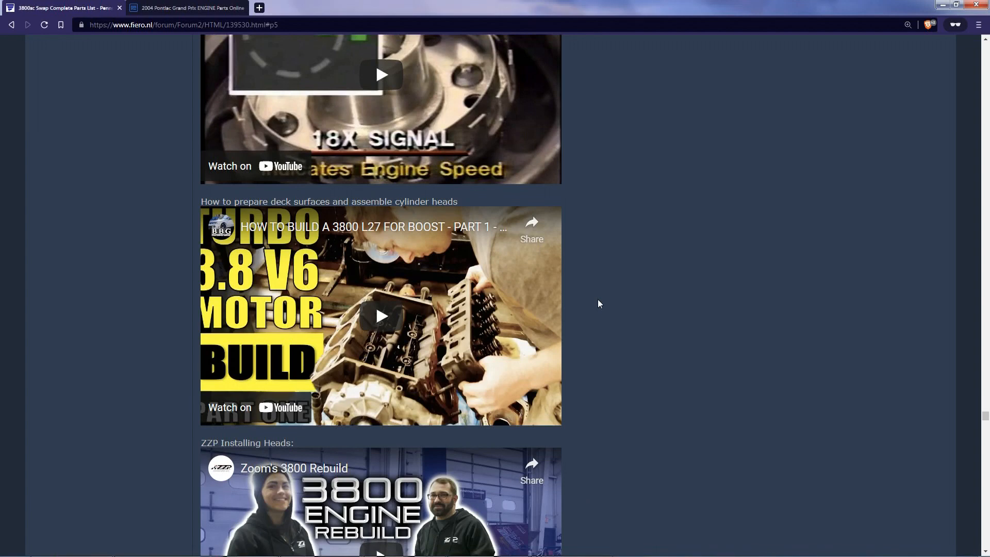
mouse_move(603, 305)
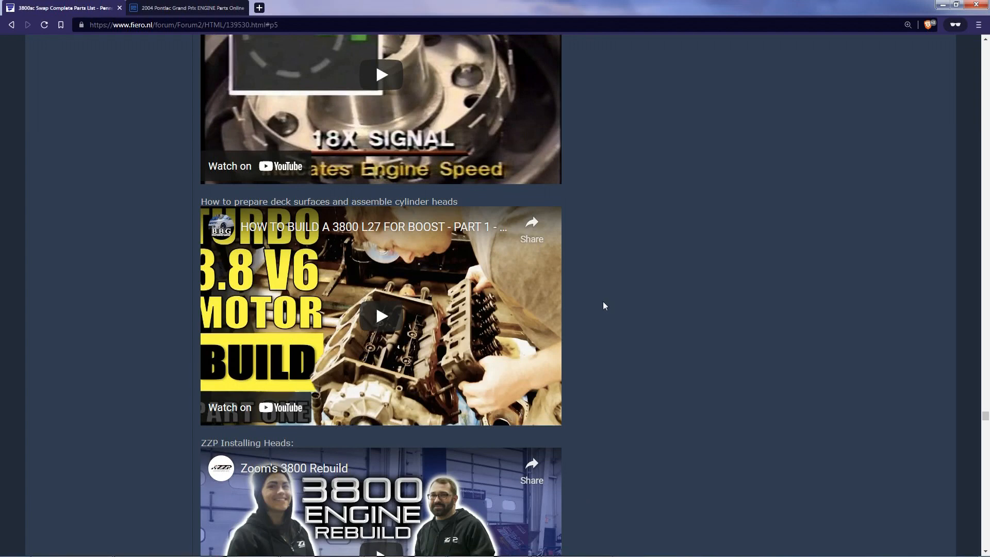
mouse_move(612, 315)
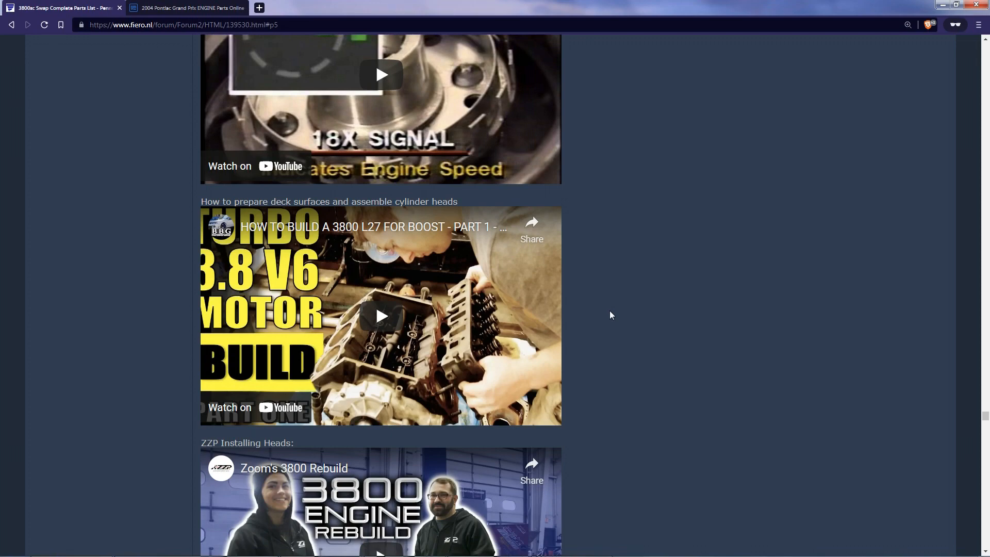
scroll("down", 3)
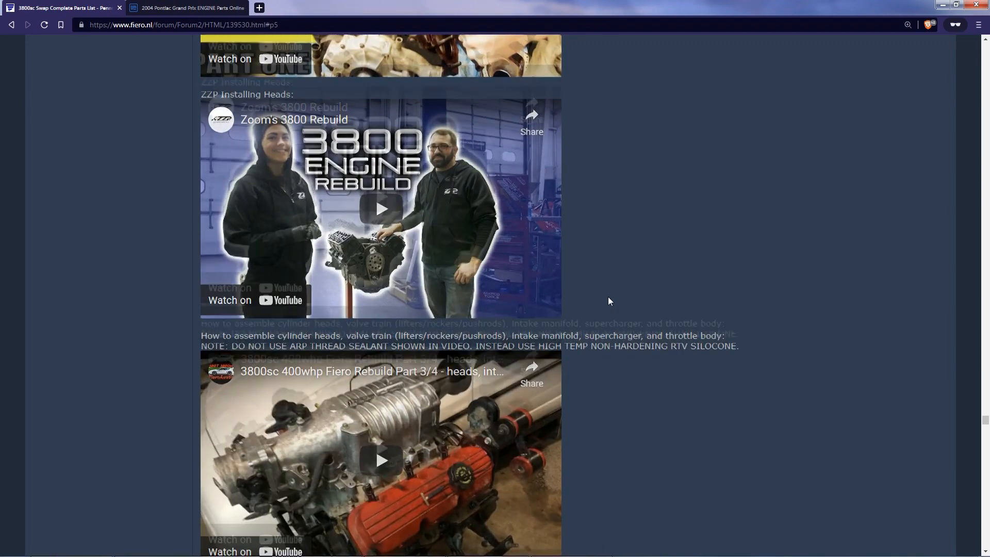
scroll("down", 3)
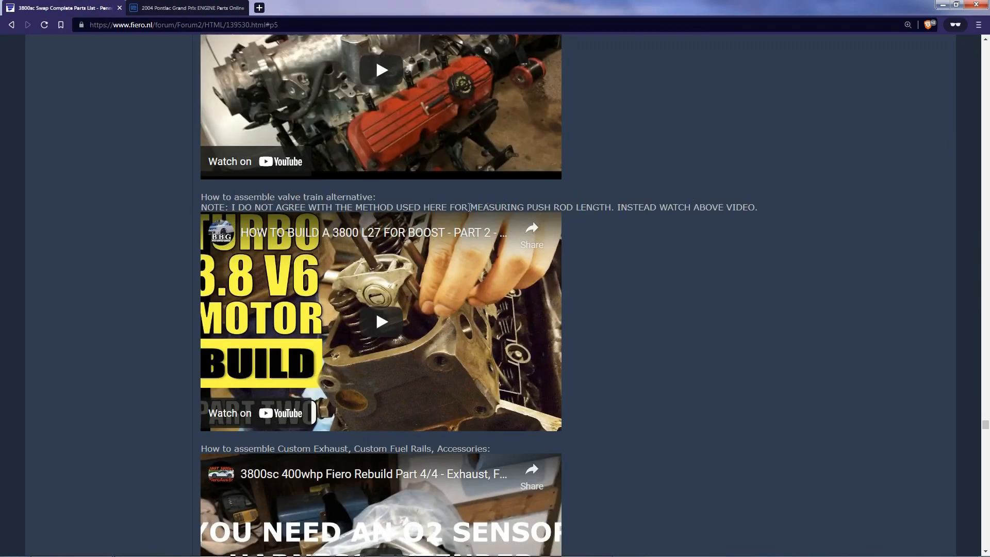
mouse_move(682, 229)
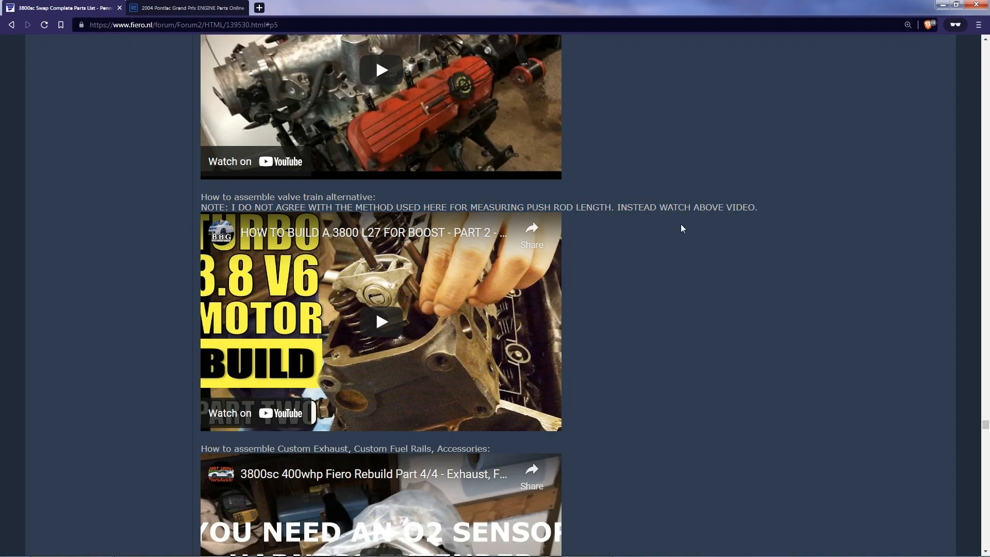
mouse_move(630, 216)
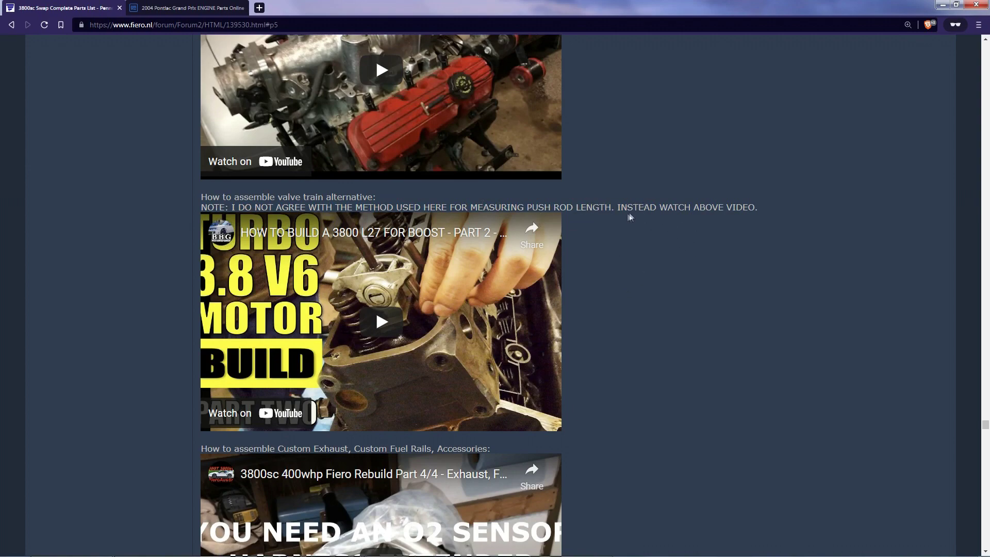
scroll("down", 3)
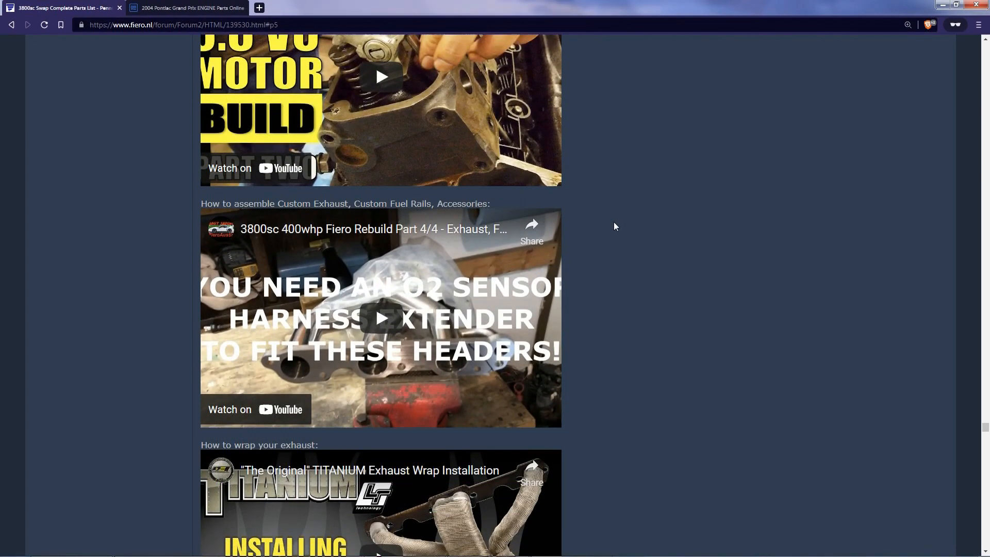
scroll("down", 3)
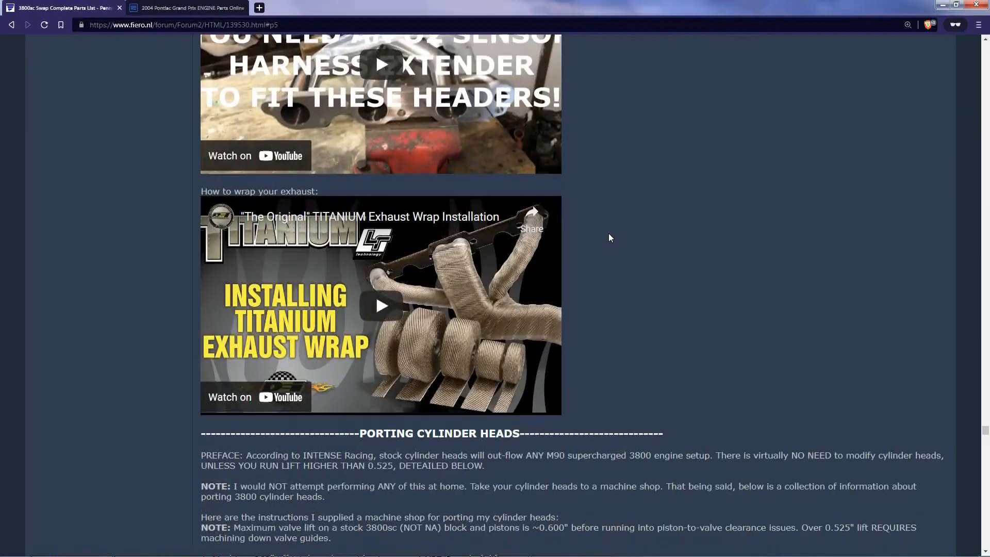
scroll("down", 3)
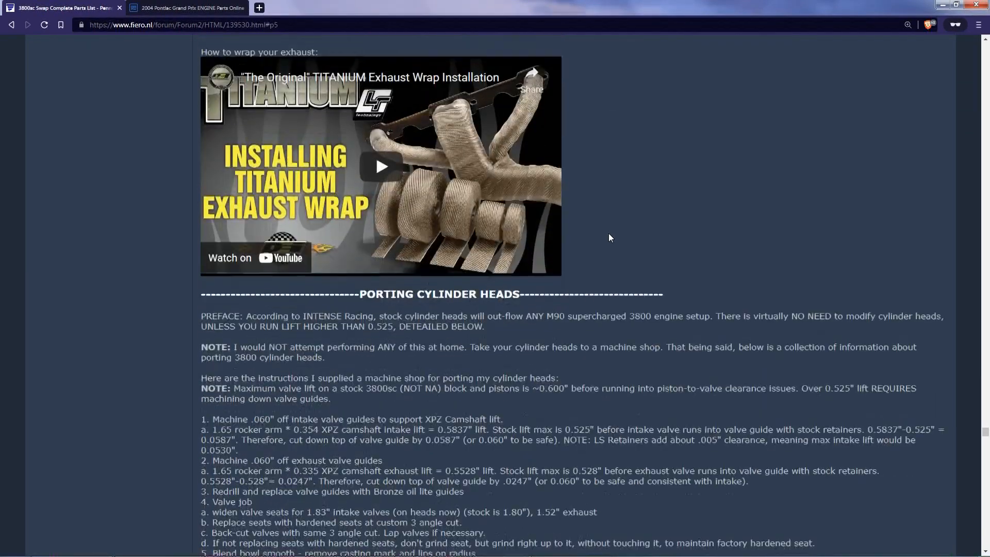
- Scroll past the porting instructions and valve job video to the Head Porting 2 and 3 videos
scroll("down", 3)
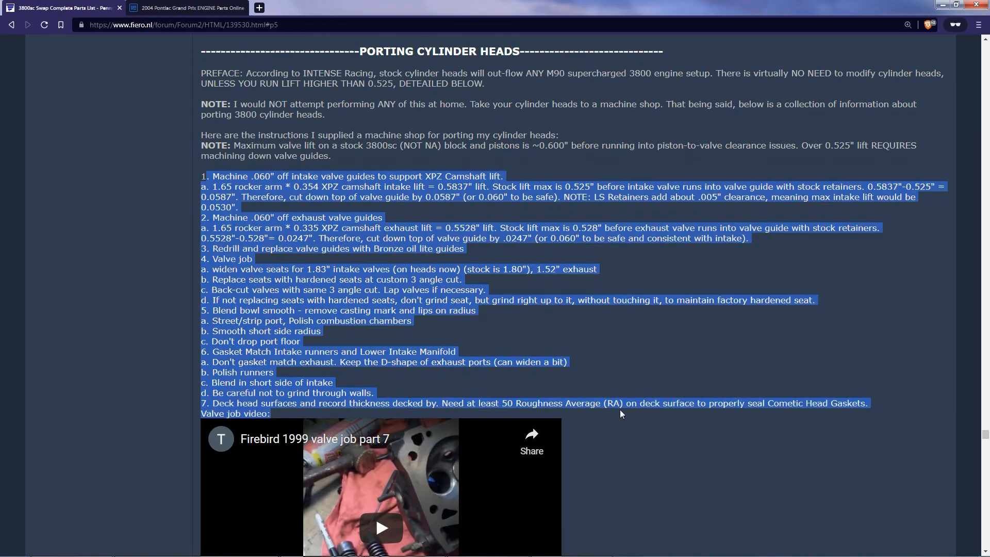
scroll("down", 3)
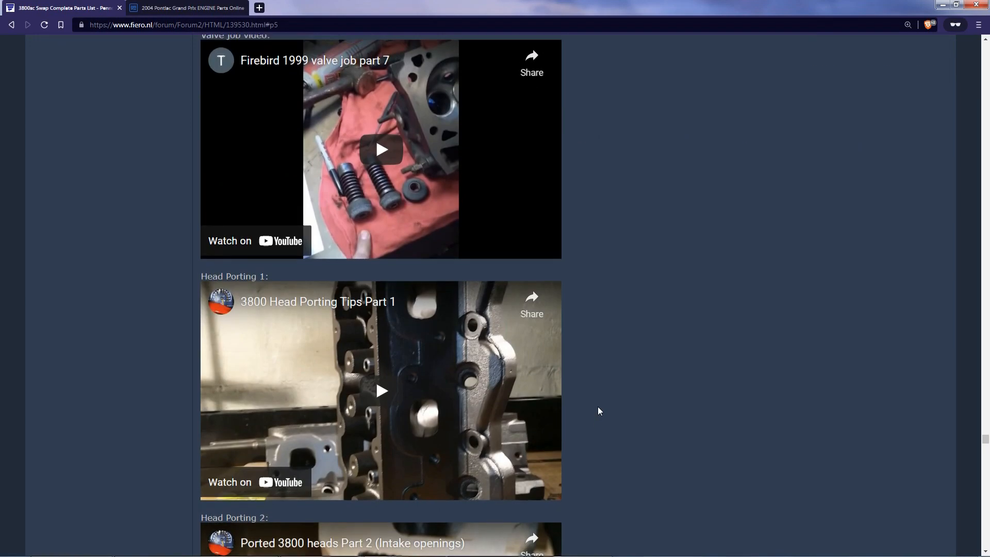
scroll("down", 3)
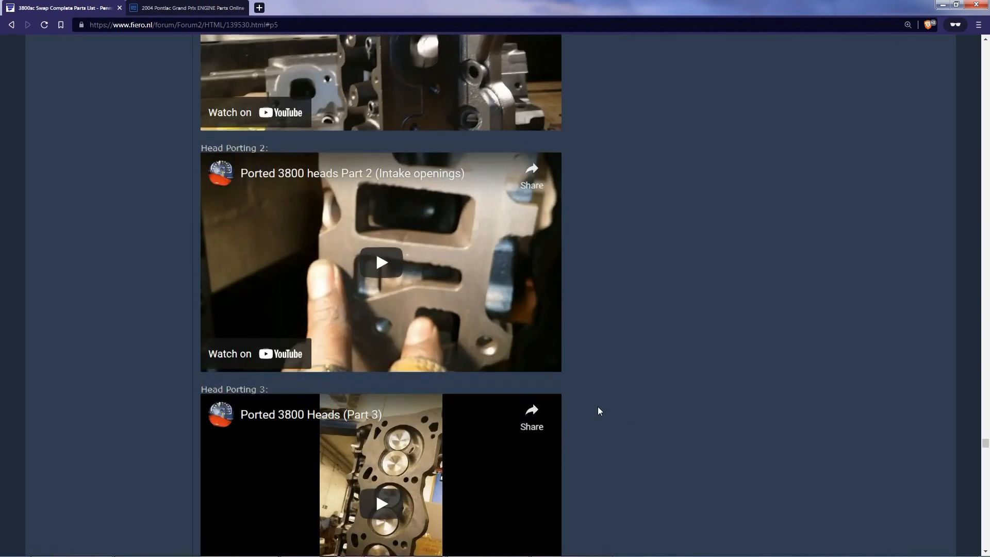
- Scroll past the bottom end inspection guide and bearing videos to Other Helpful Fiero Parts
scroll("down", 3)
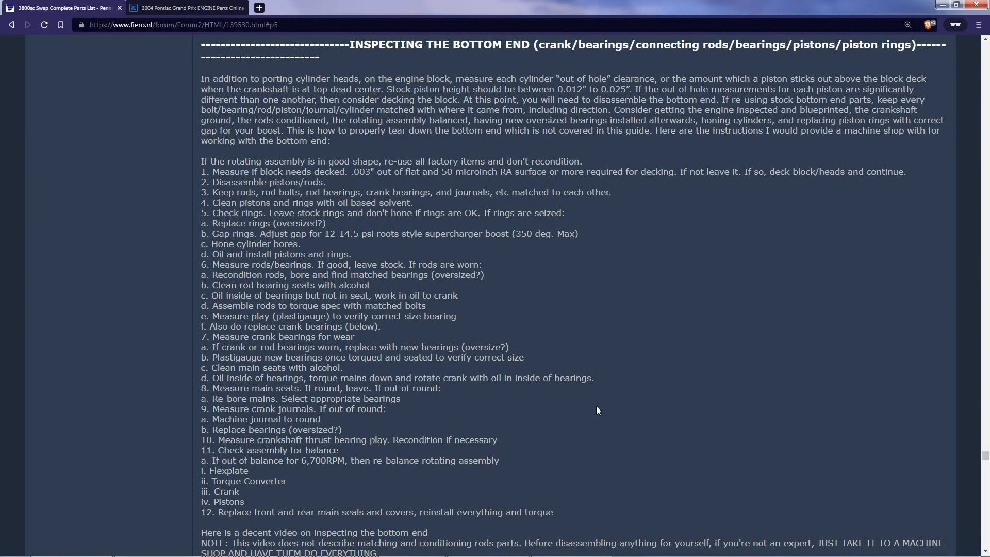
mouse_move(547, 419)
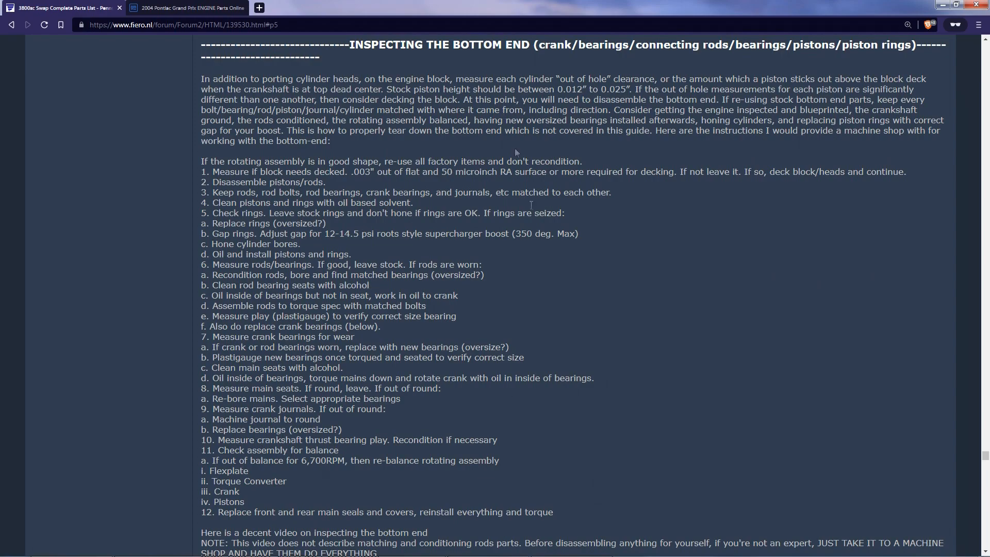
scroll("down", 3)
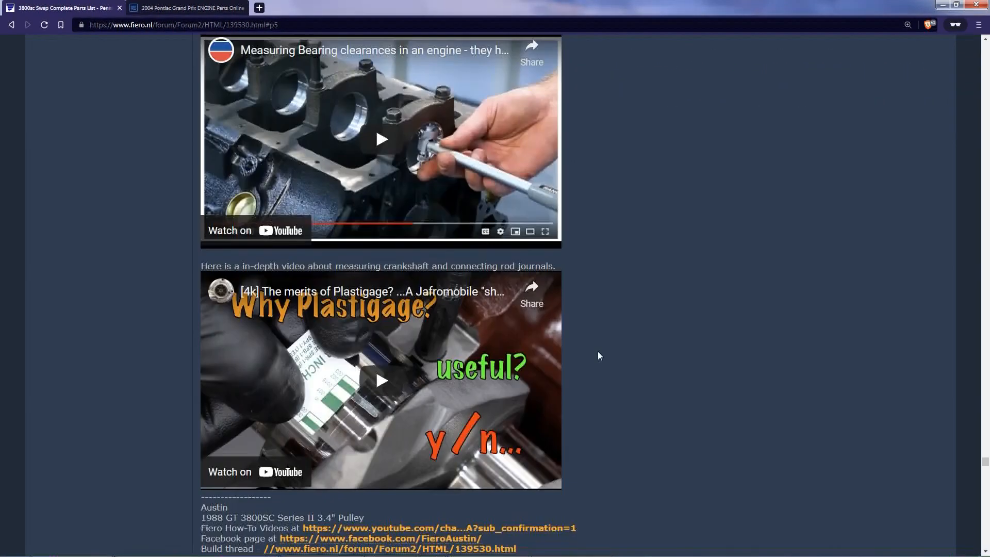
scroll("up", 3)
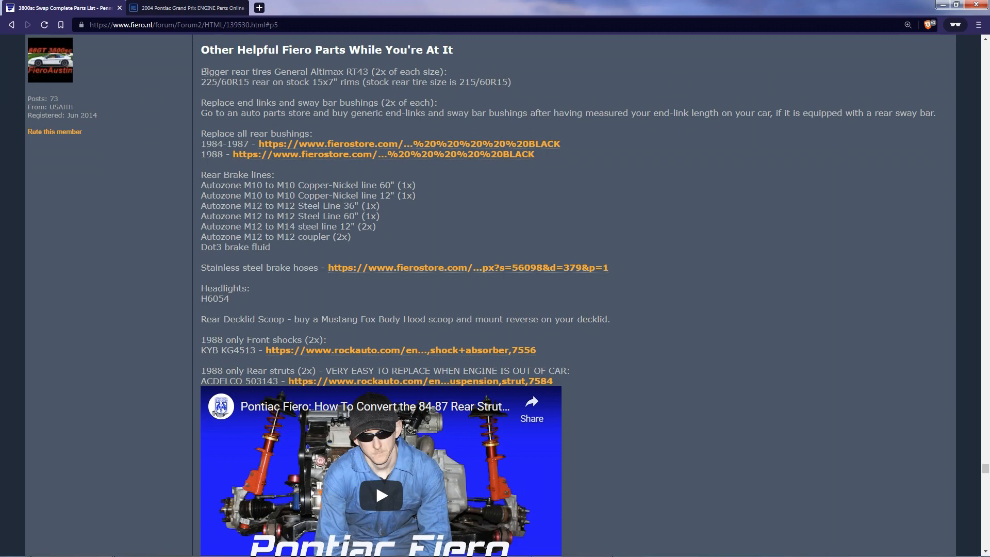
- Scroll through the Extremely Useful Links and M90 supercharger map, then back to the thread's introduction
scroll("down", 3)
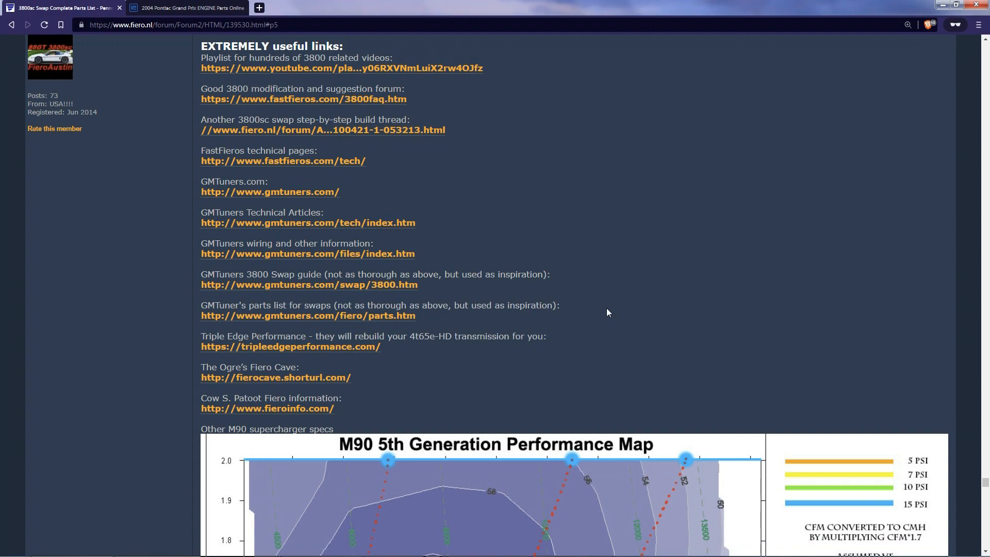
scroll("down", 3)
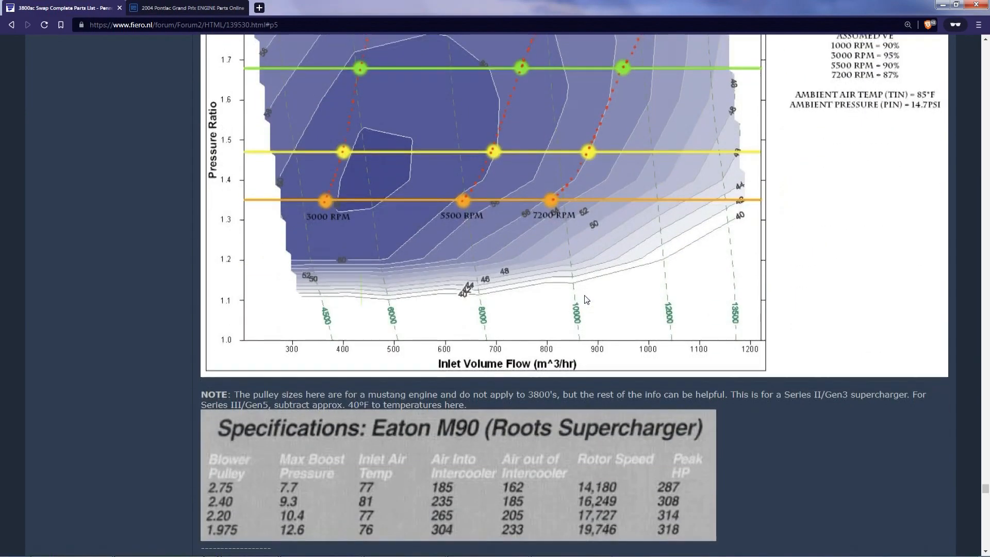
scroll("up", 3)
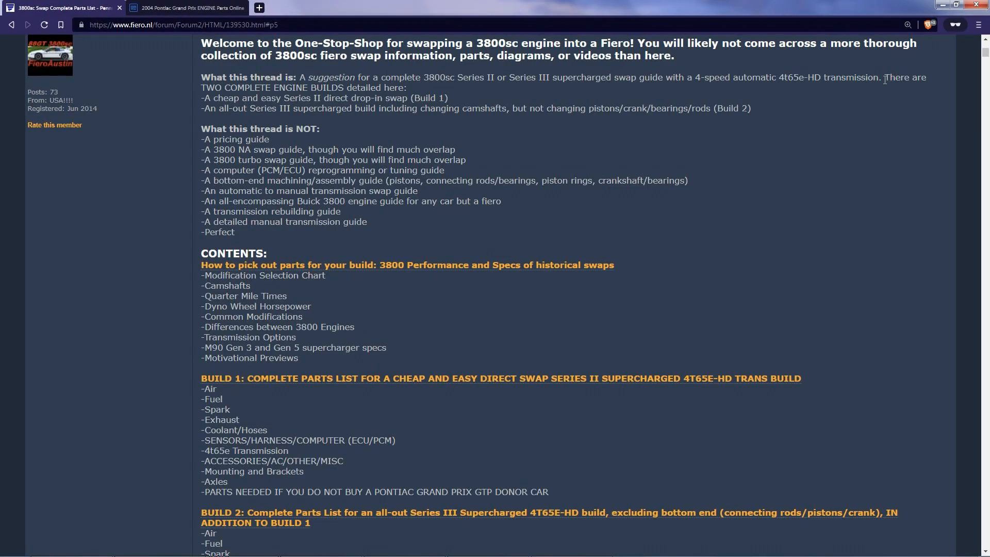